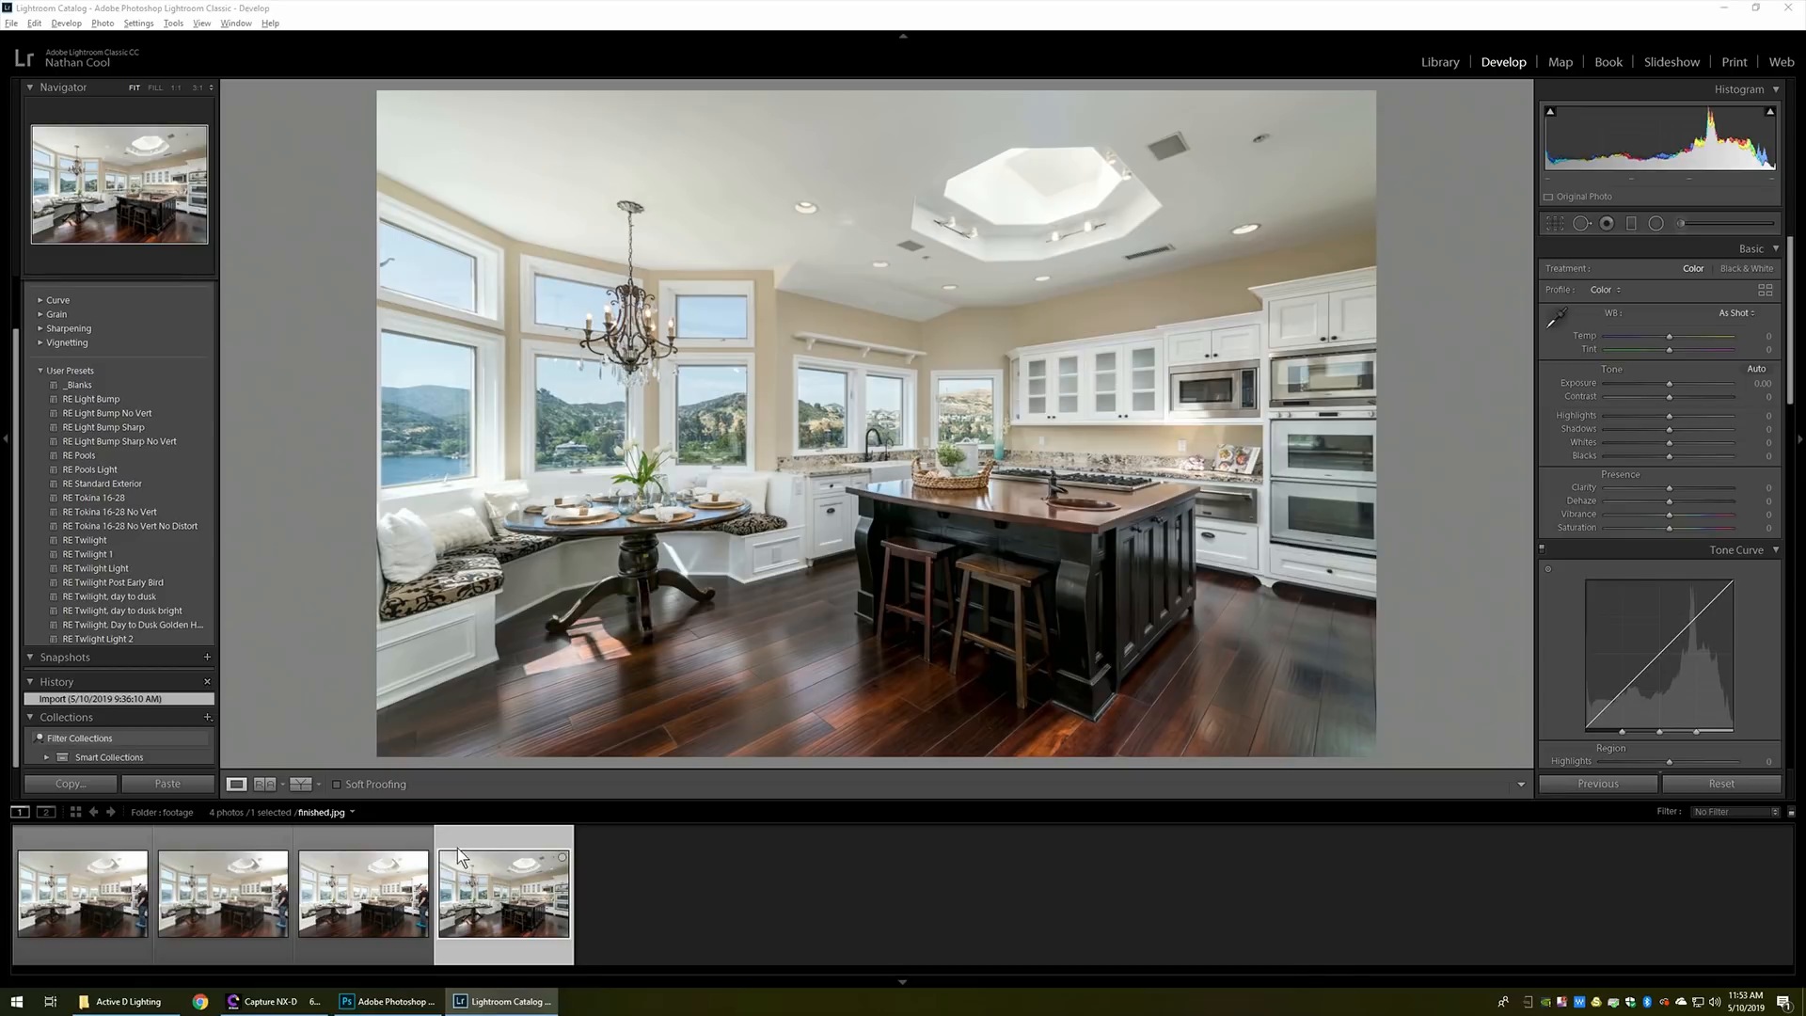
Alternate between the cnxd-unchanged TIFF and 611_0176.NEF in the filmstrip, ending on the raw with Adobe Color
click(222, 892)
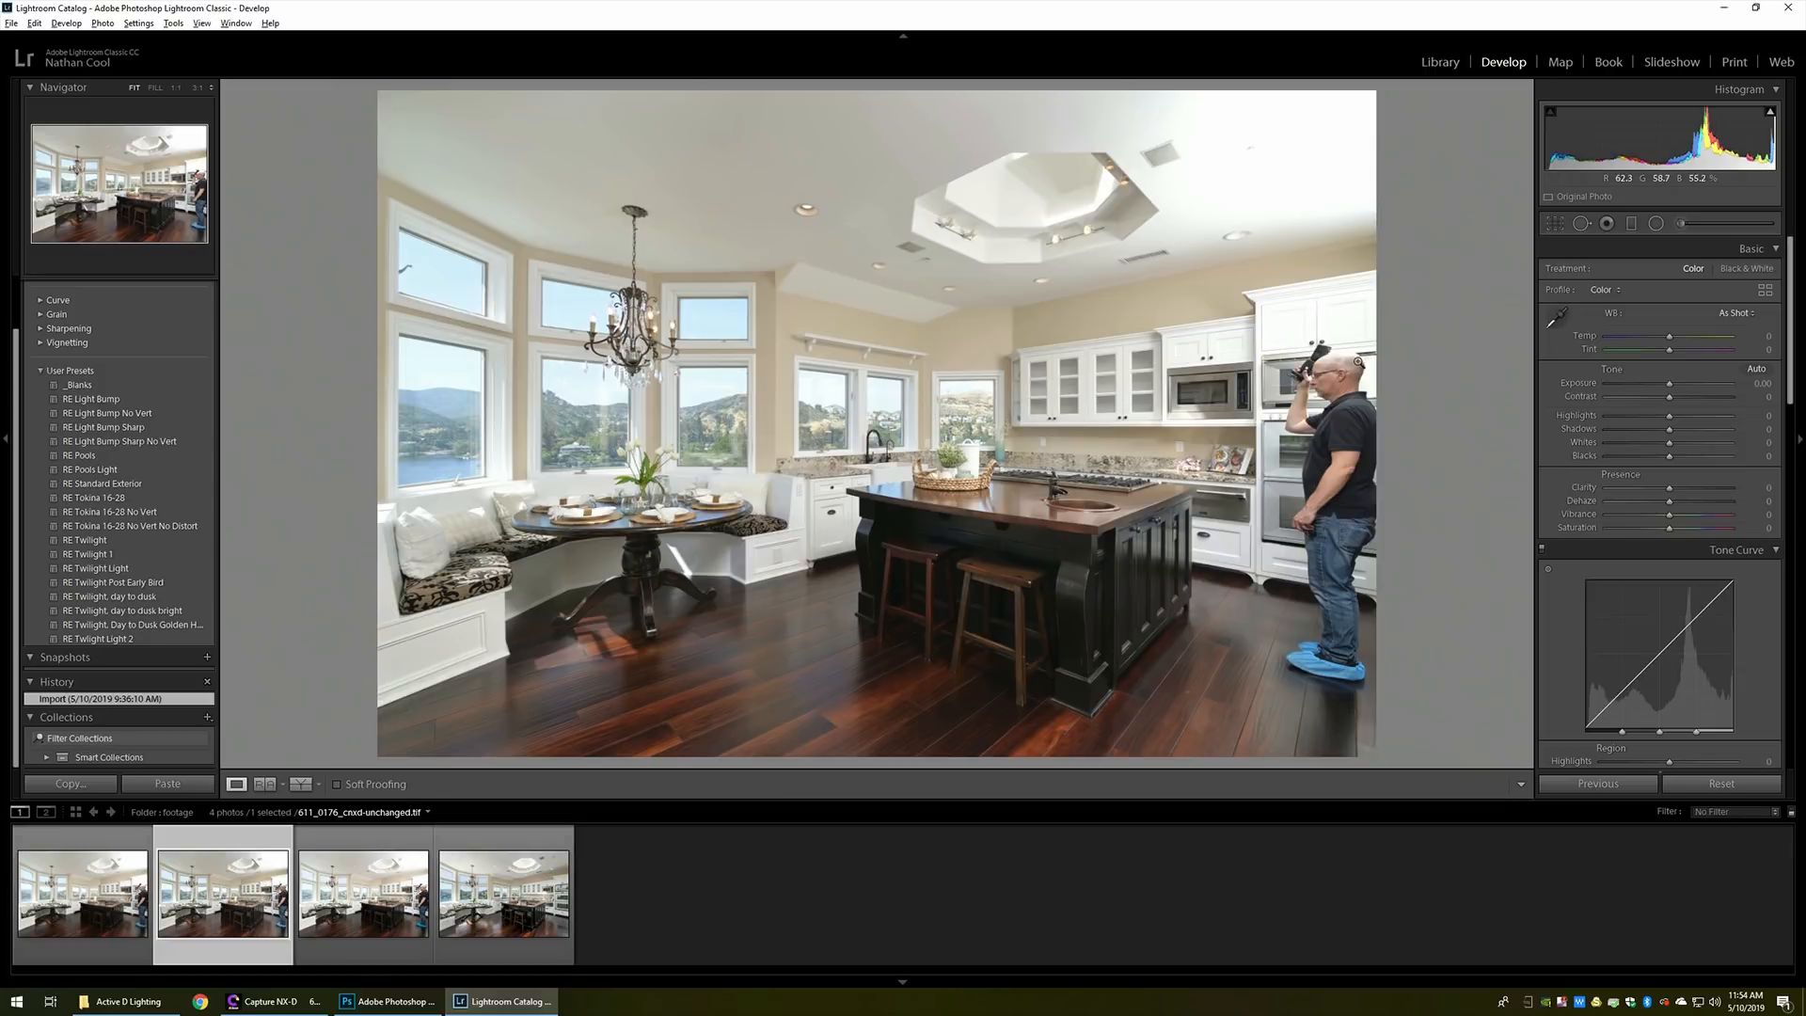
mouse_move(847, 438)
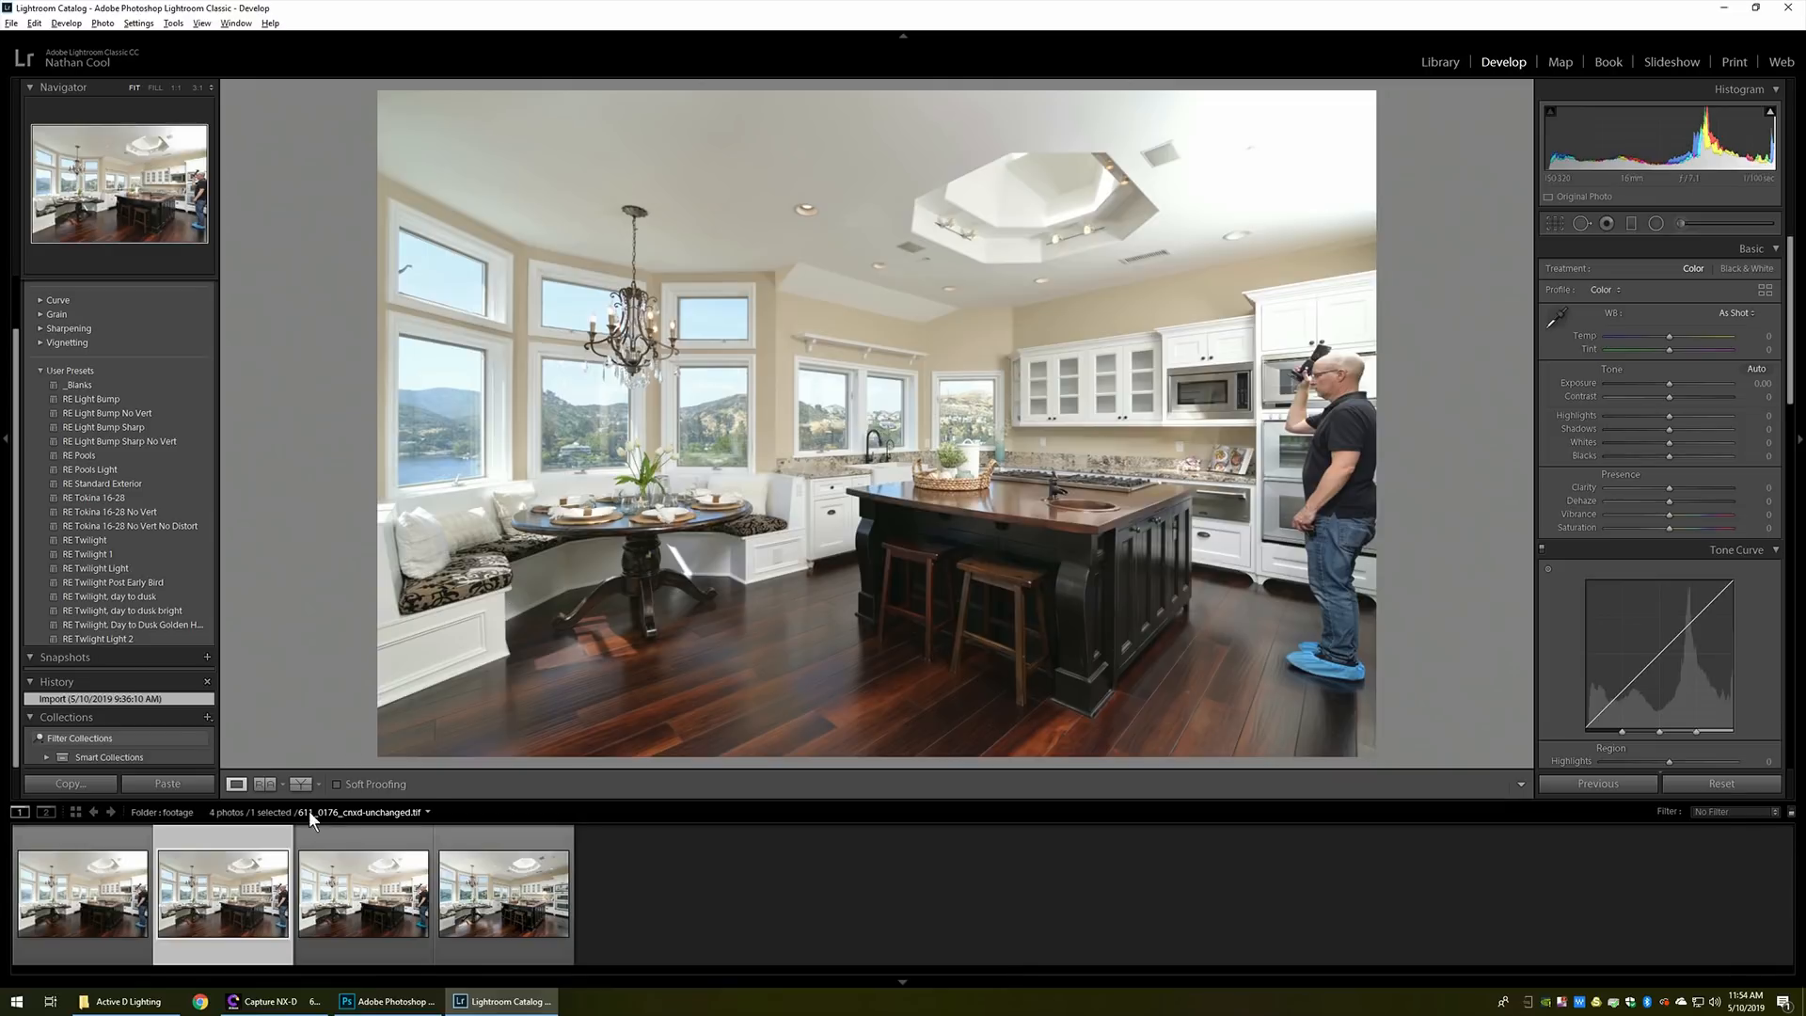
mouse_move(251, 895)
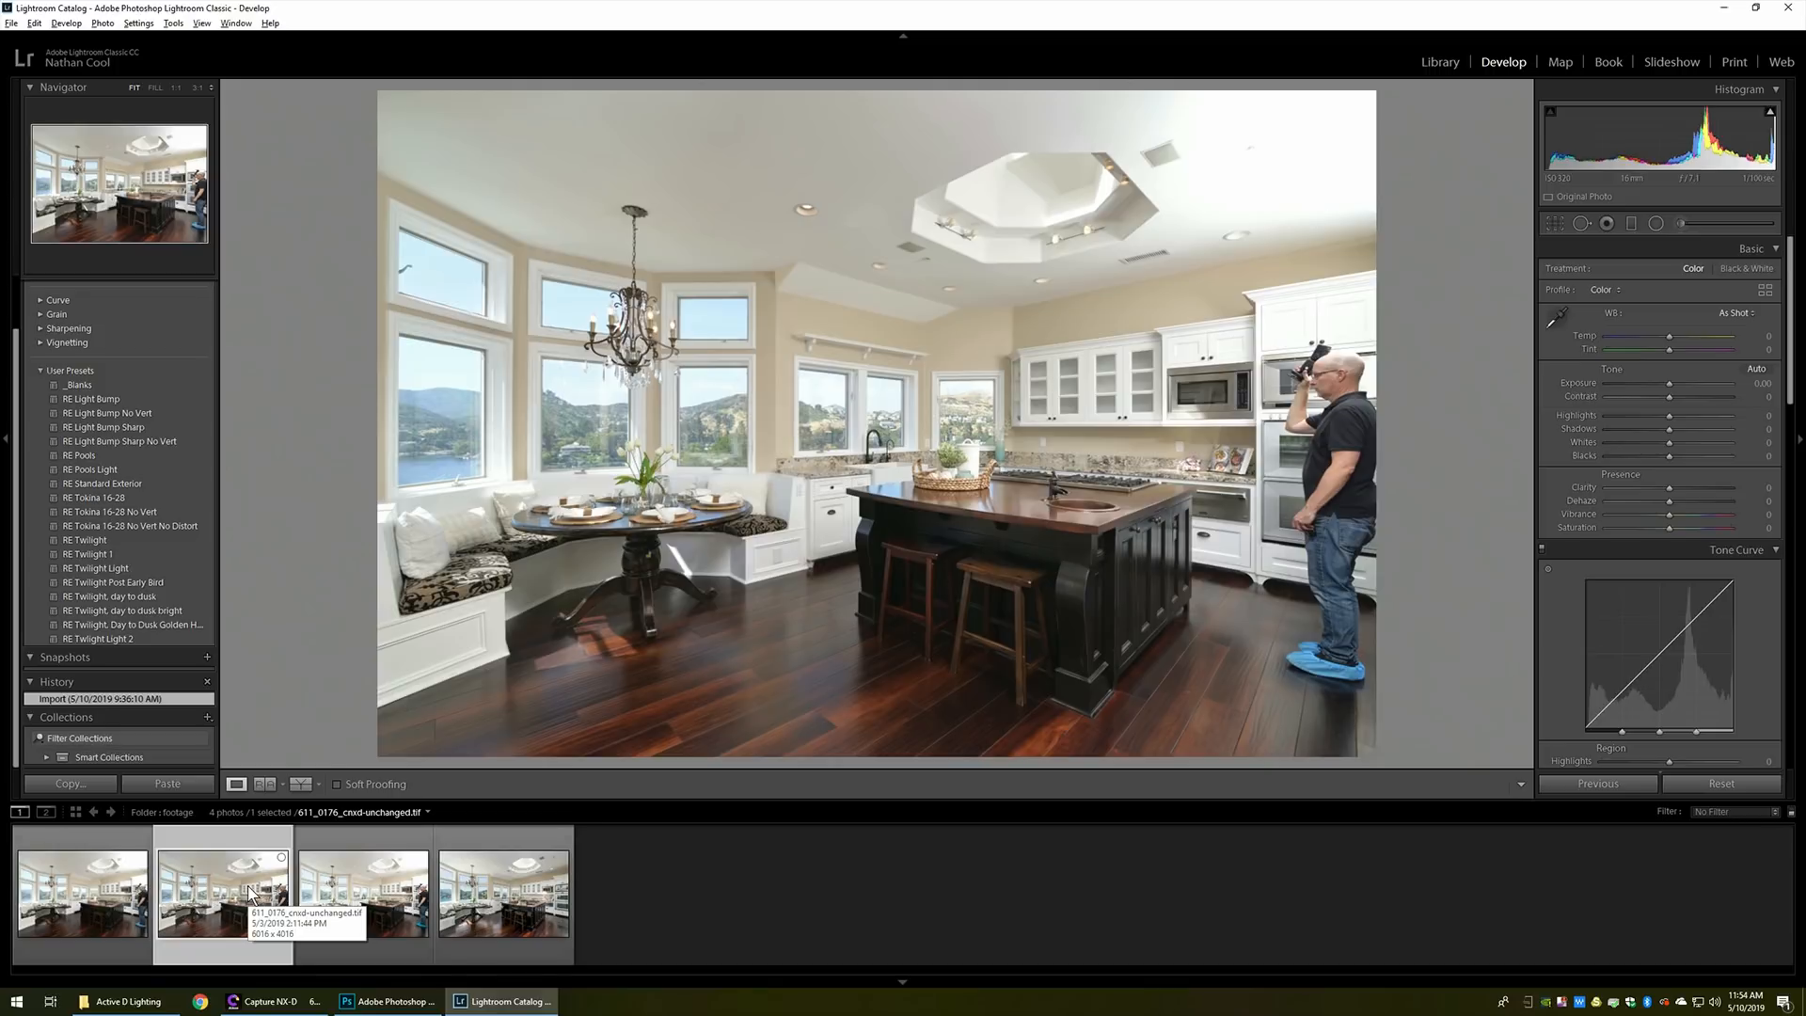
click(363, 896)
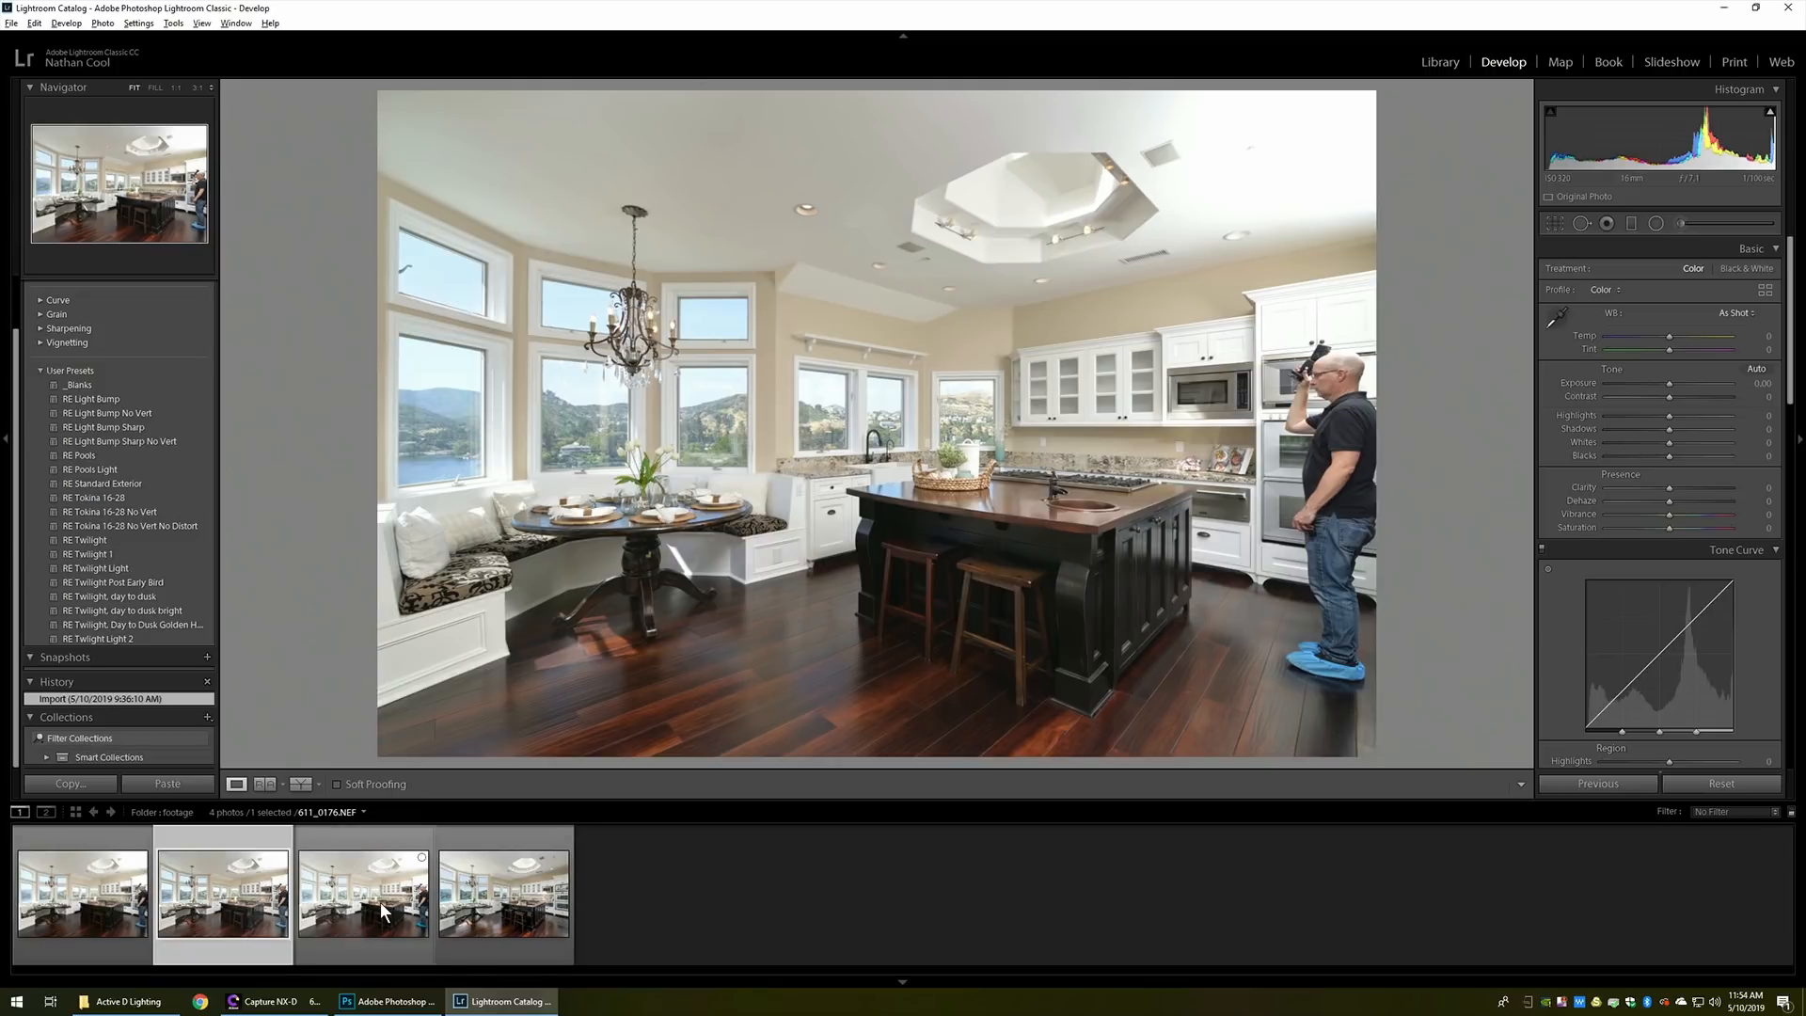
mouse_move(382, 910)
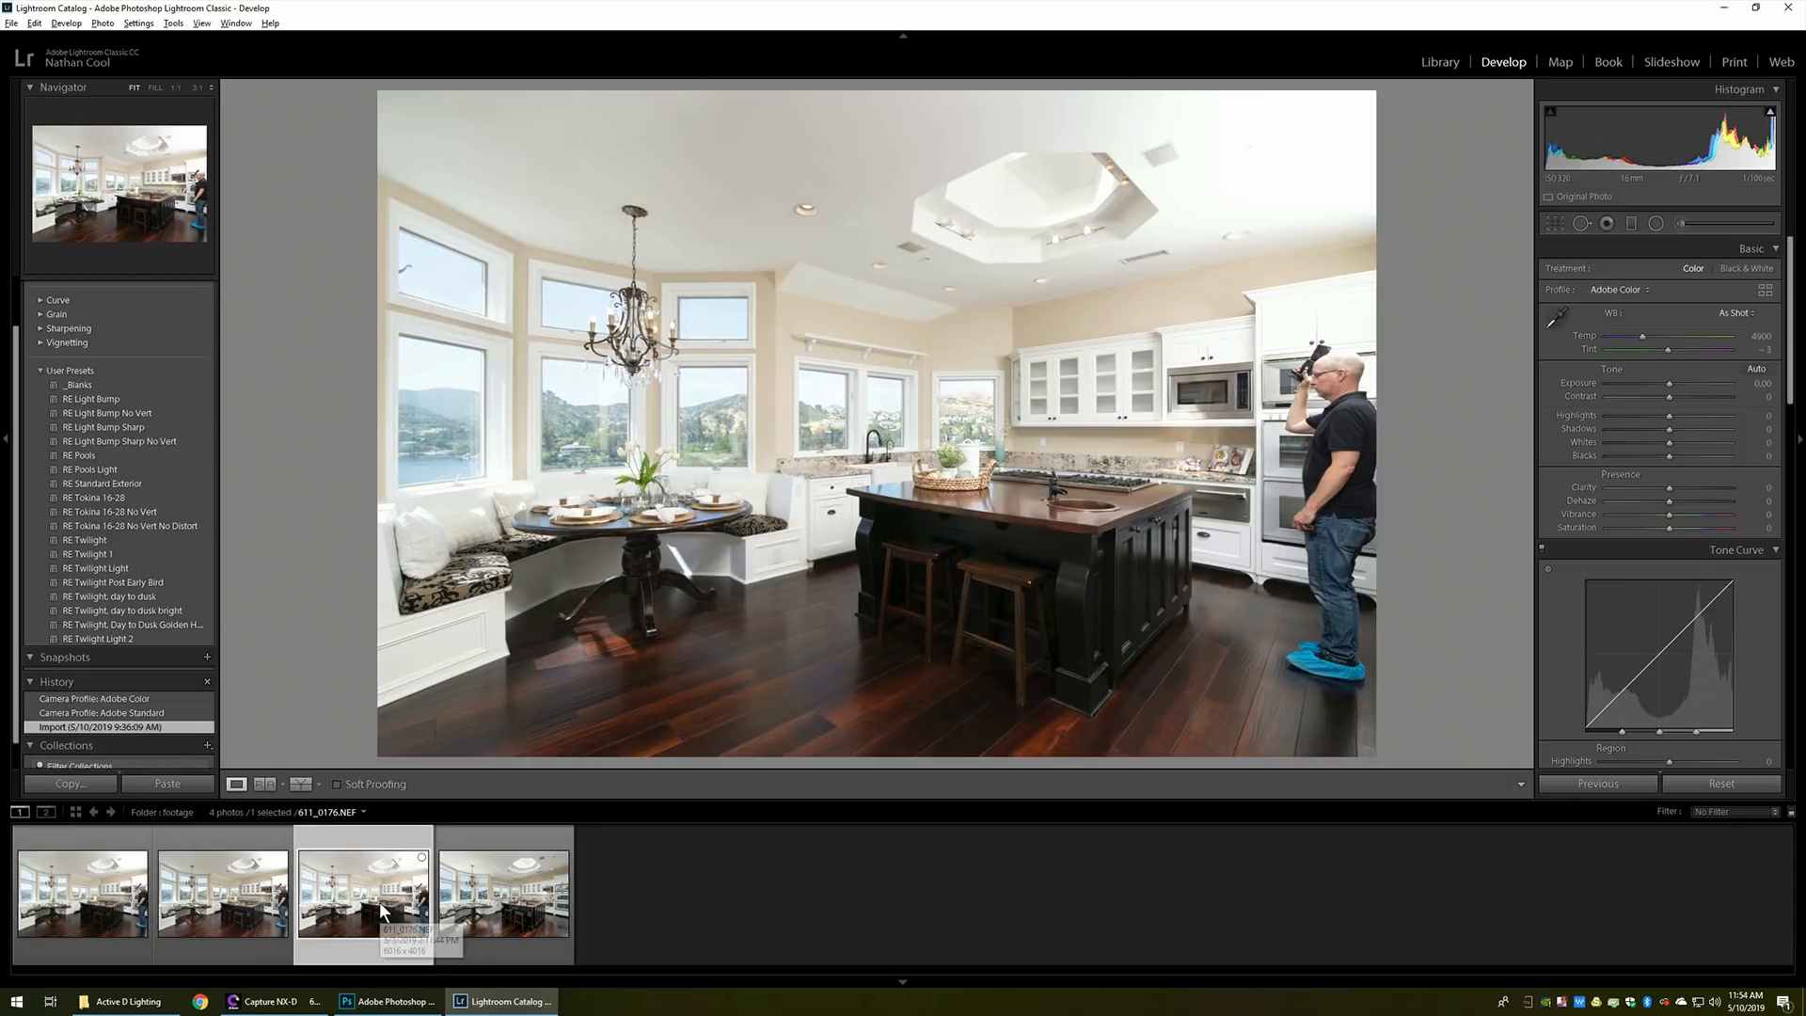
mouse_move(384, 911)
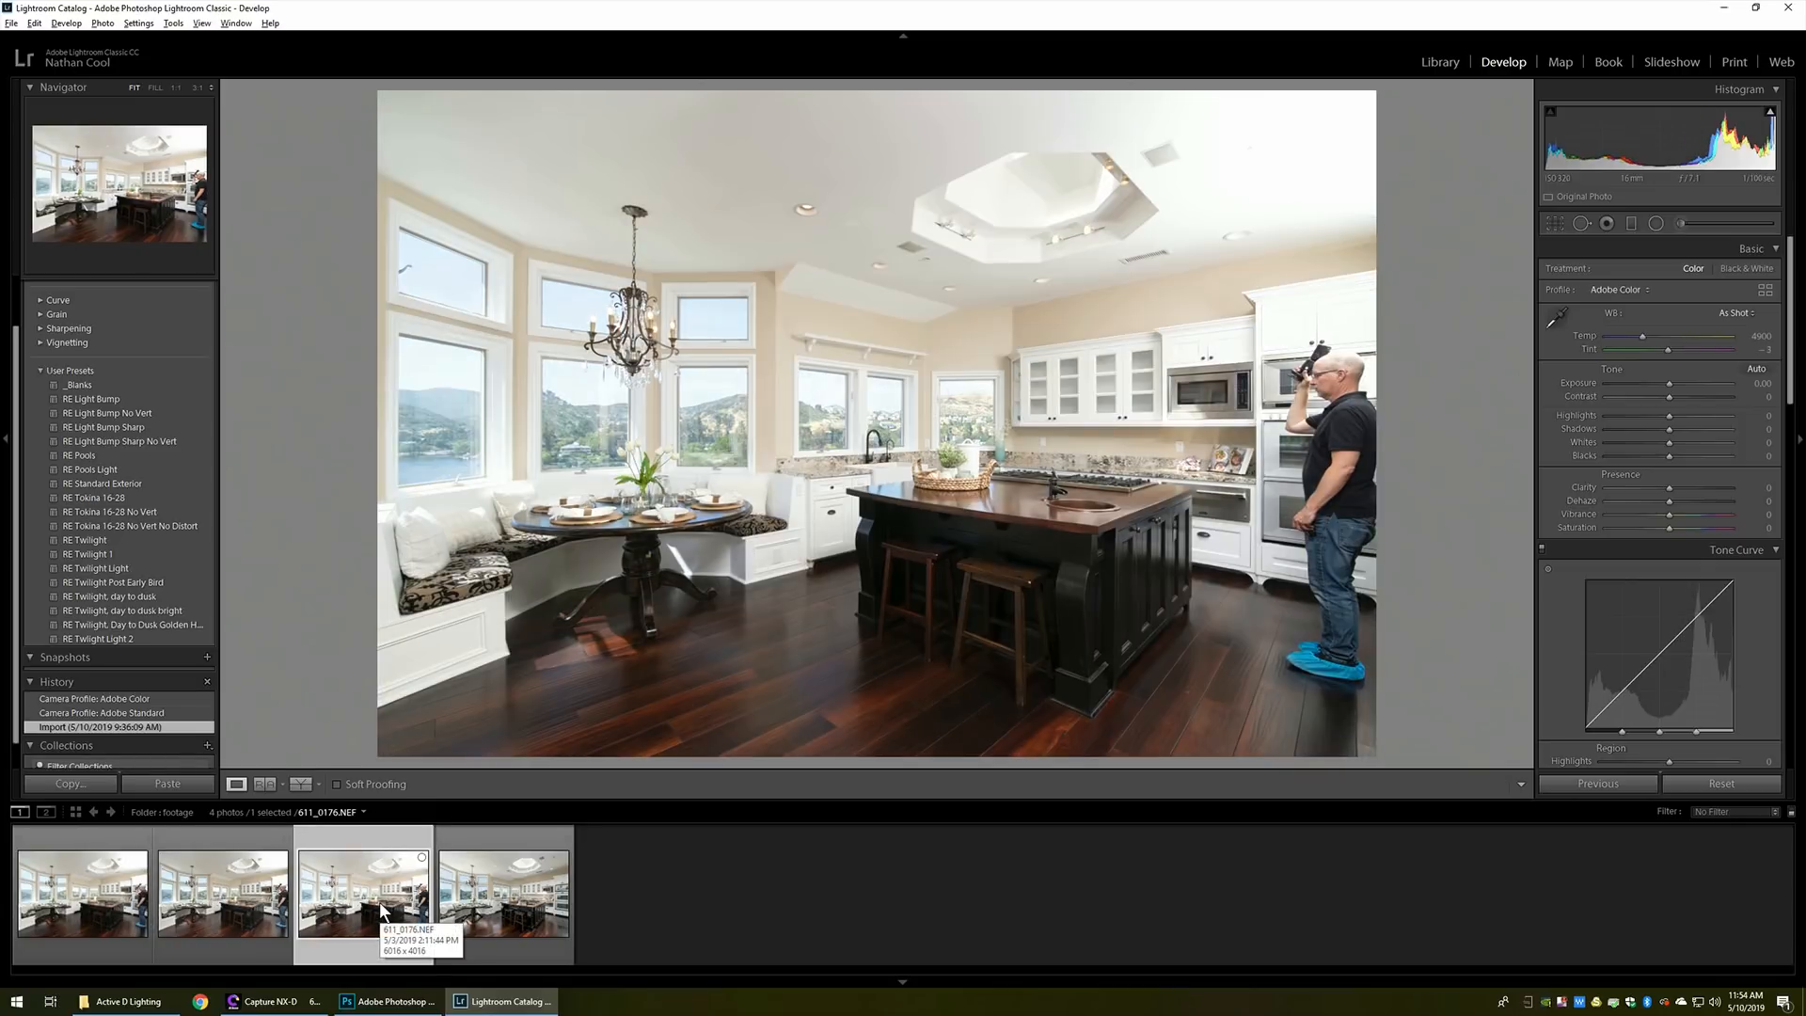
click(222, 892)
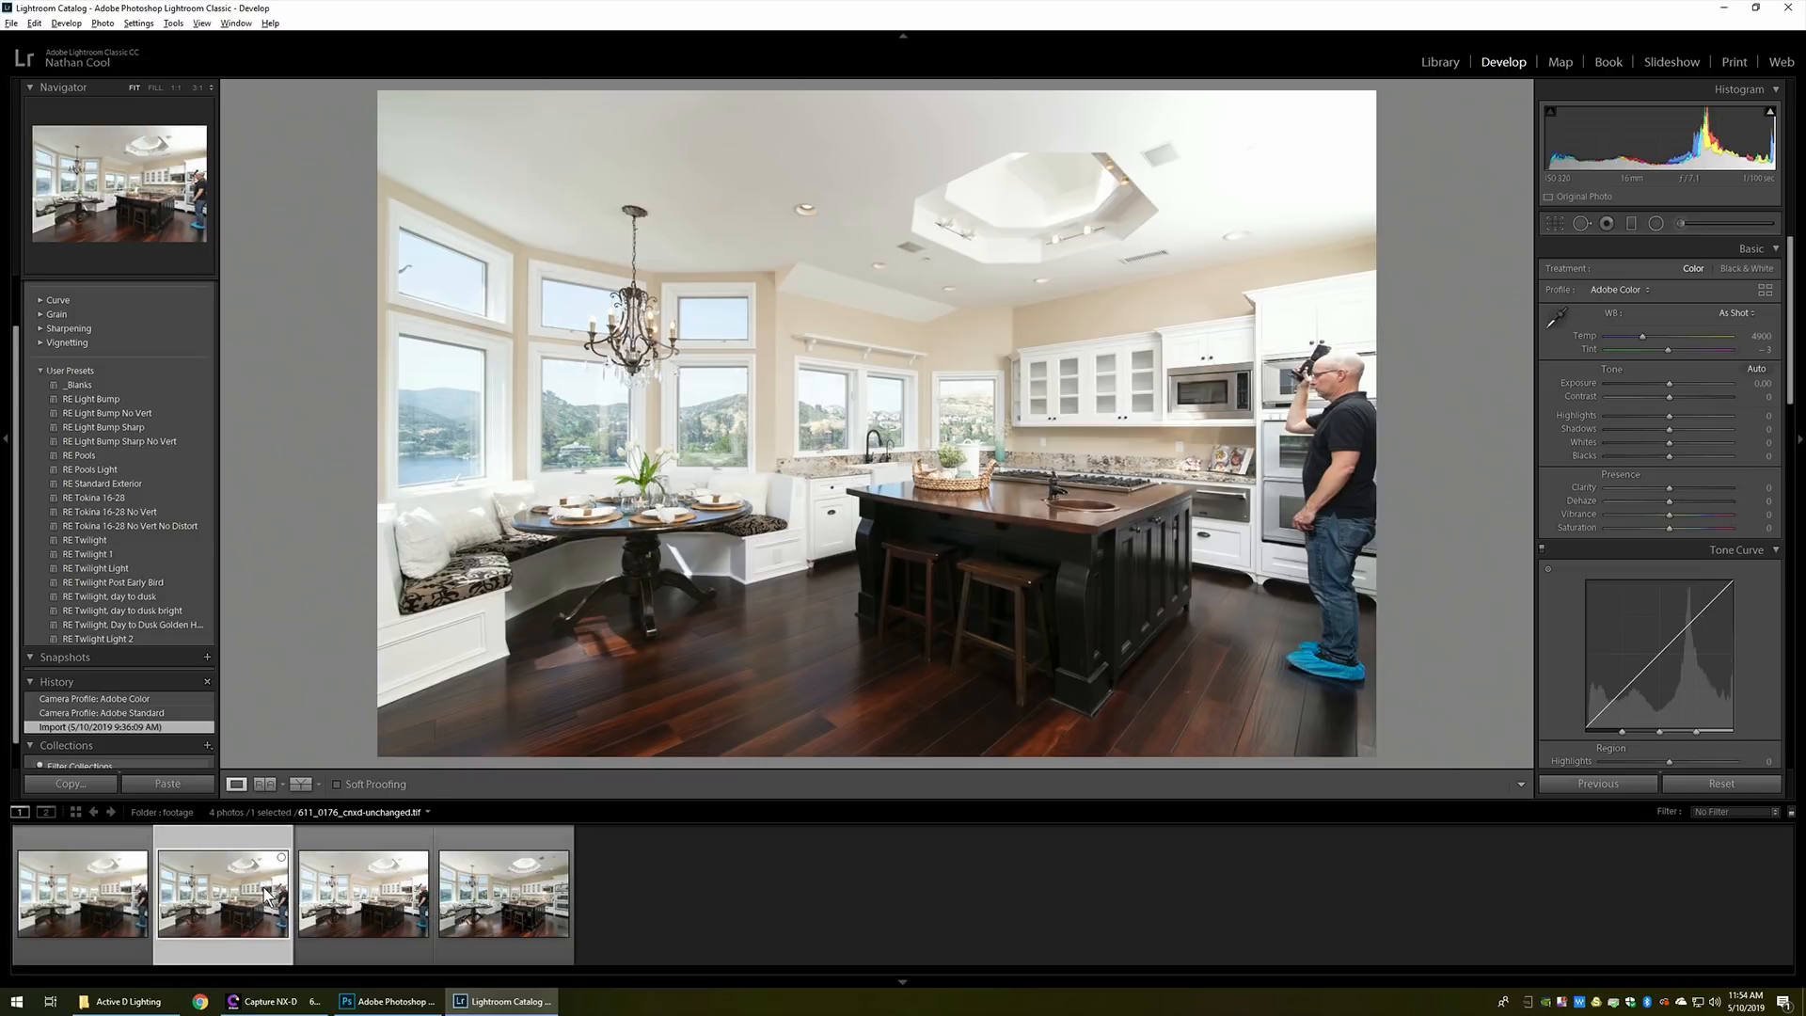
click(363, 899)
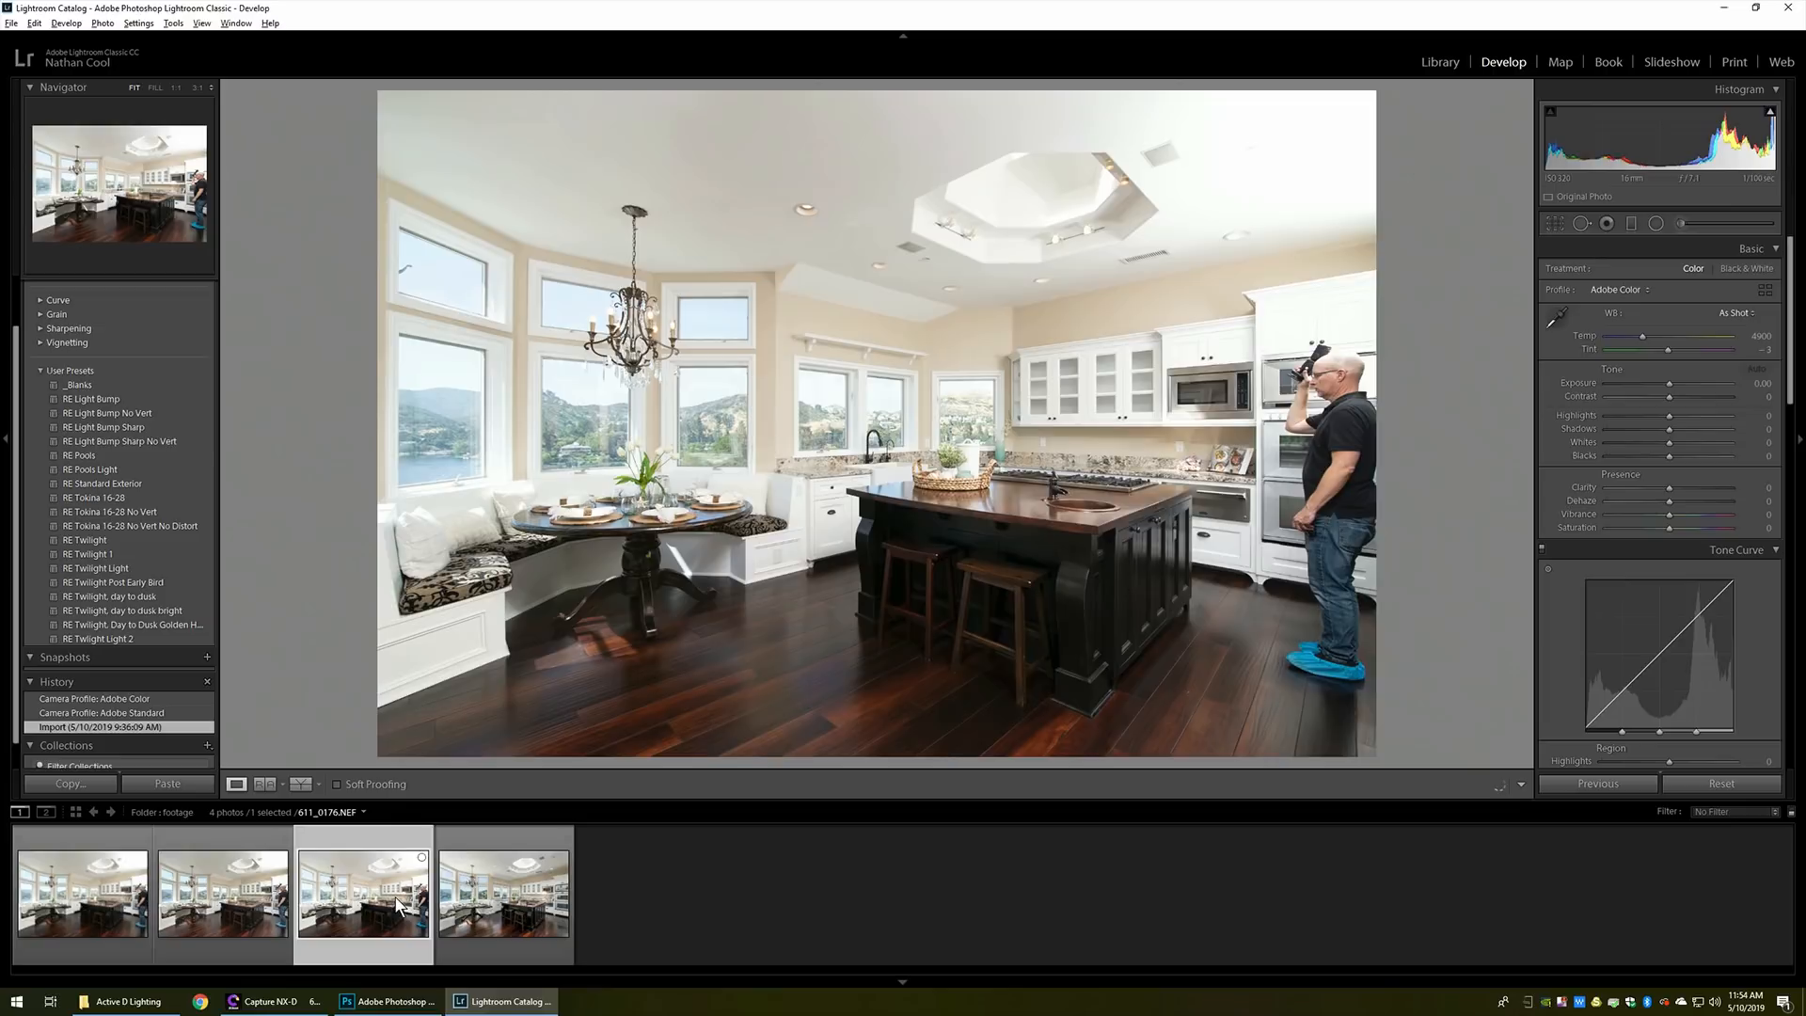
click(1755, 369)
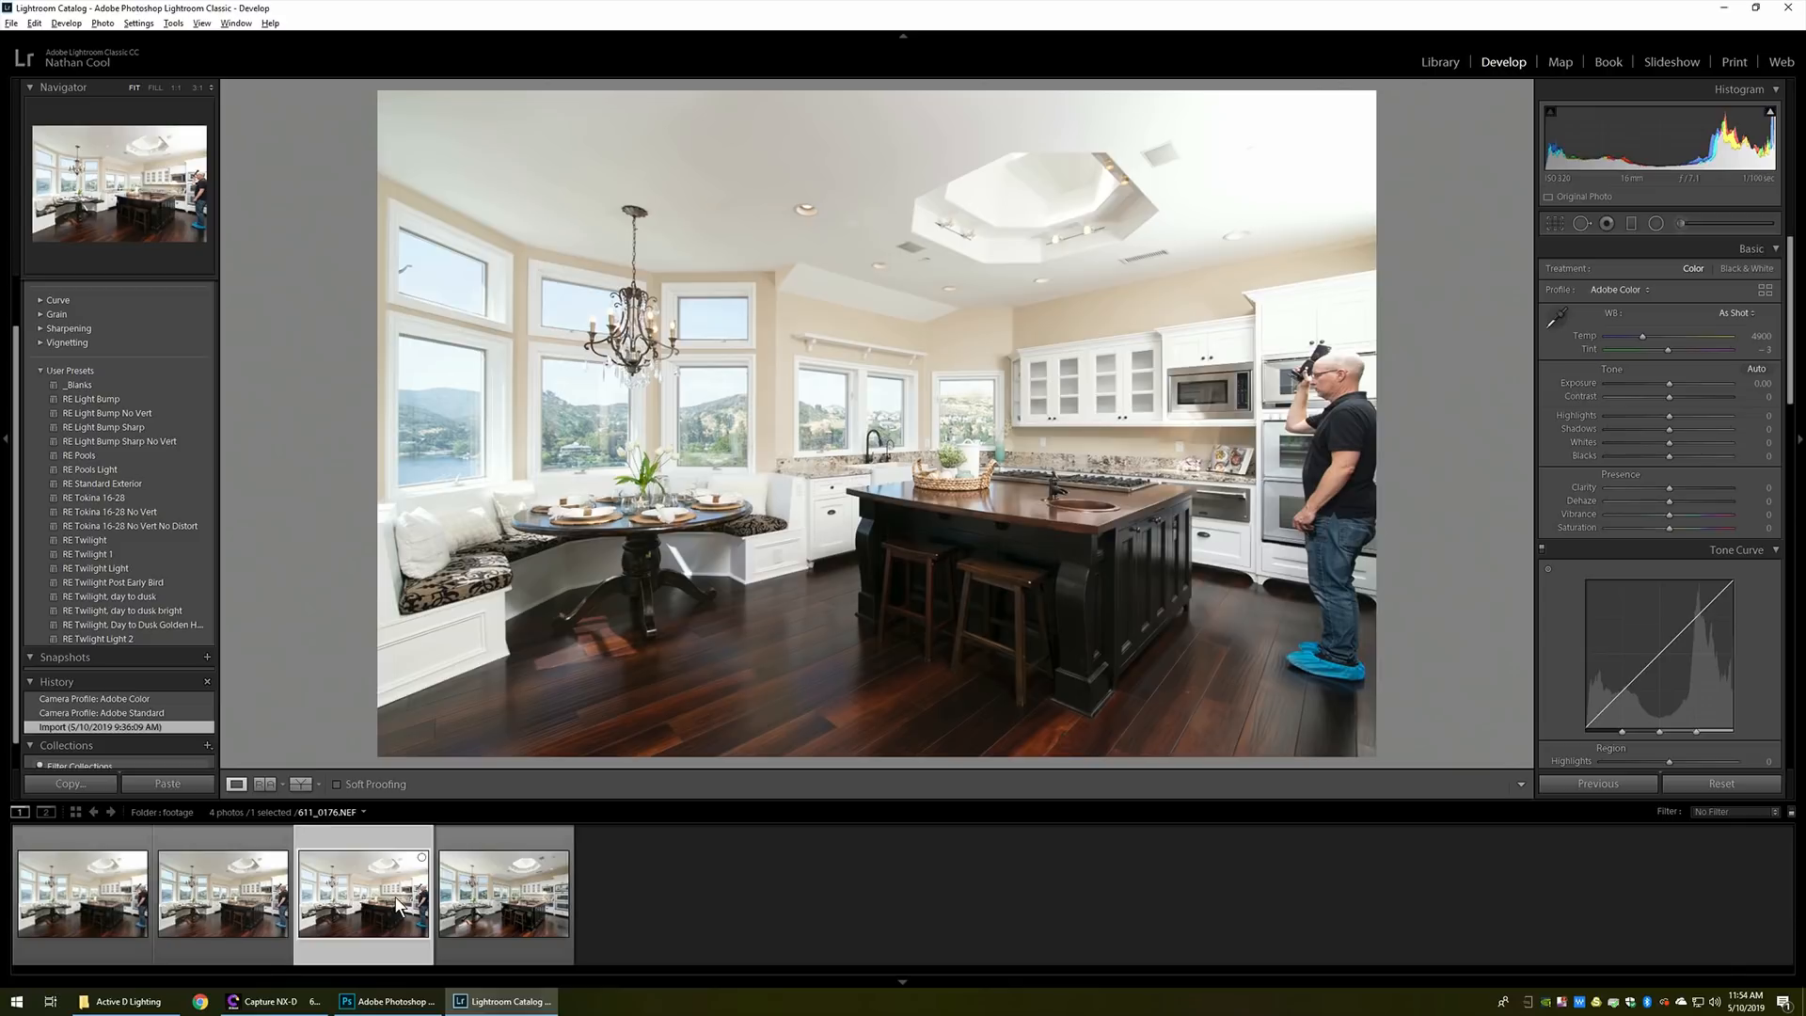
mouse_move(1374, 857)
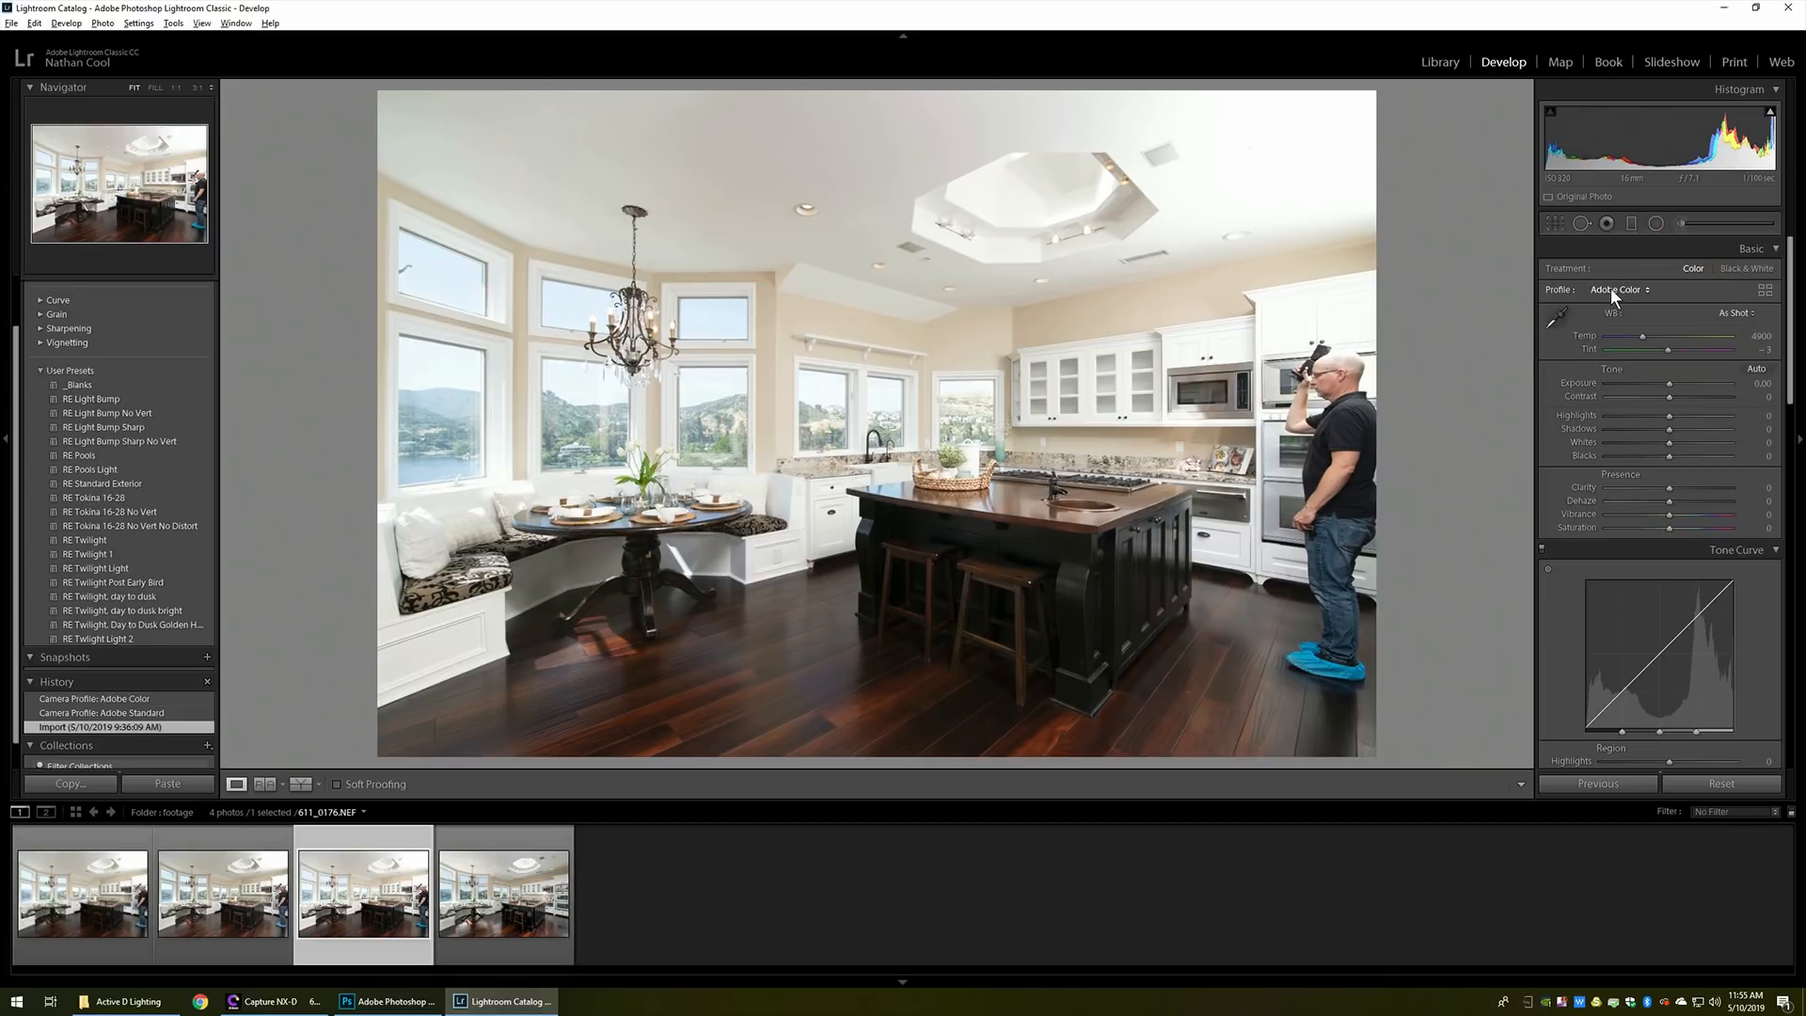
Choose Adobe Standard from the Profile dropdown, briefly viewing and closing the Profile Browser
click(1618, 289)
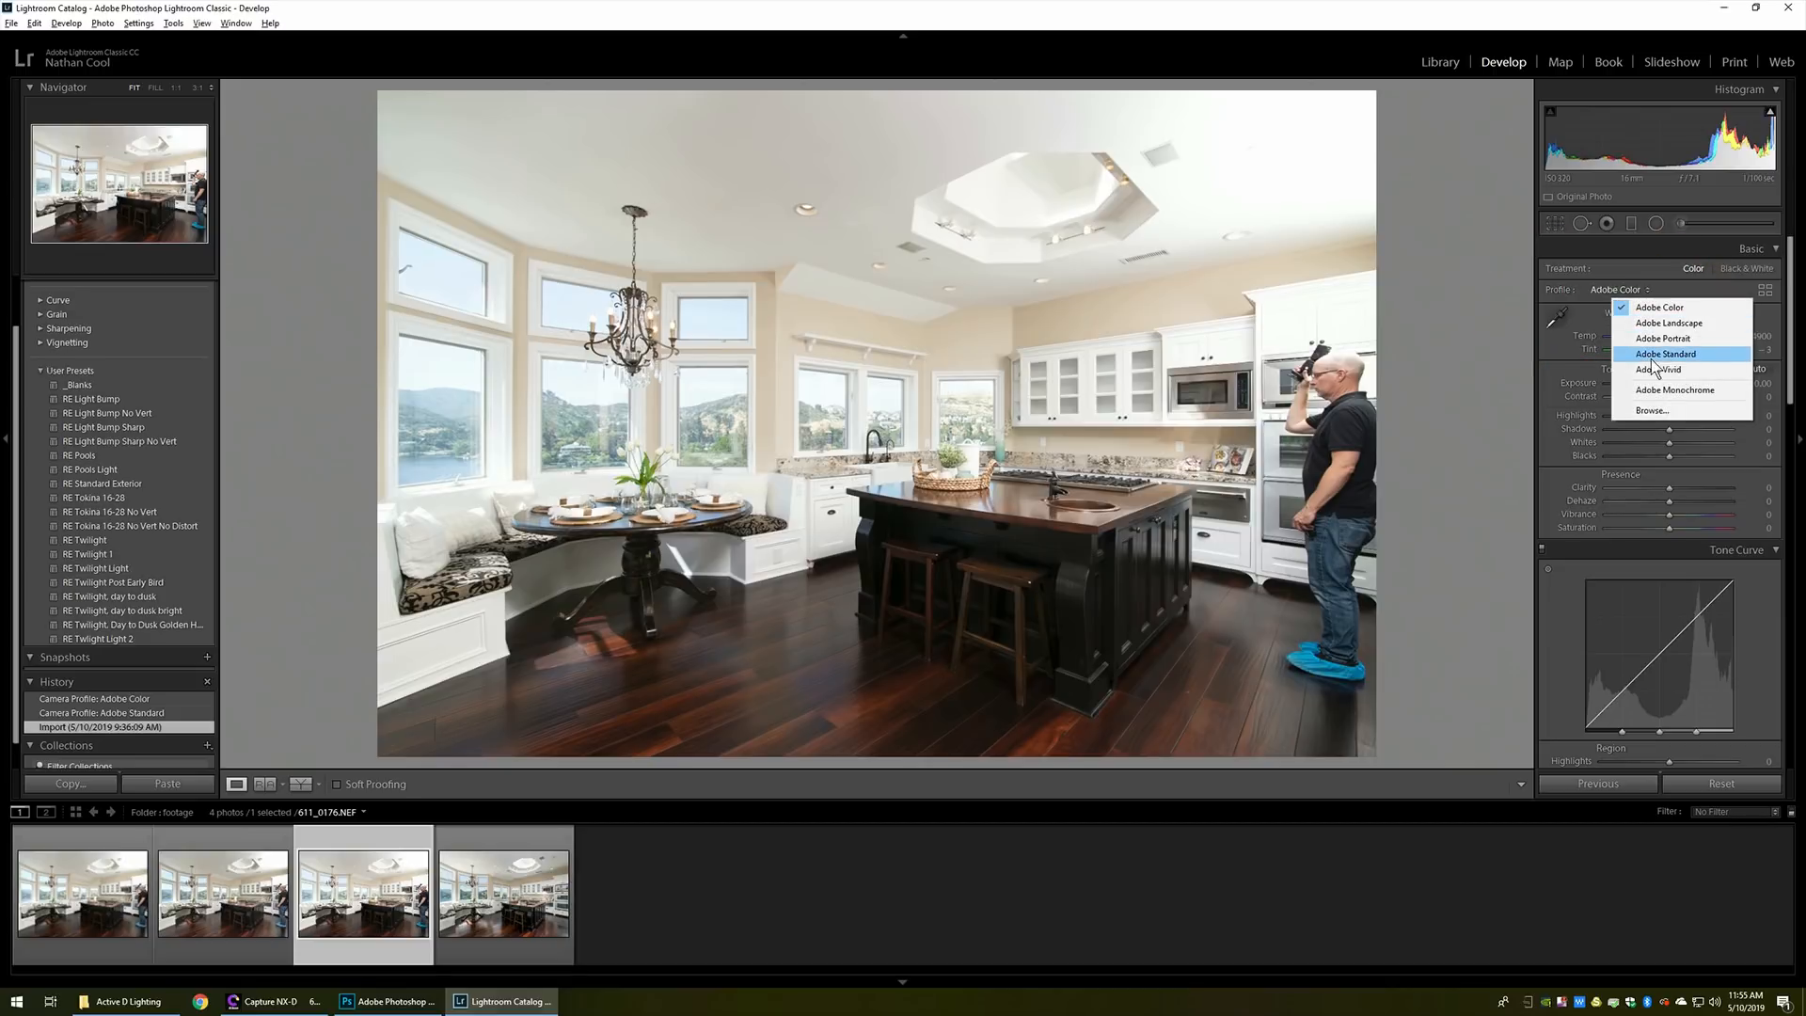
click(1665, 353)
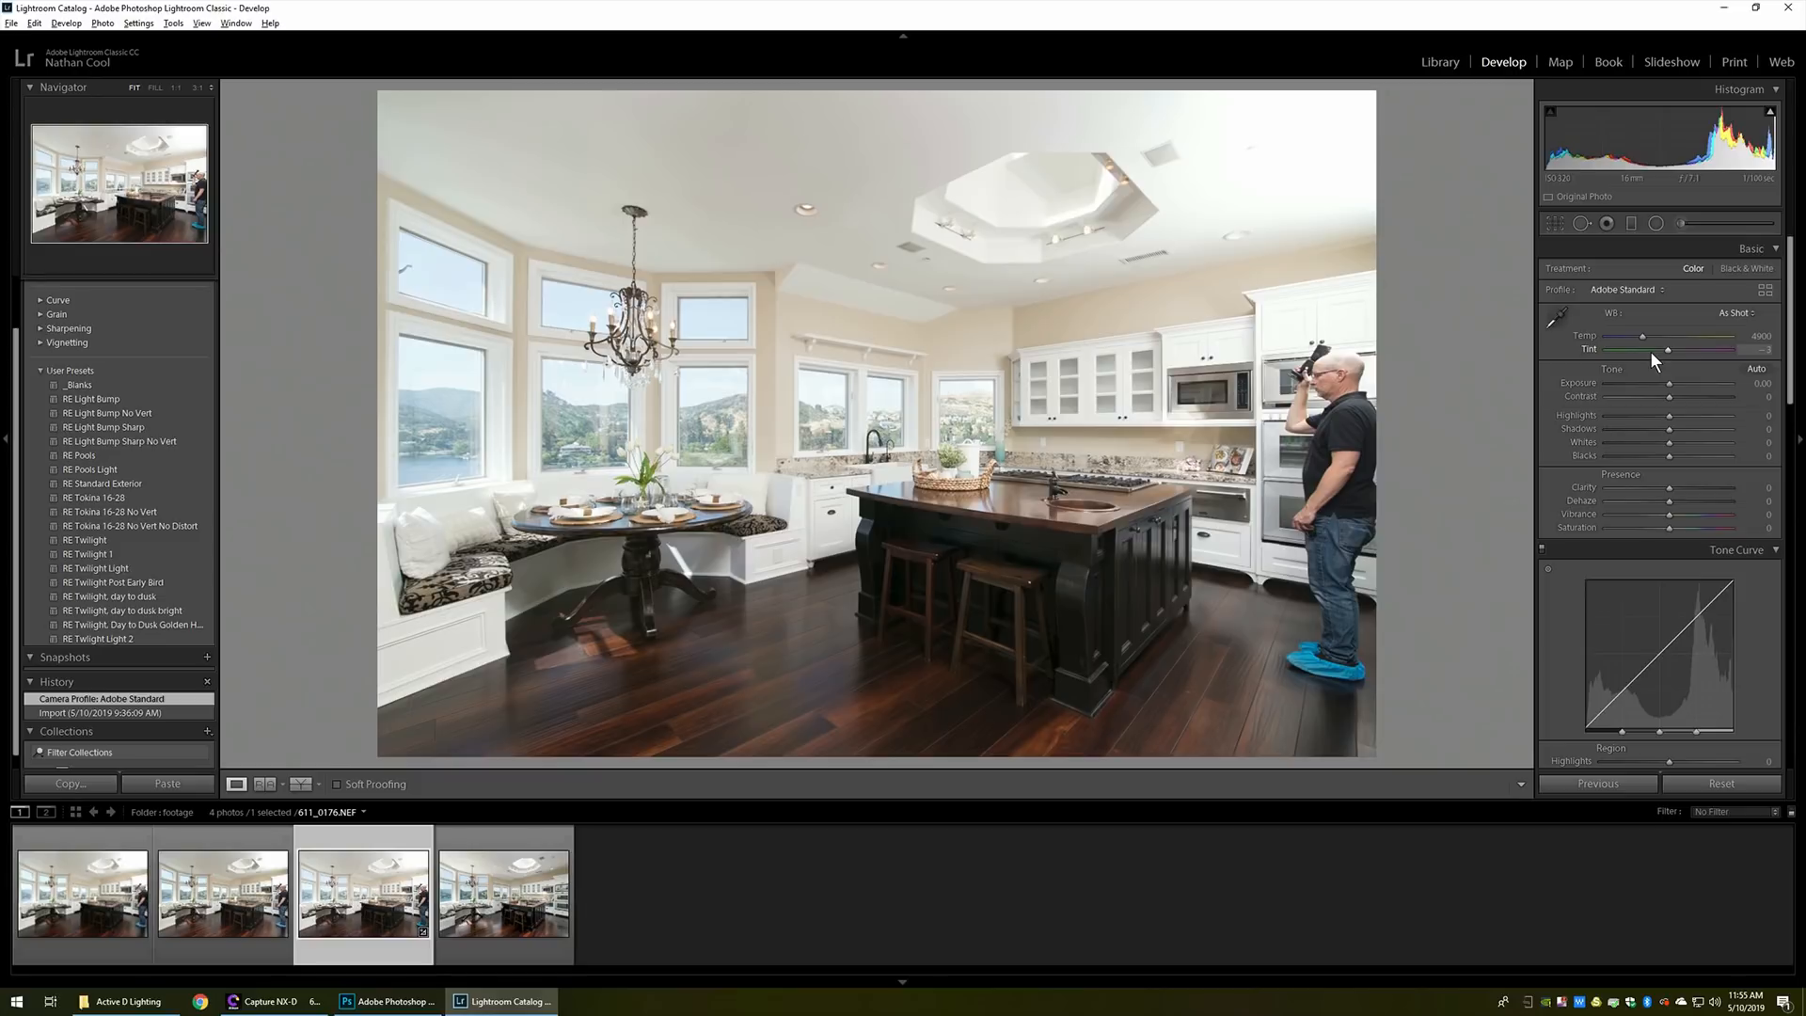
mouse_move(1515, 376)
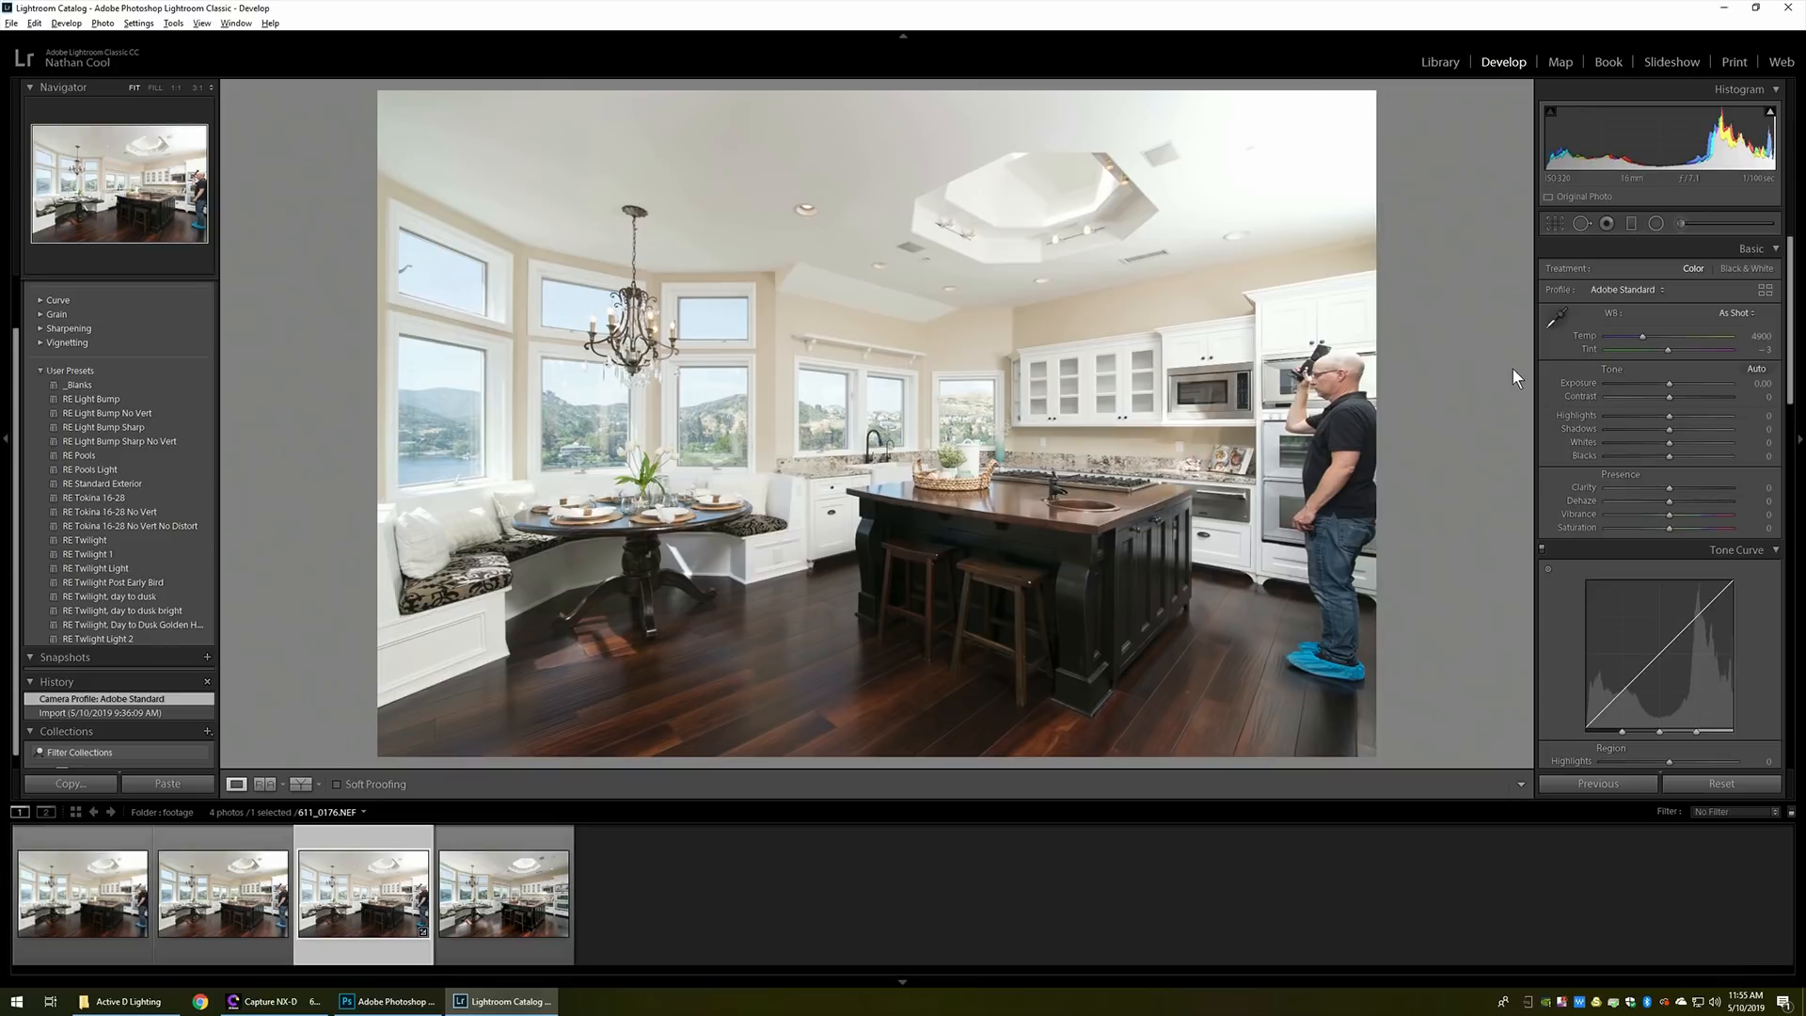
mouse_move(1763, 288)
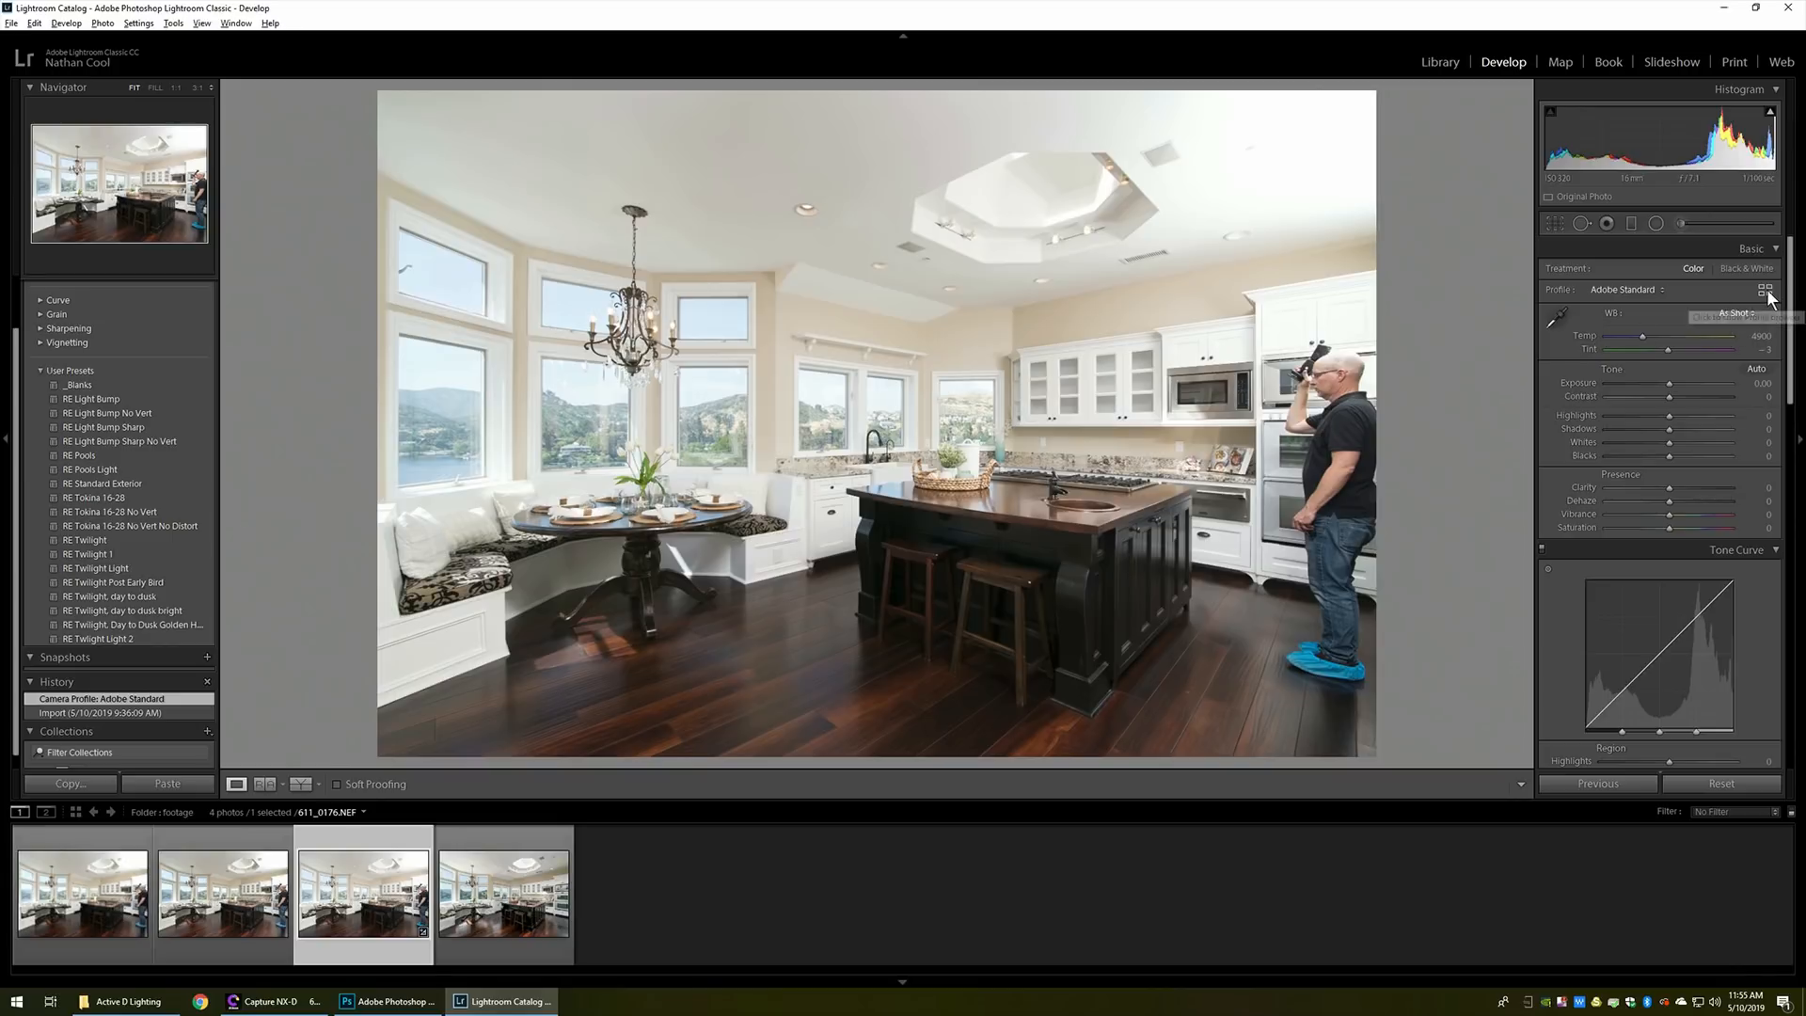
click(1767, 289)
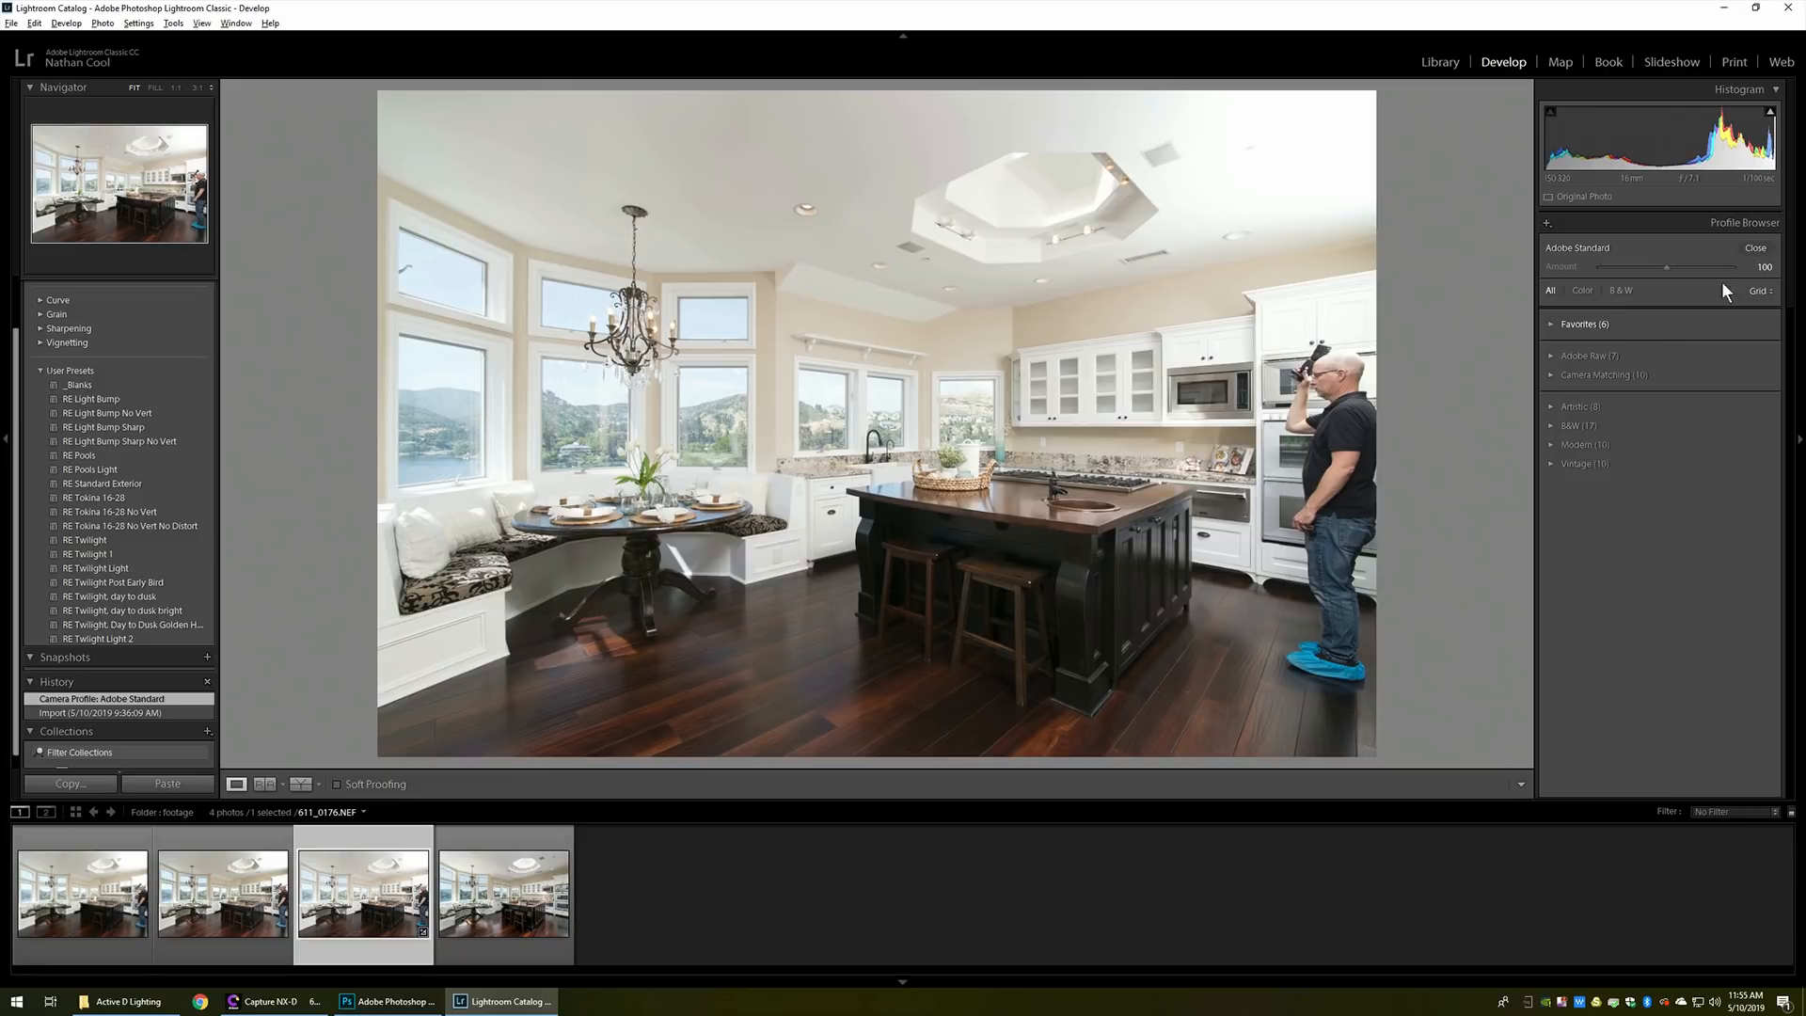
click(1753, 249)
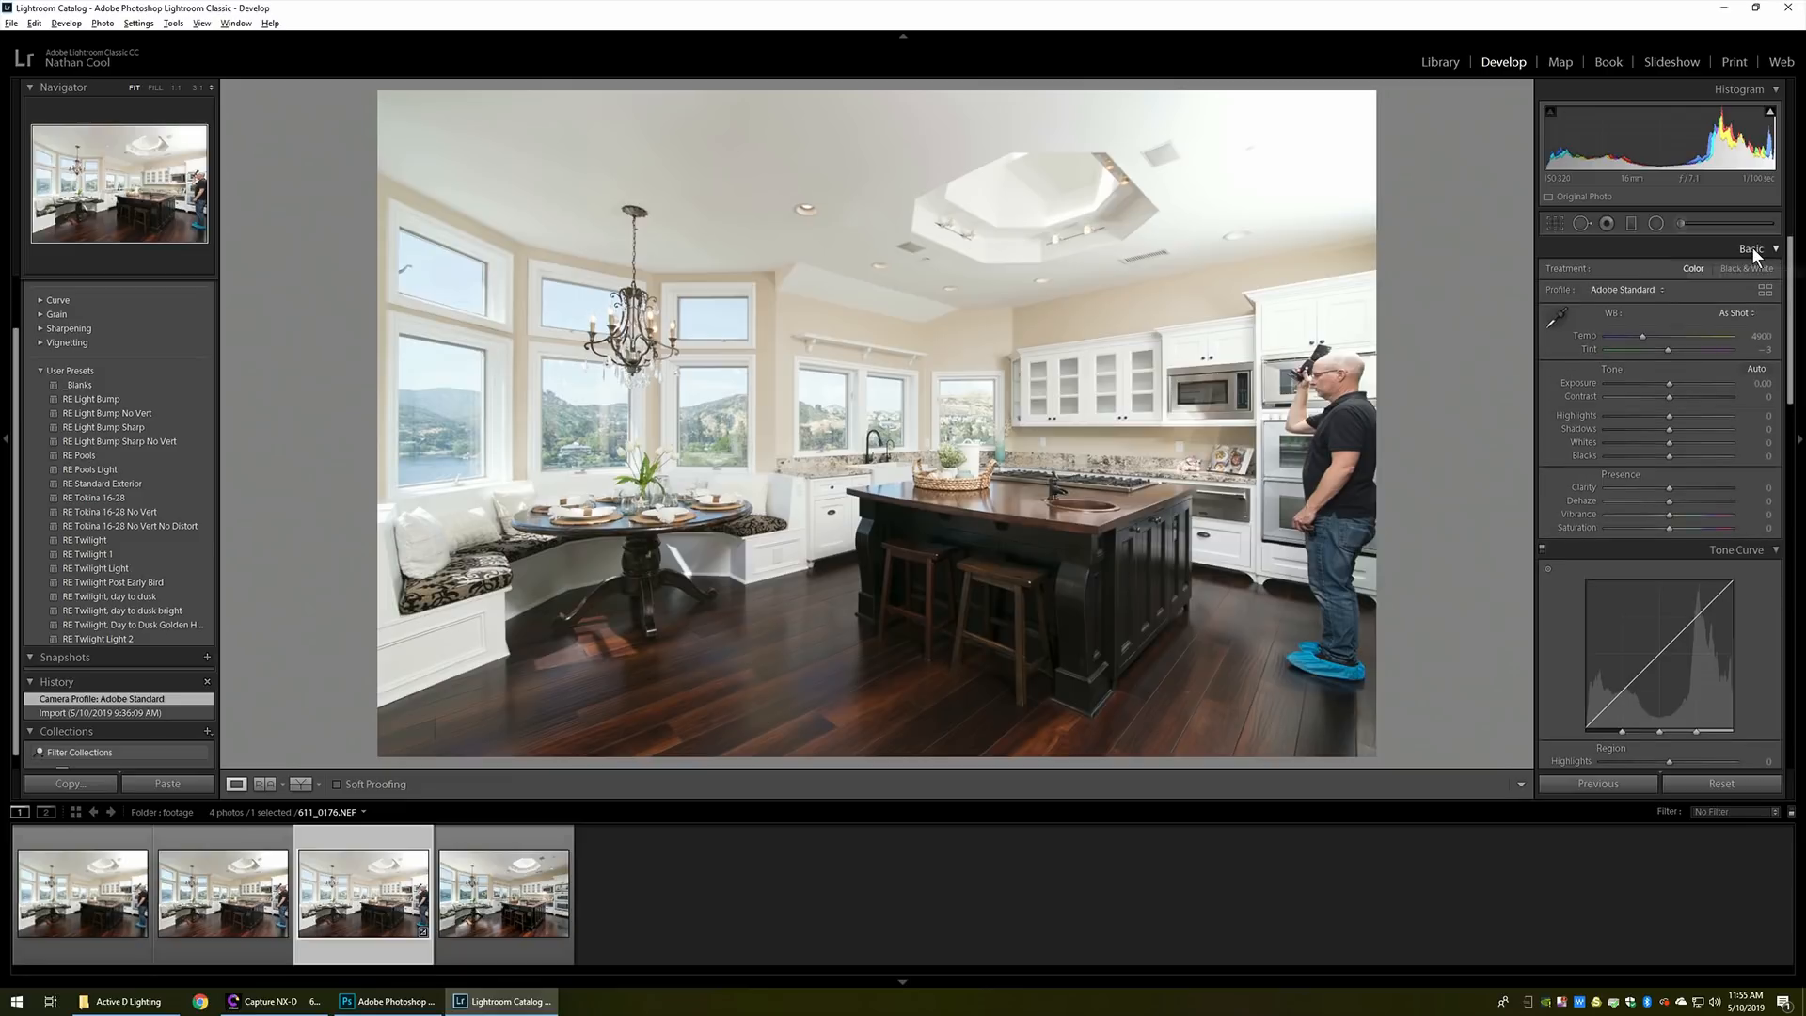
mouse_move(1641, 297)
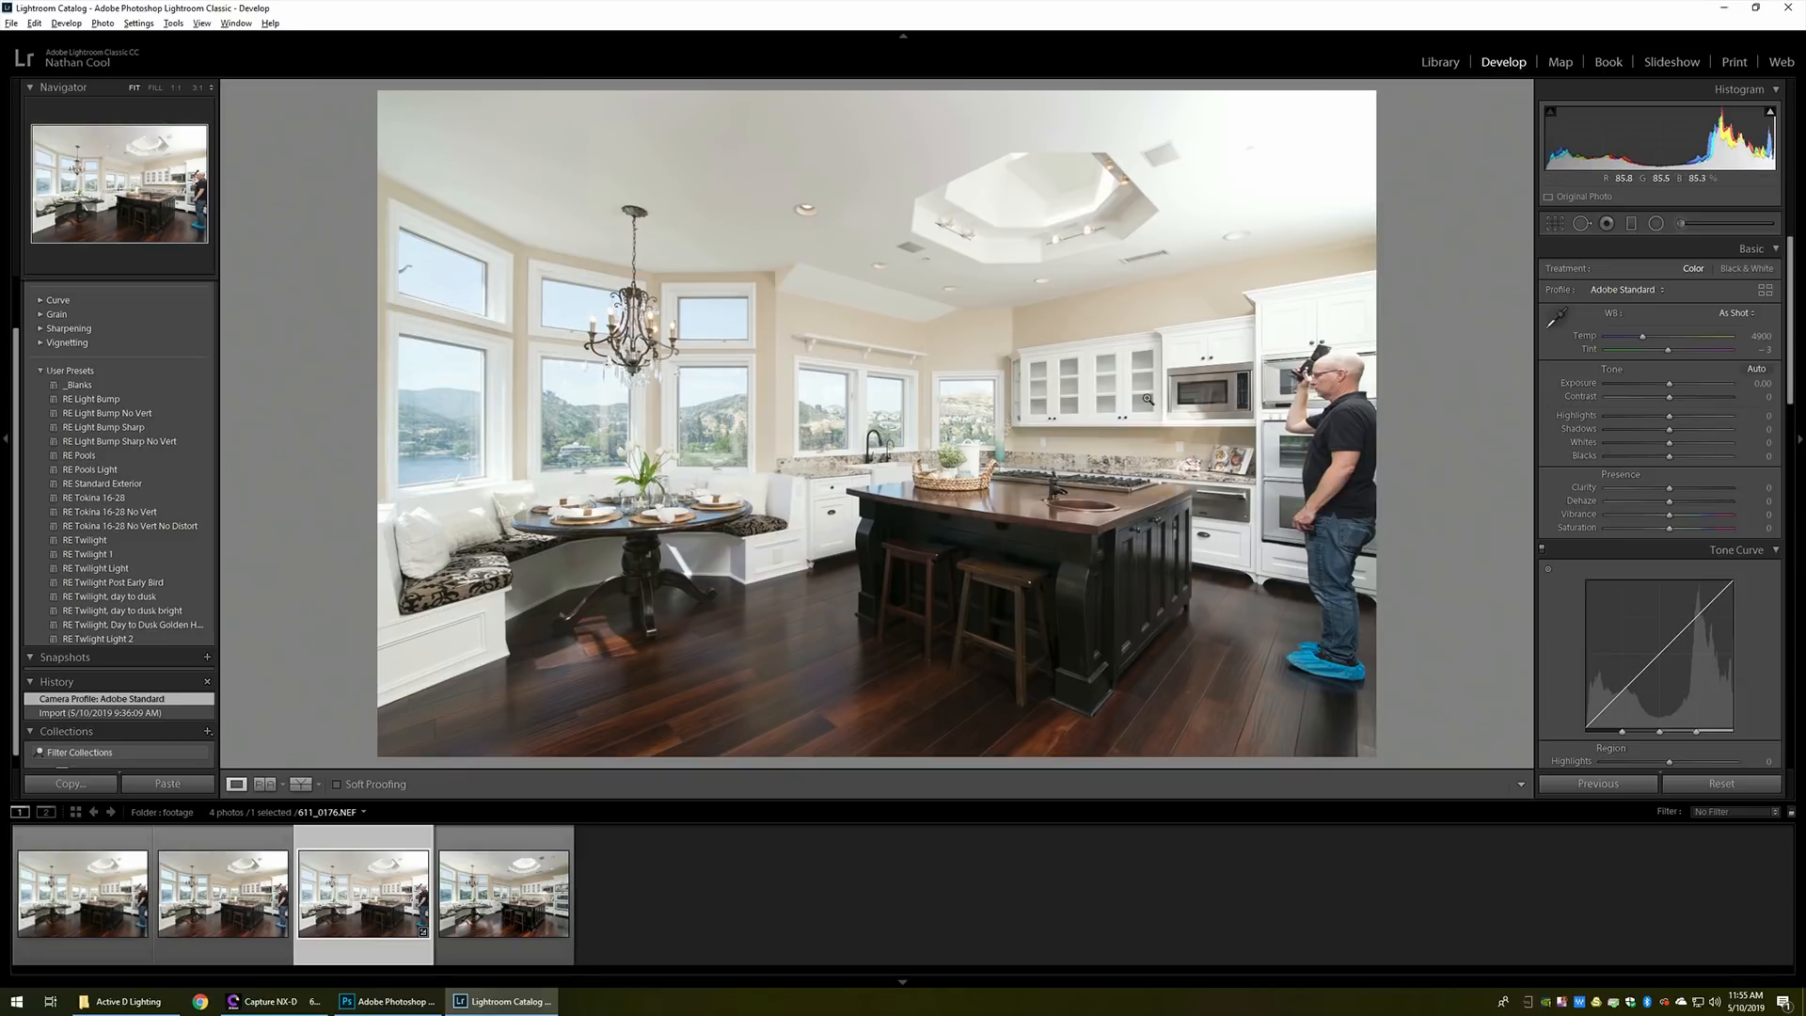
Apply the RE Tokina 16-28 user preset from the expanded Presets panel, cancelling the New Develop Preset dialog
click(57, 286)
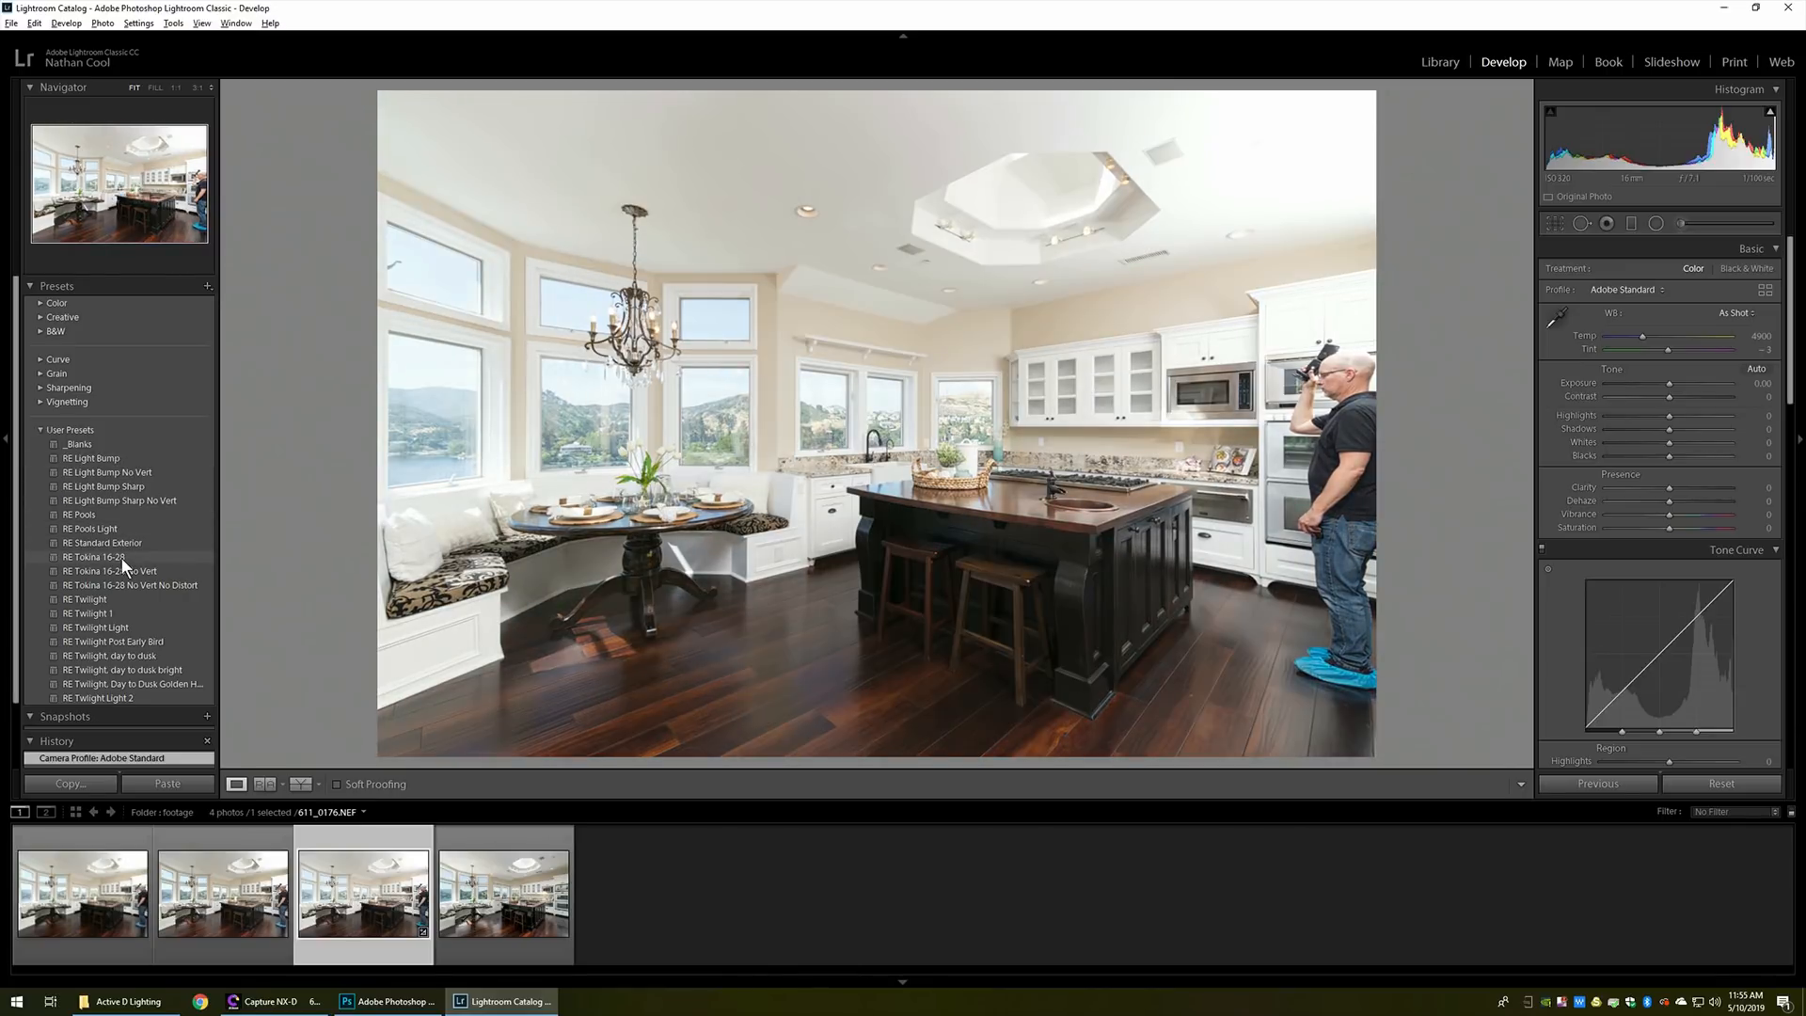
click(98, 557)
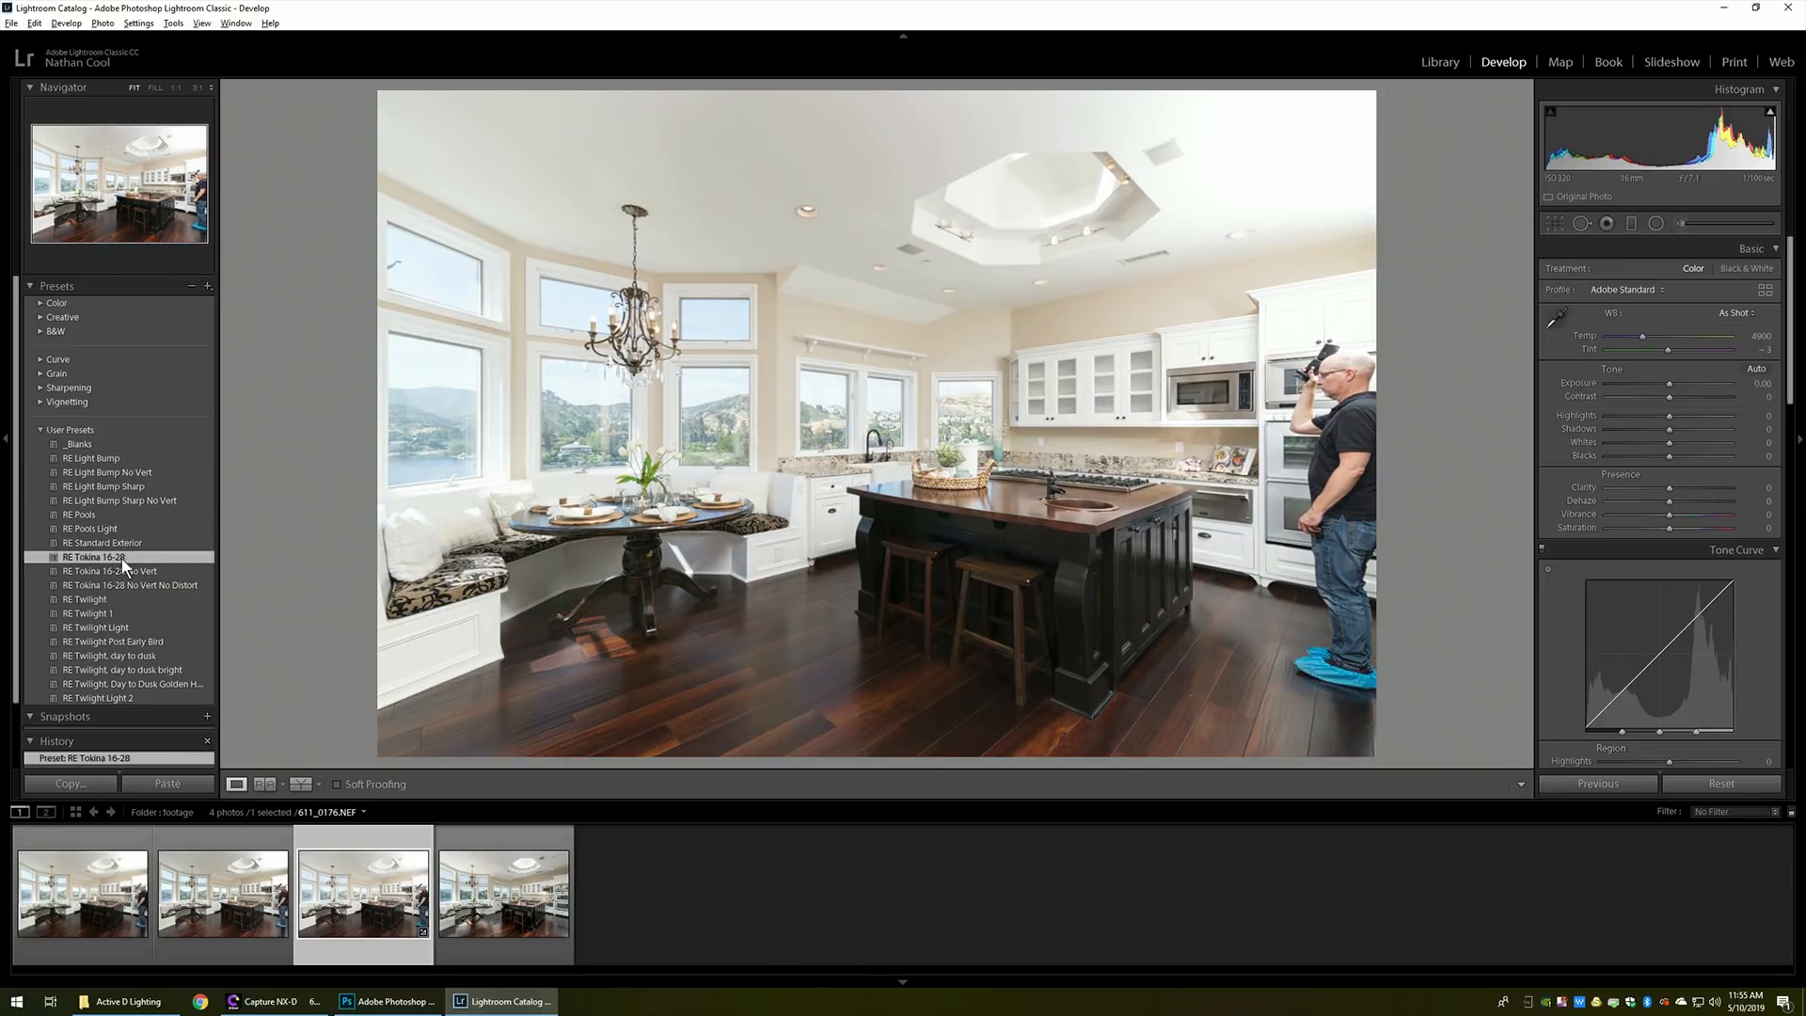
right_click(94, 557)
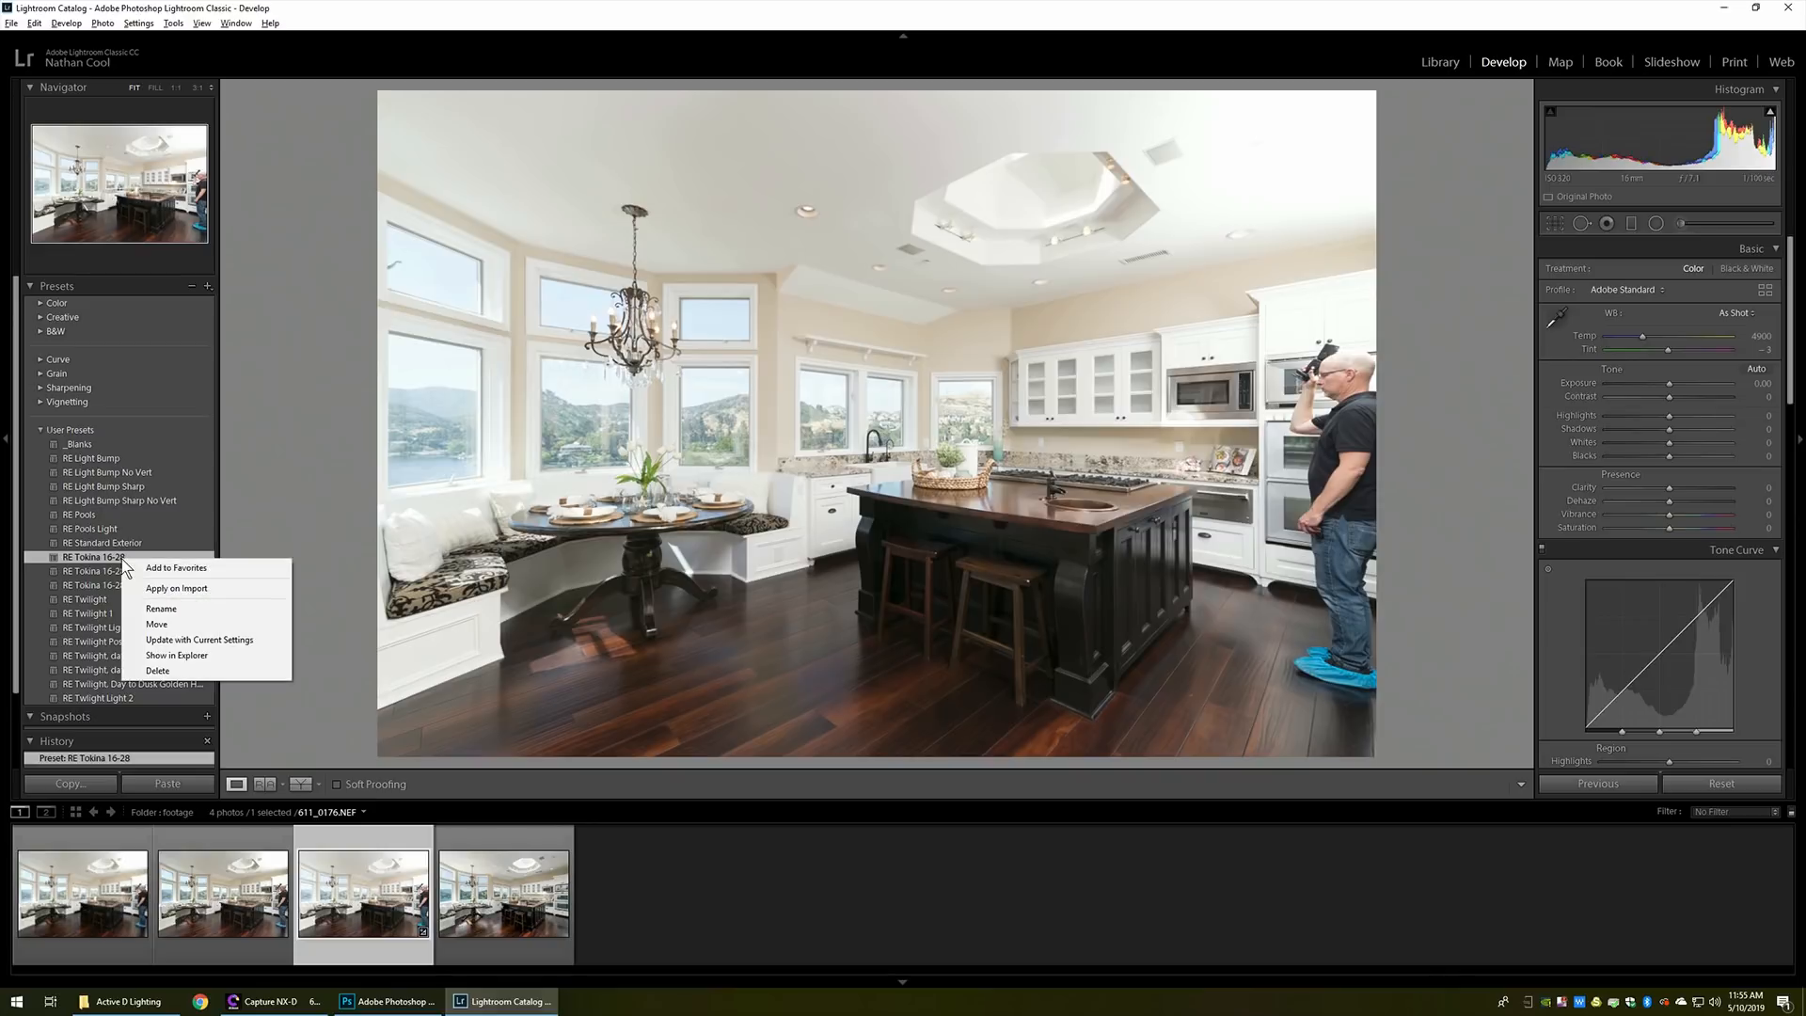
mouse_move(205, 639)
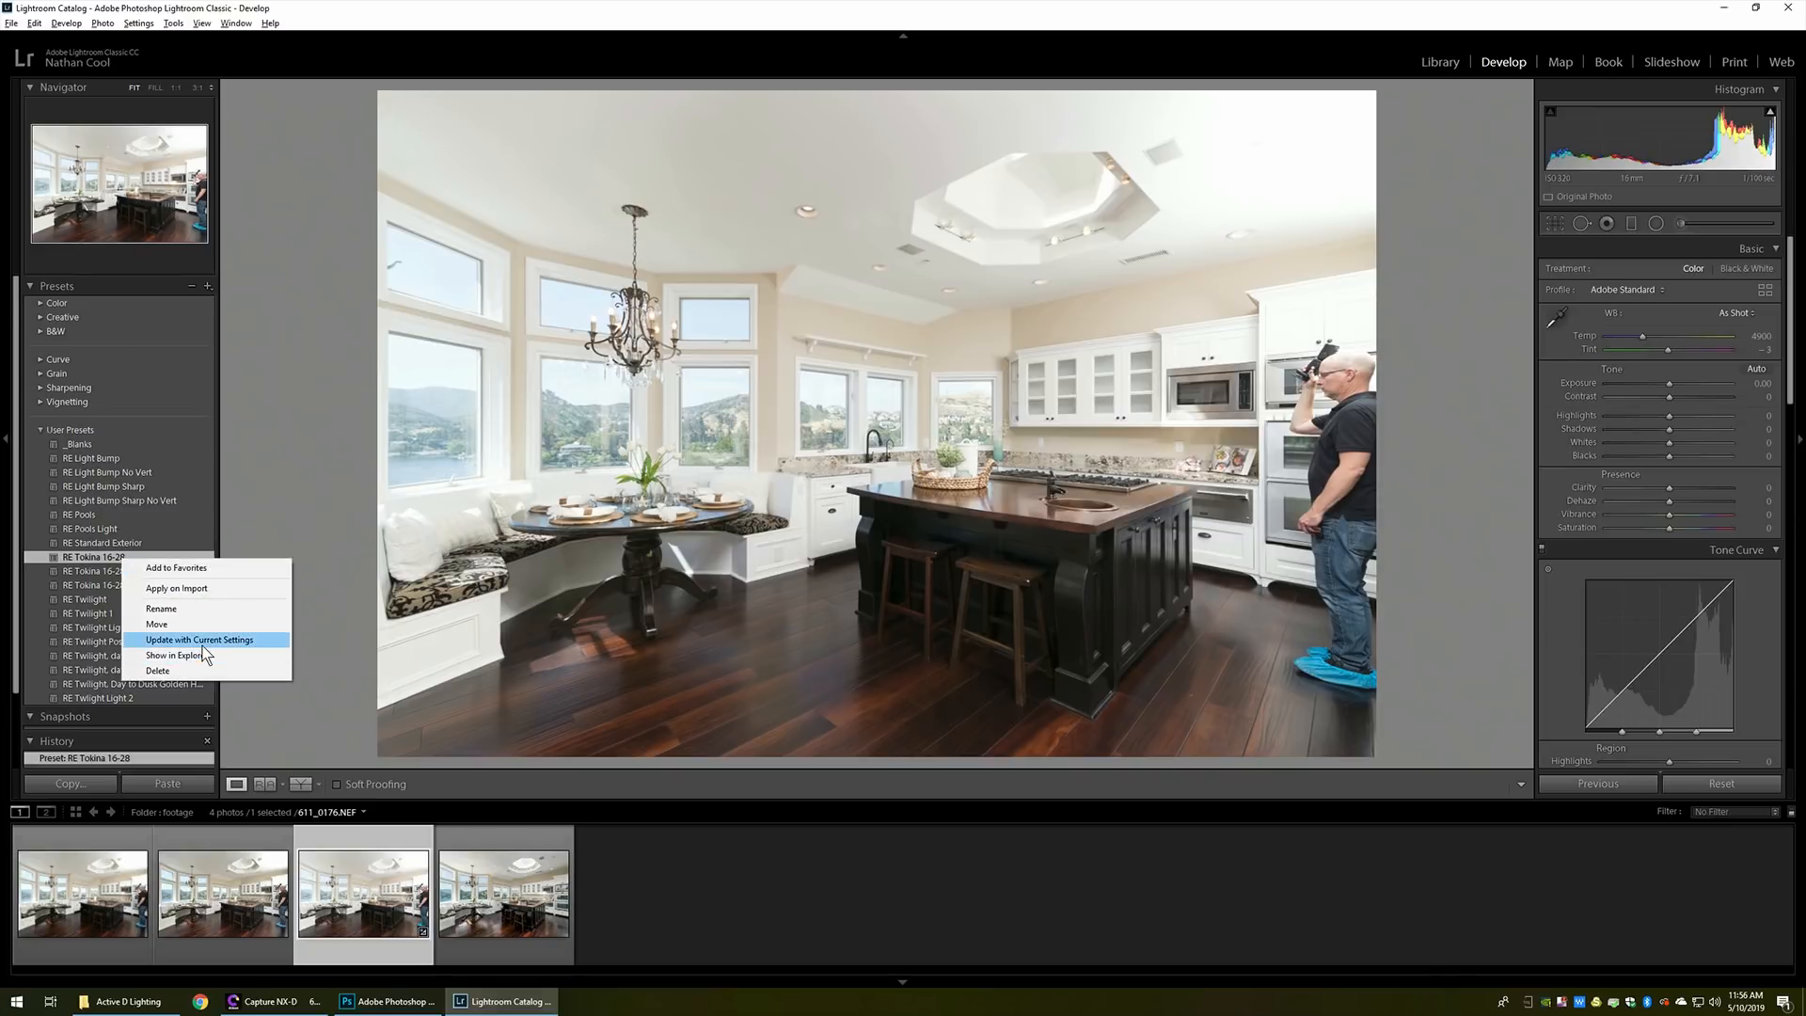
mouse_move(212, 608)
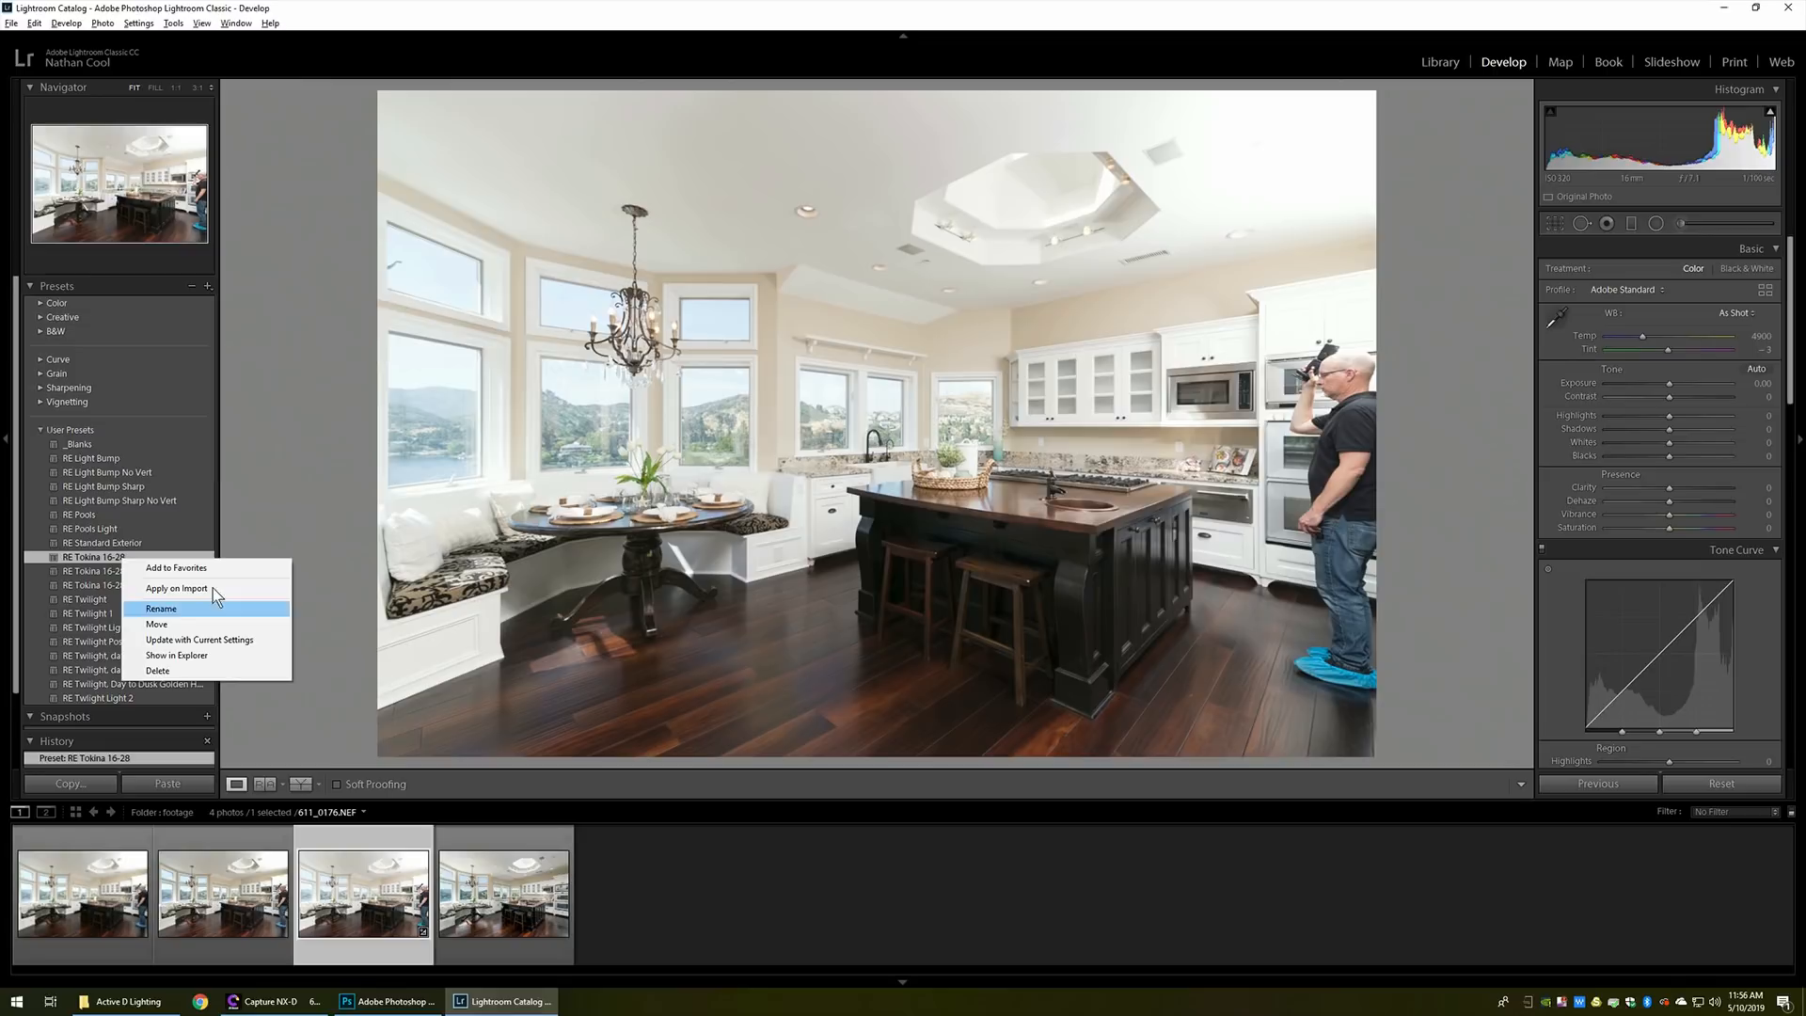
mouse_move(211, 293)
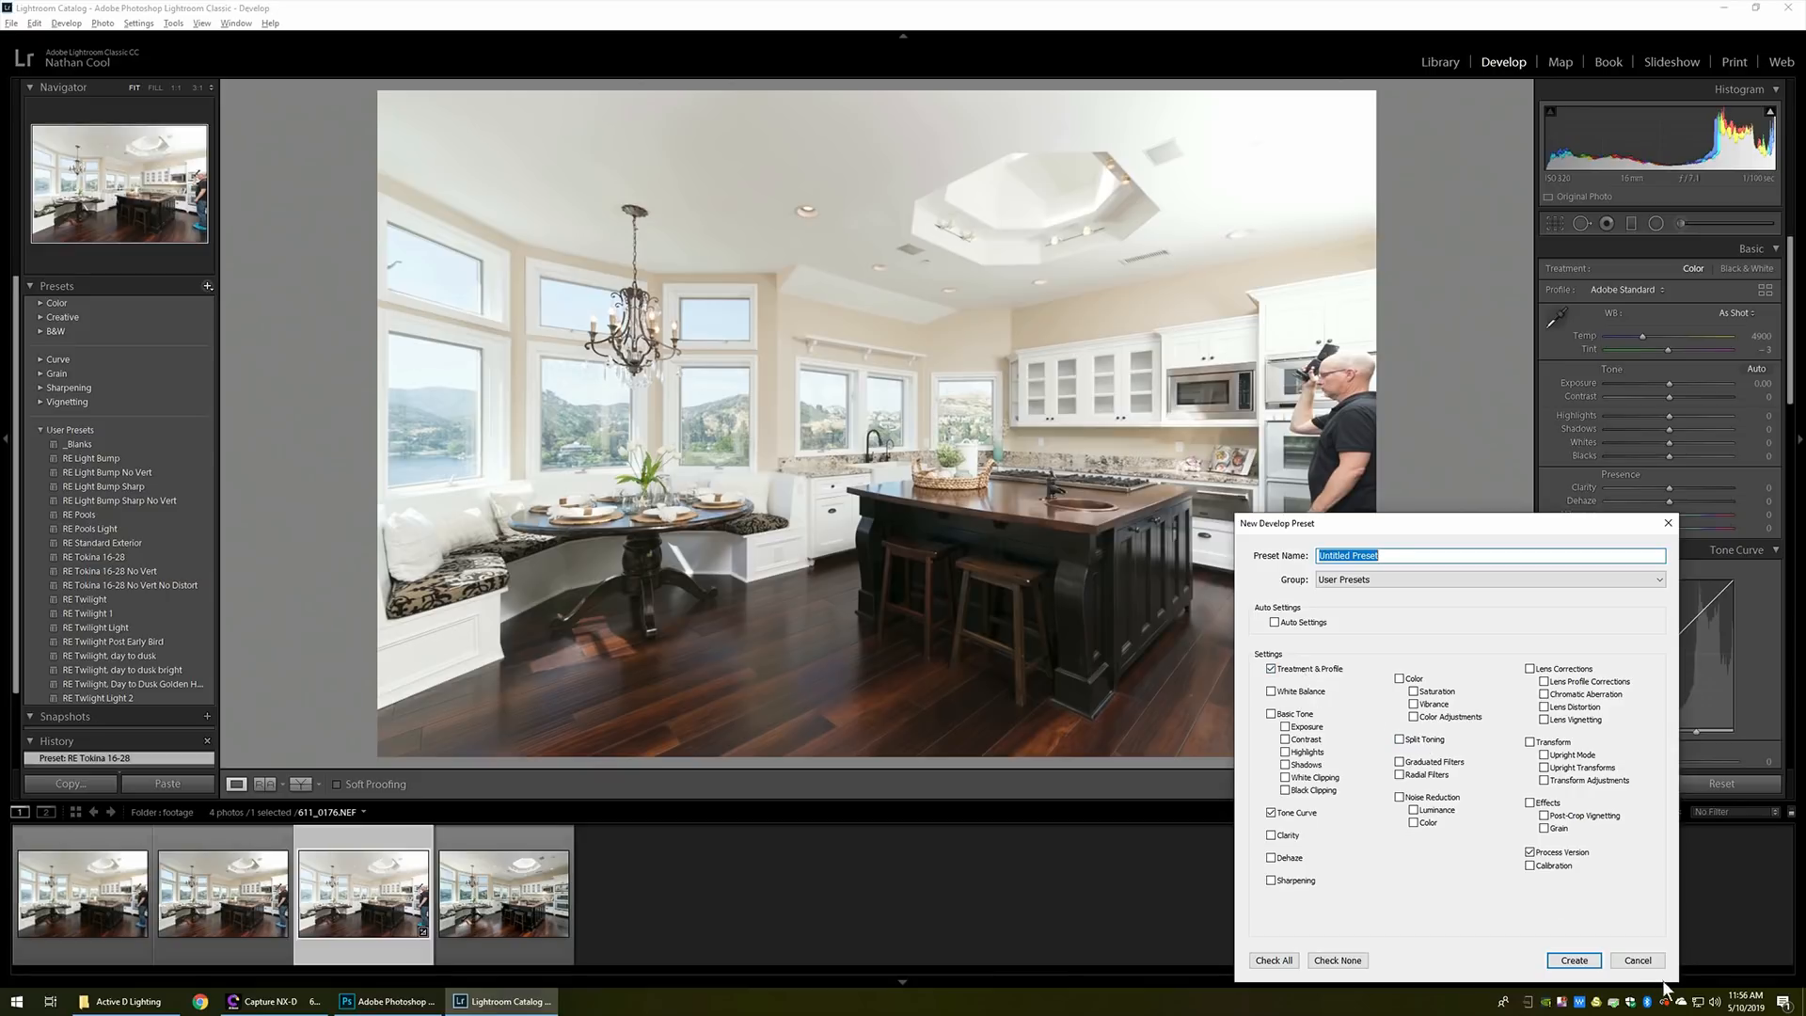
click(1635, 959)
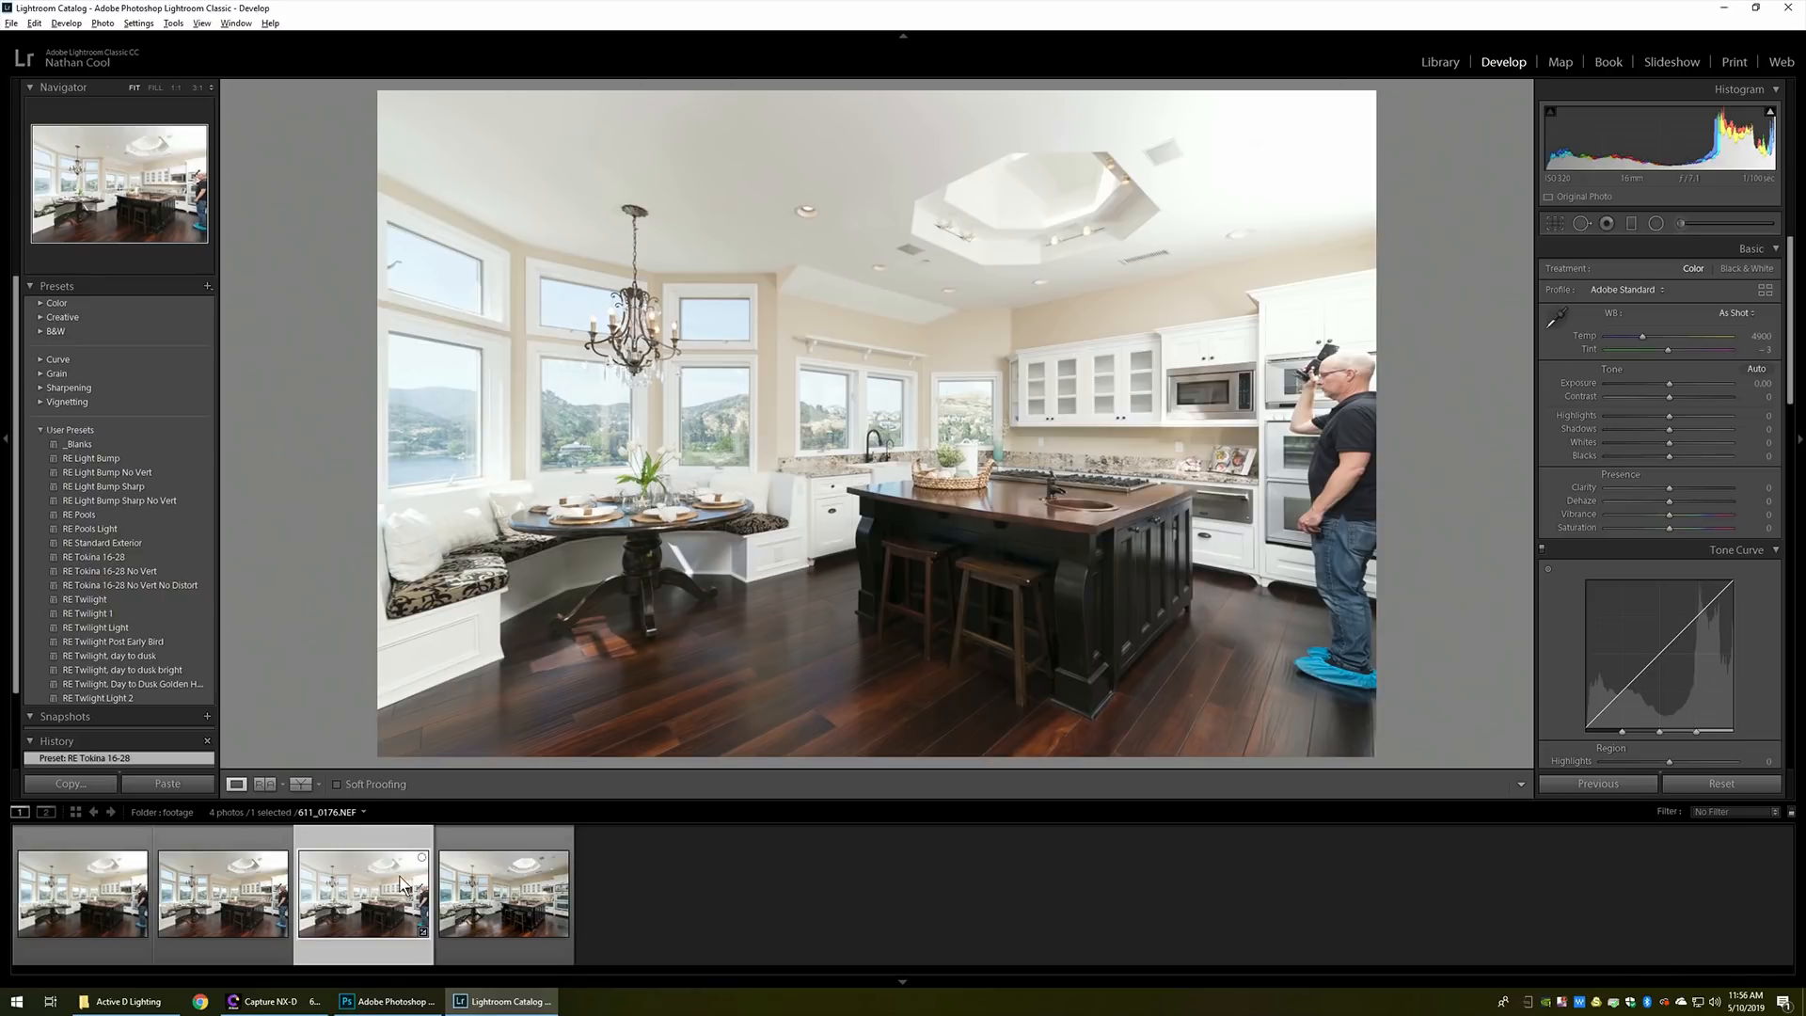
View the unchanged TIFF, the raw NEF, and then the cnxd-off TIFF version in the filmstrip
click(222, 892)
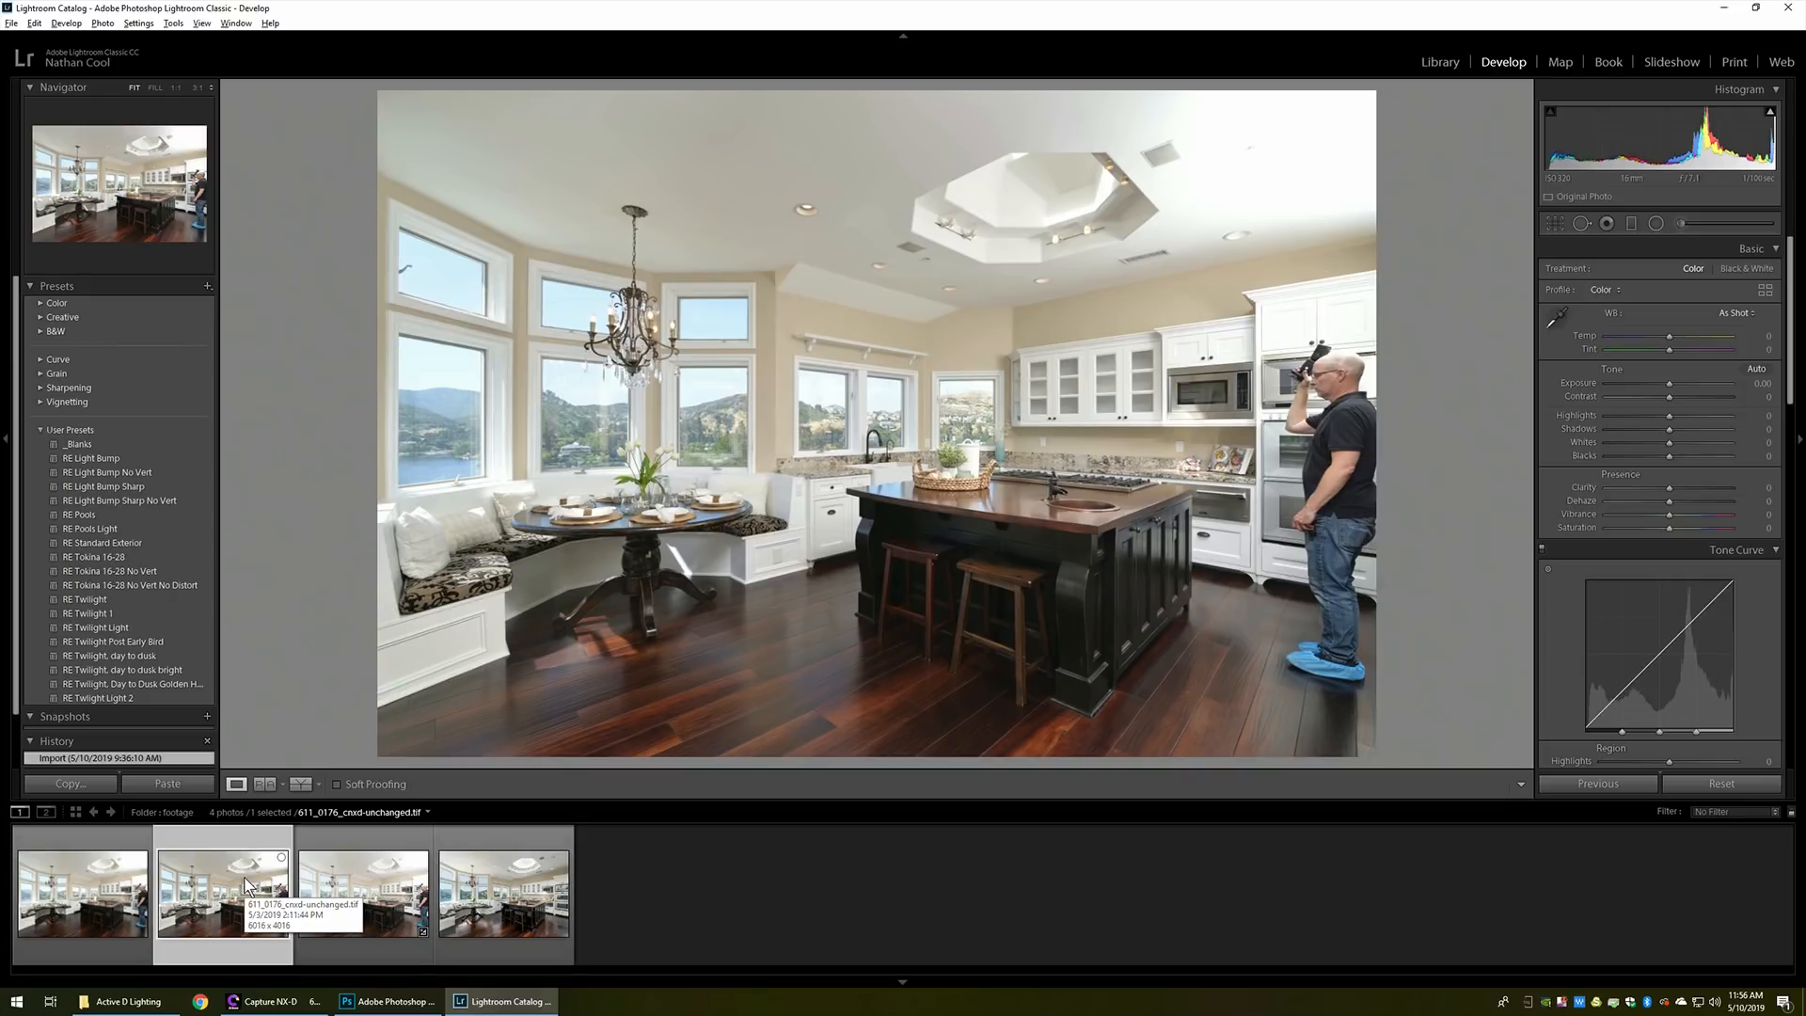
click(363, 894)
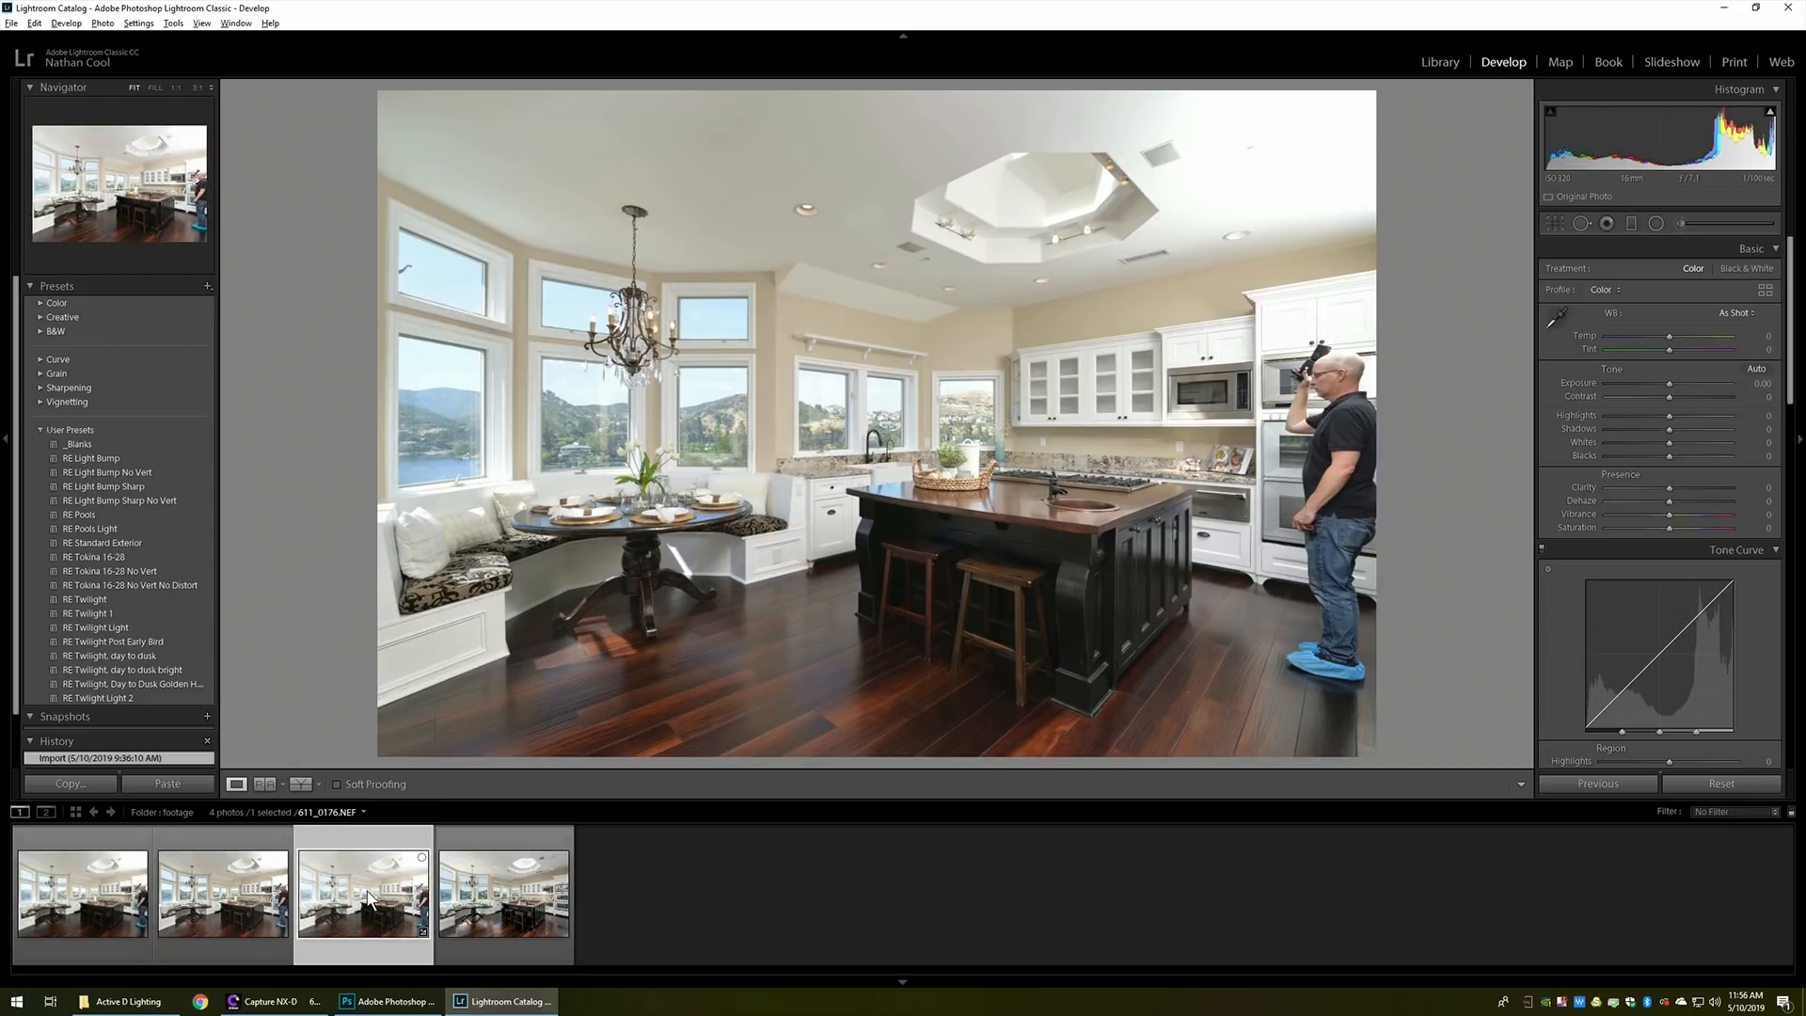
click(102, 557)
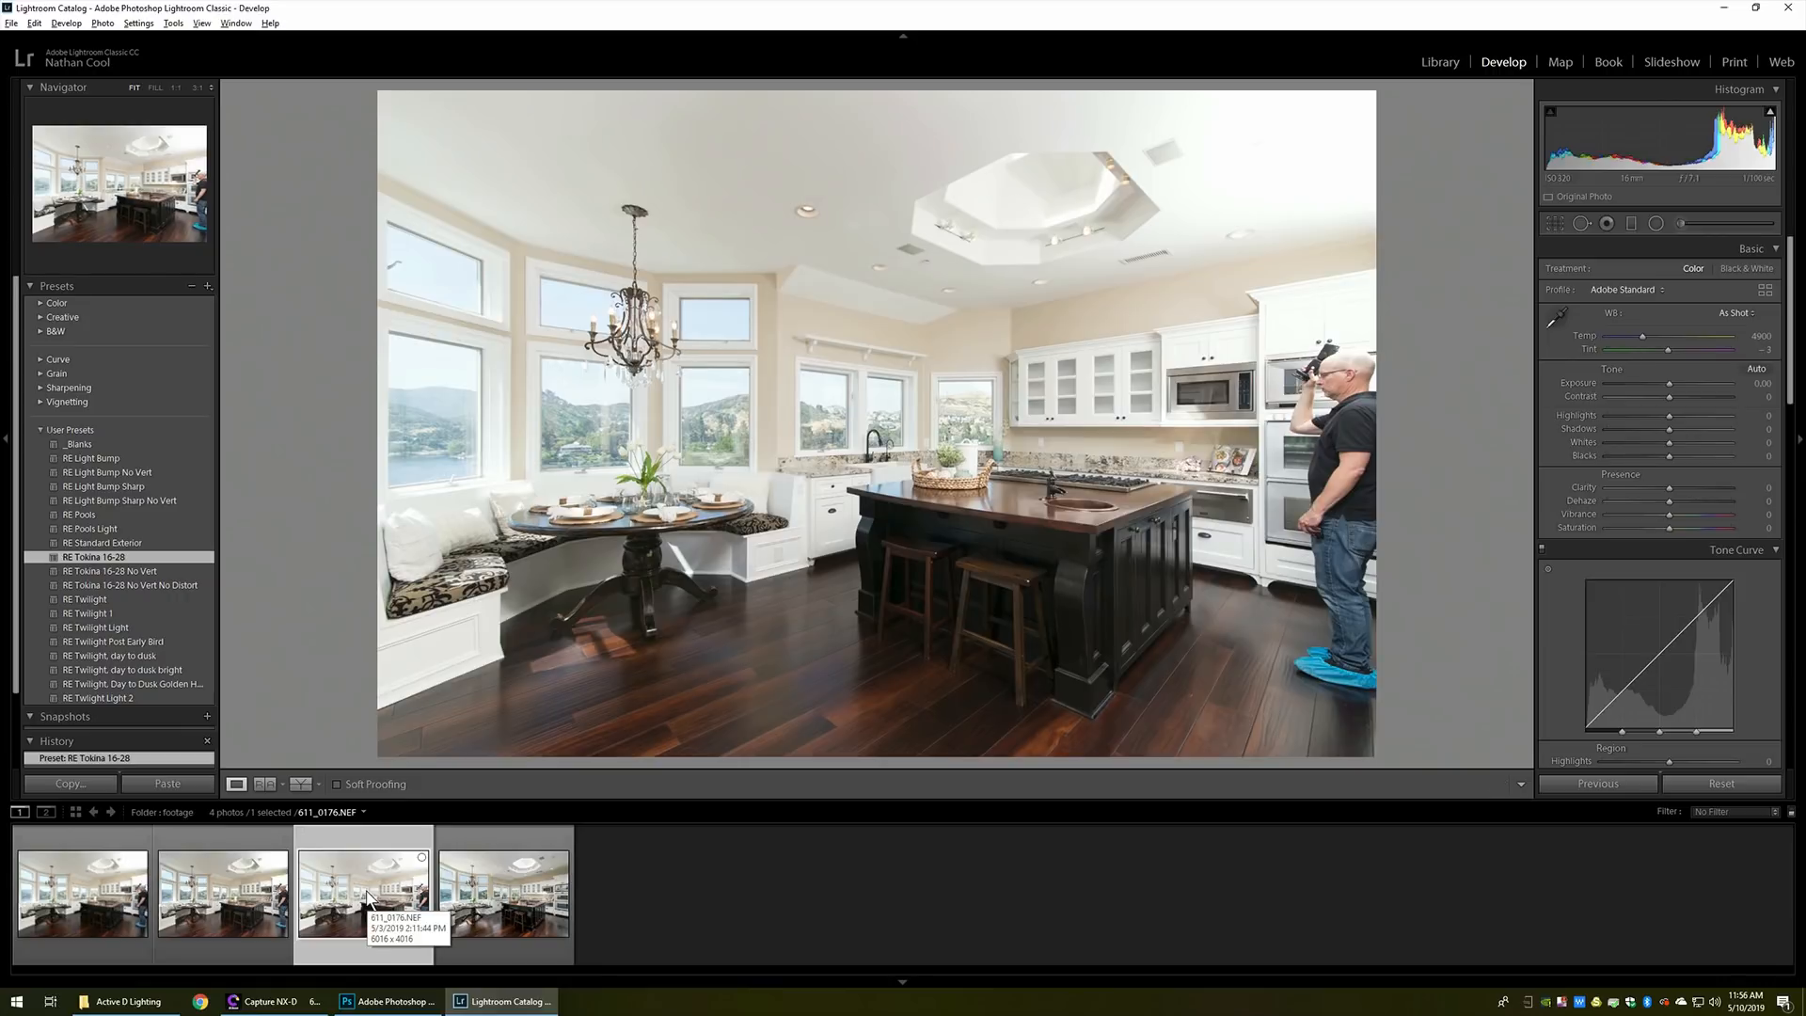
mouse_move(412, 884)
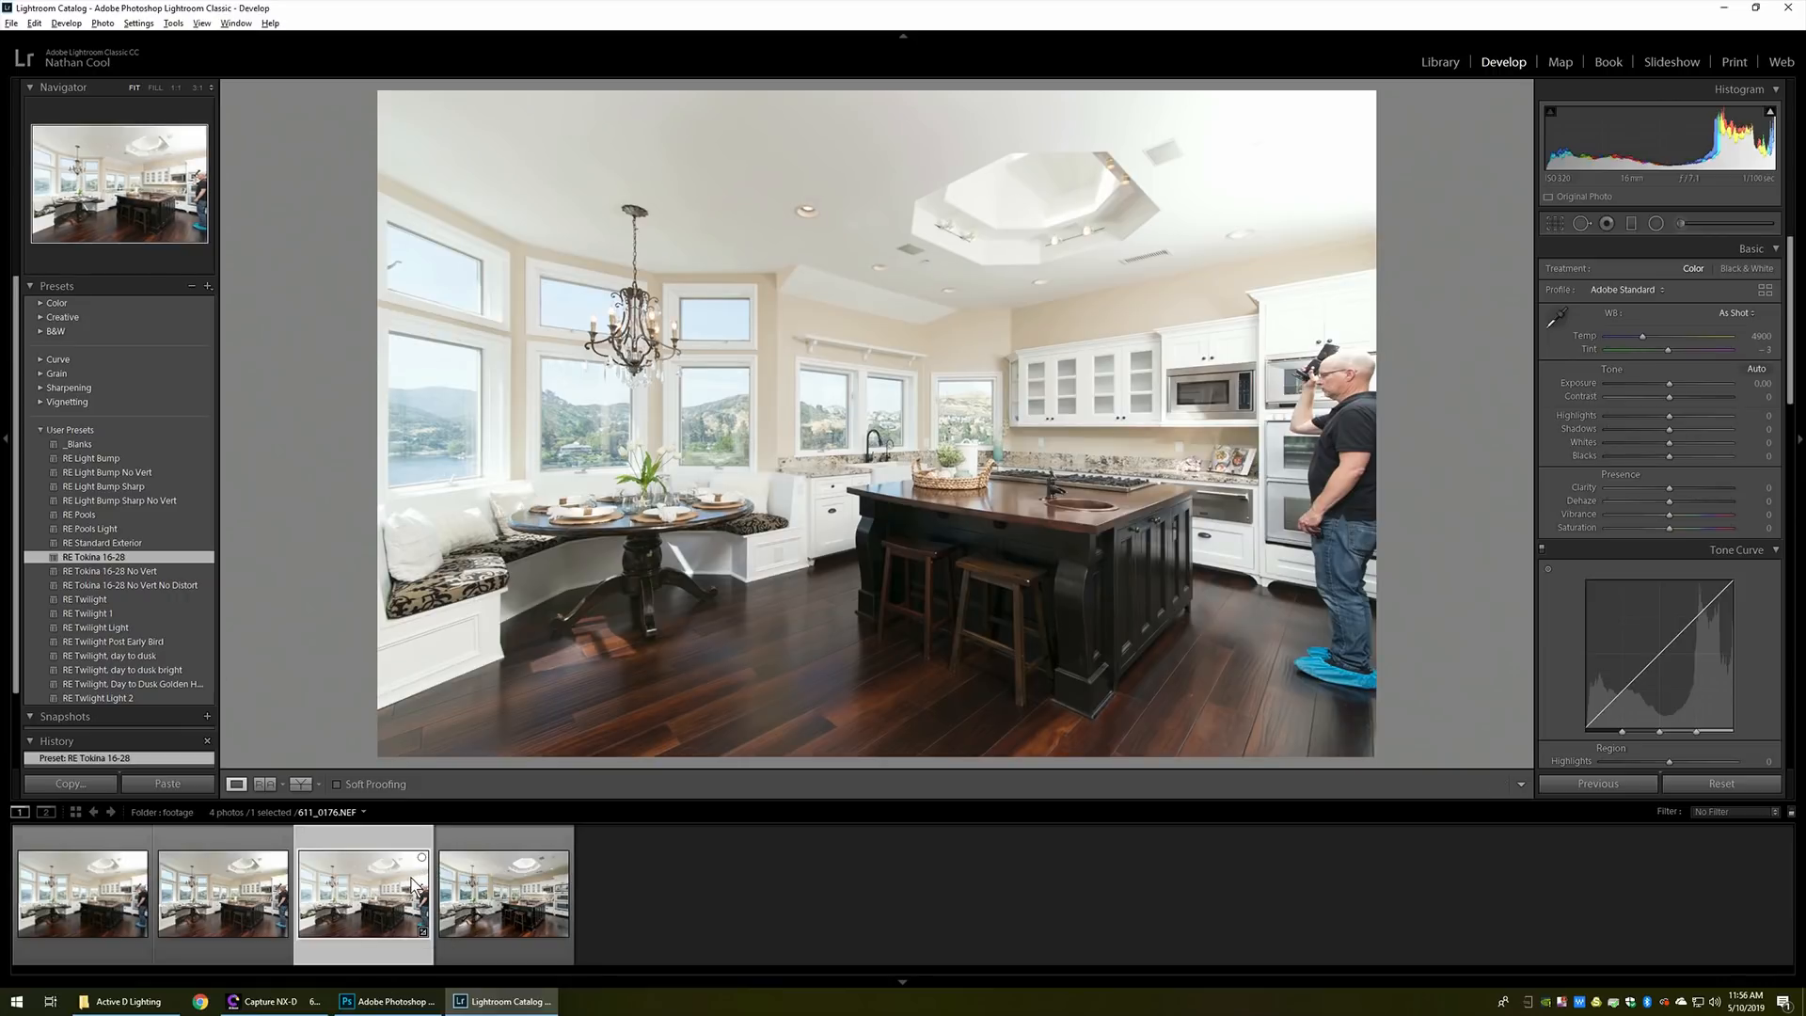
mouse_move(403, 905)
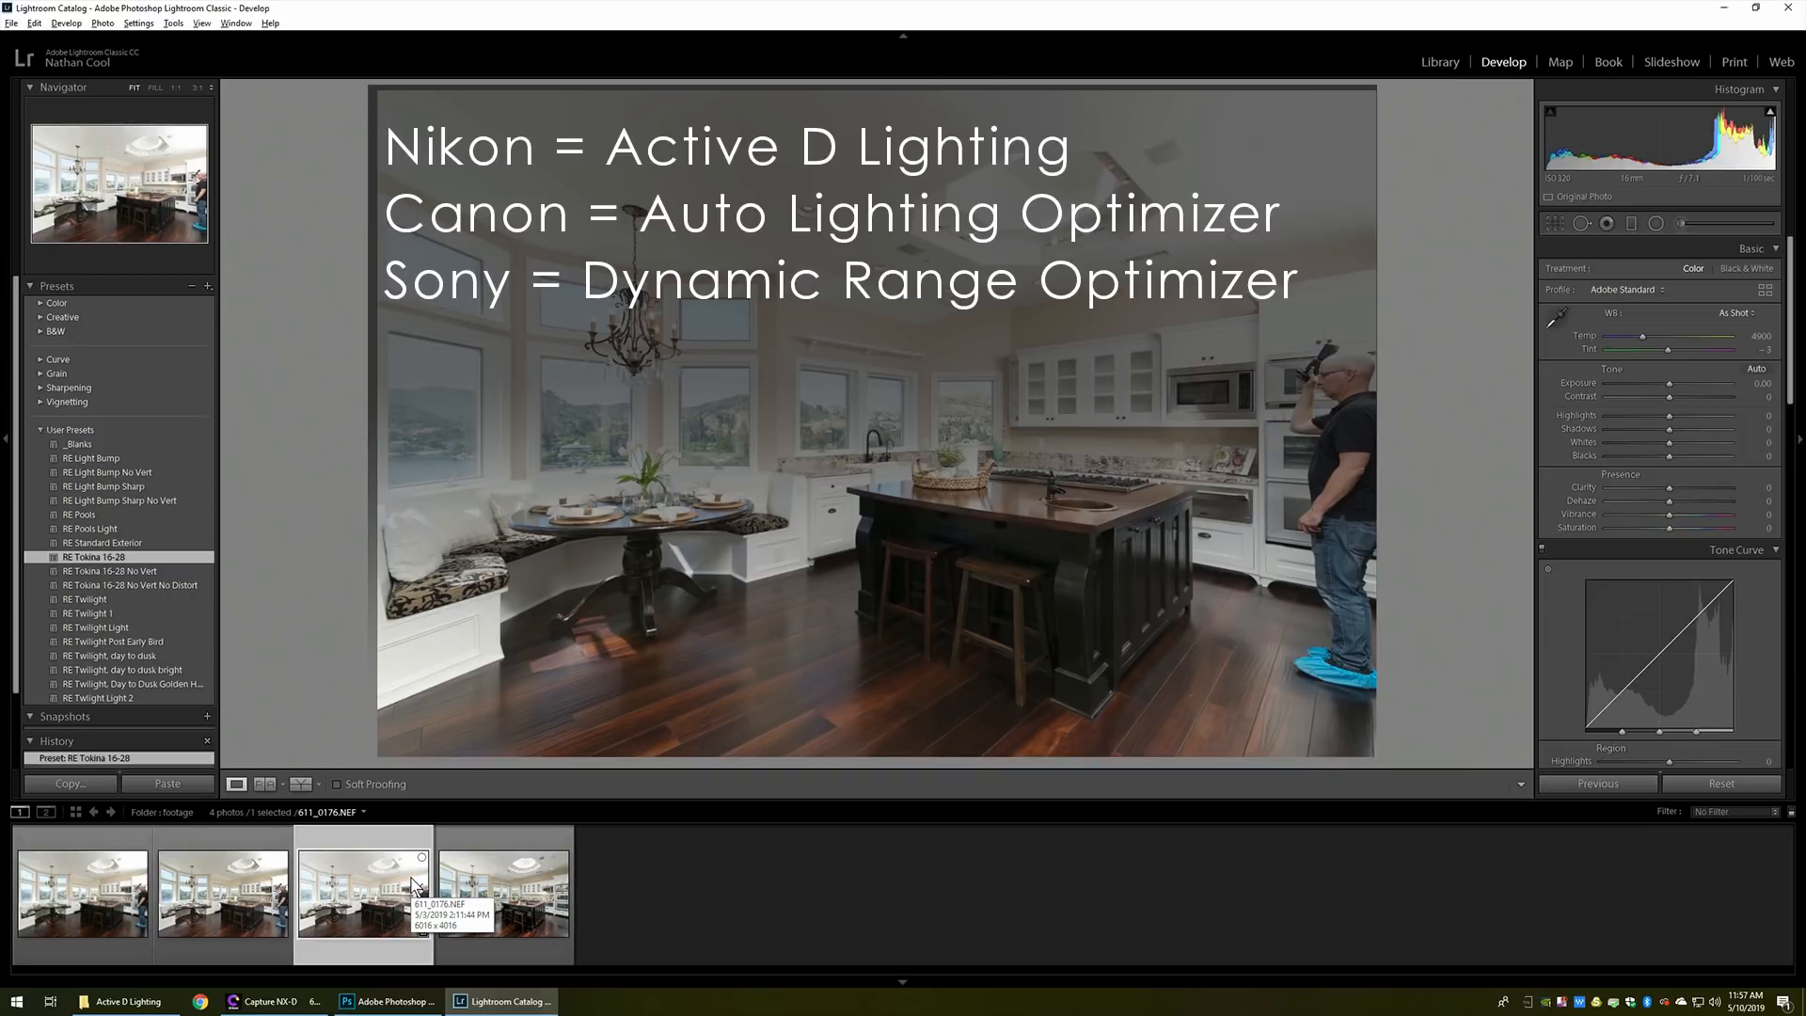
click(81, 892)
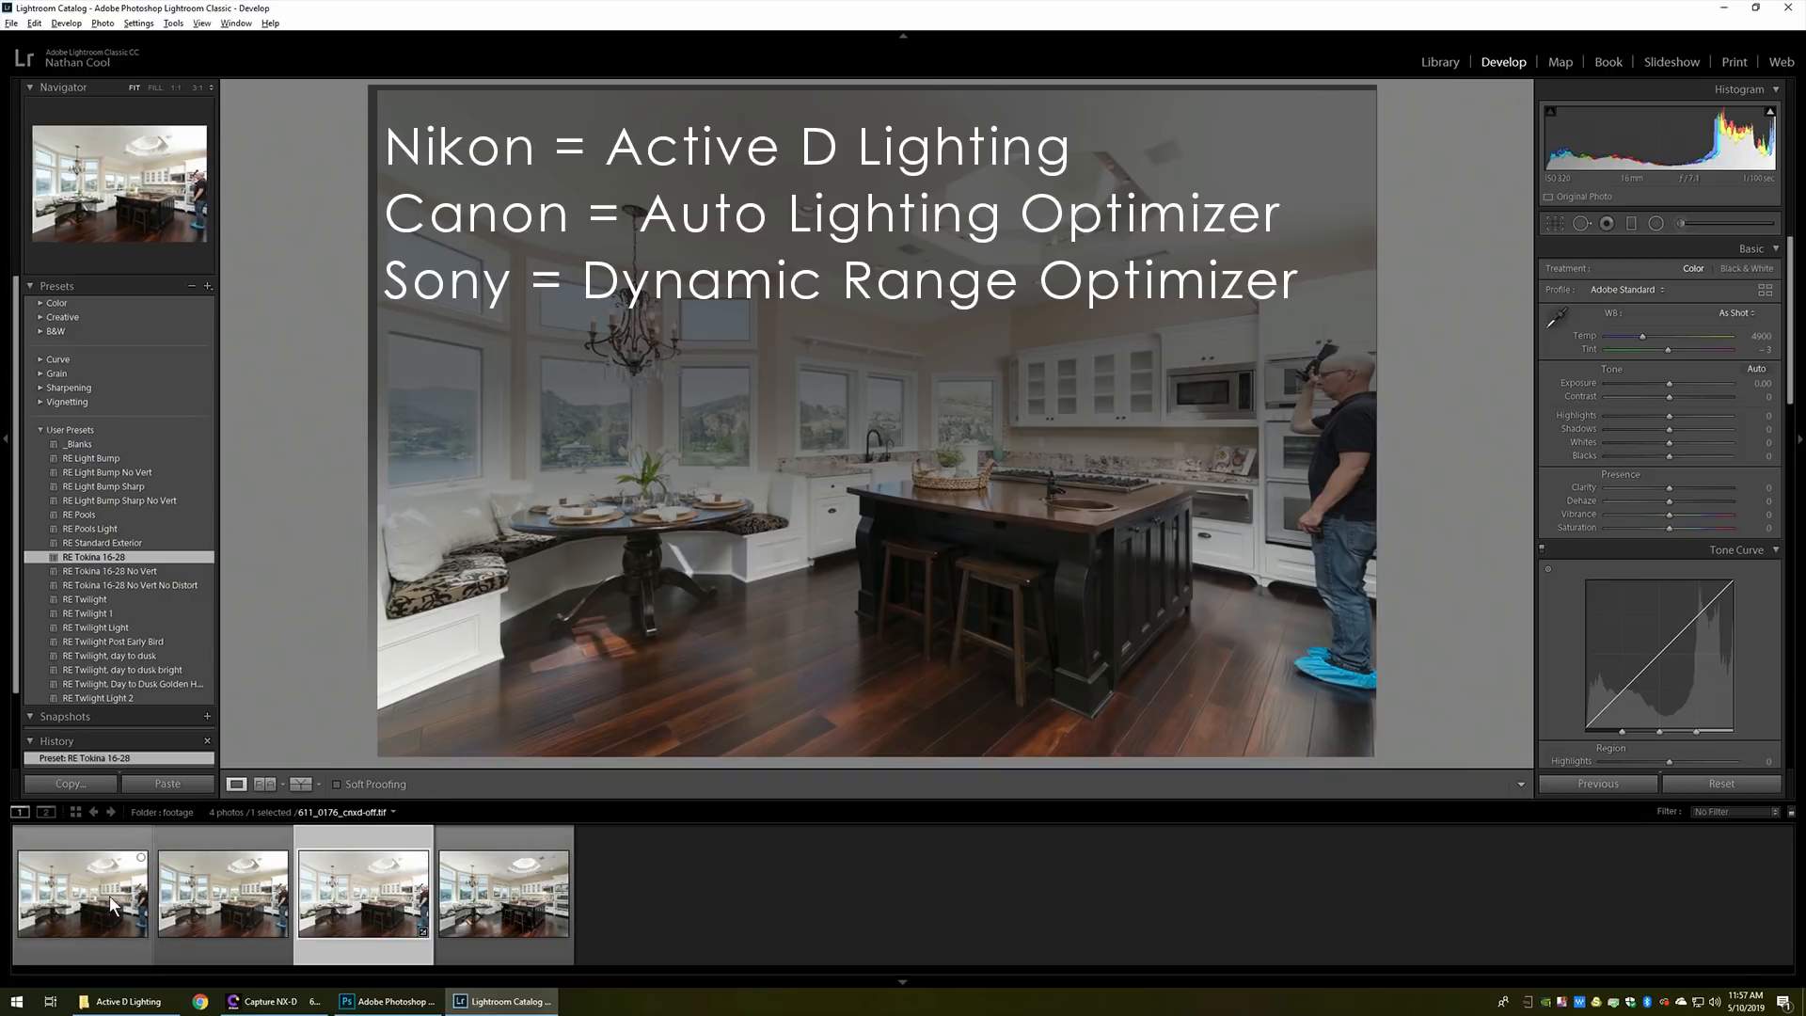
Alternate between the crwd-off and crwd-unchanged kitchen versions, ending on crwd-unchanged
click(81, 892)
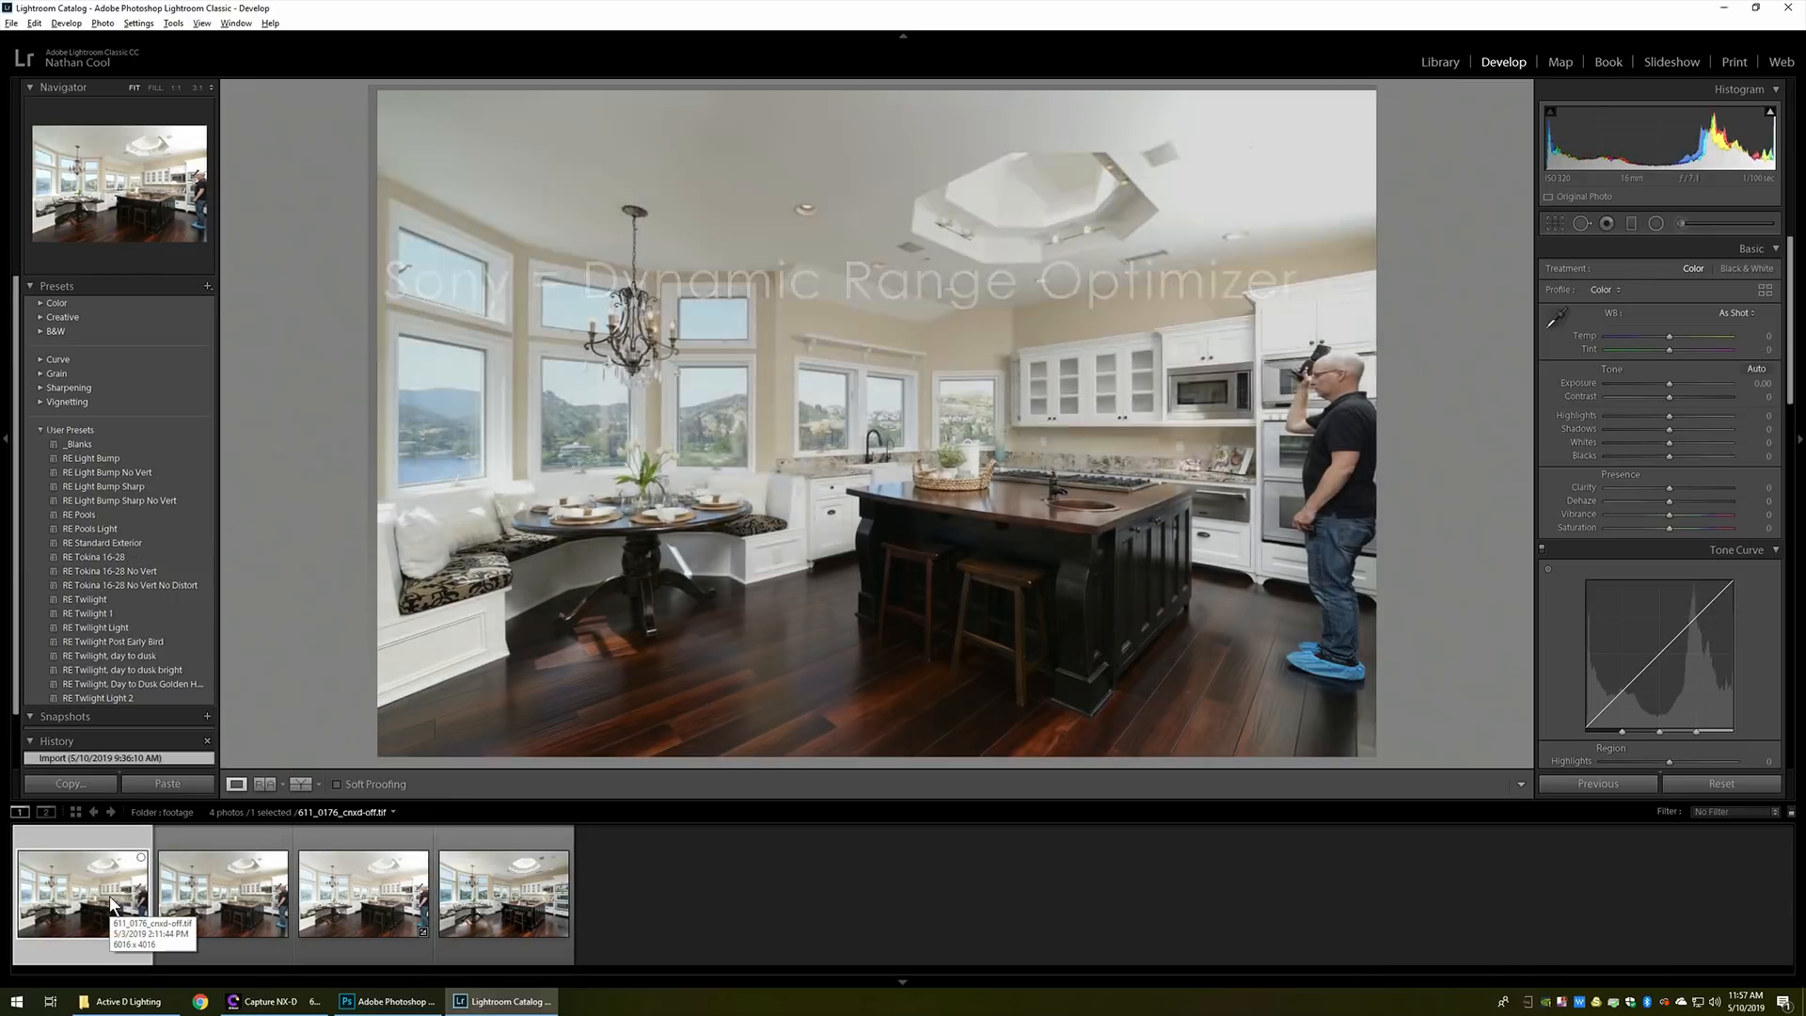
click(222, 892)
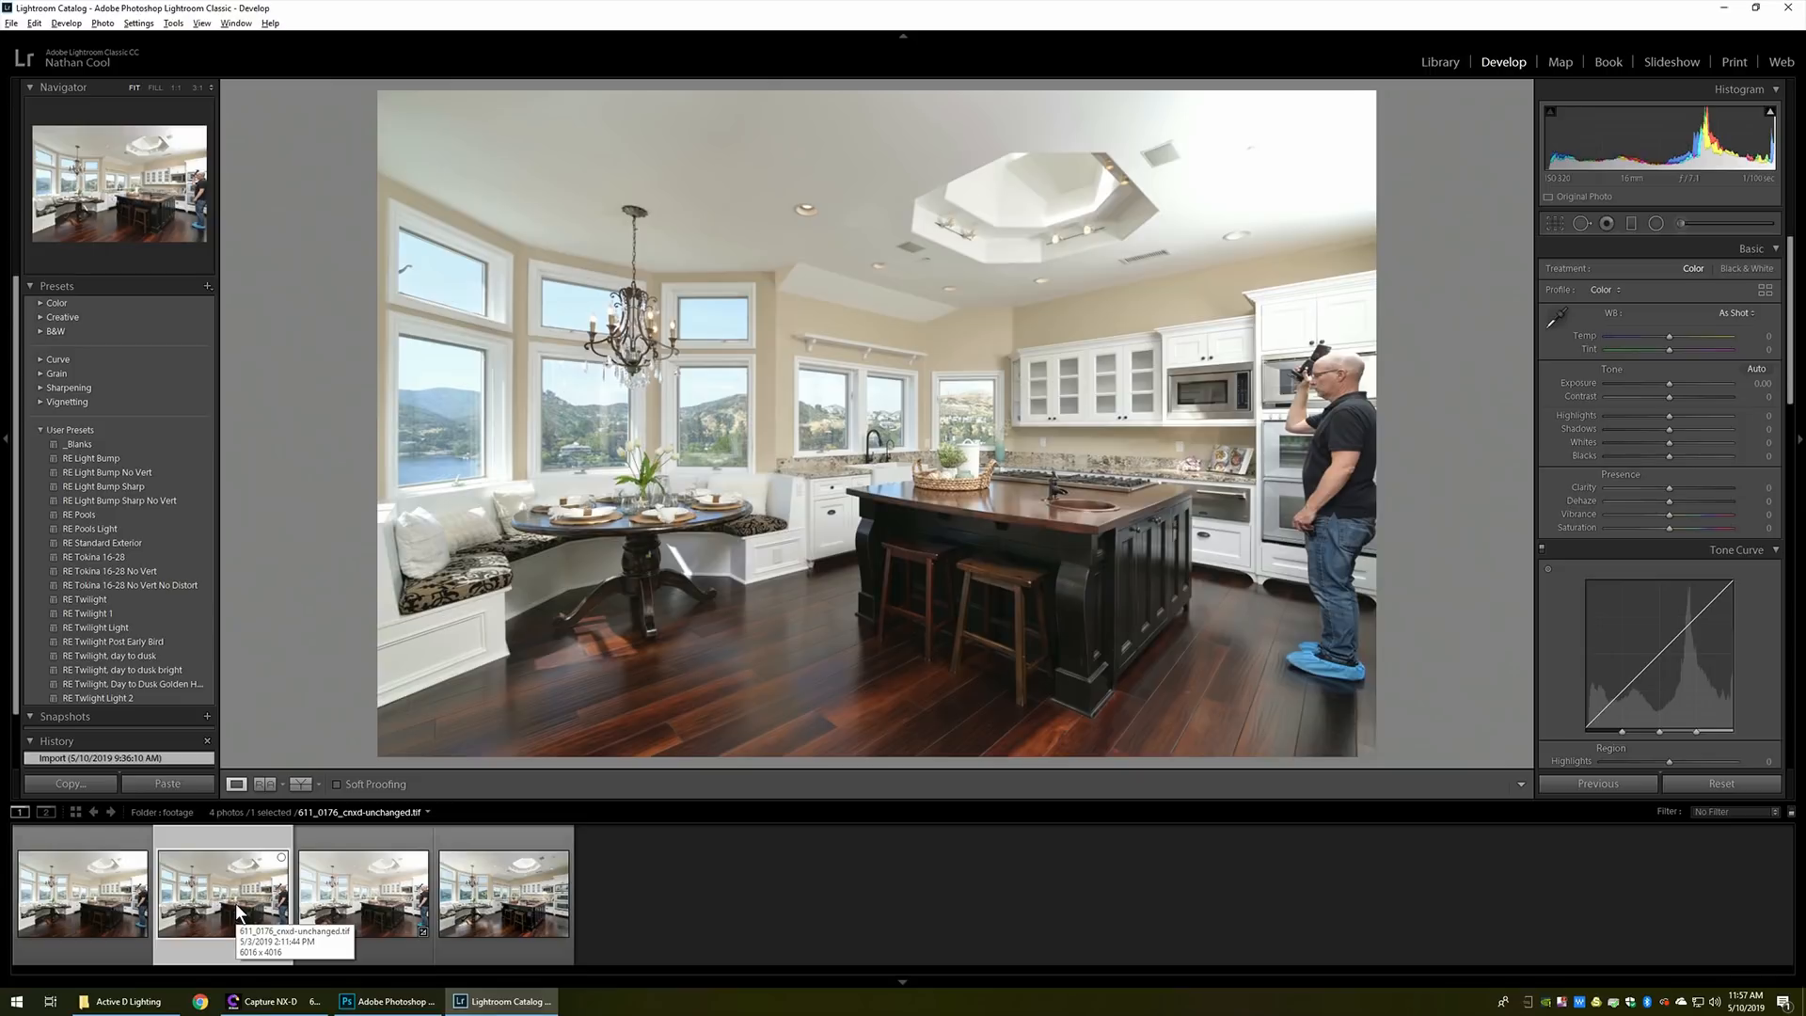
click(80, 892)
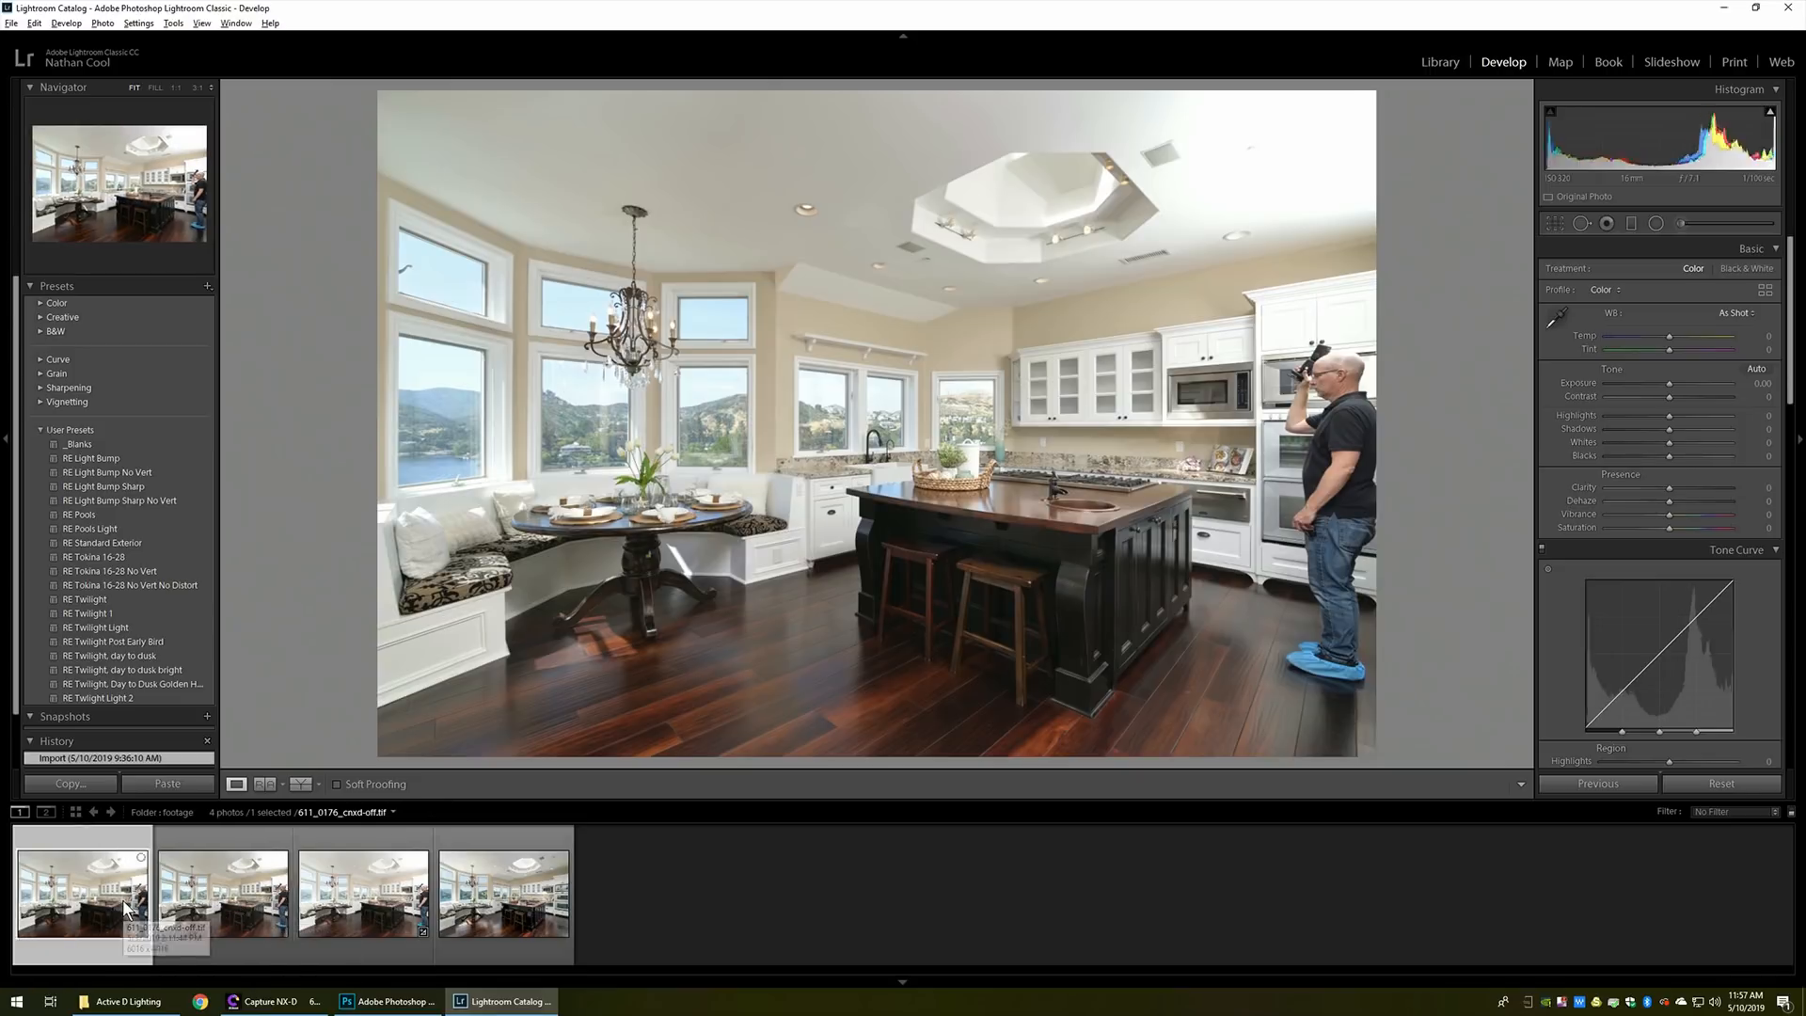
click(222, 892)
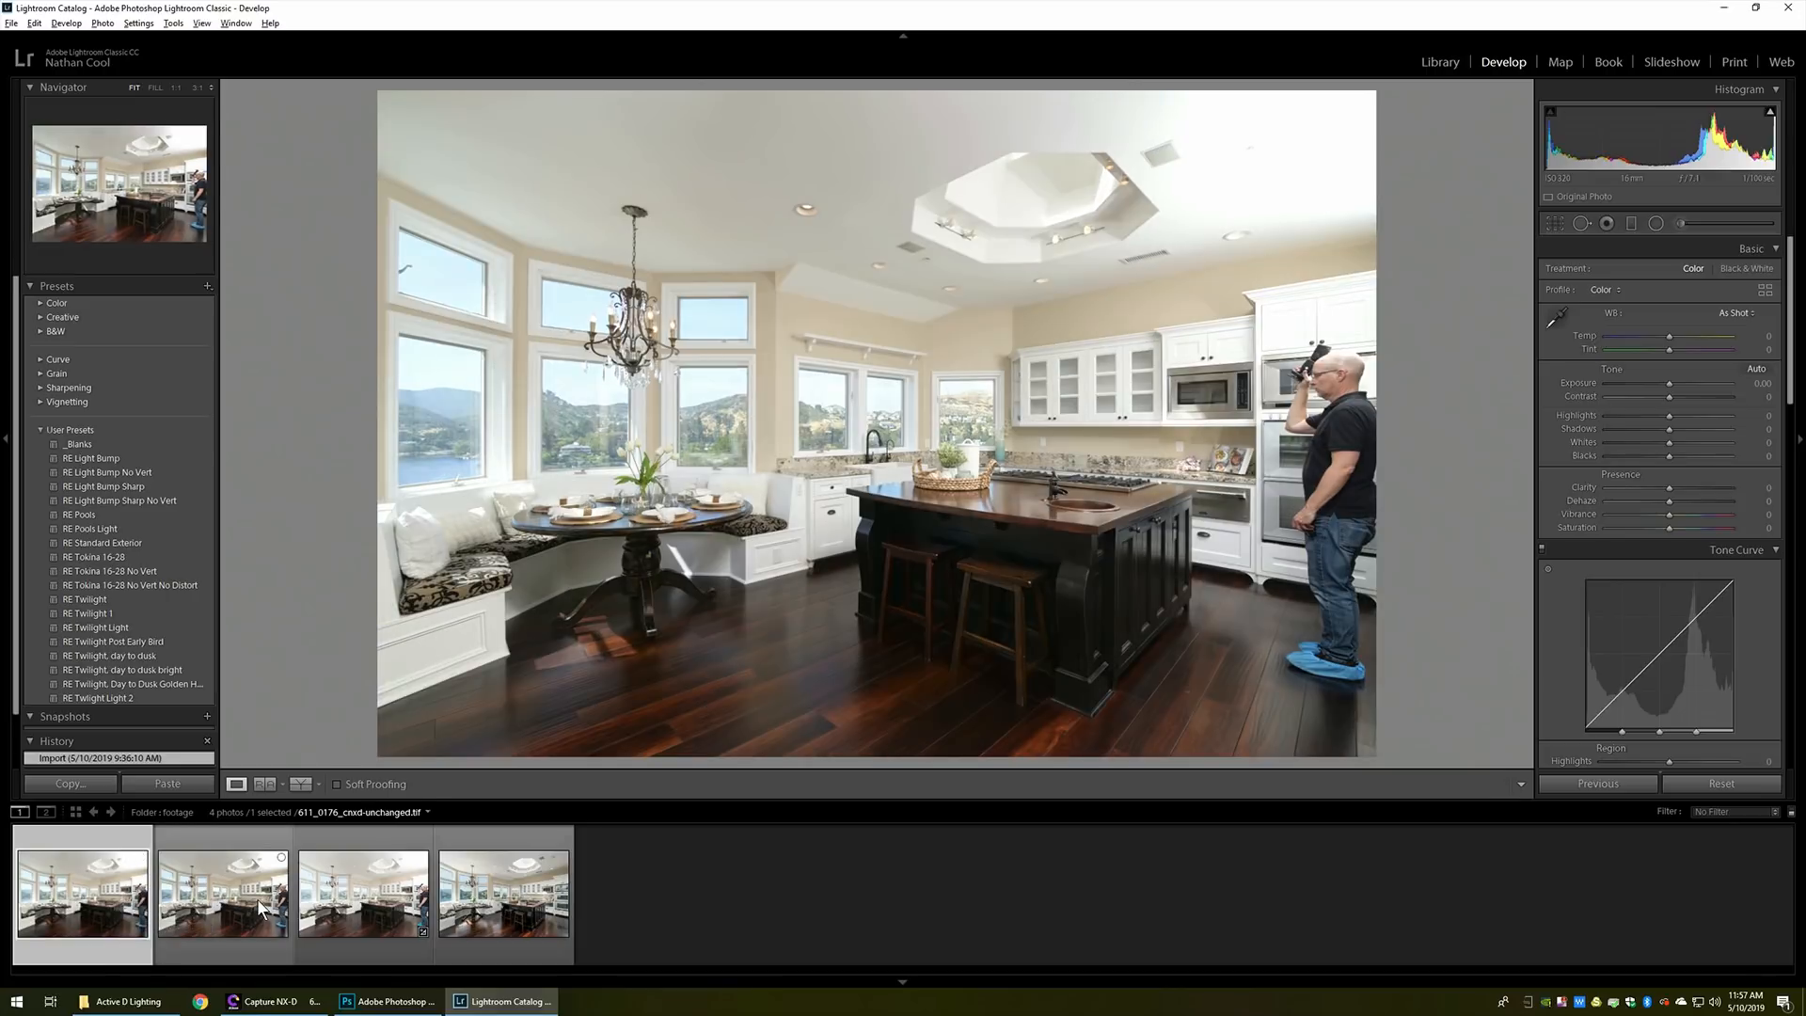
mouse_move(222, 892)
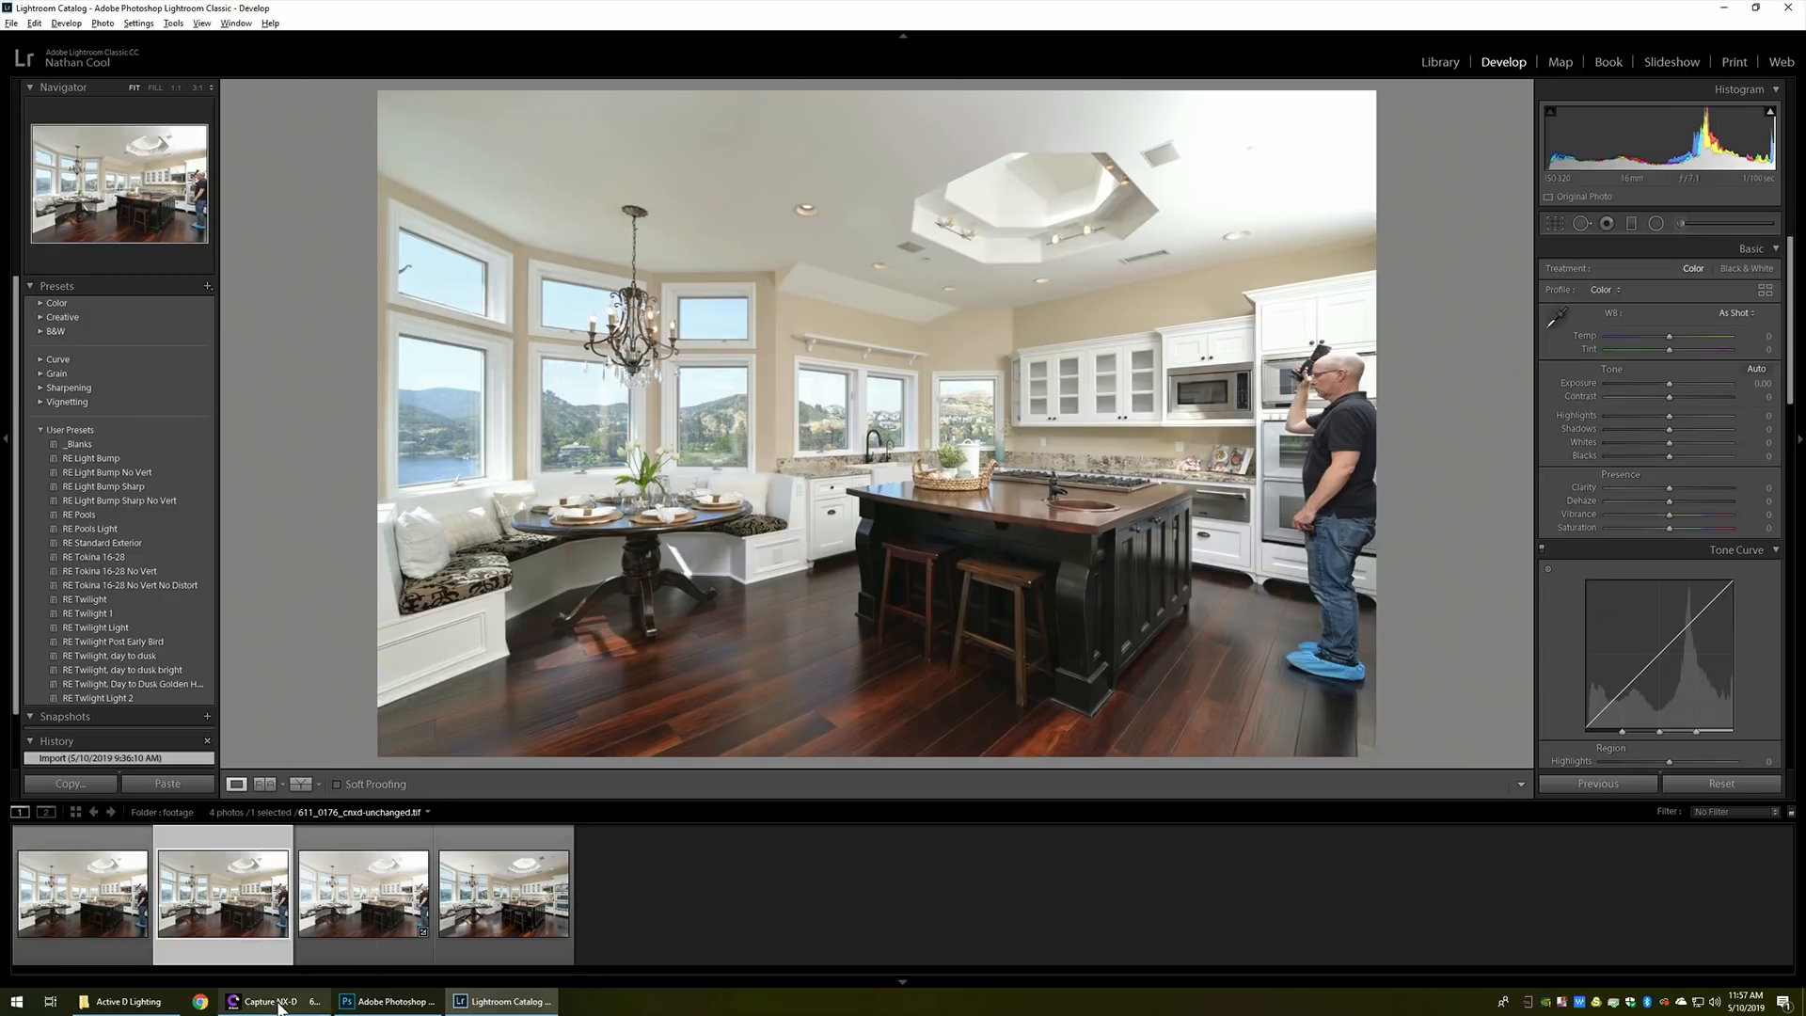
Bring up Capture NX-D and review the Active D-Lighting options for deck photo 600_0179, leaving Unchanged
click(271, 1001)
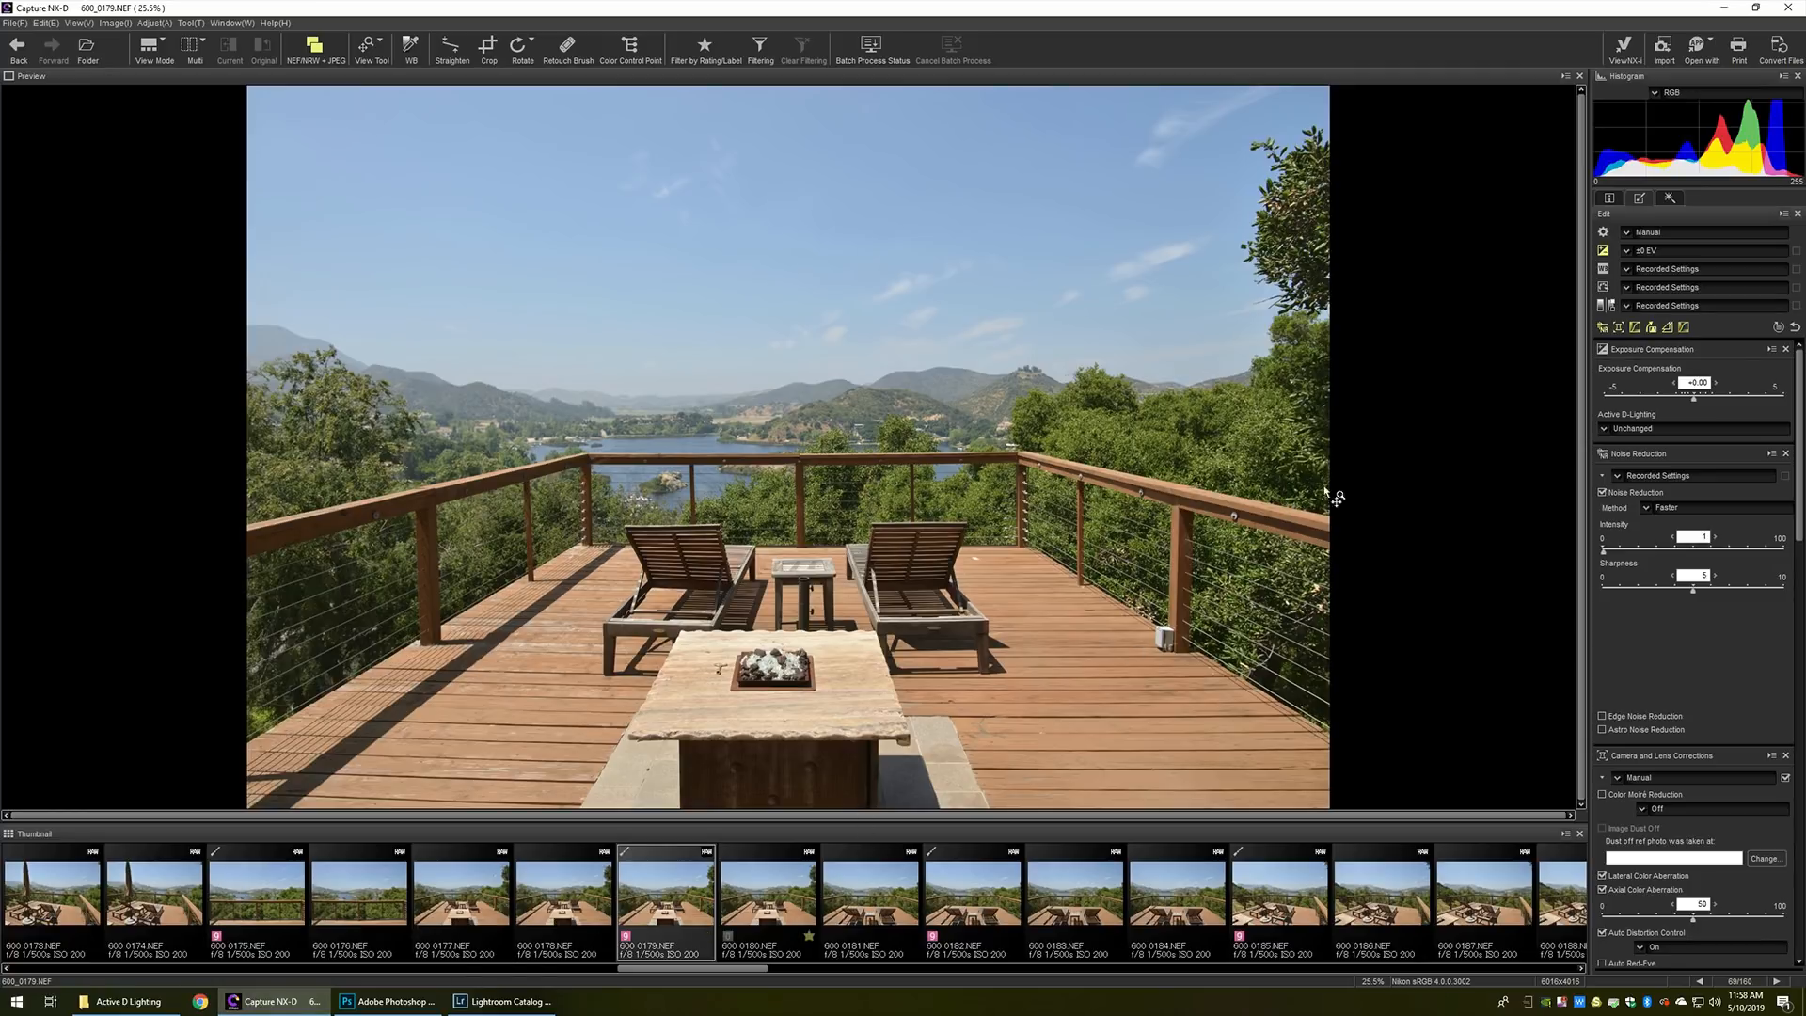
mouse_move(1575, 461)
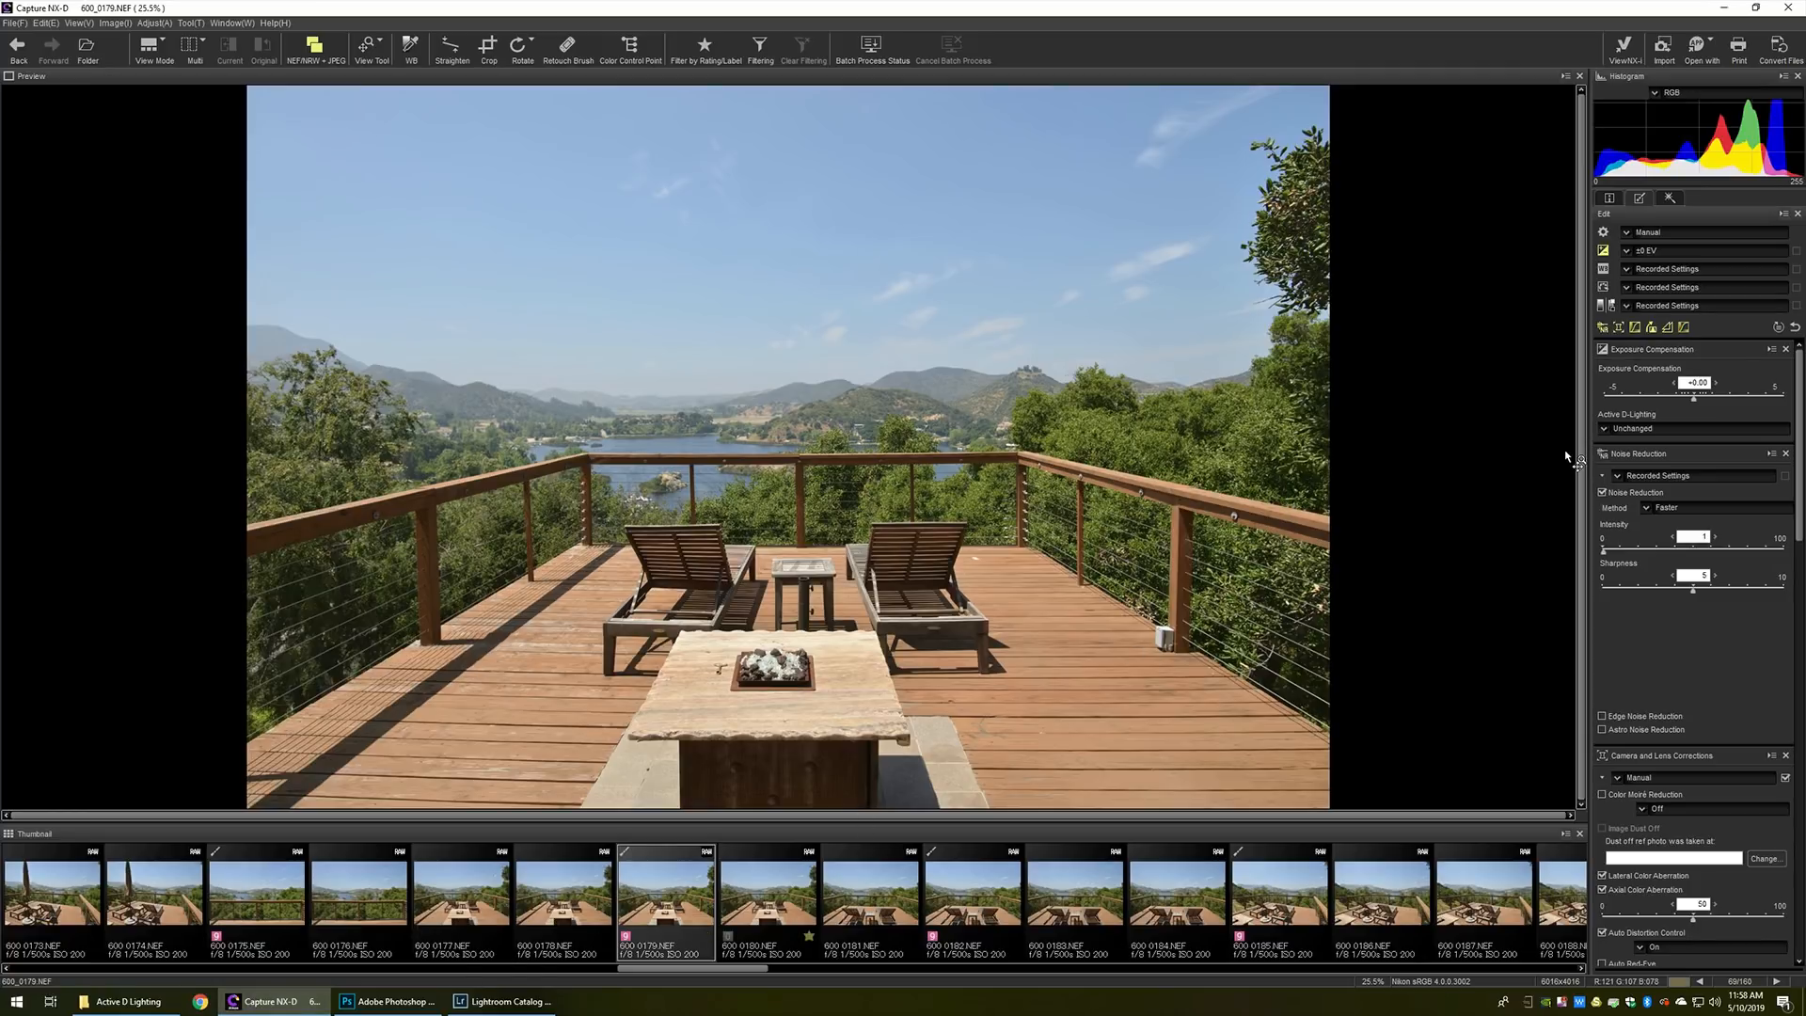
mouse_move(1635, 418)
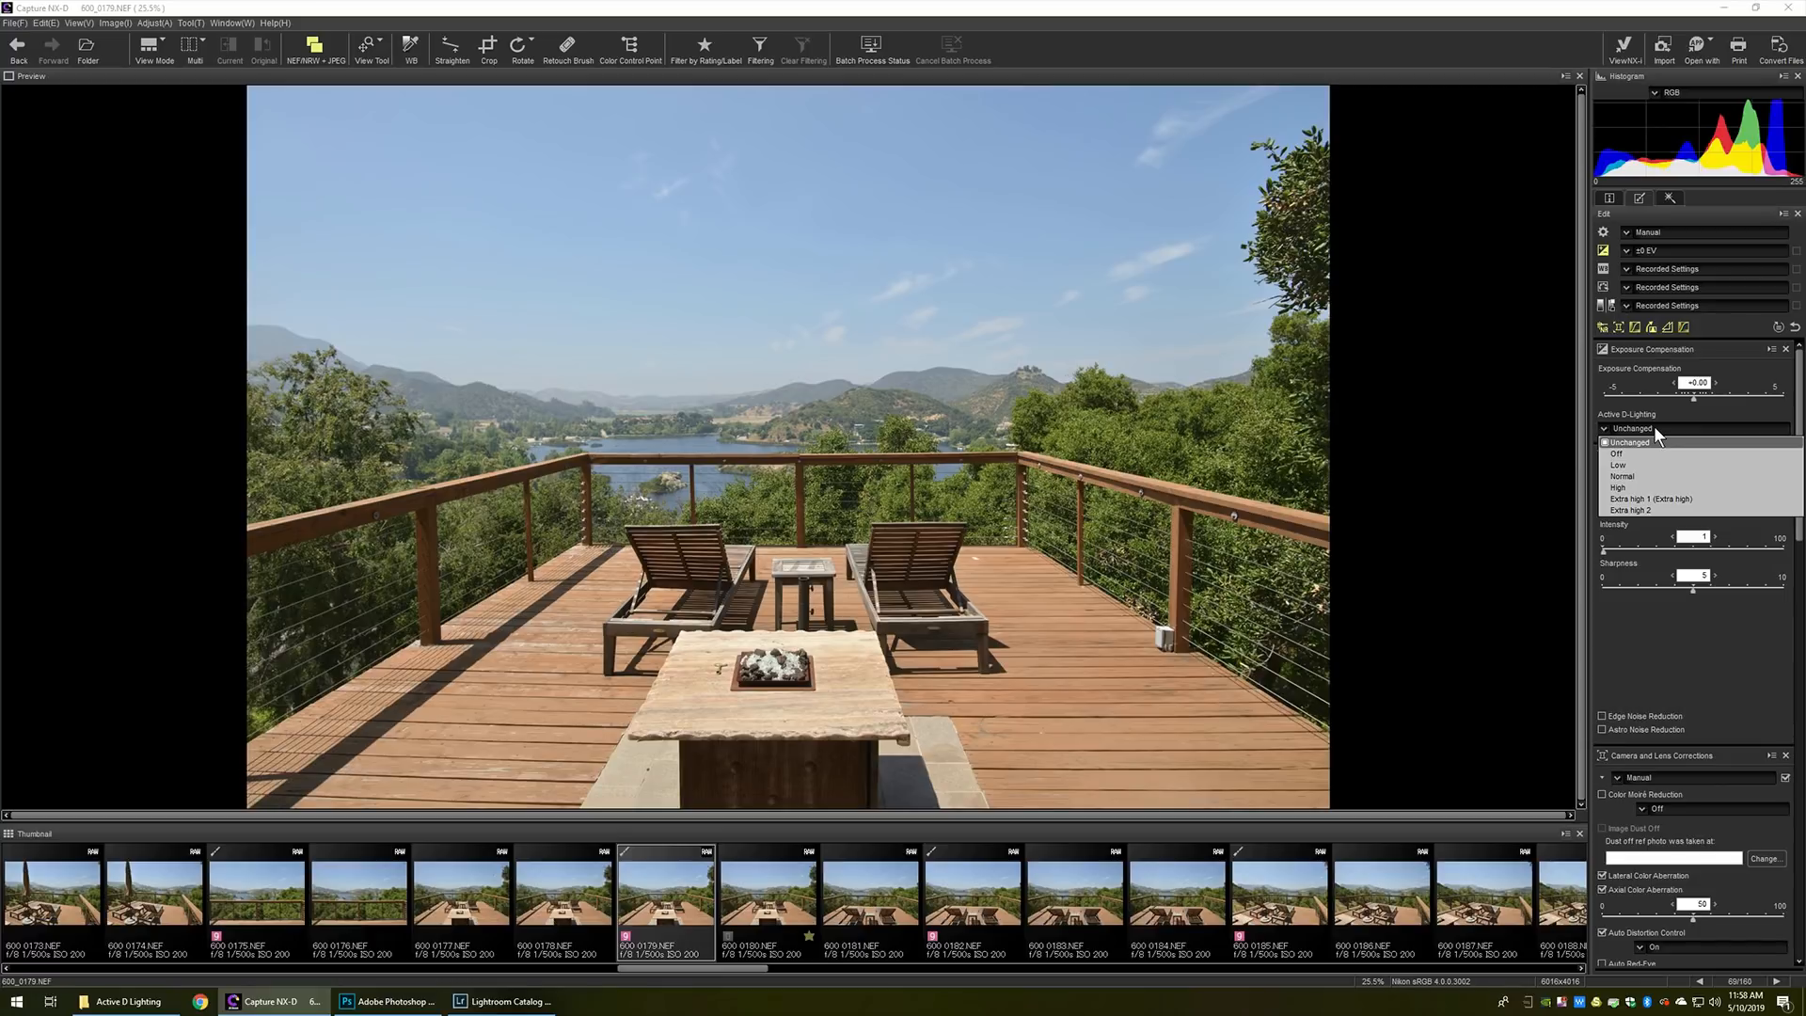
mouse_move(1623, 454)
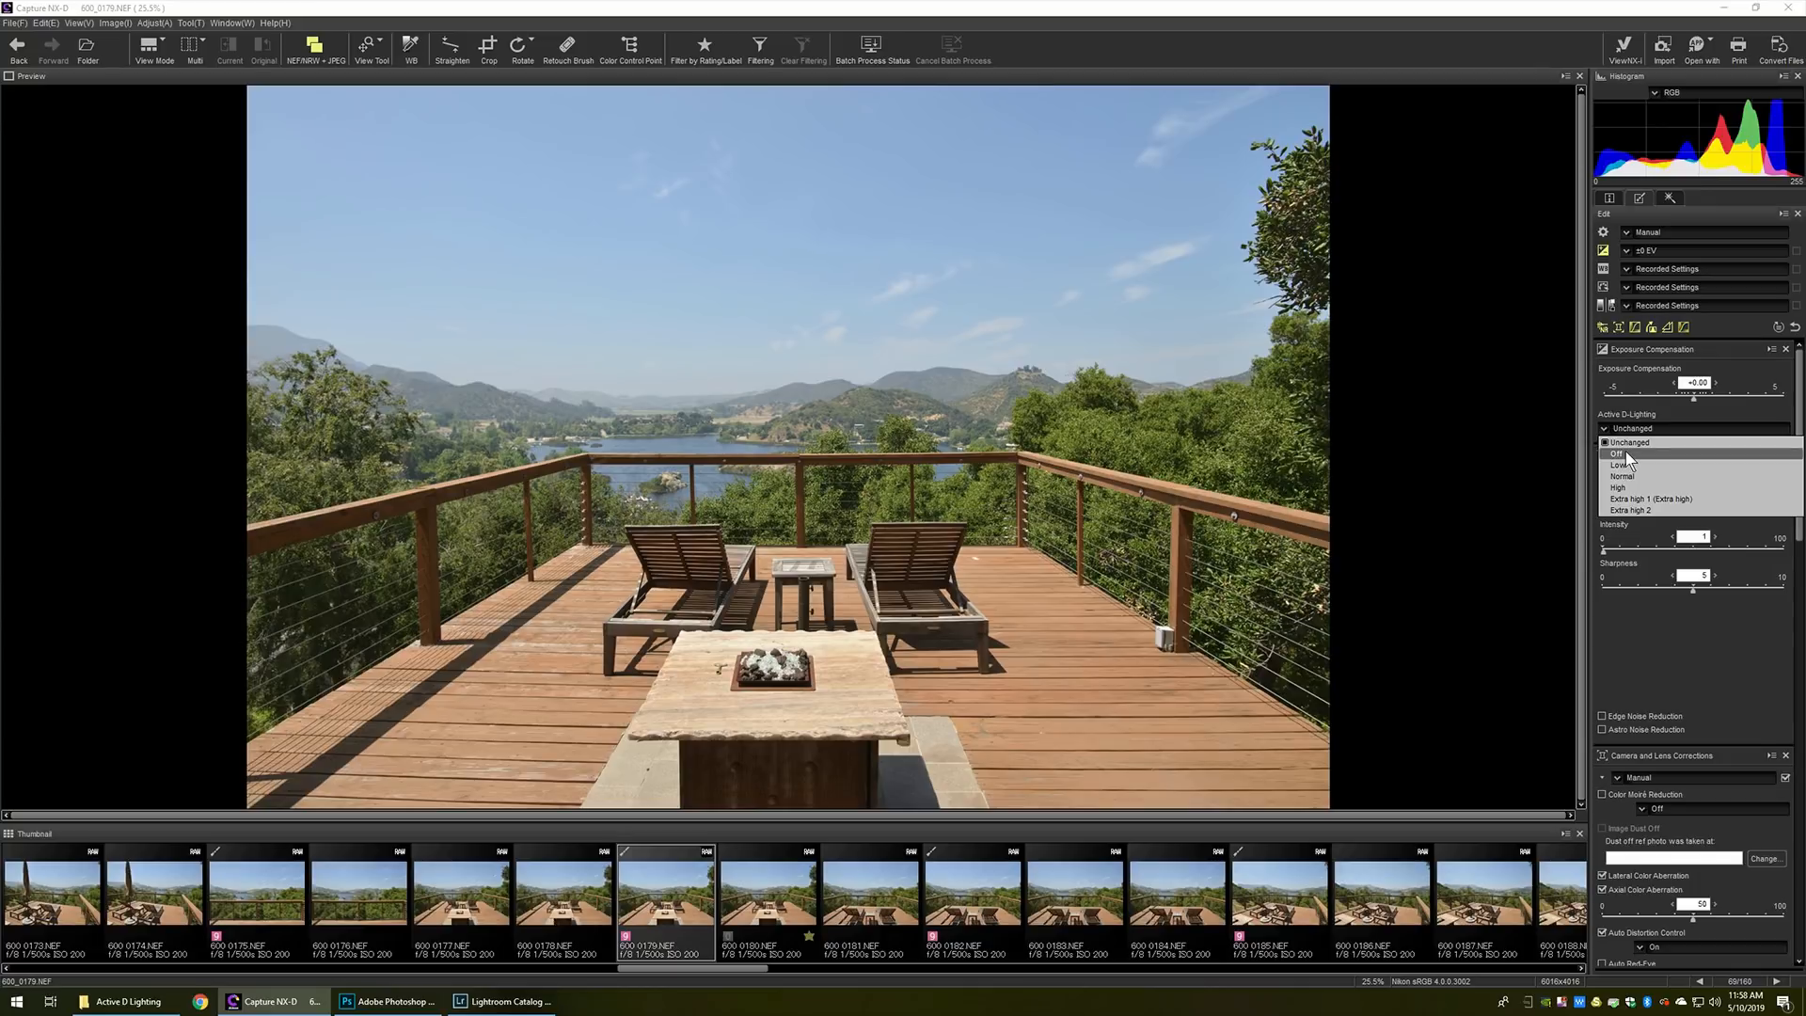
click(1622, 454)
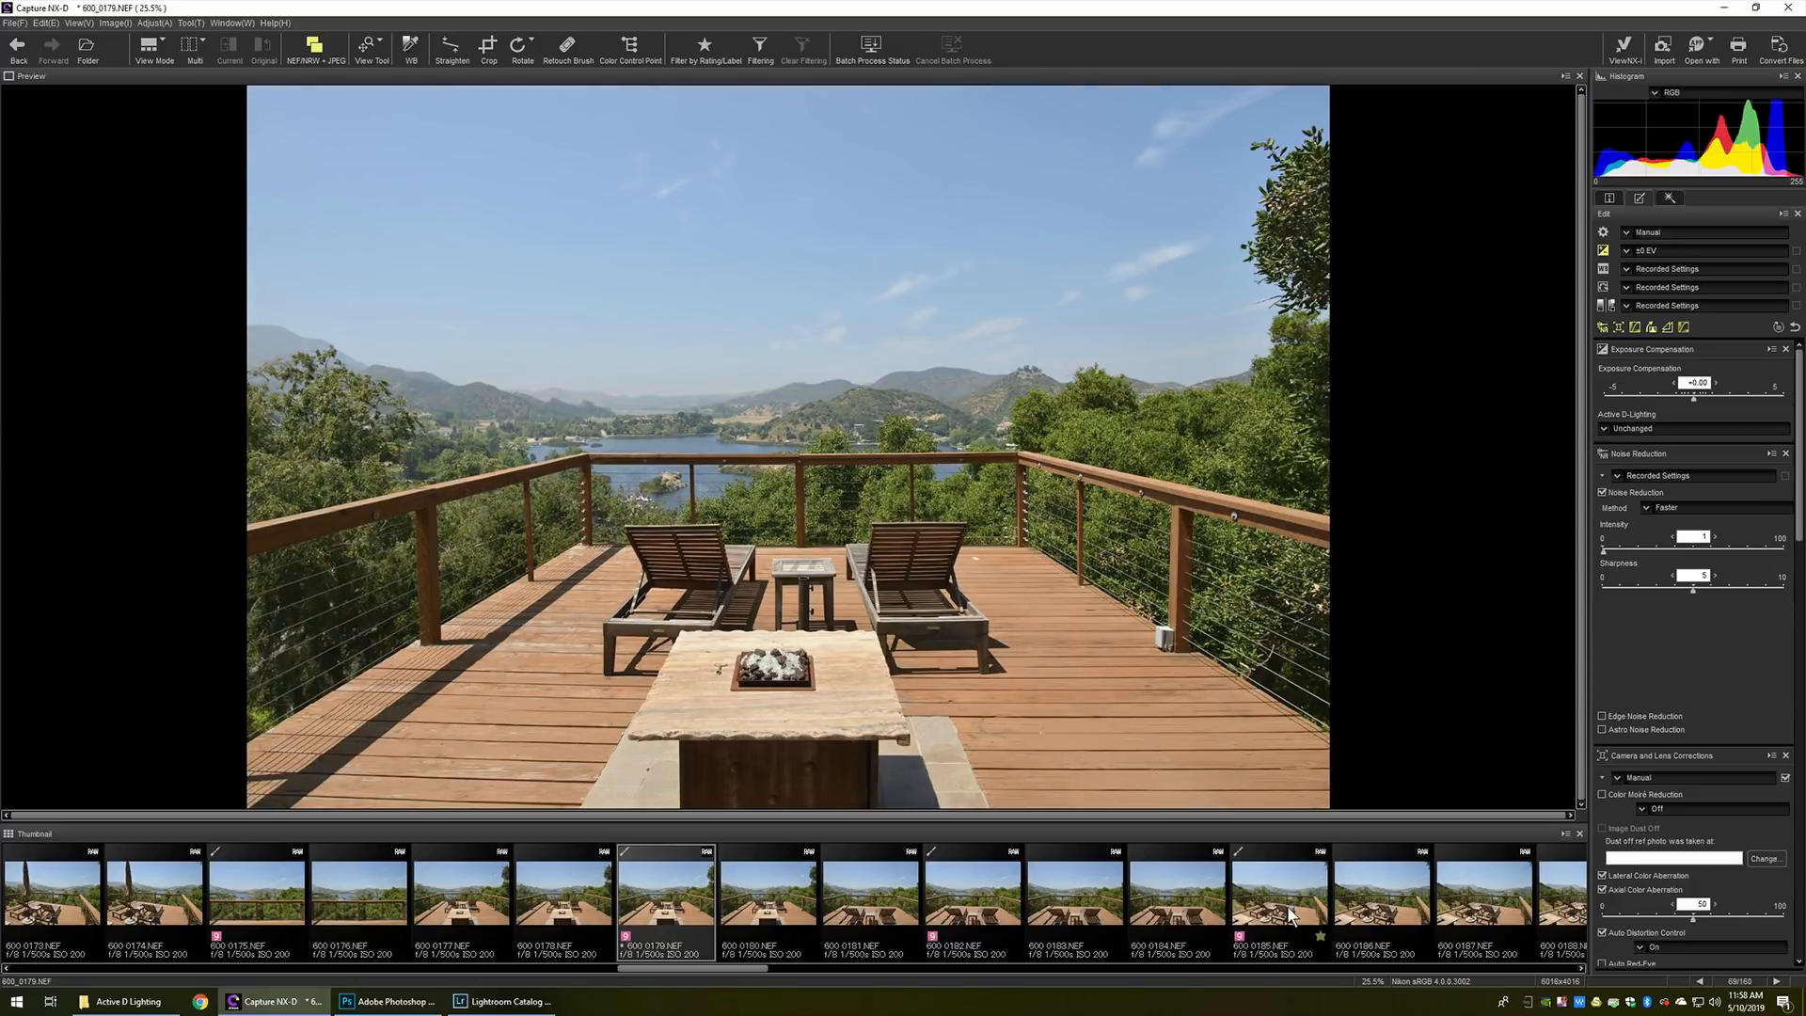
Select deck photo 600_0185, review its Active D-Lighting choices, and choose Open With > Register
click(1278, 892)
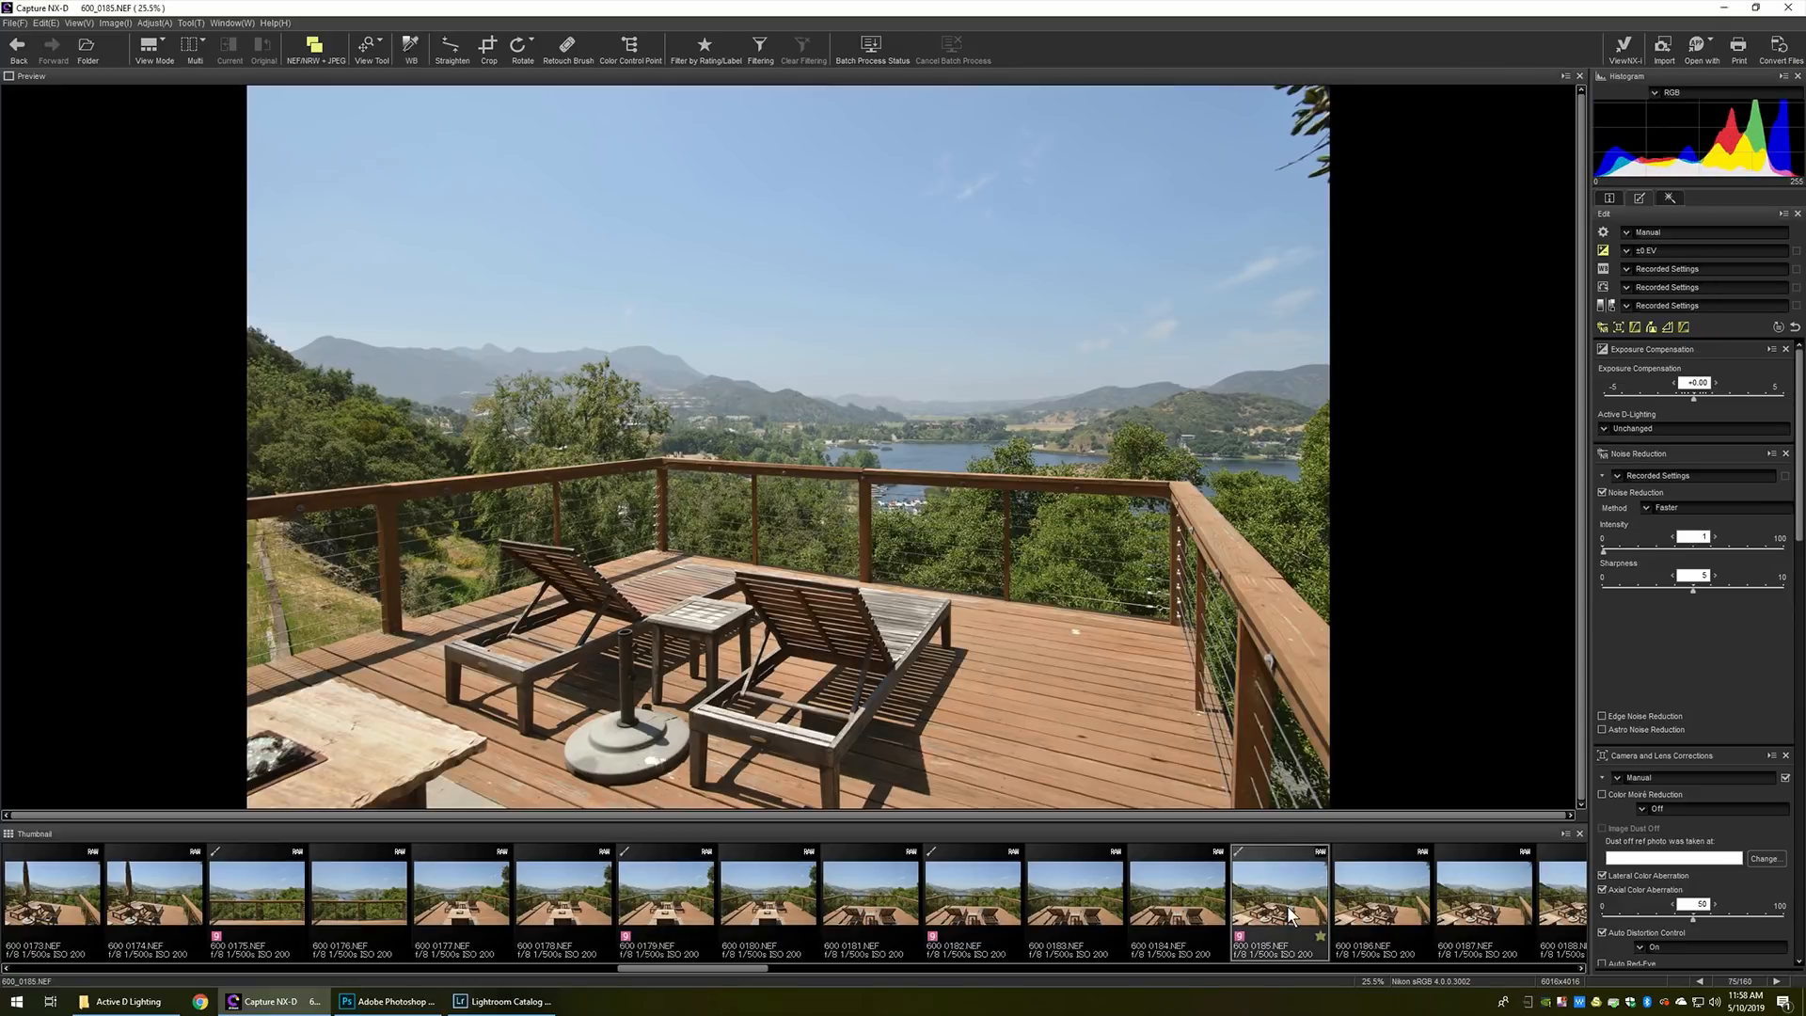
mouse_move(1330, 869)
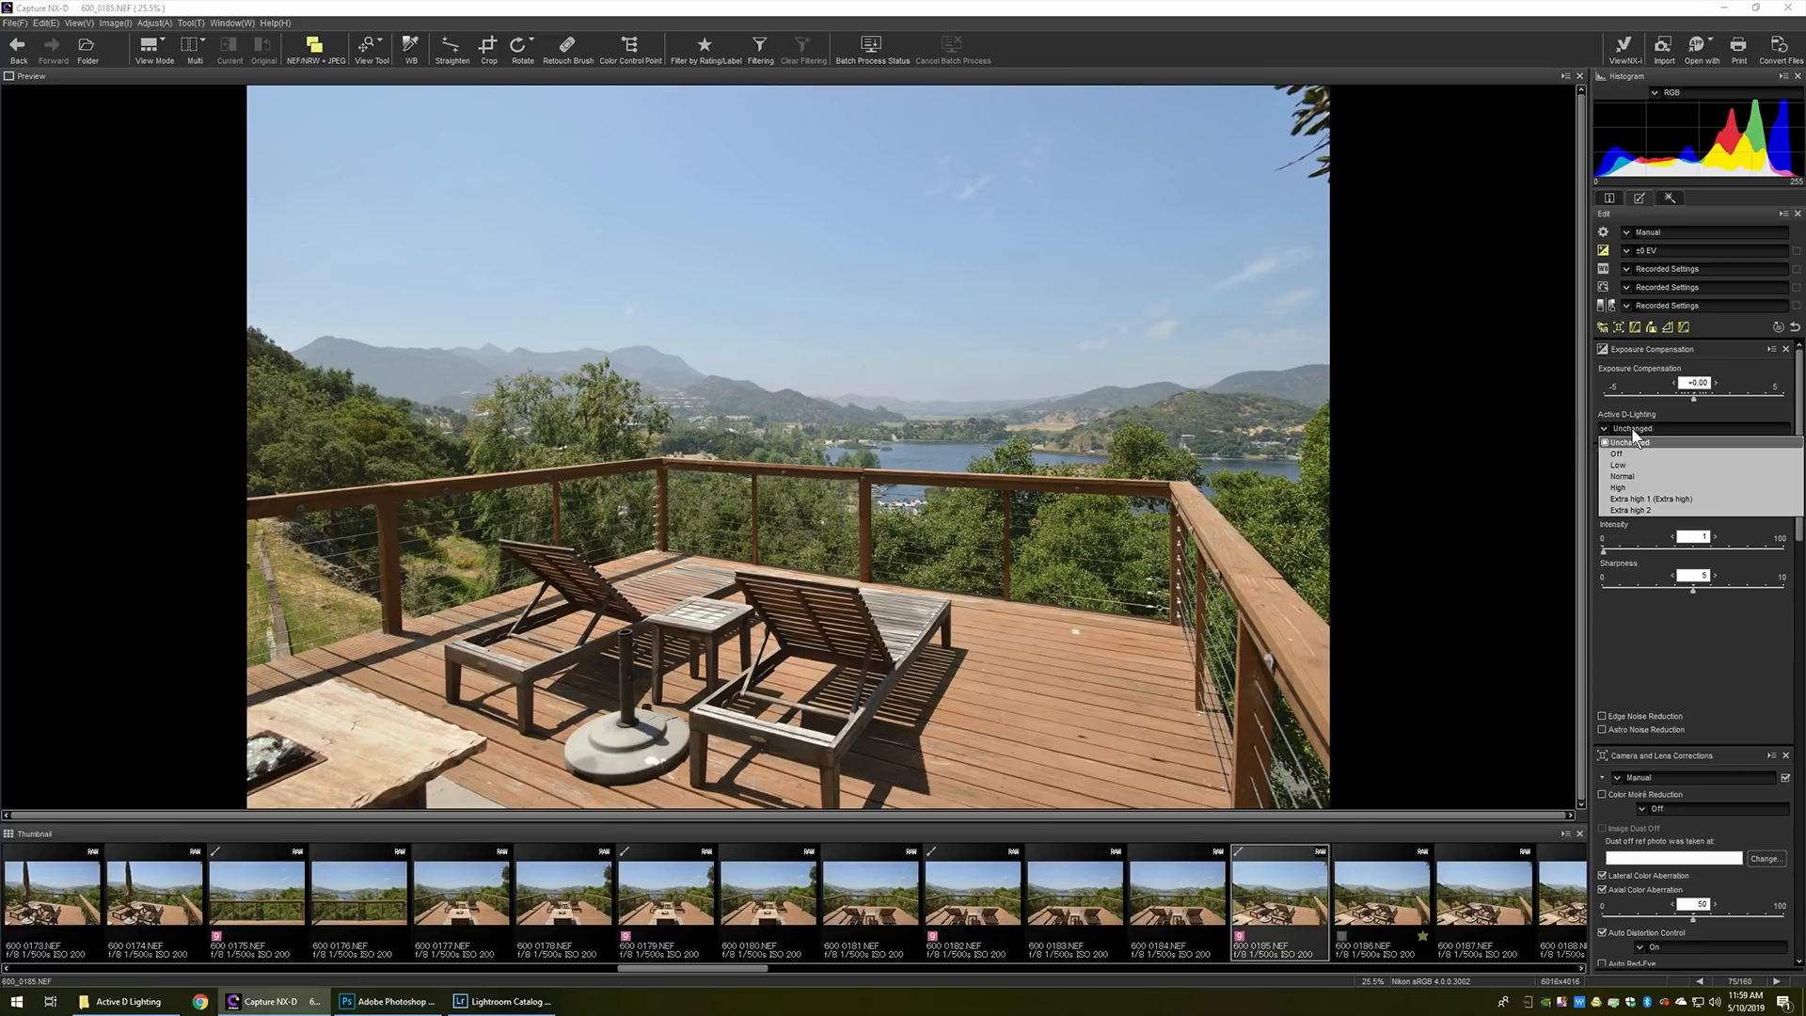
click(1618, 454)
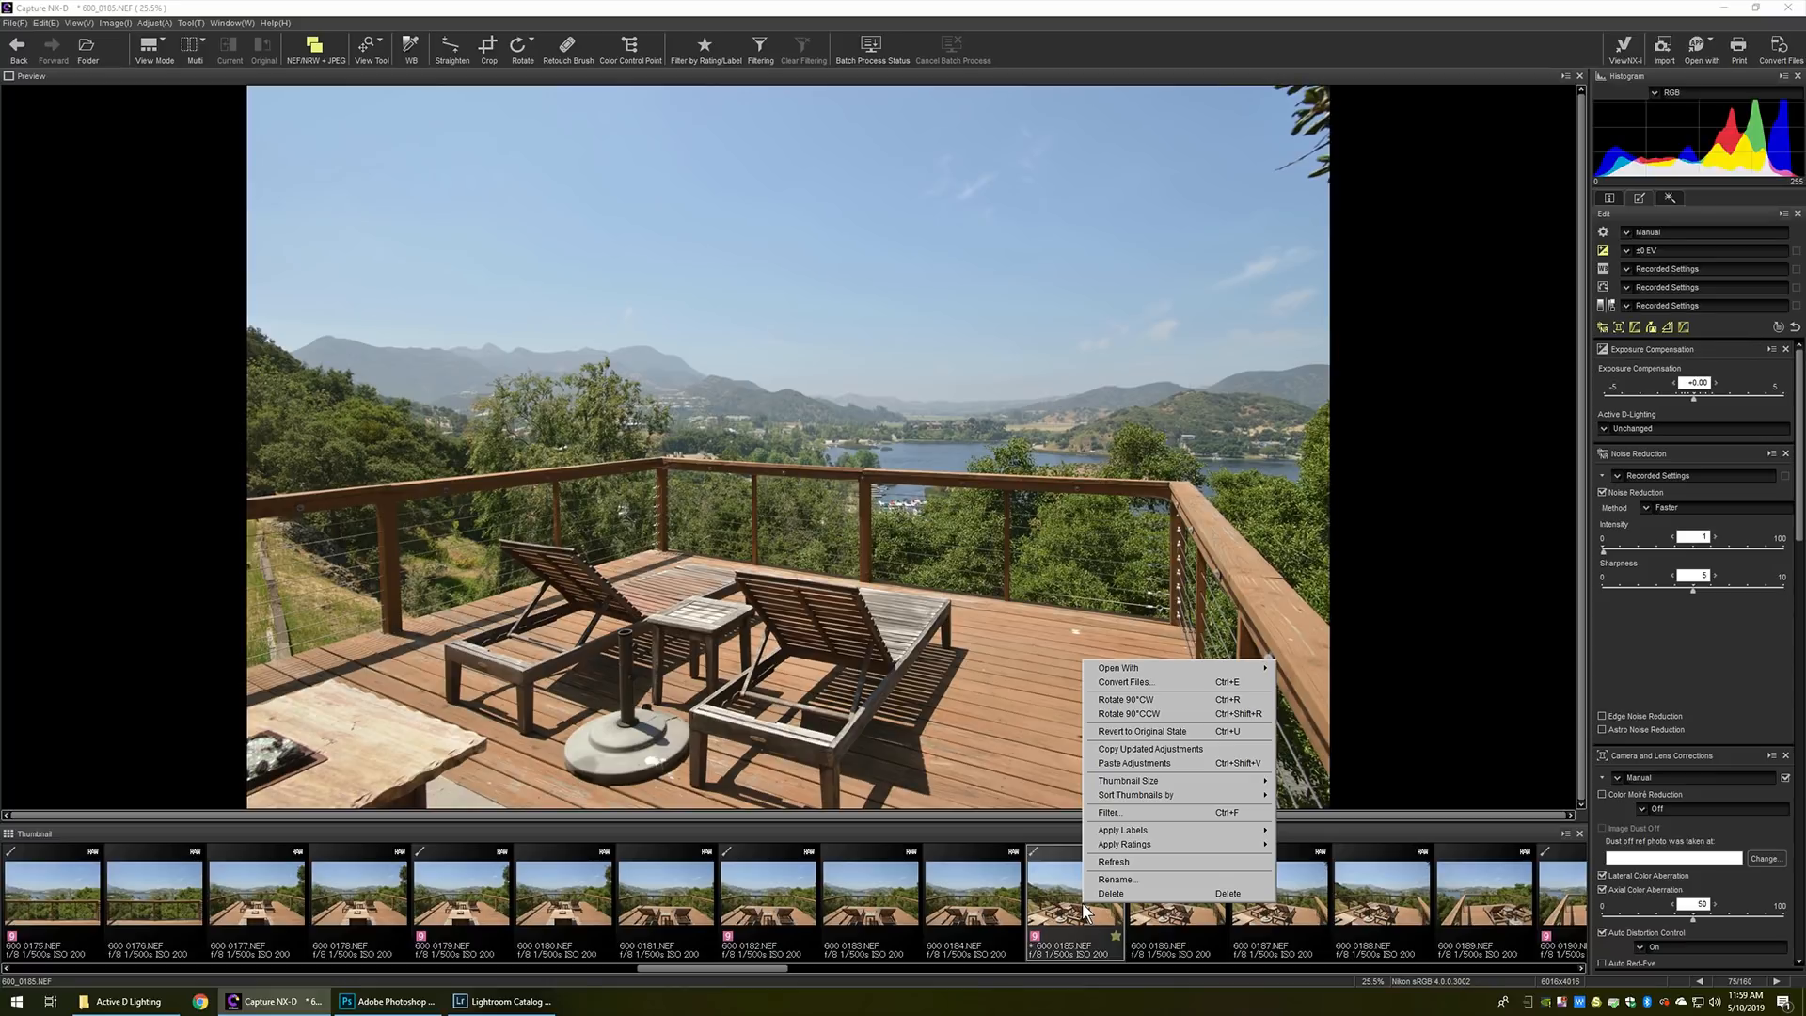
mouse_move(1115, 666)
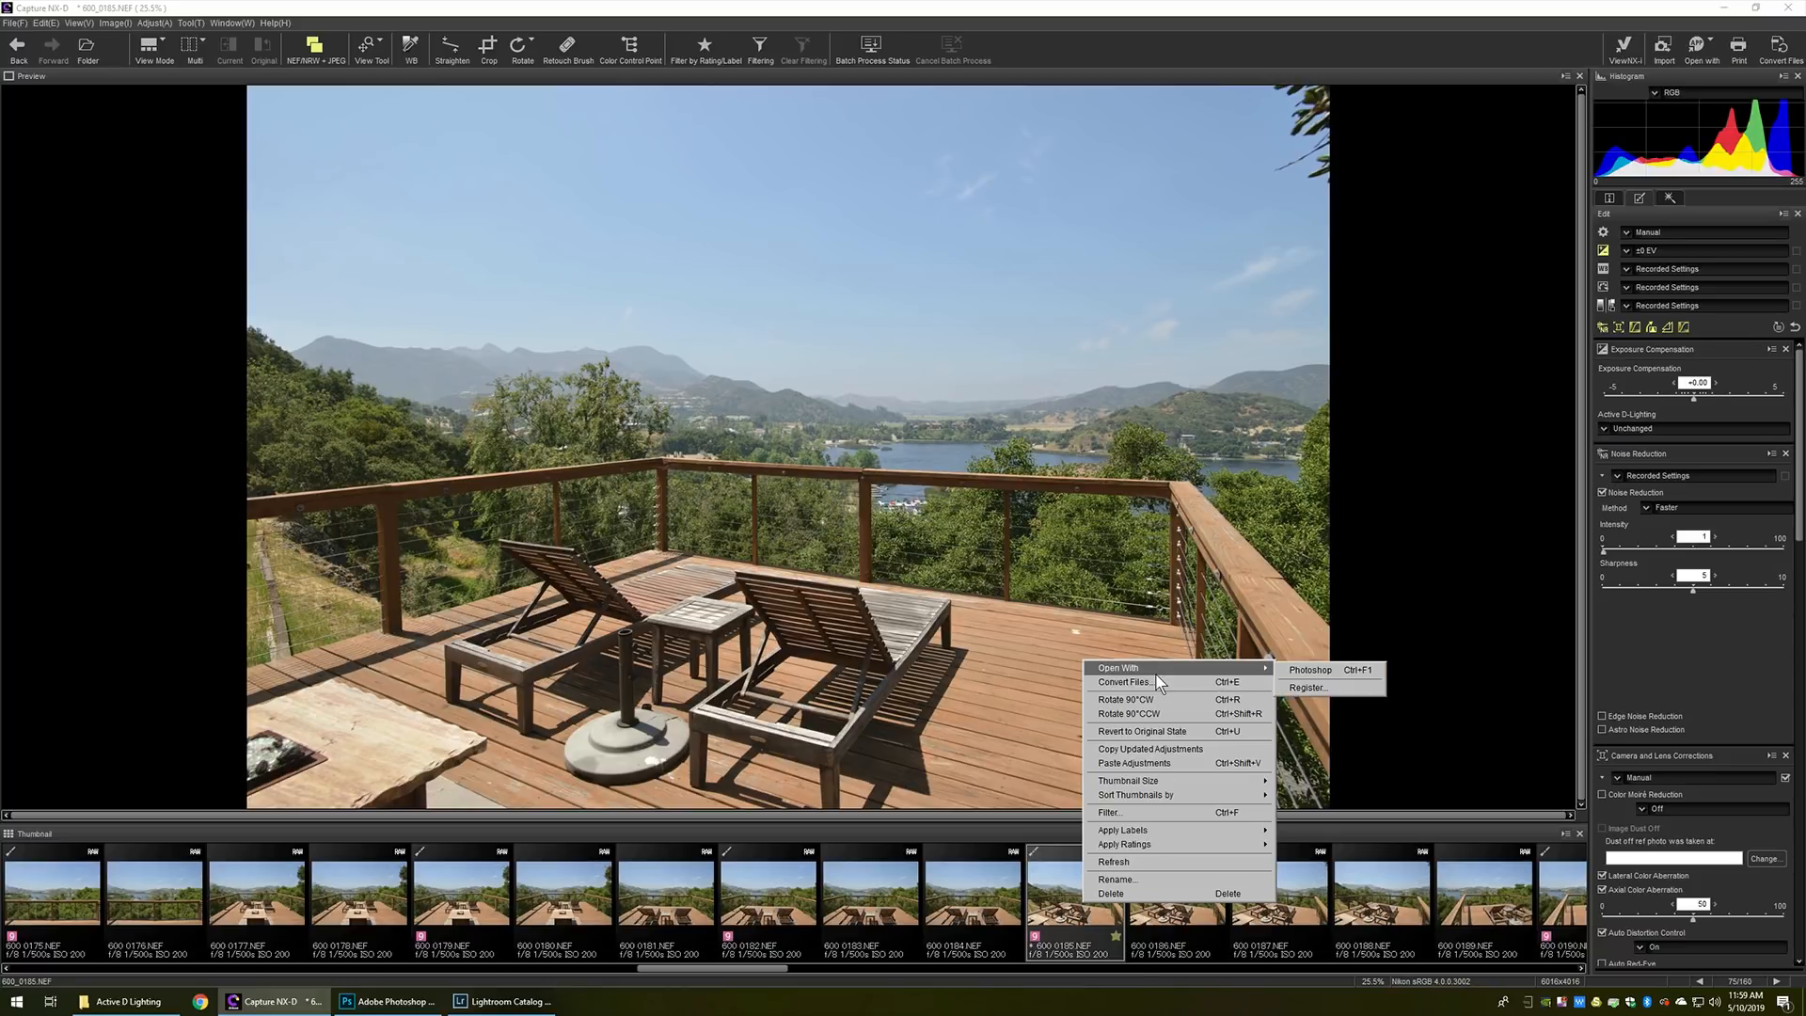
mouse_move(1330, 670)
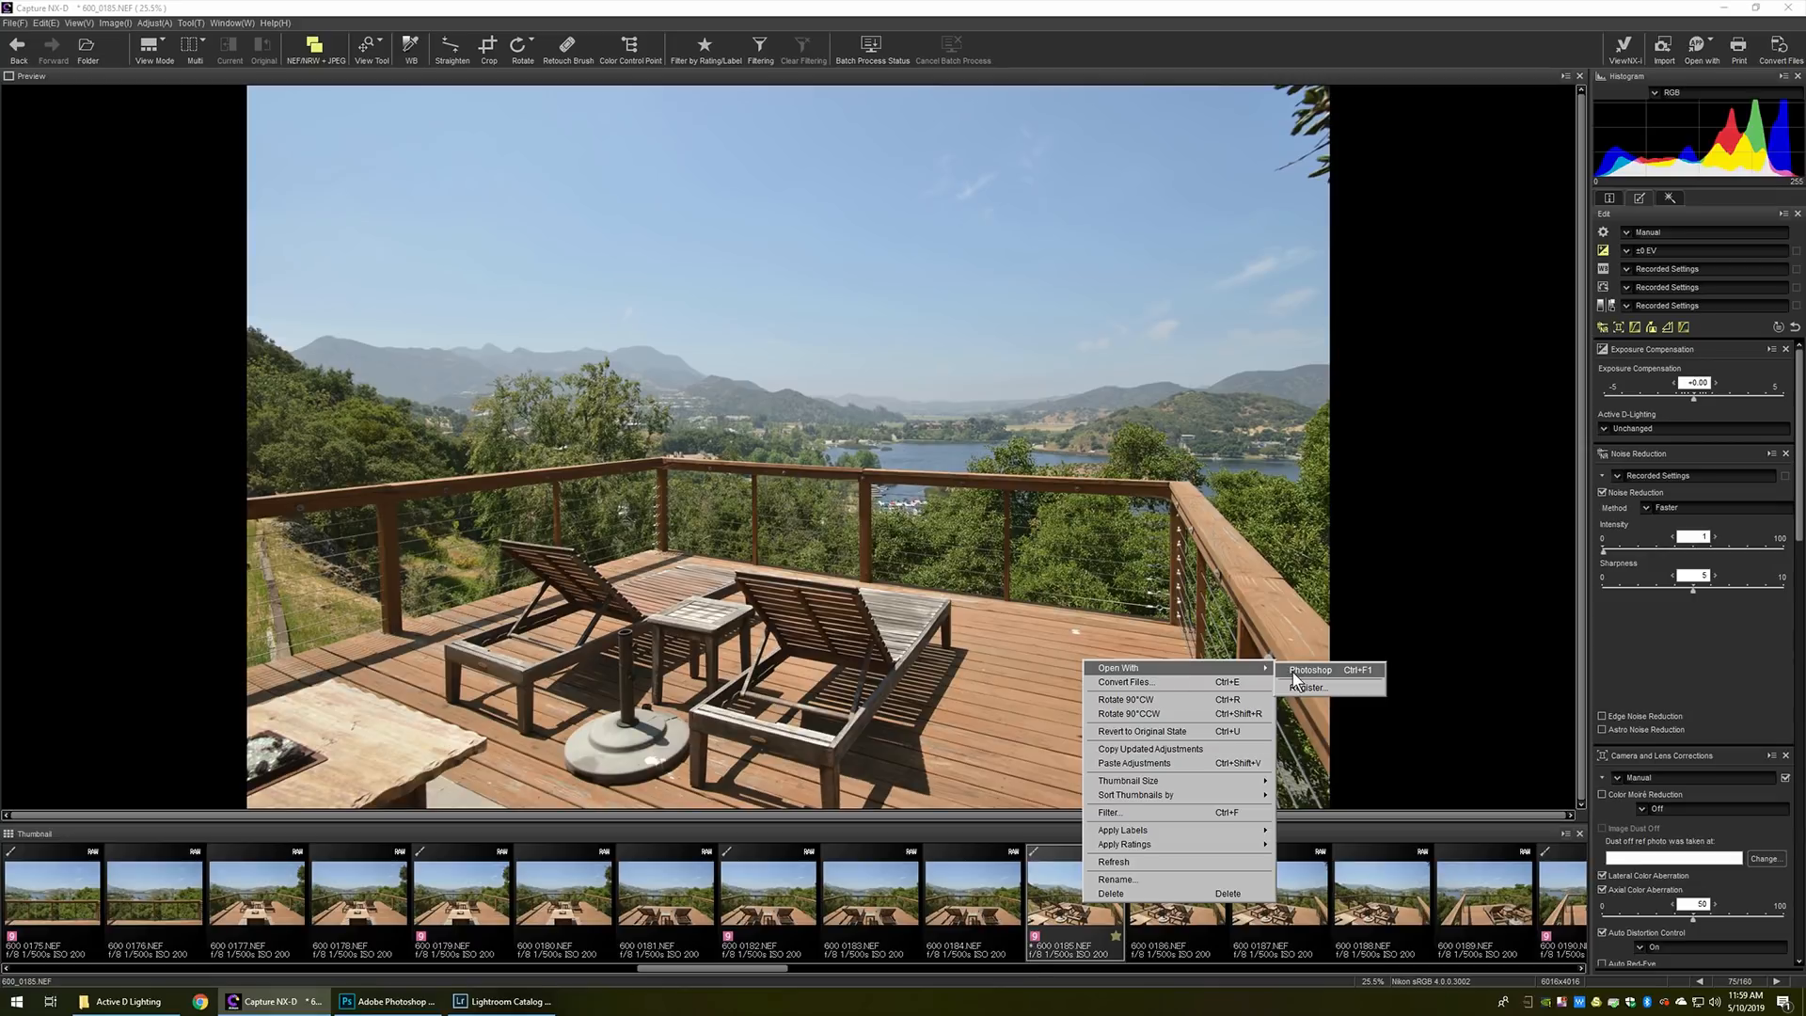
mouse_move(1307, 689)
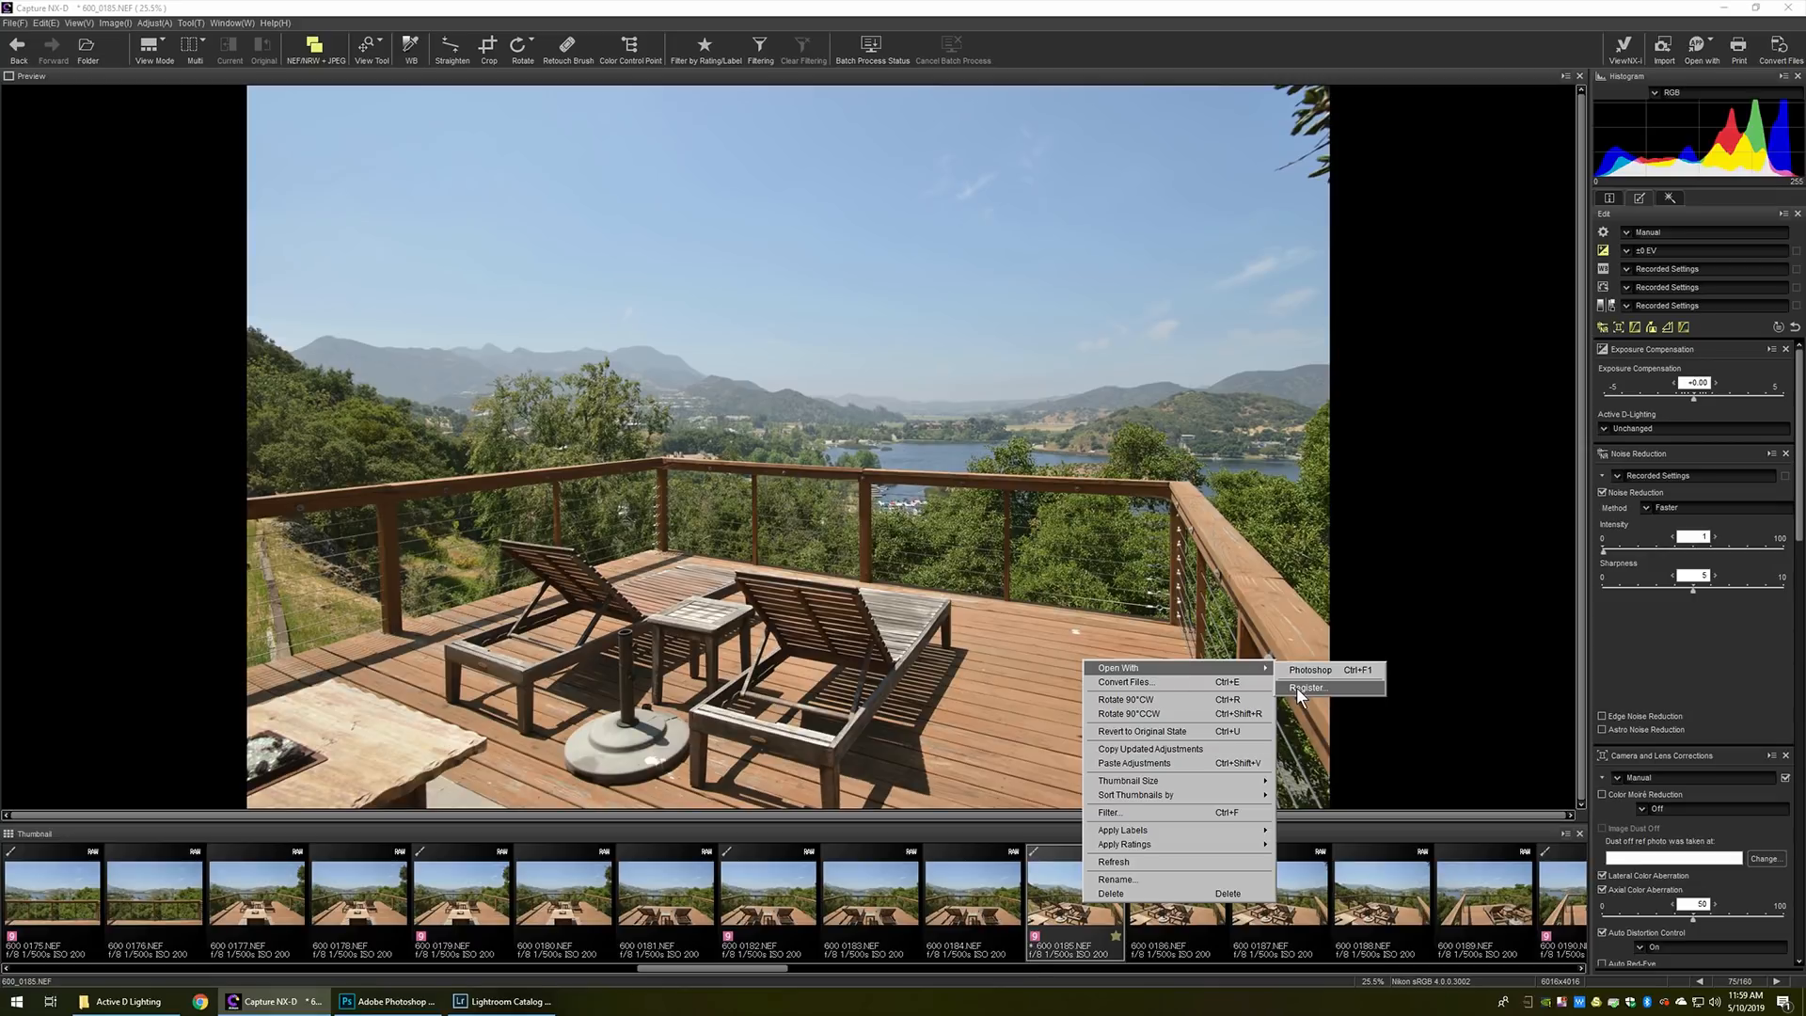
click(1307, 688)
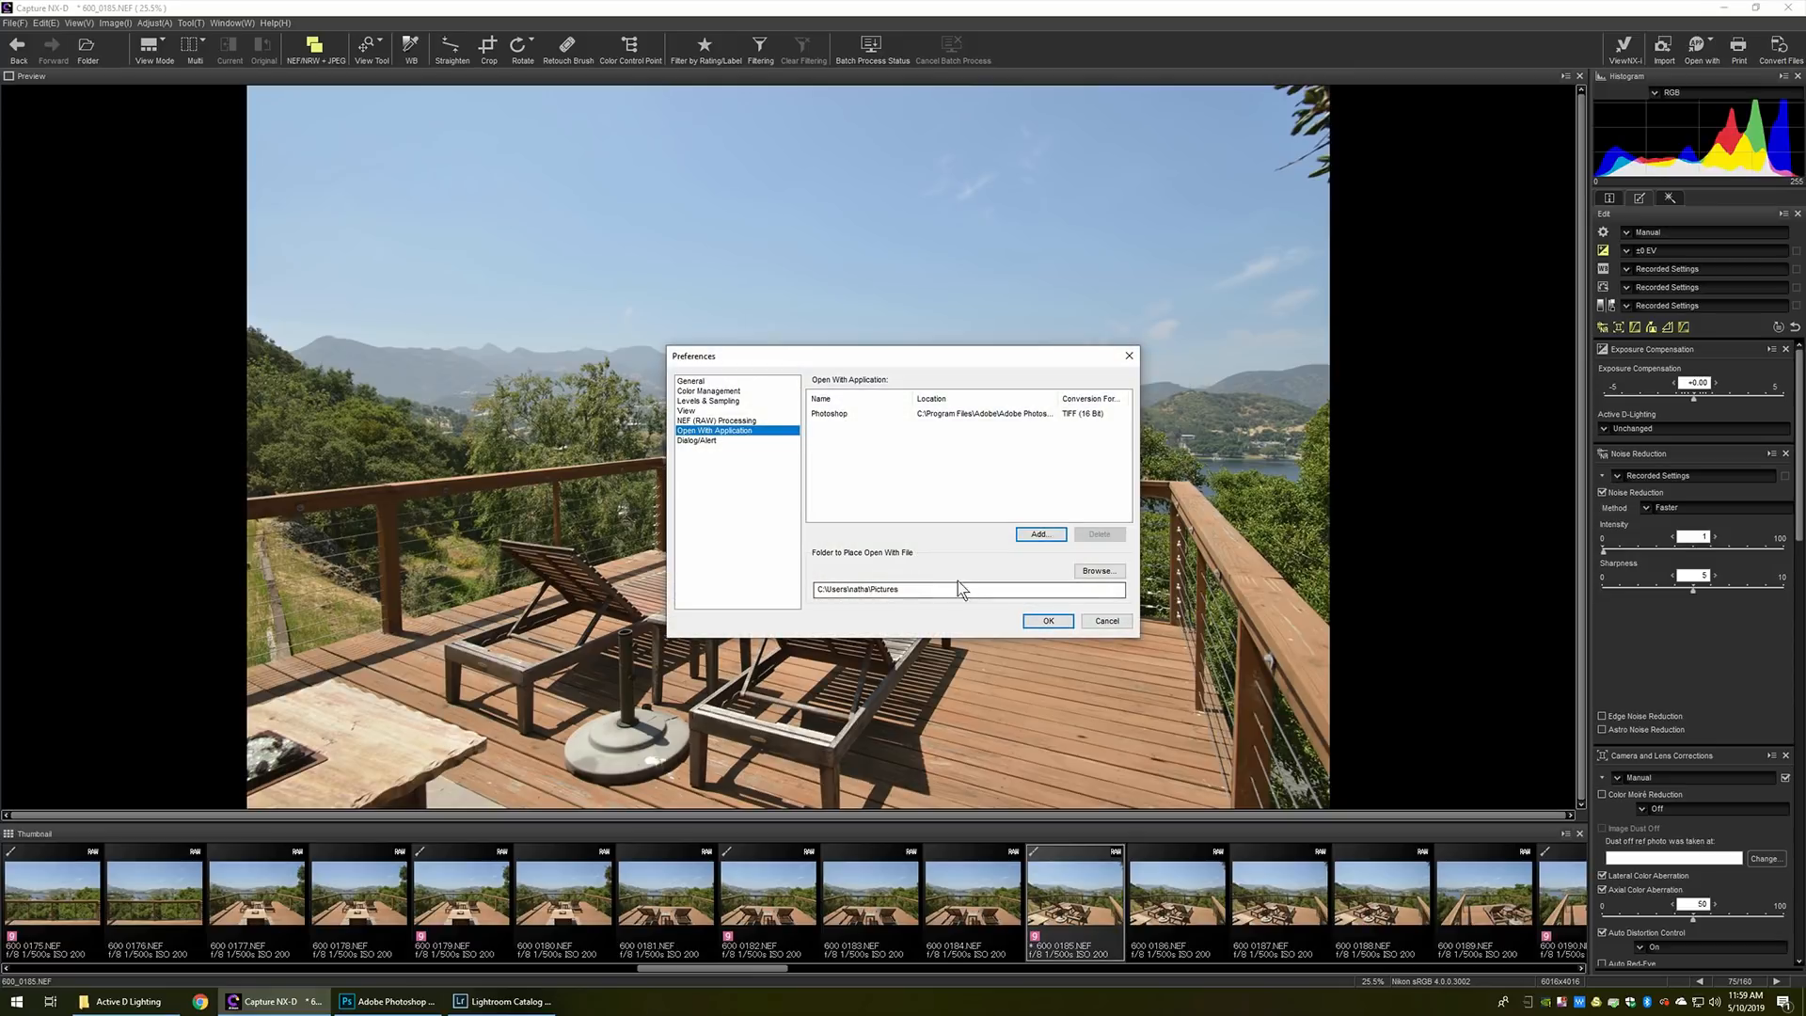
mouse_move(896, 432)
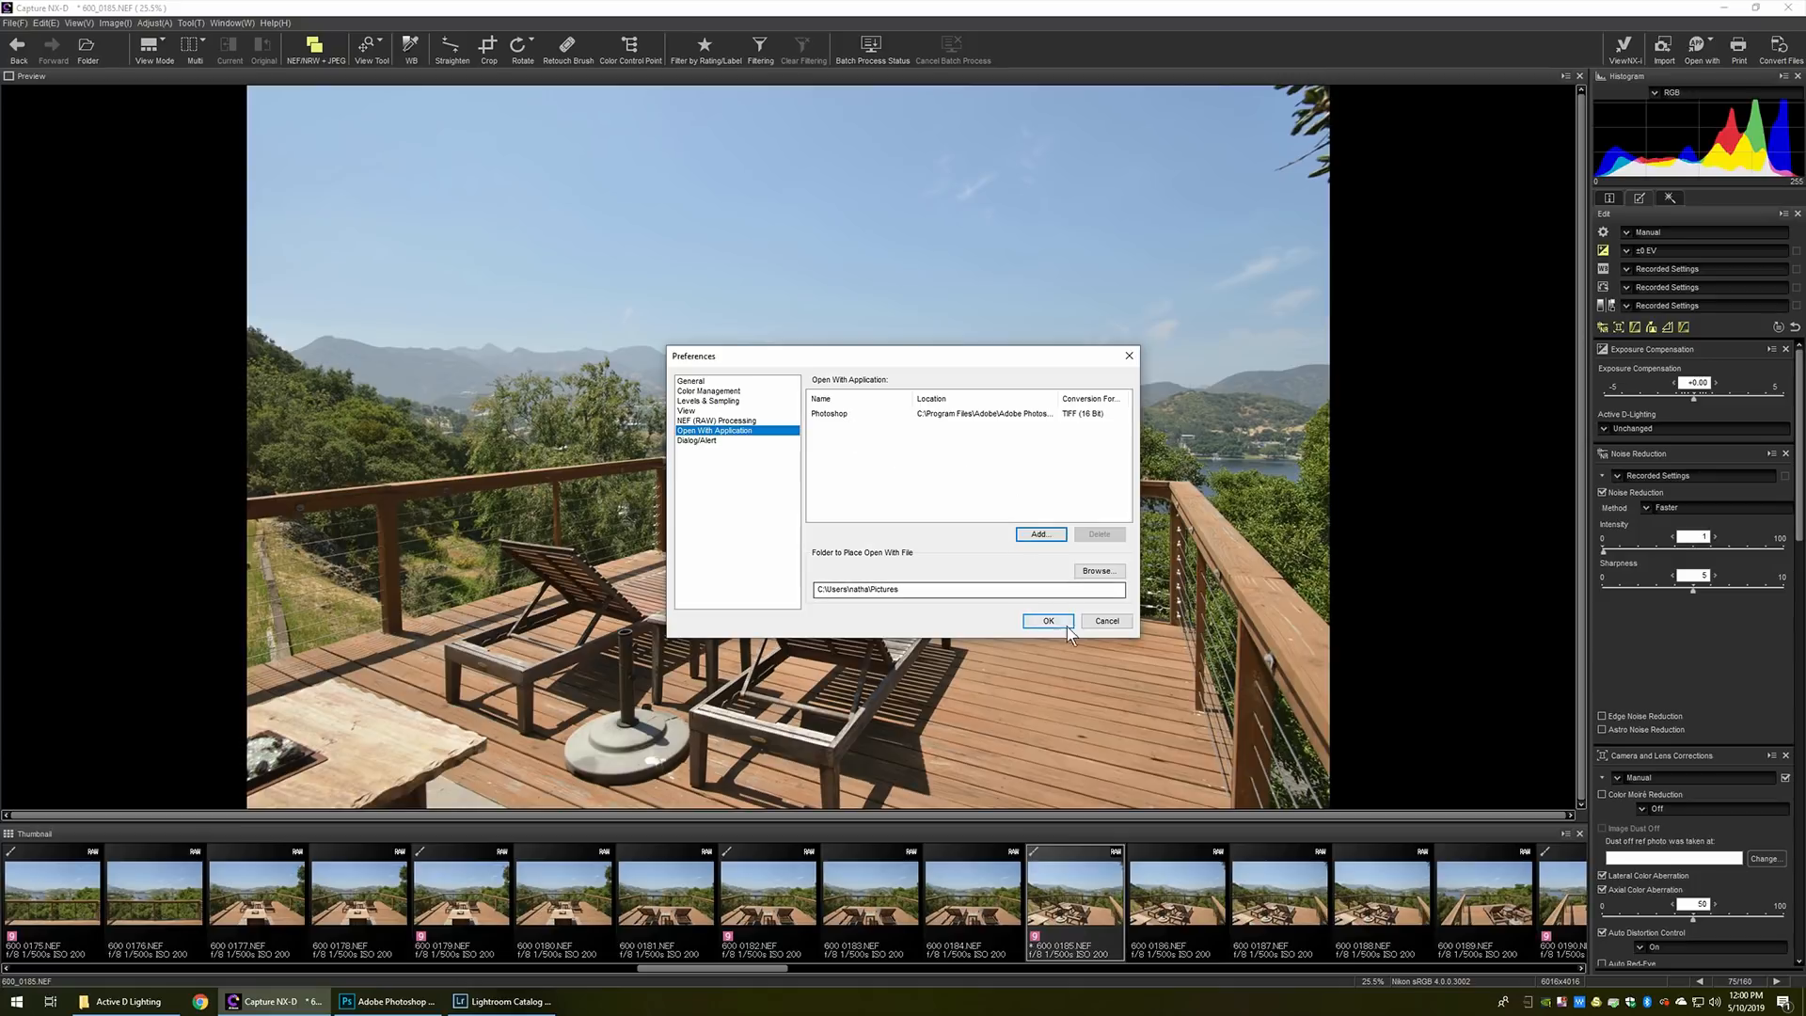
mouse_move(1041, 534)
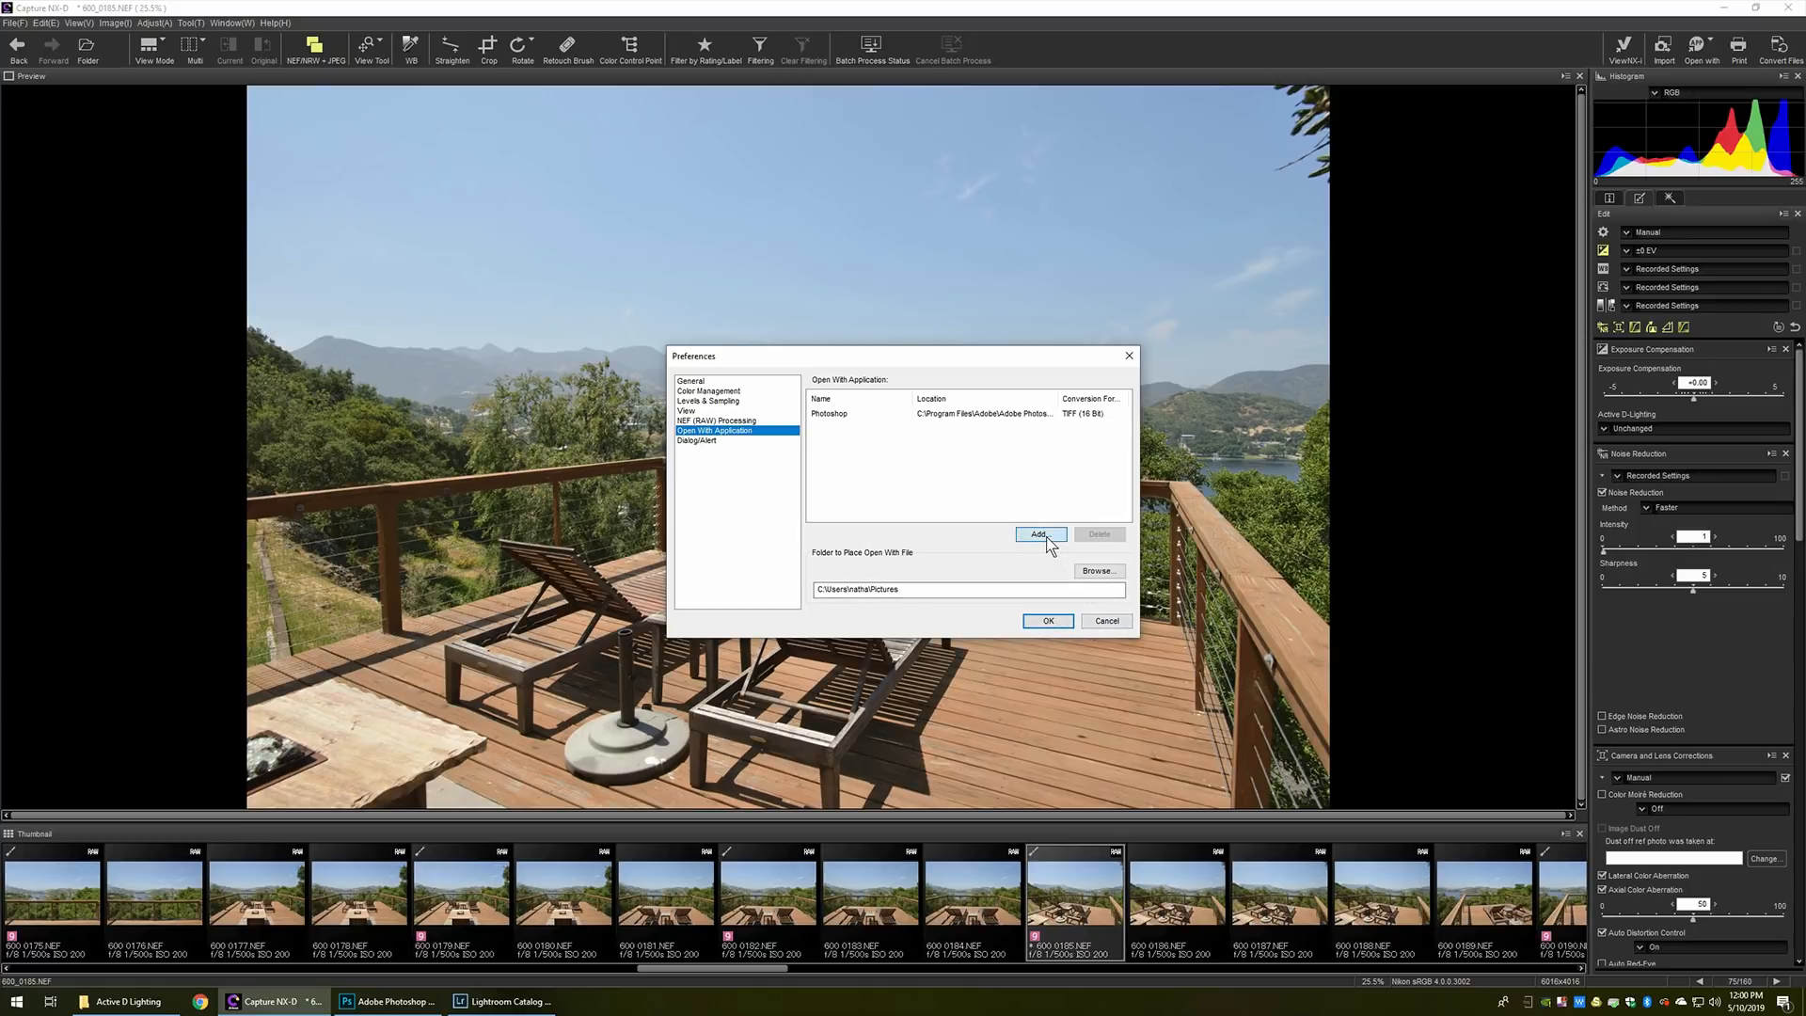
Check the Photoshop entry in Open With Application preferences and cancel without adding an editor
click(1038, 533)
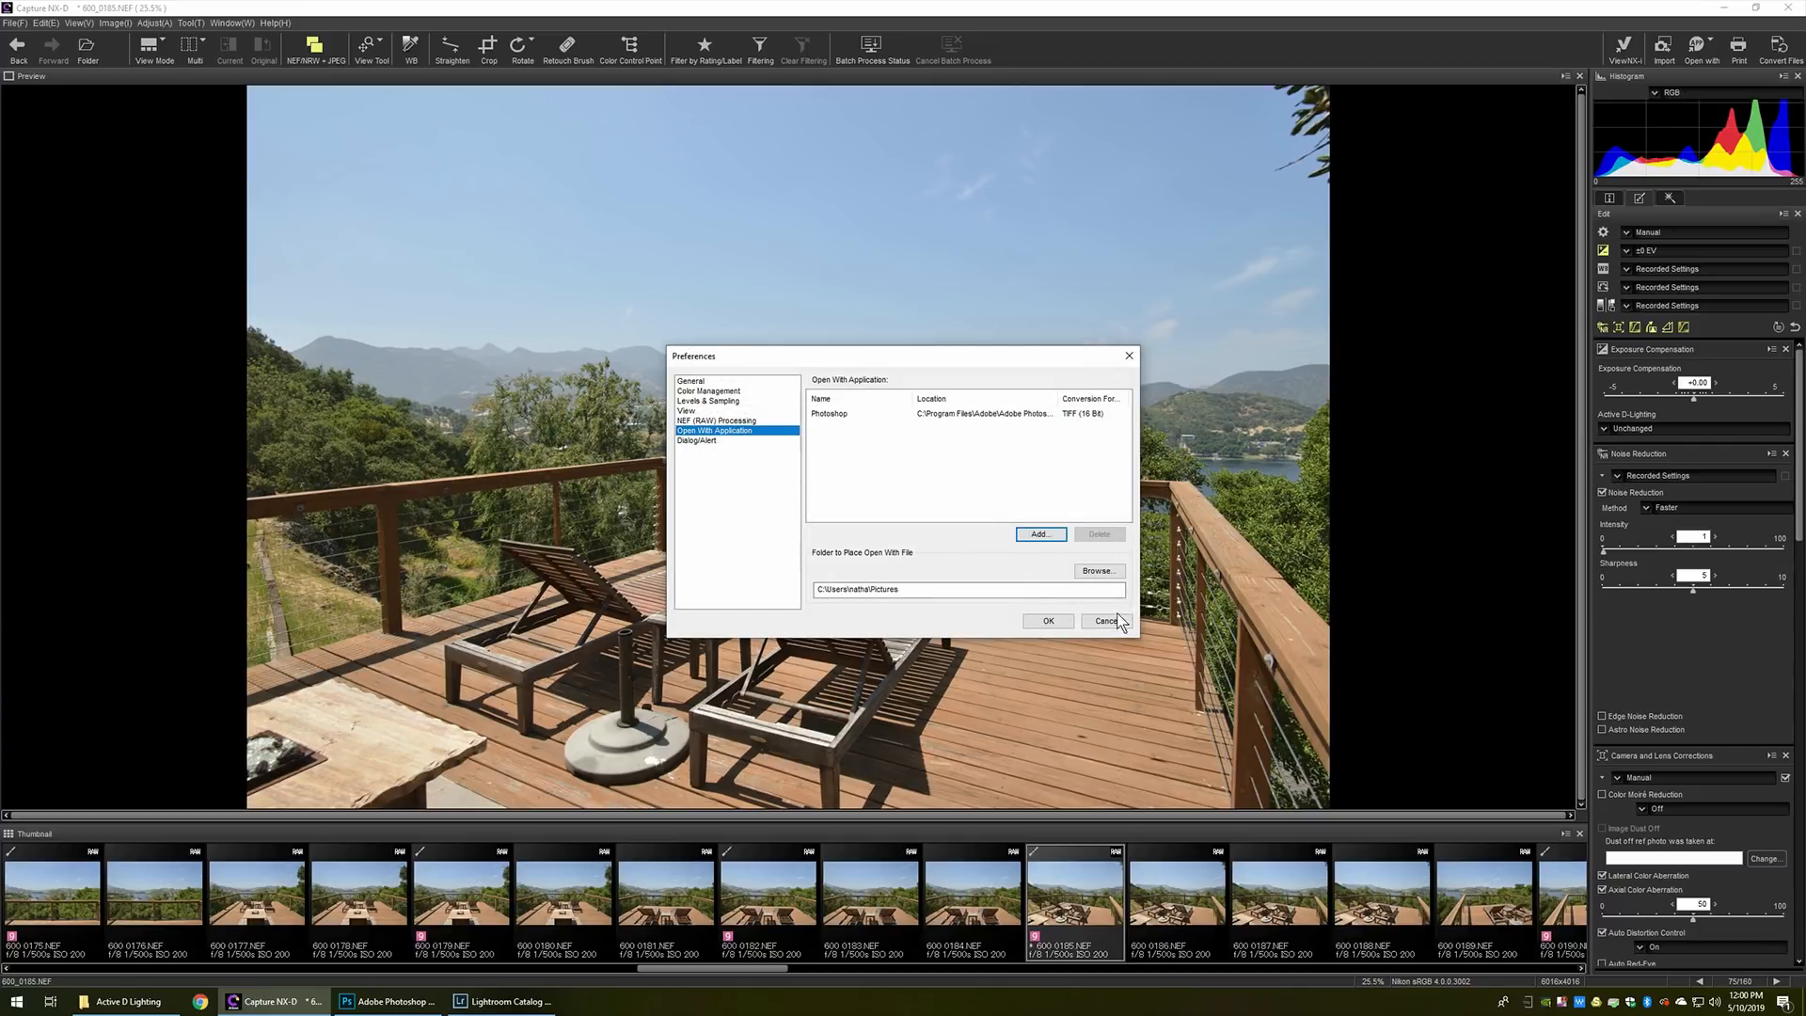
click(1103, 621)
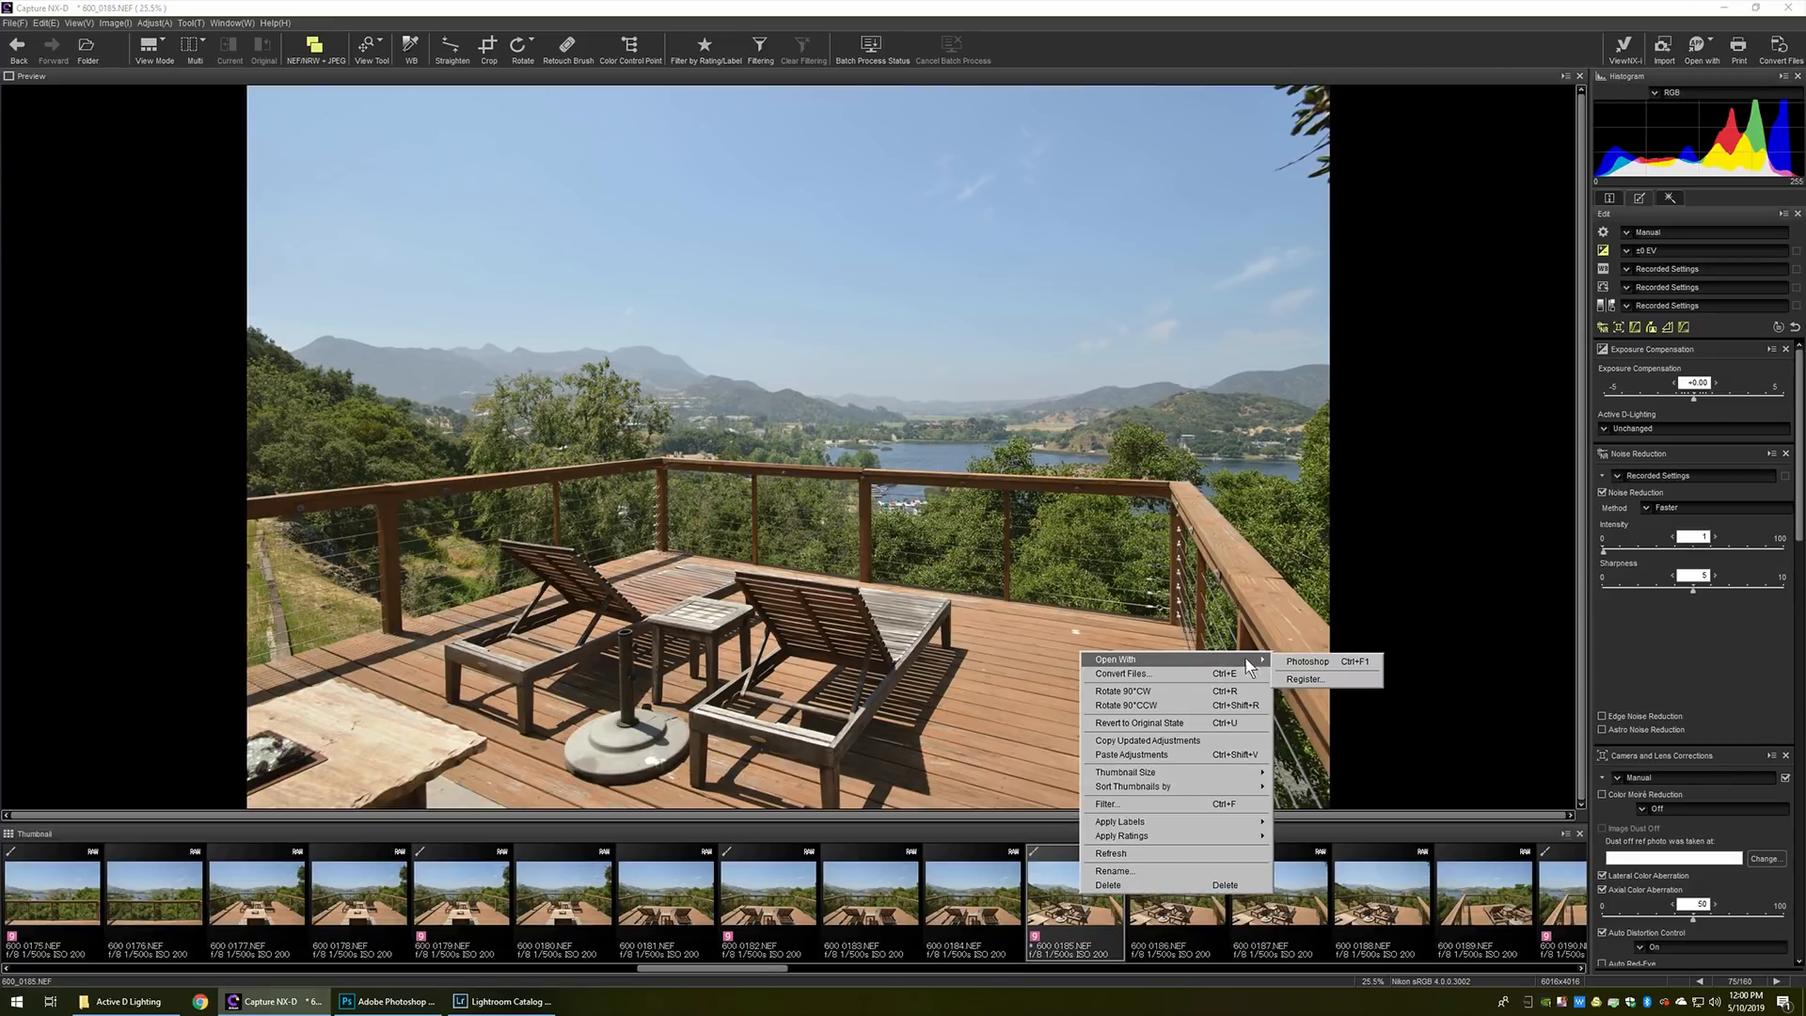
Send deck photo 600_0185 to Photoshop via Open With, bringing up the converted 600_0185_01.tif
click(1305, 661)
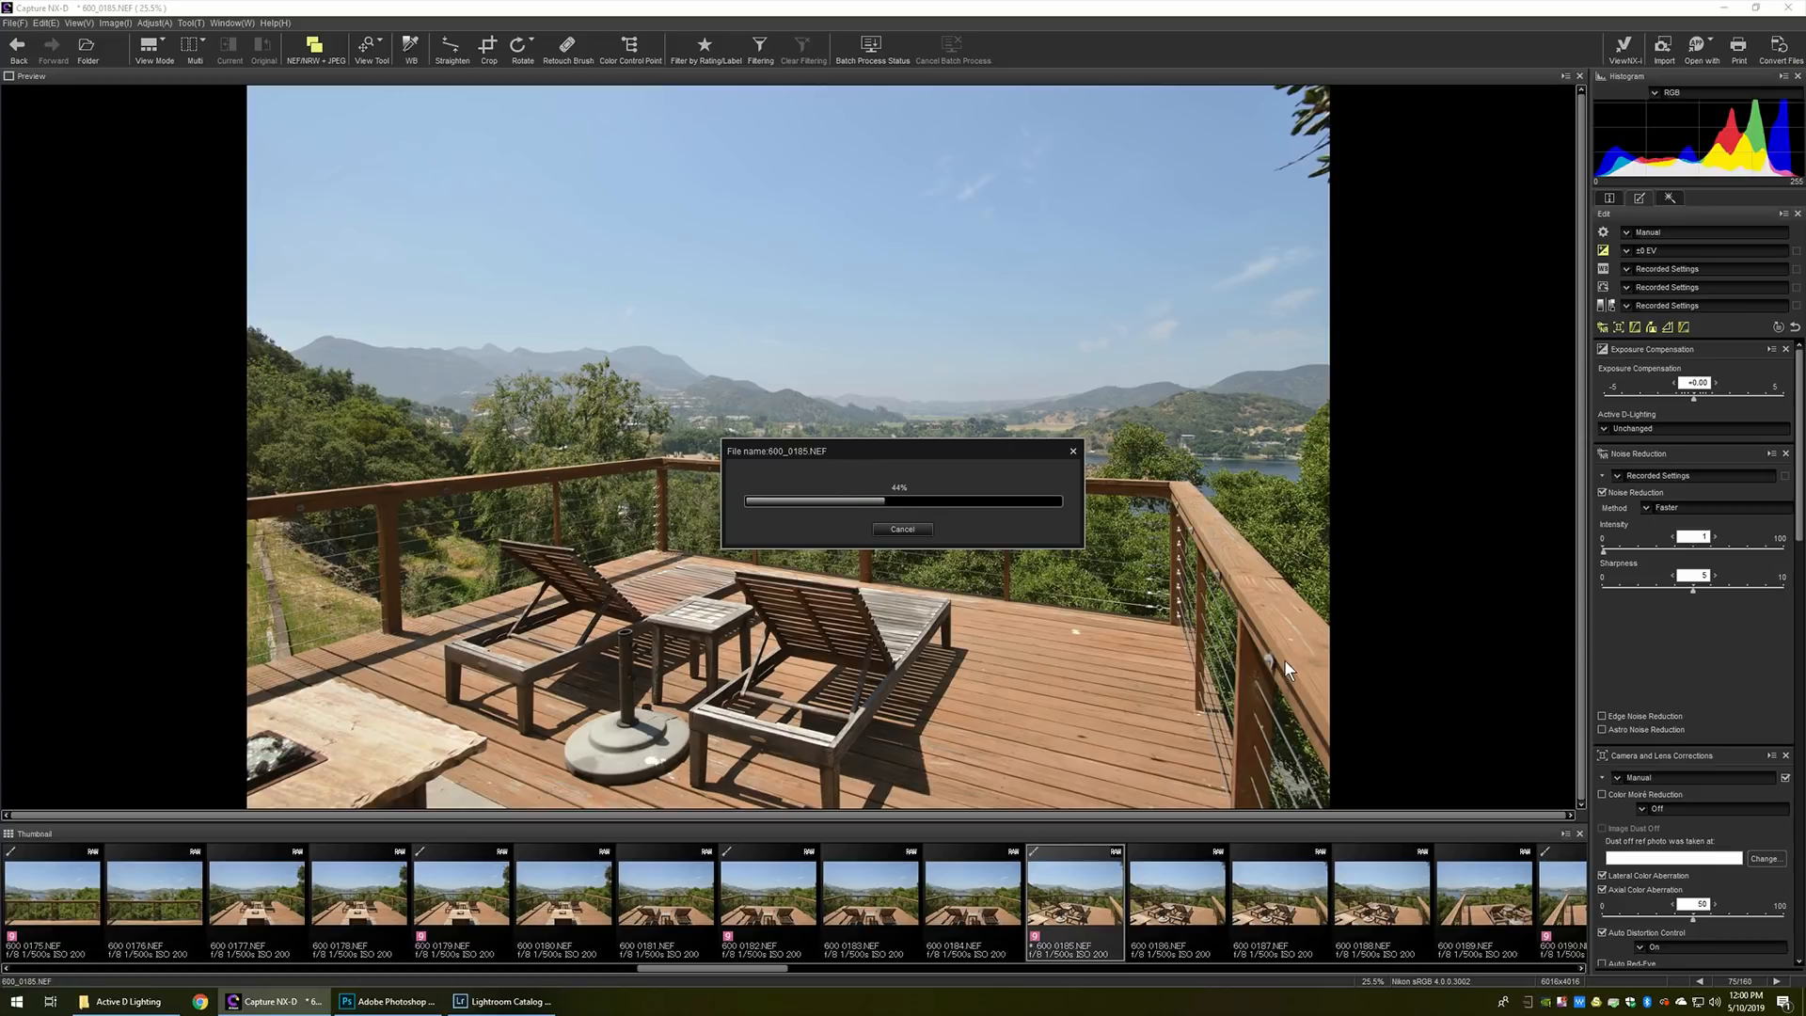
click(387, 1001)
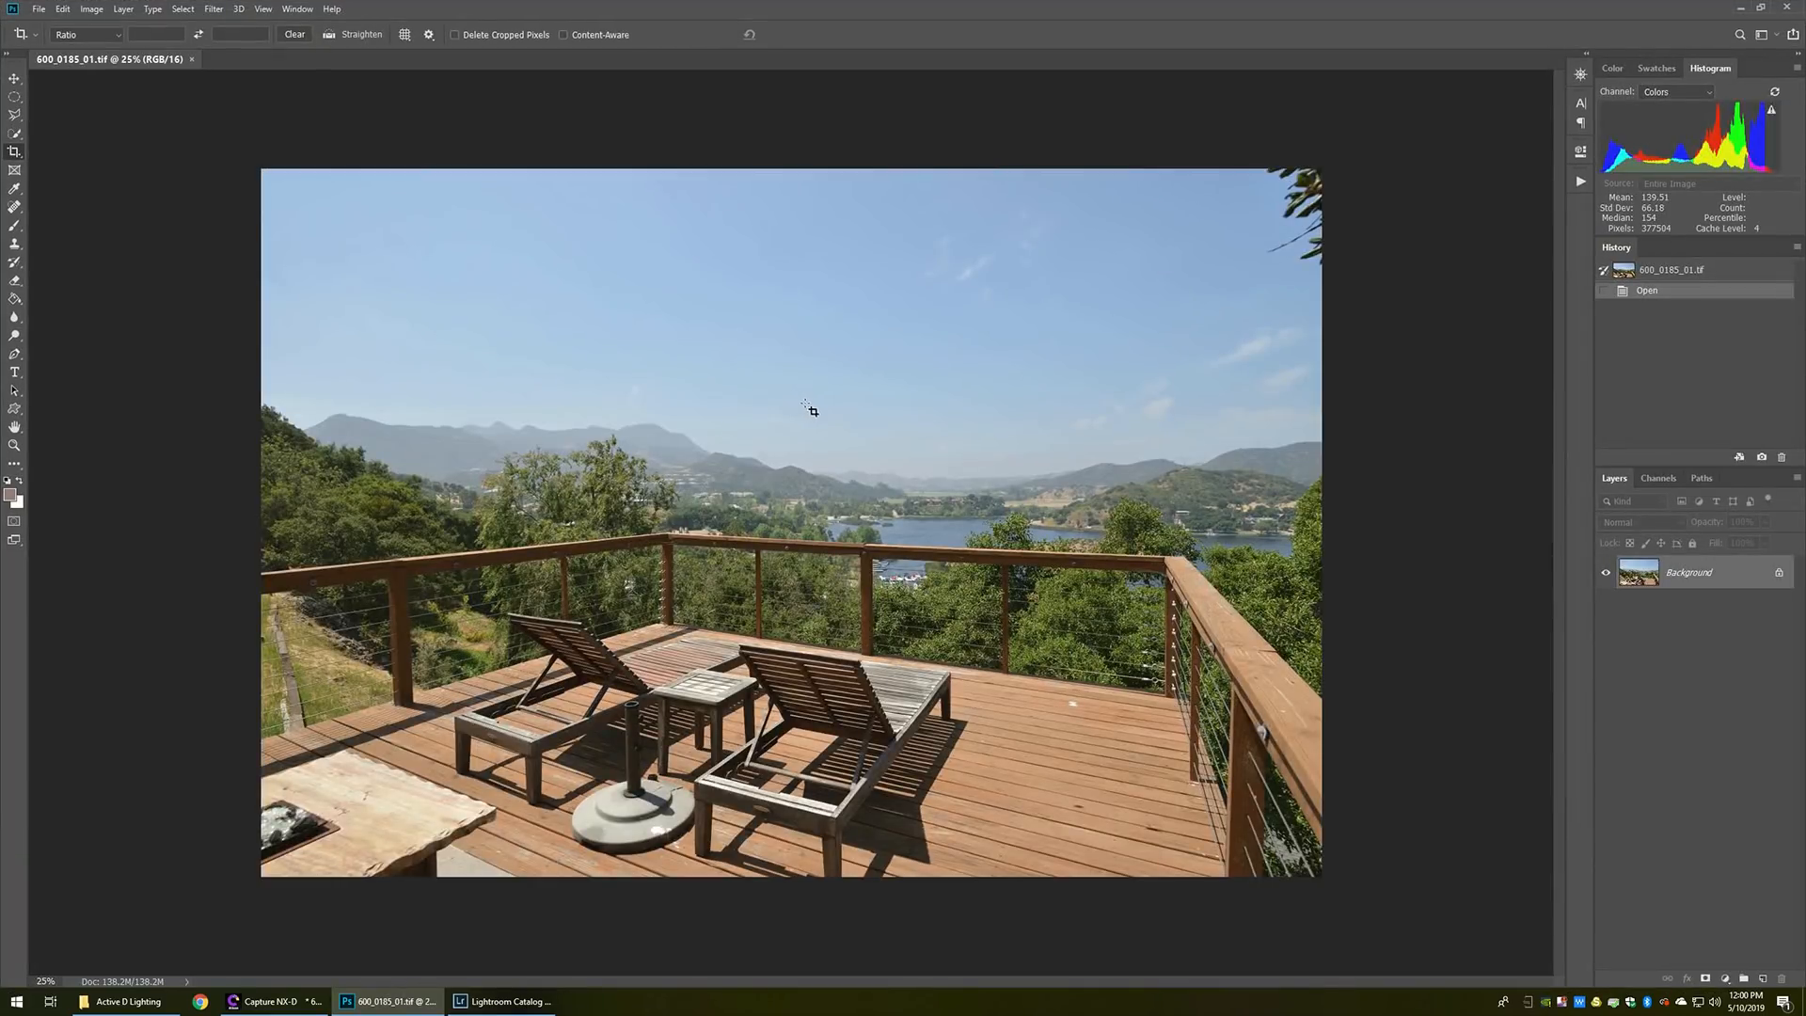
Apply an RE user preset to the deck TIFF through the Camera Raw Filter and confirm with OK
click(212, 9)
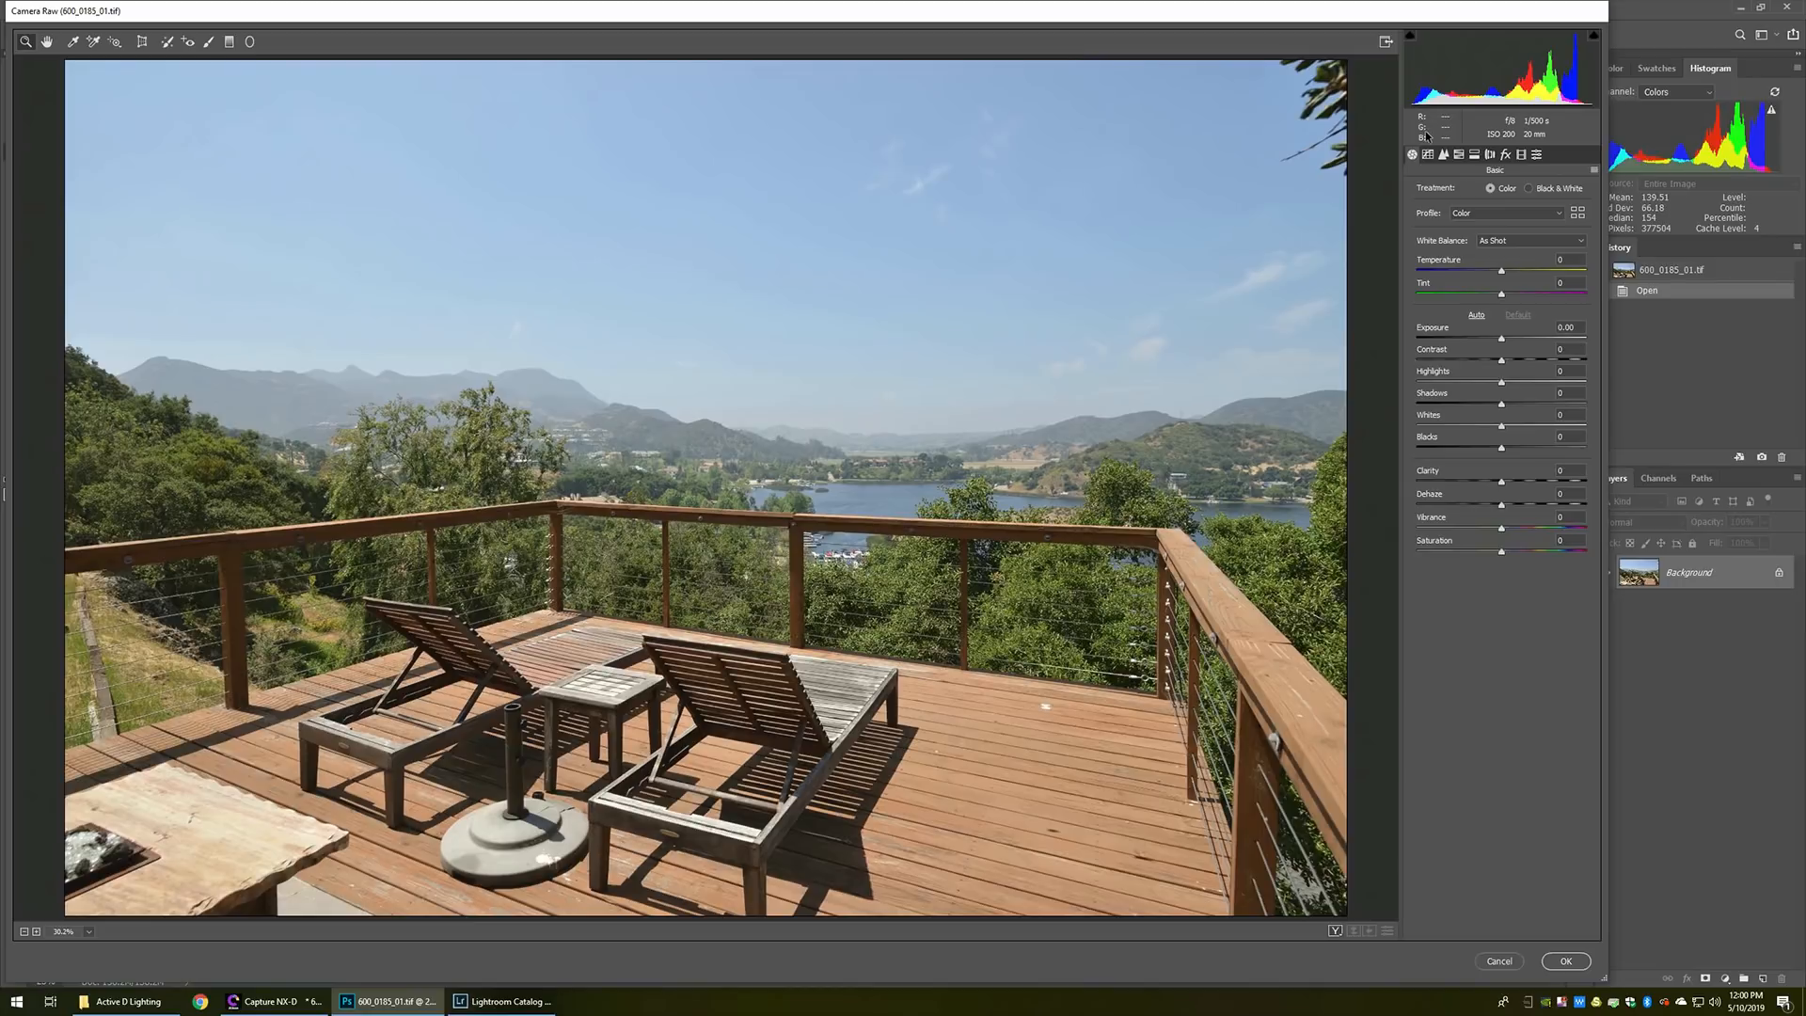
click(1537, 154)
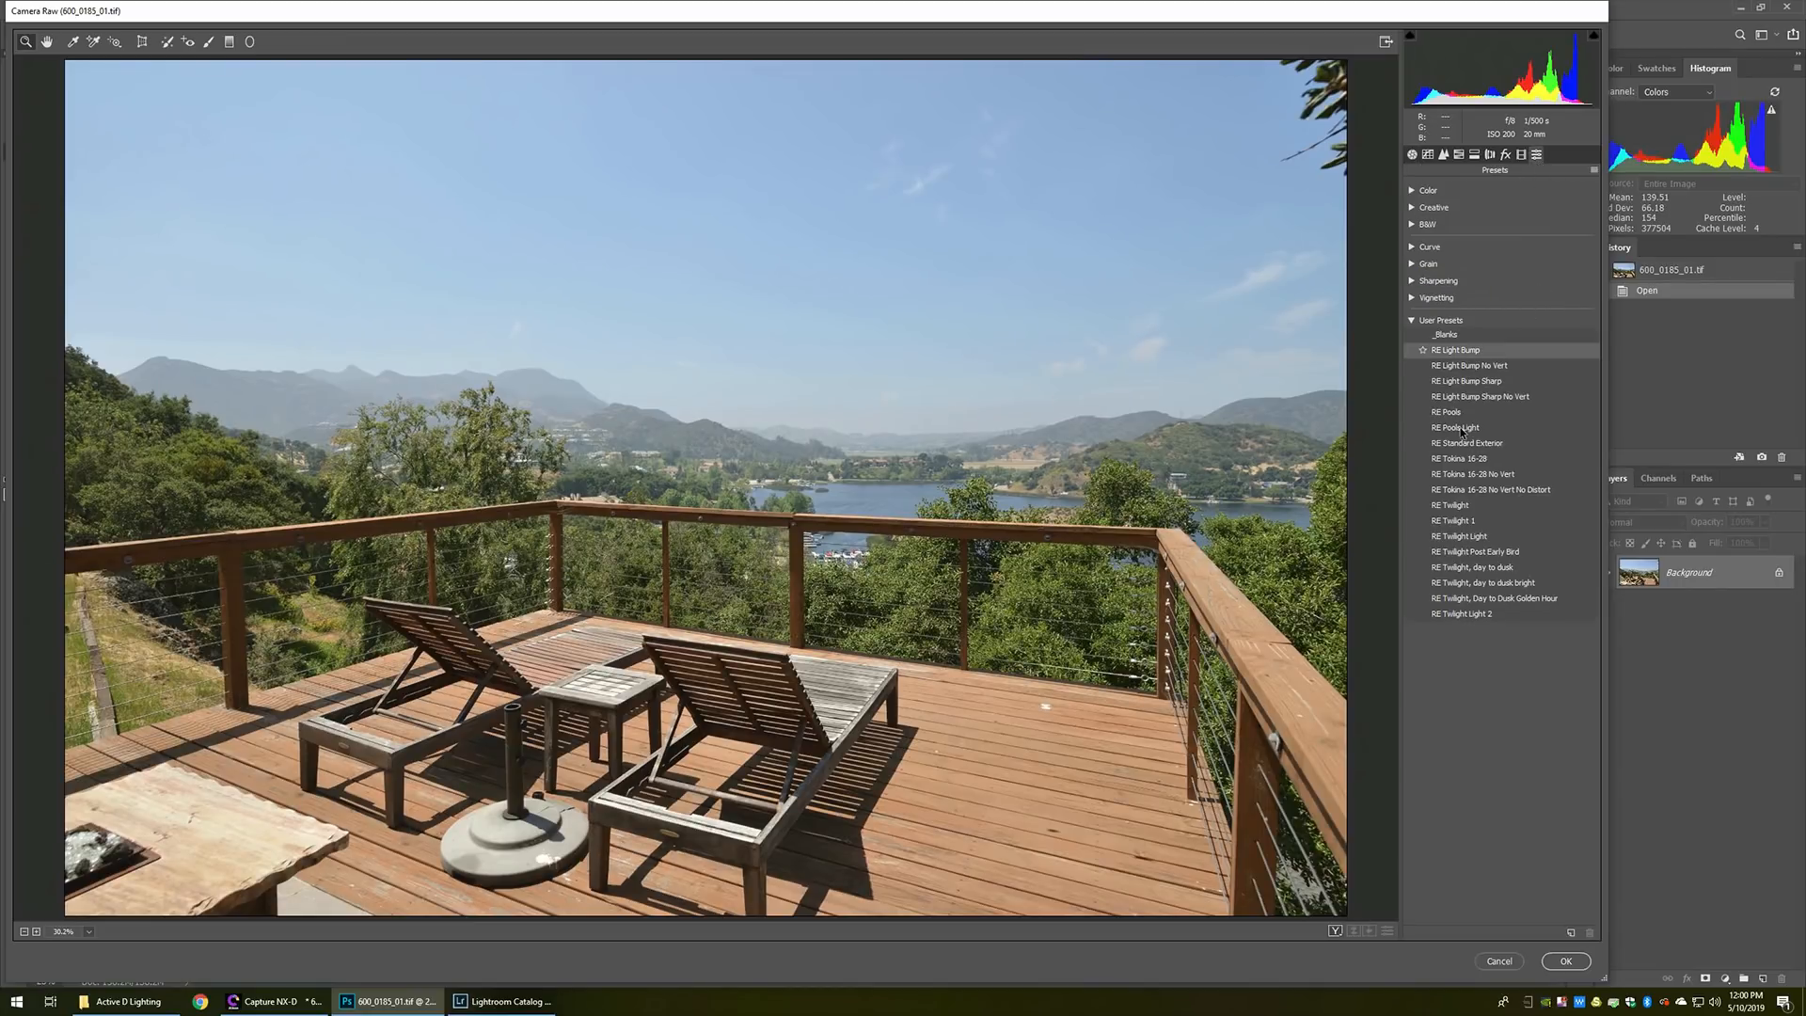
click(1456, 427)
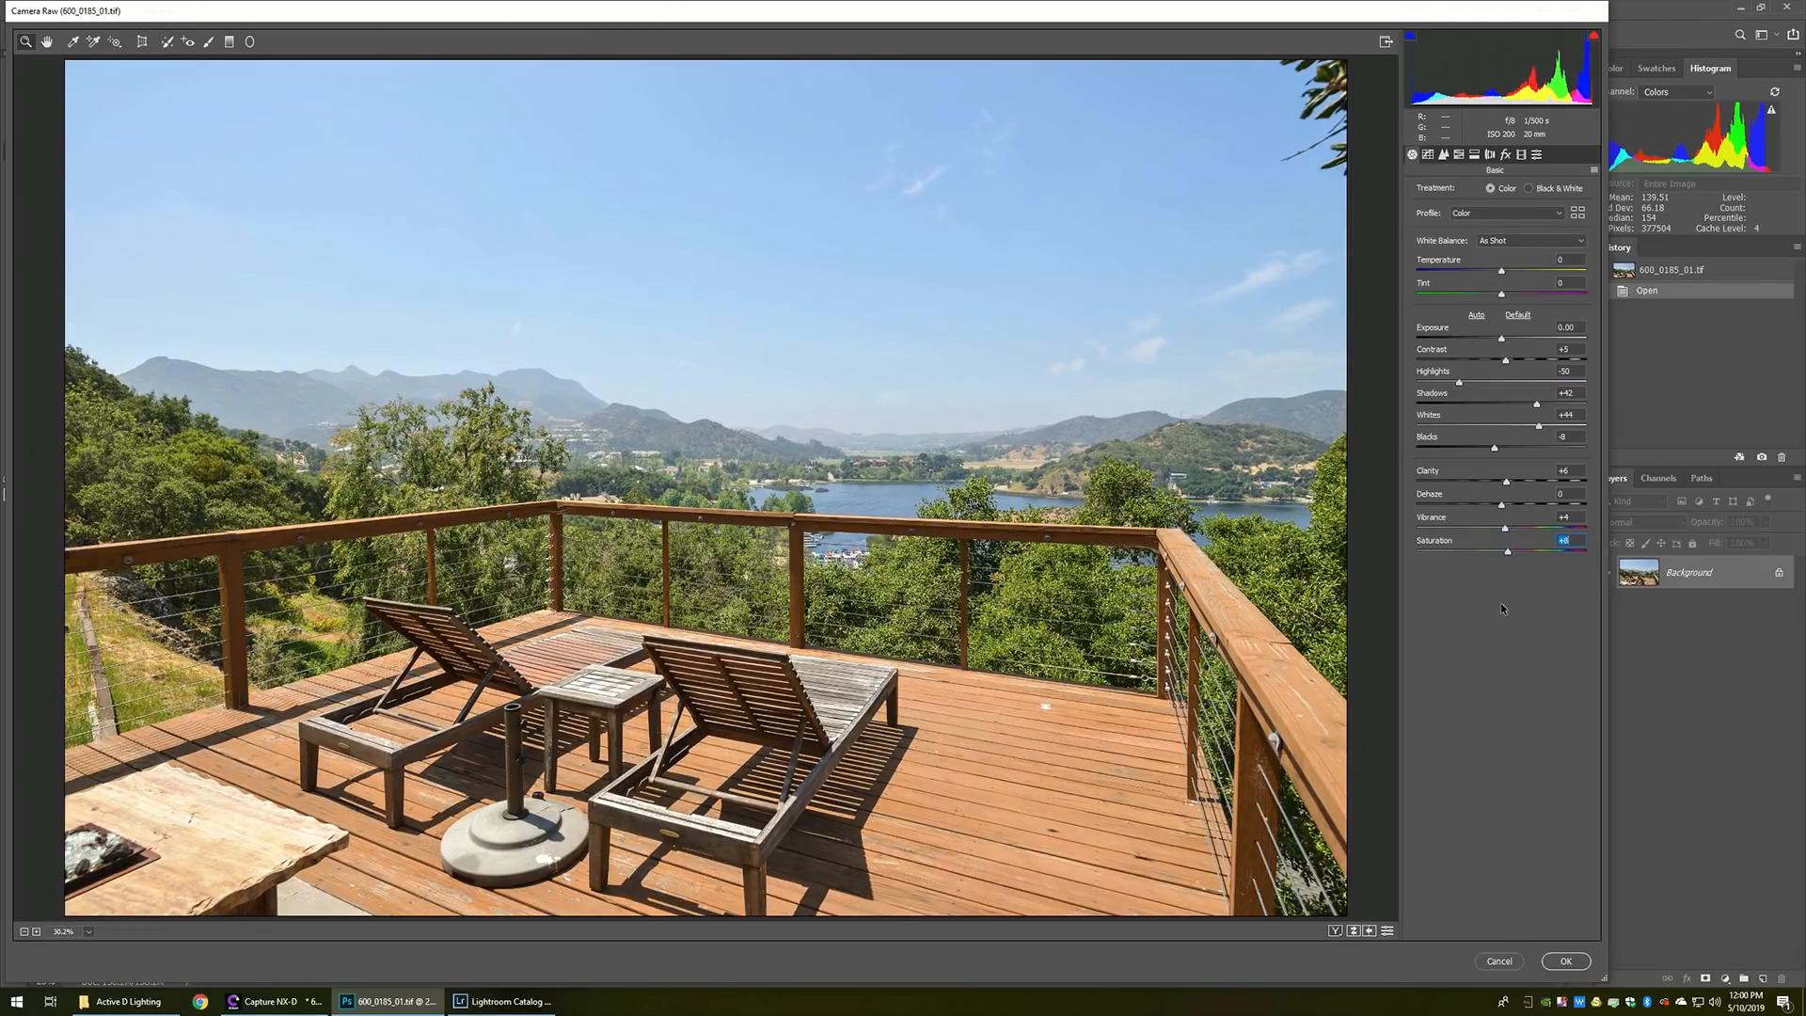
click(1564, 961)
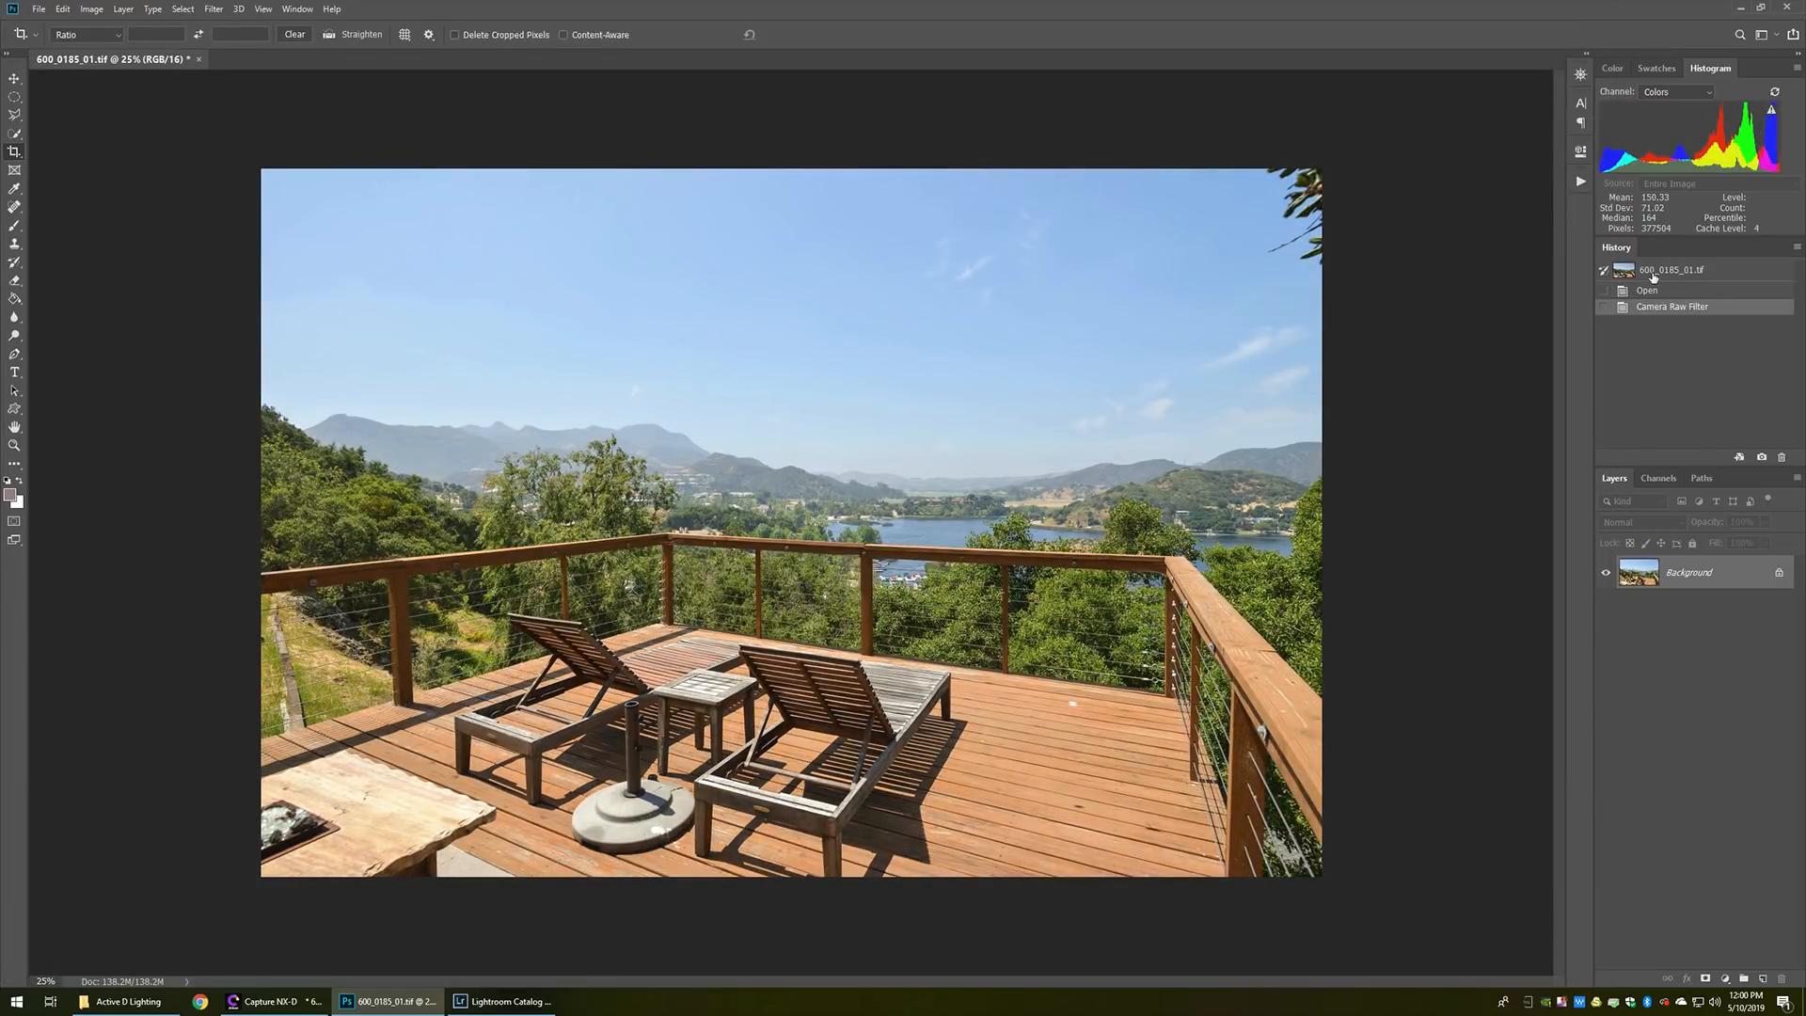
Compare the History states before and after the Camera Raw filter, ending on the filtered state
click(1671, 306)
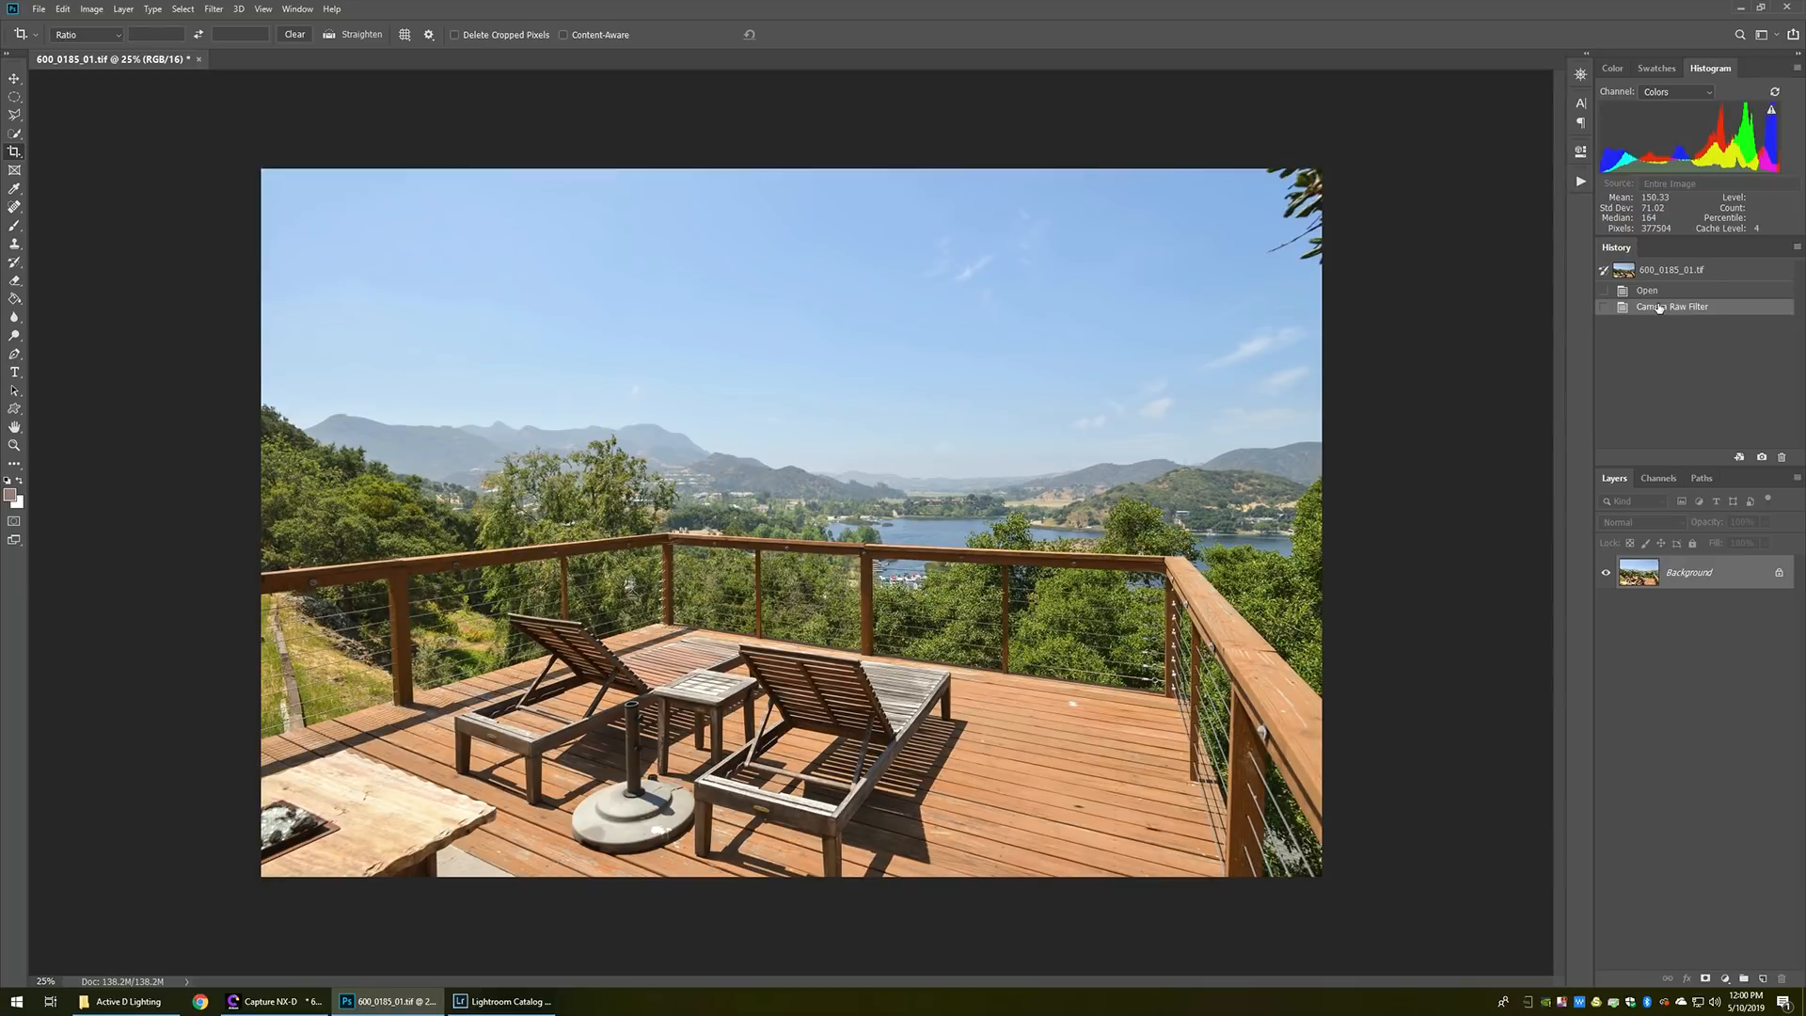
click(275, 1001)
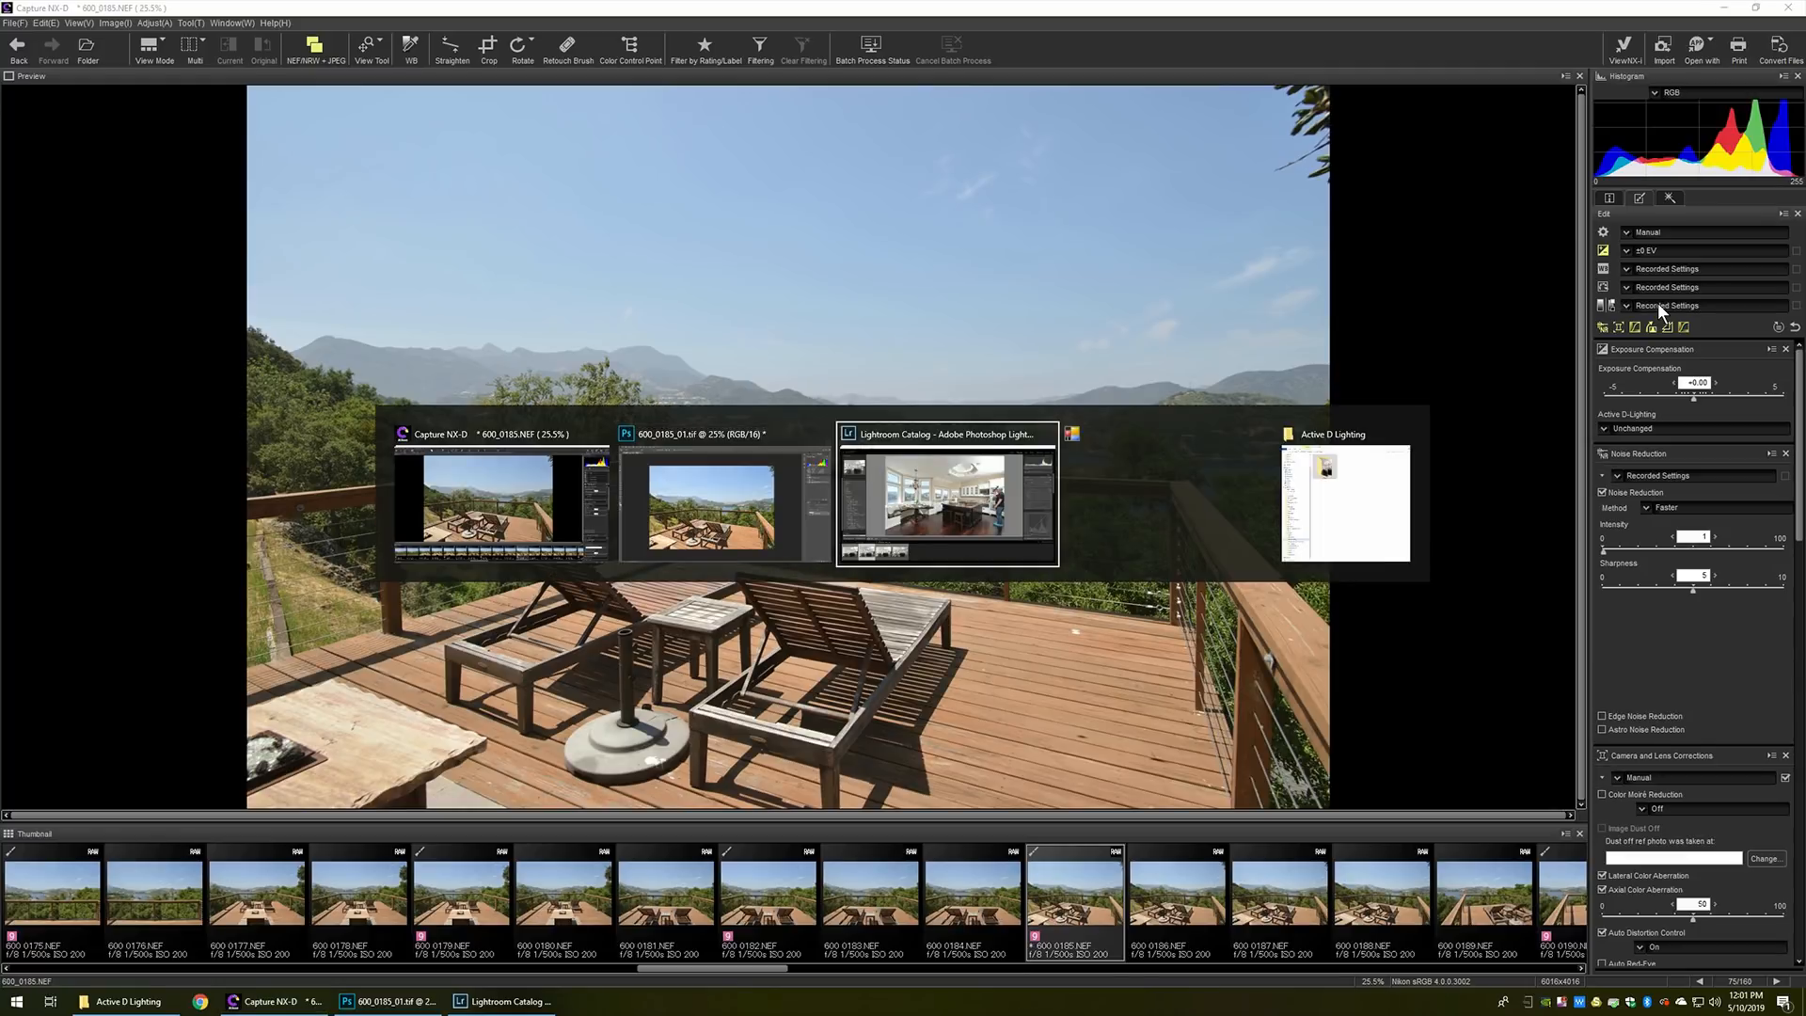
Return to Lightroom Classic and give raw 611_0176.NEF the Adobe Standard profile with the RE Tokina 16-28 preset
click(946, 496)
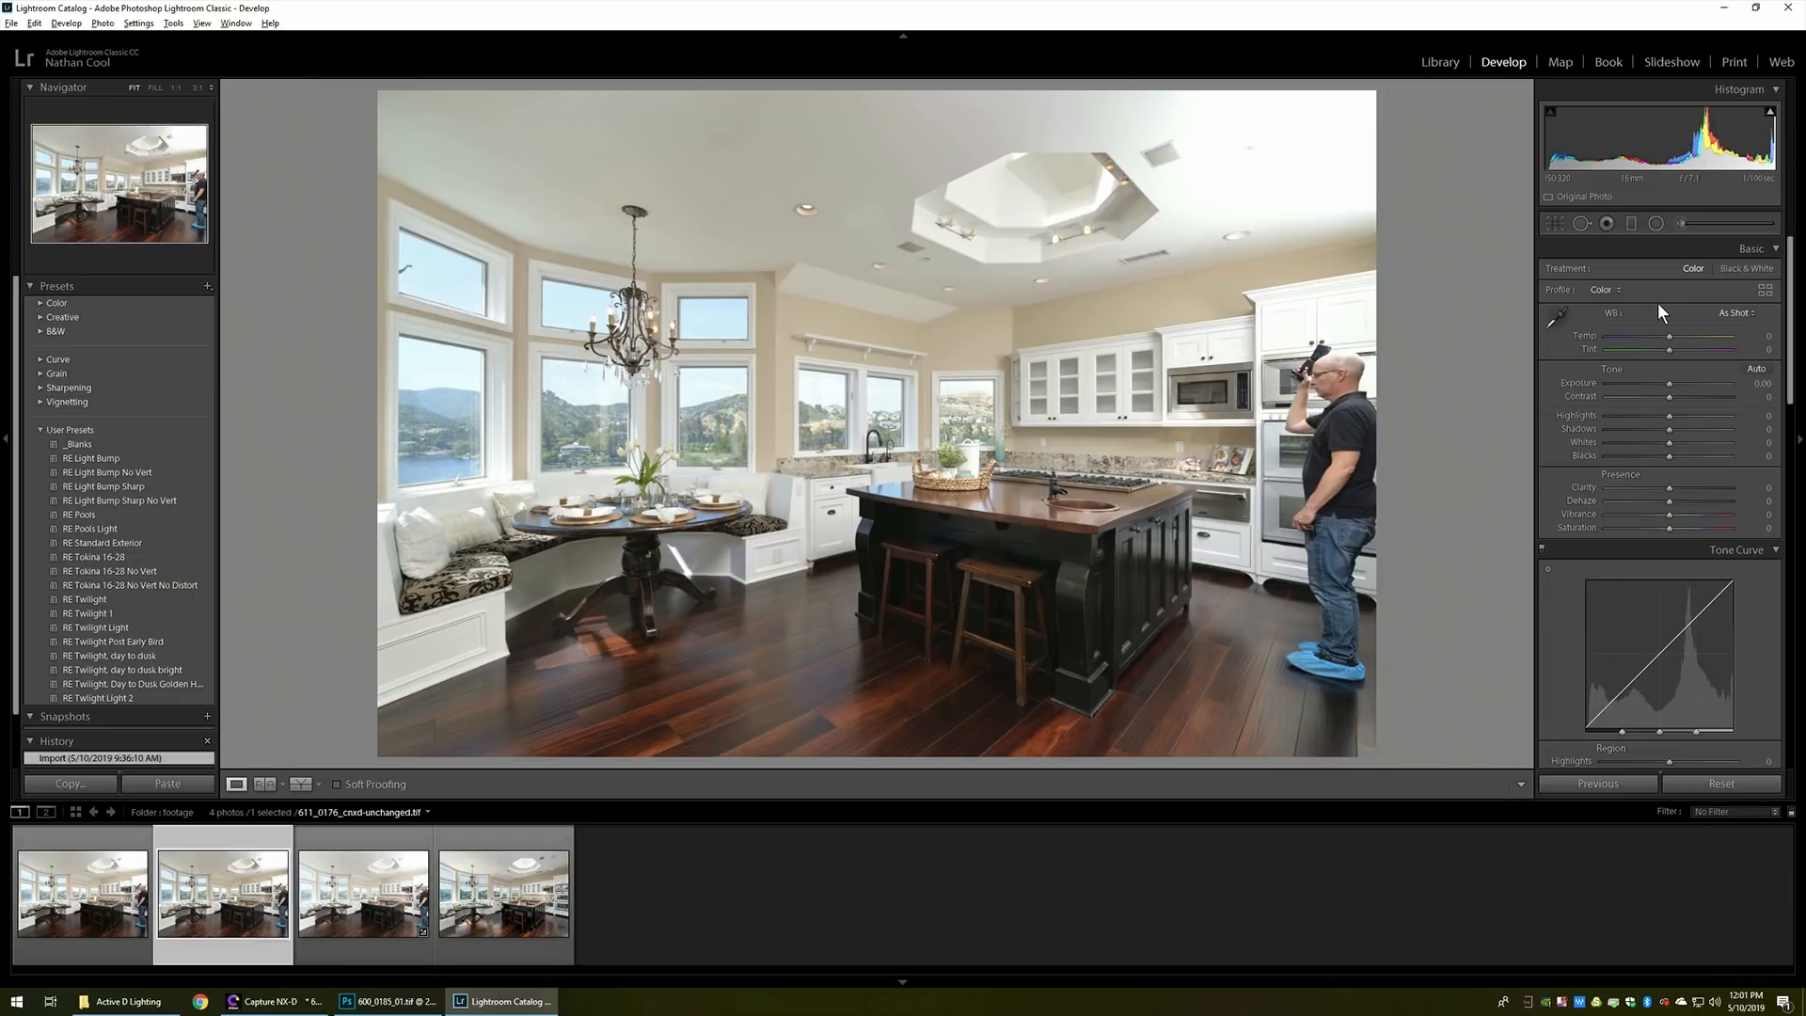
mouse_move(578, 699)
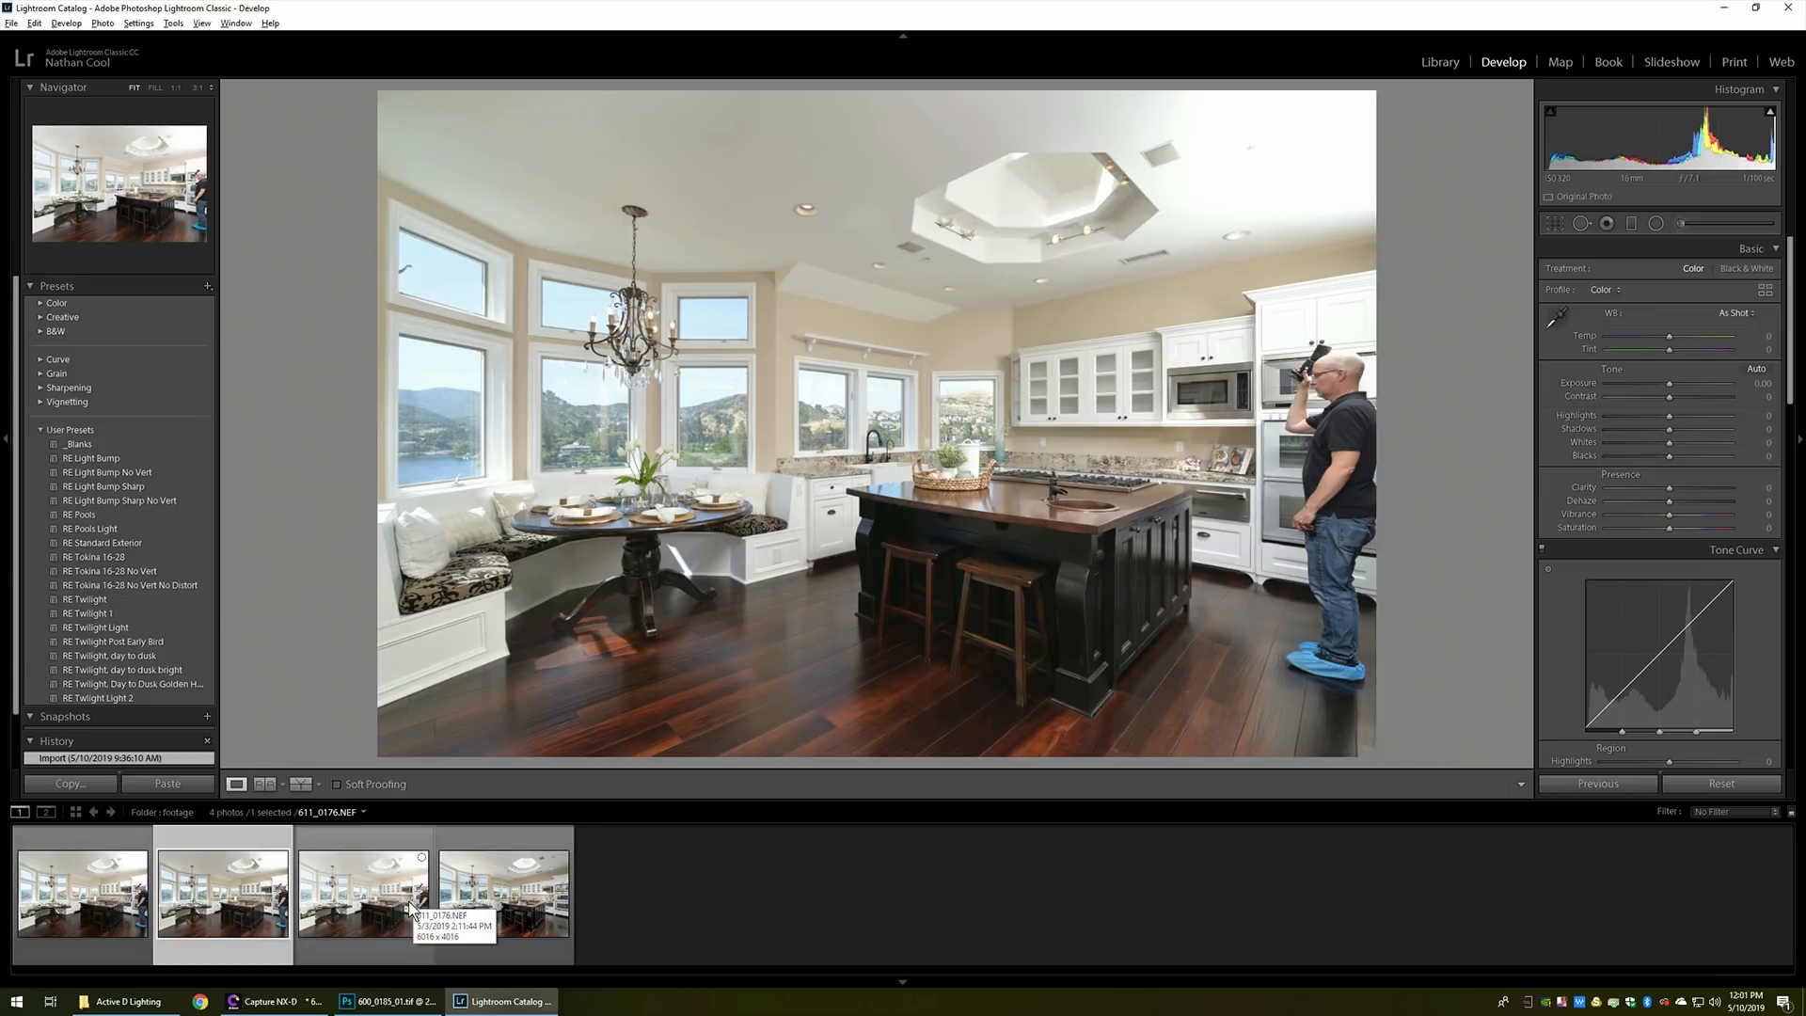
mouse_move(387, 918)
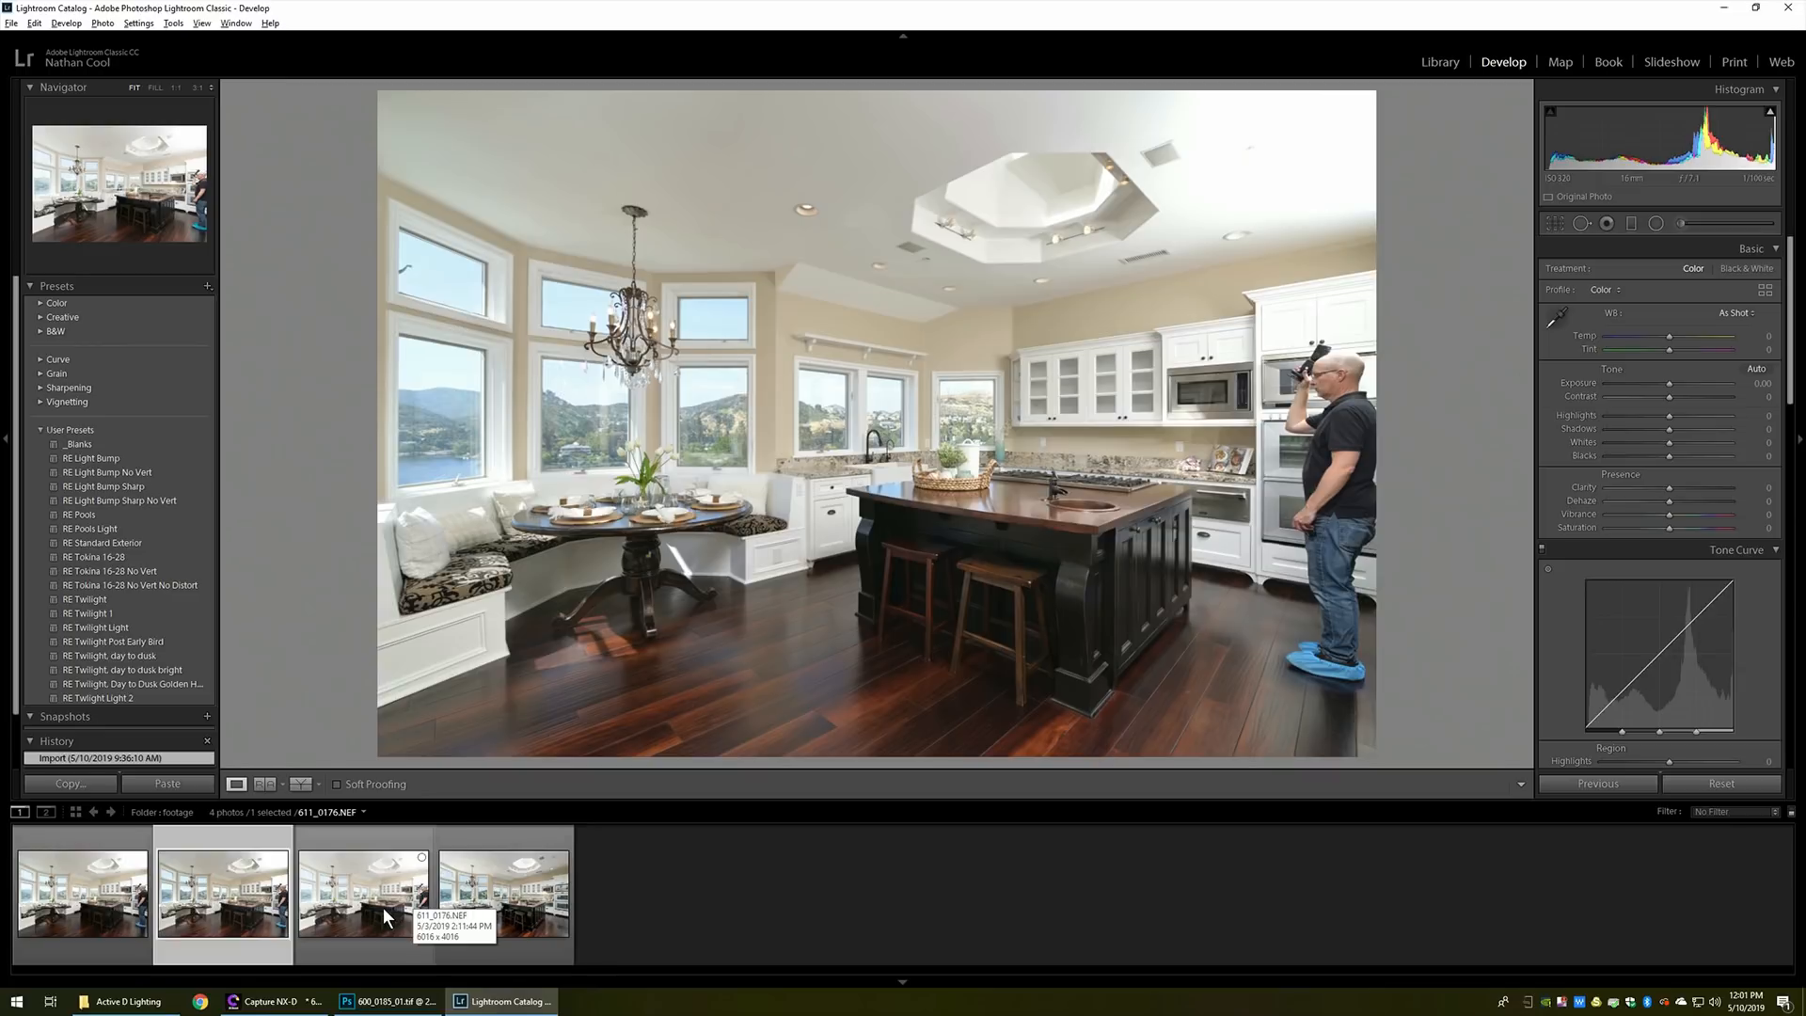
click(94, 557)
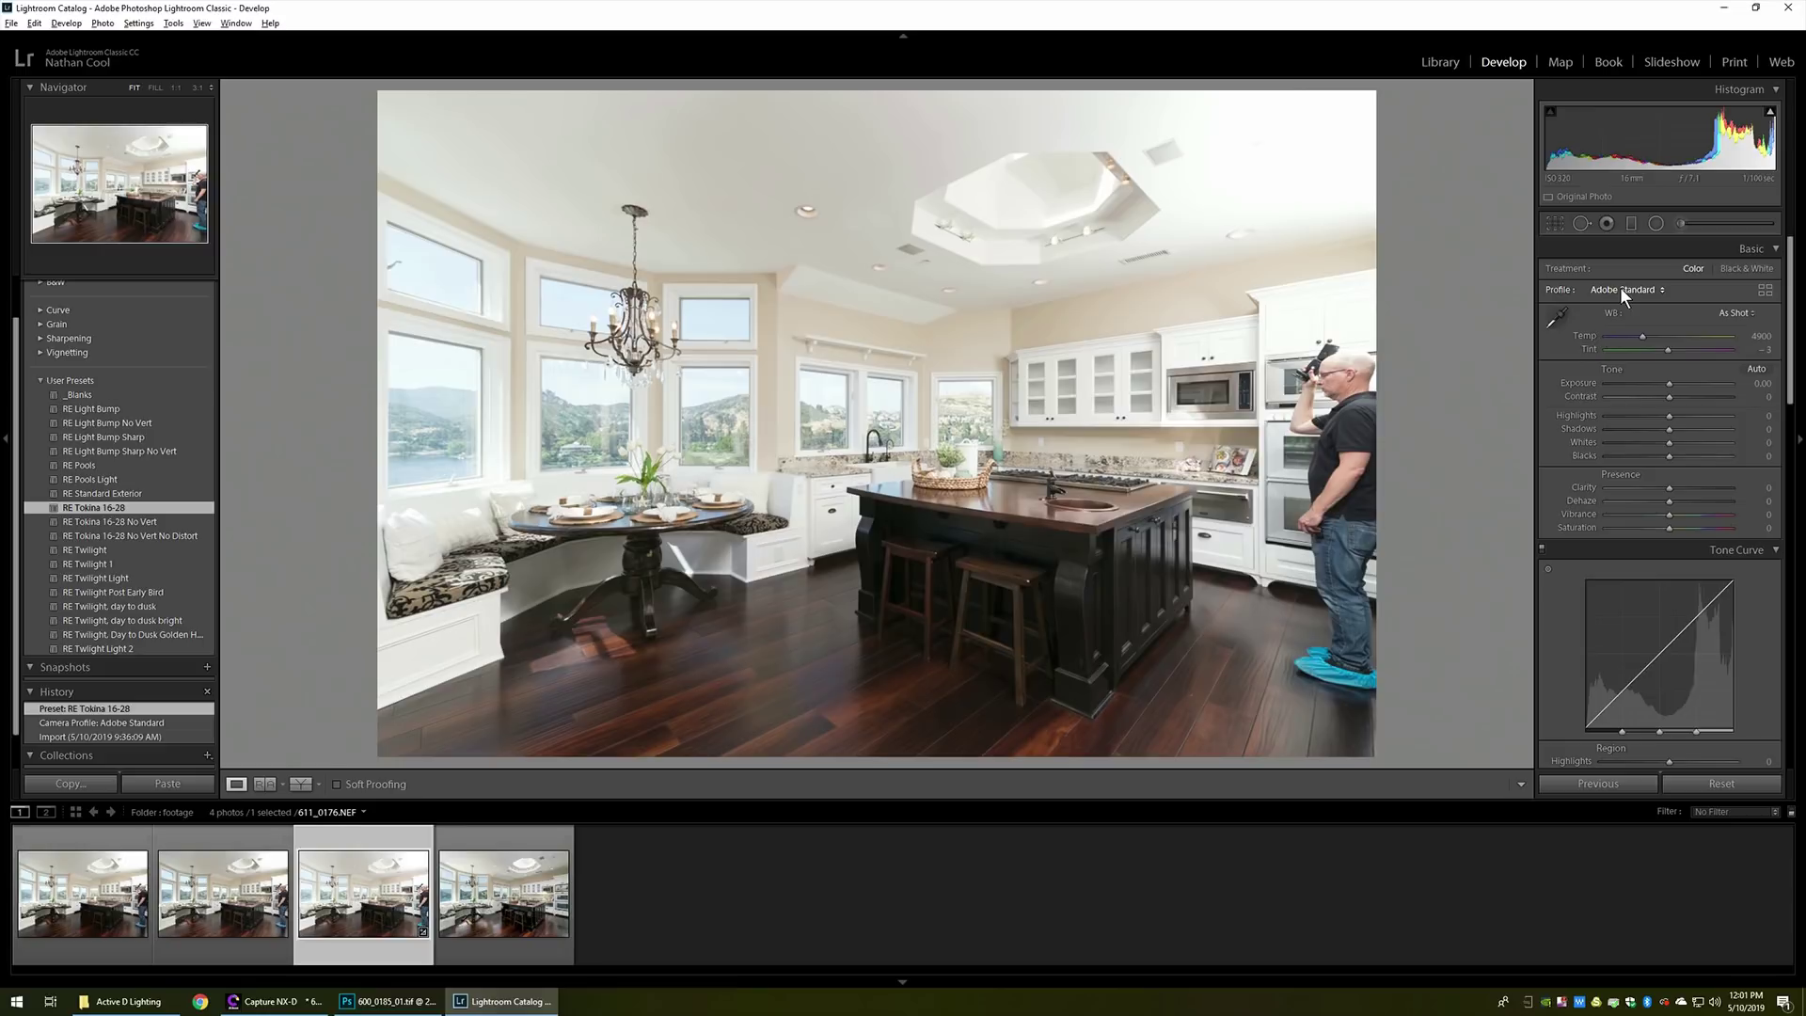
Set the tone curve Lights to -50 and Darks to +25 on the raw kitchen photo
scroll(down, 3)
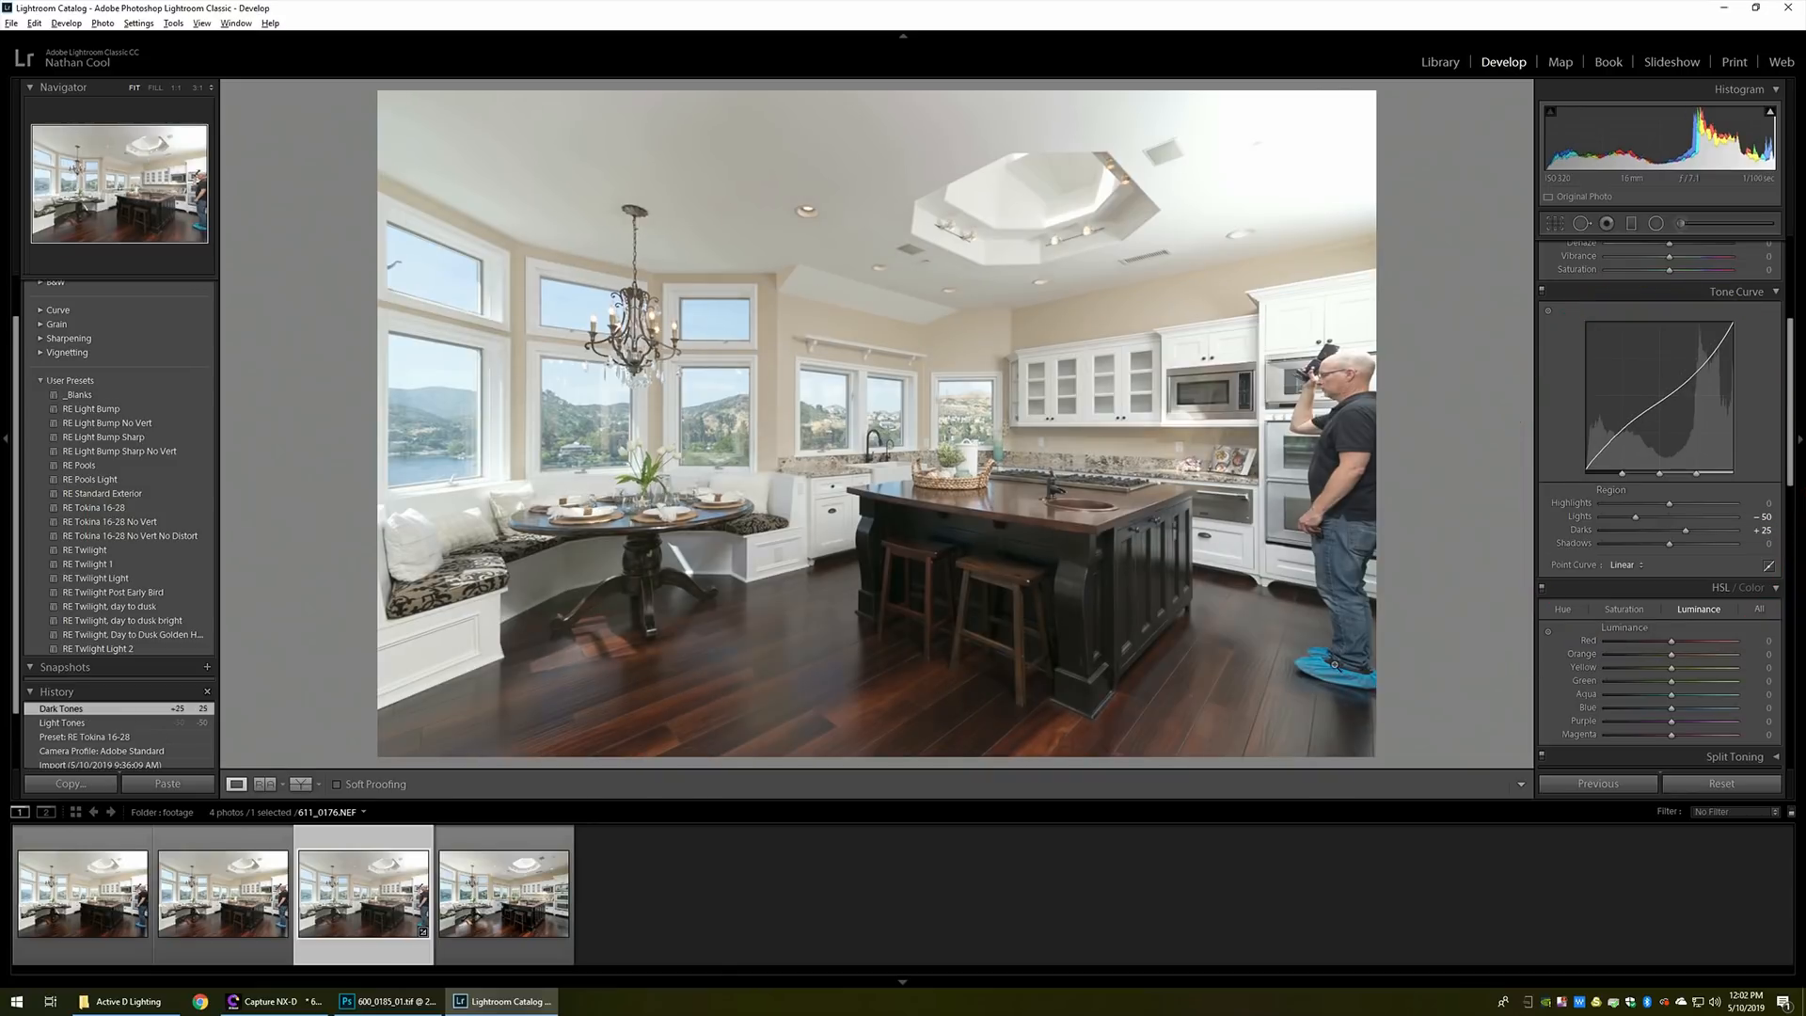
click(222, 892)
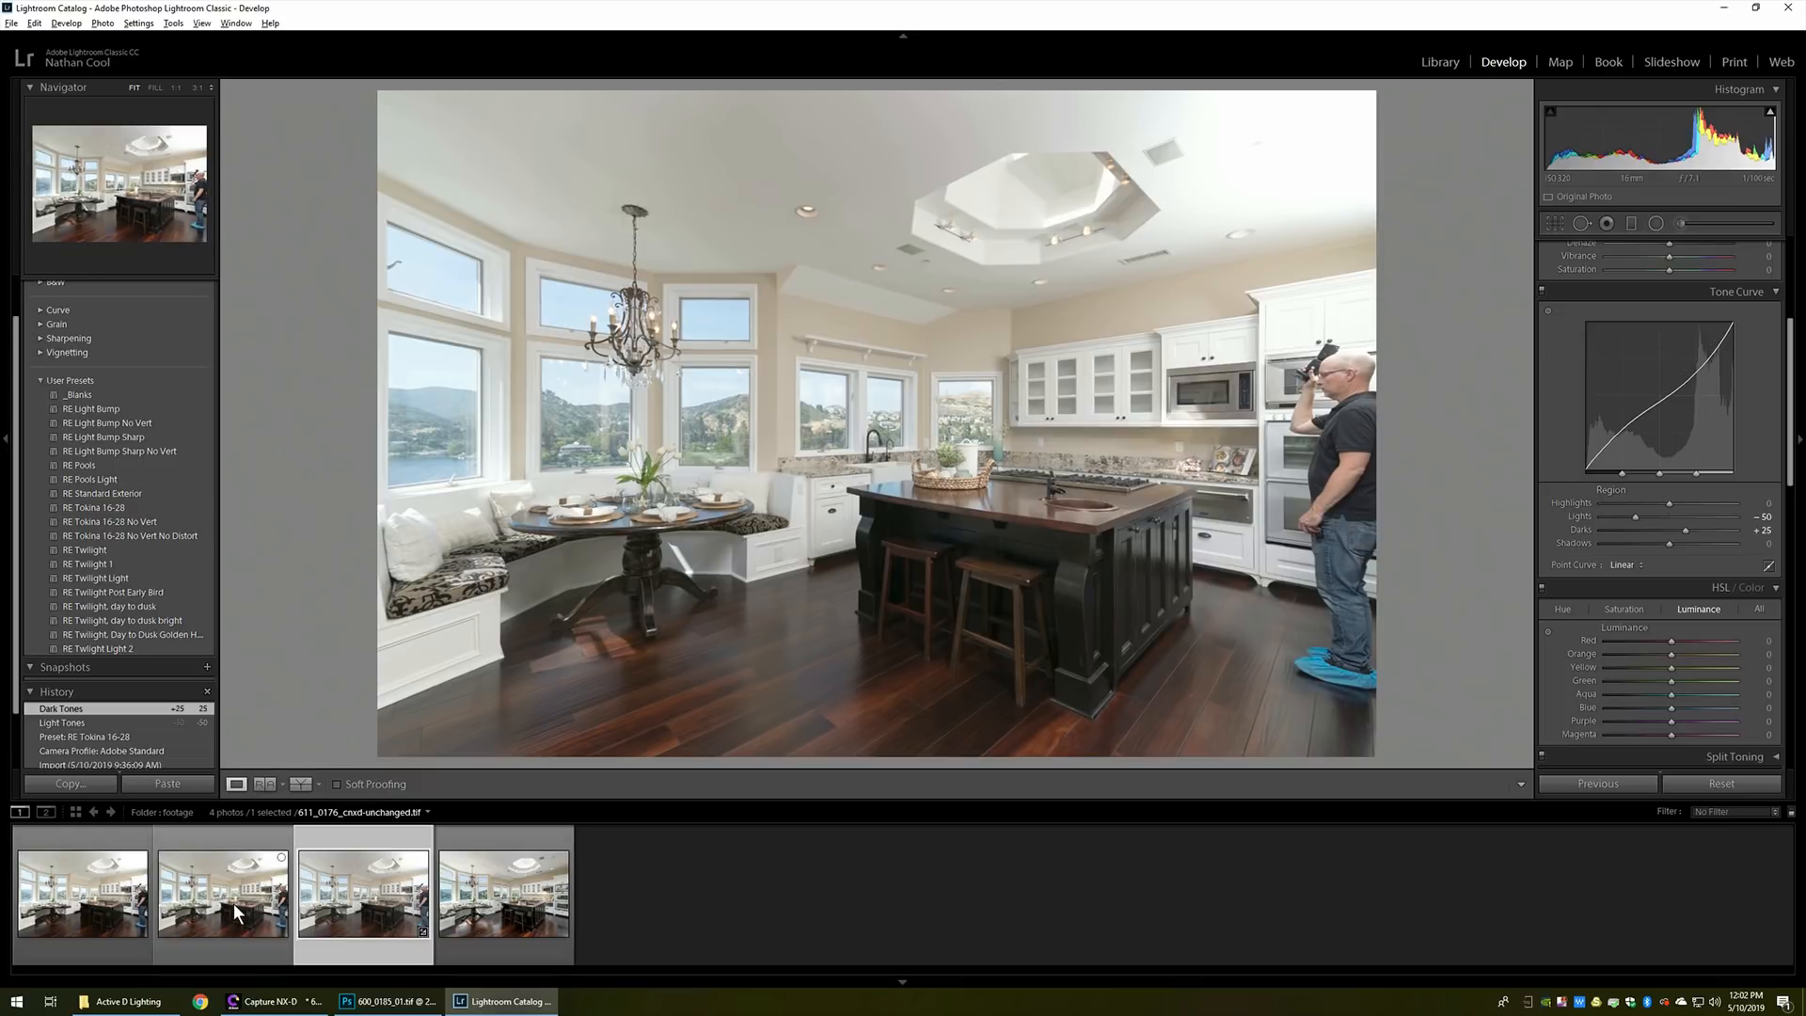
click(363, 892)
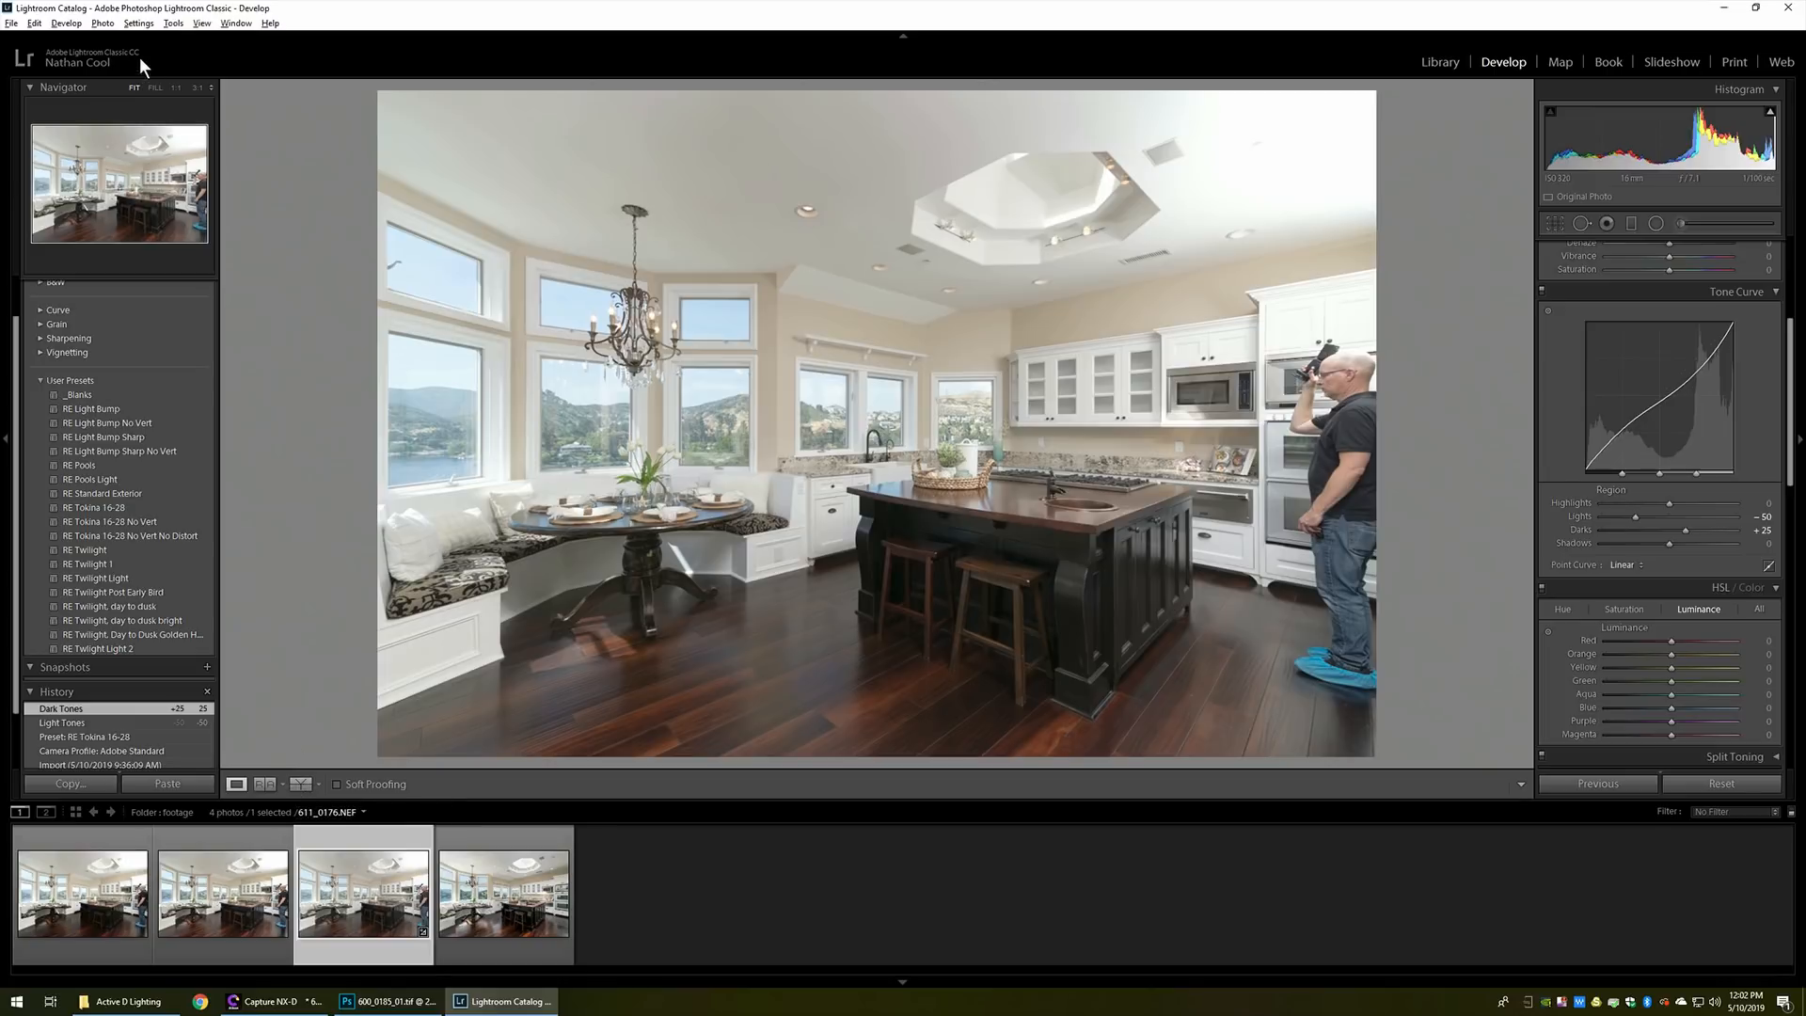
Switch to the View menu's Before/After left/right split for the edited raw photo
click(203, 22)
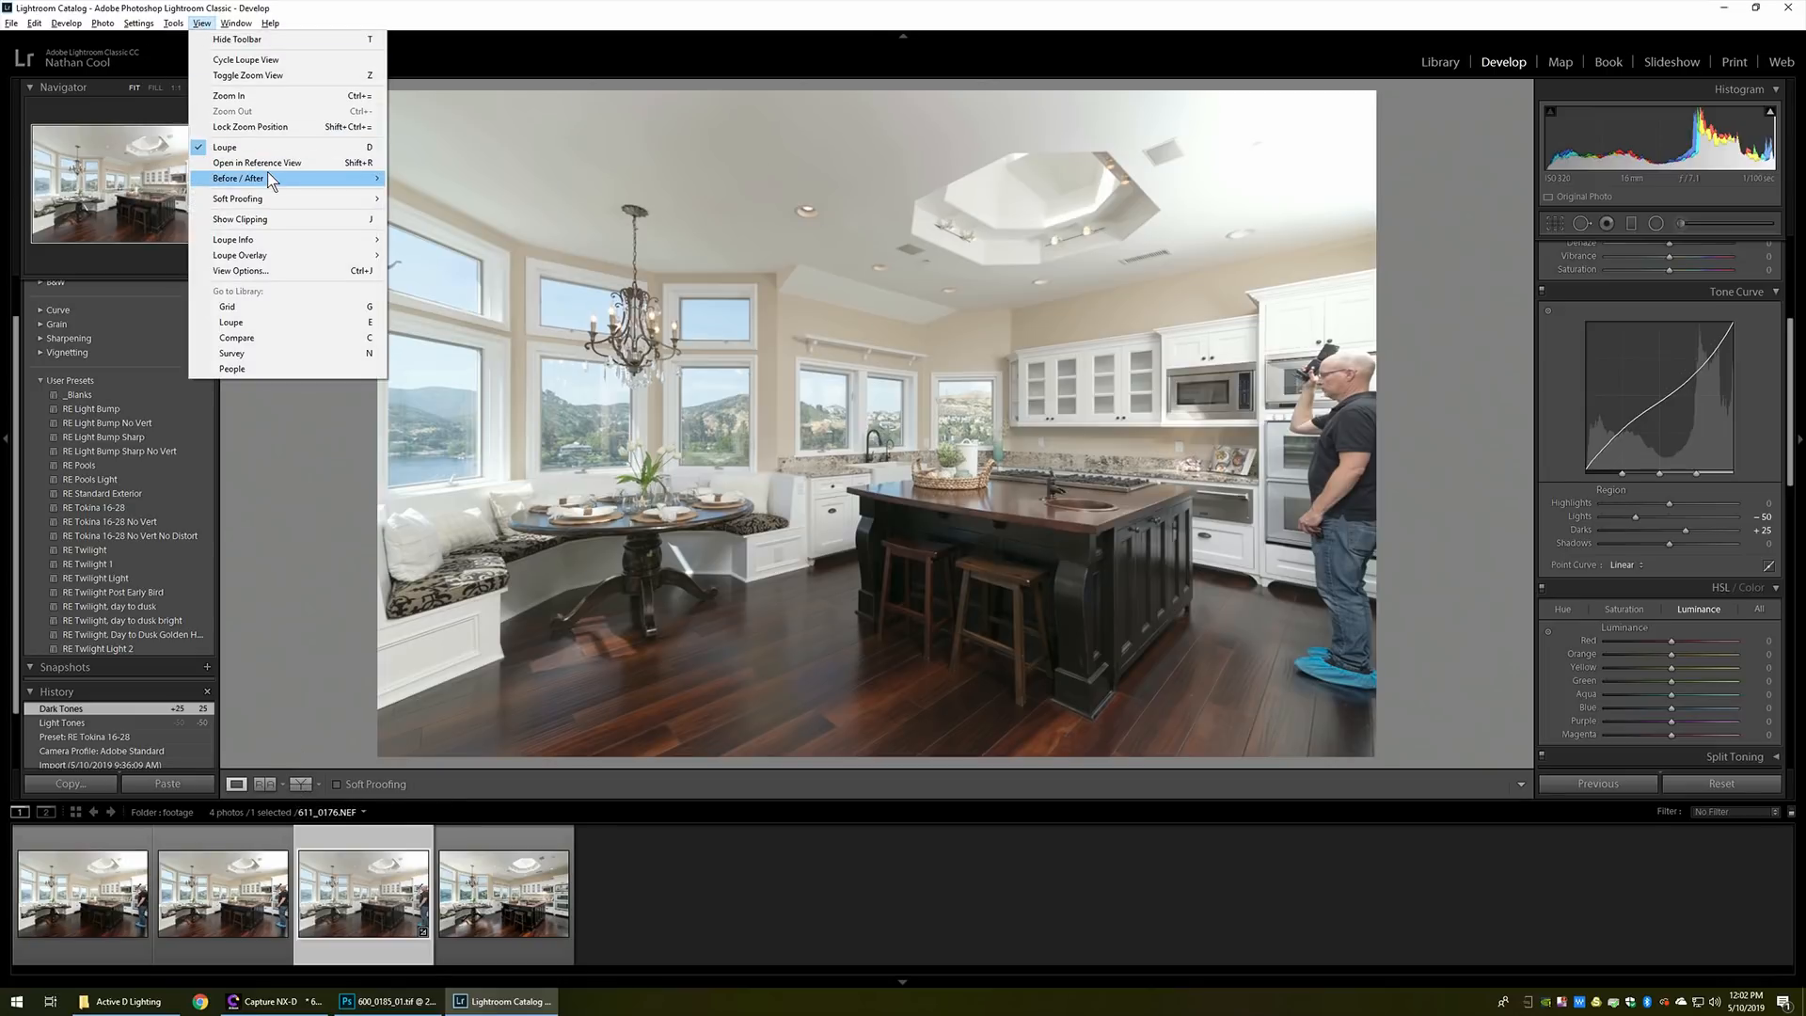
click(239, 177)
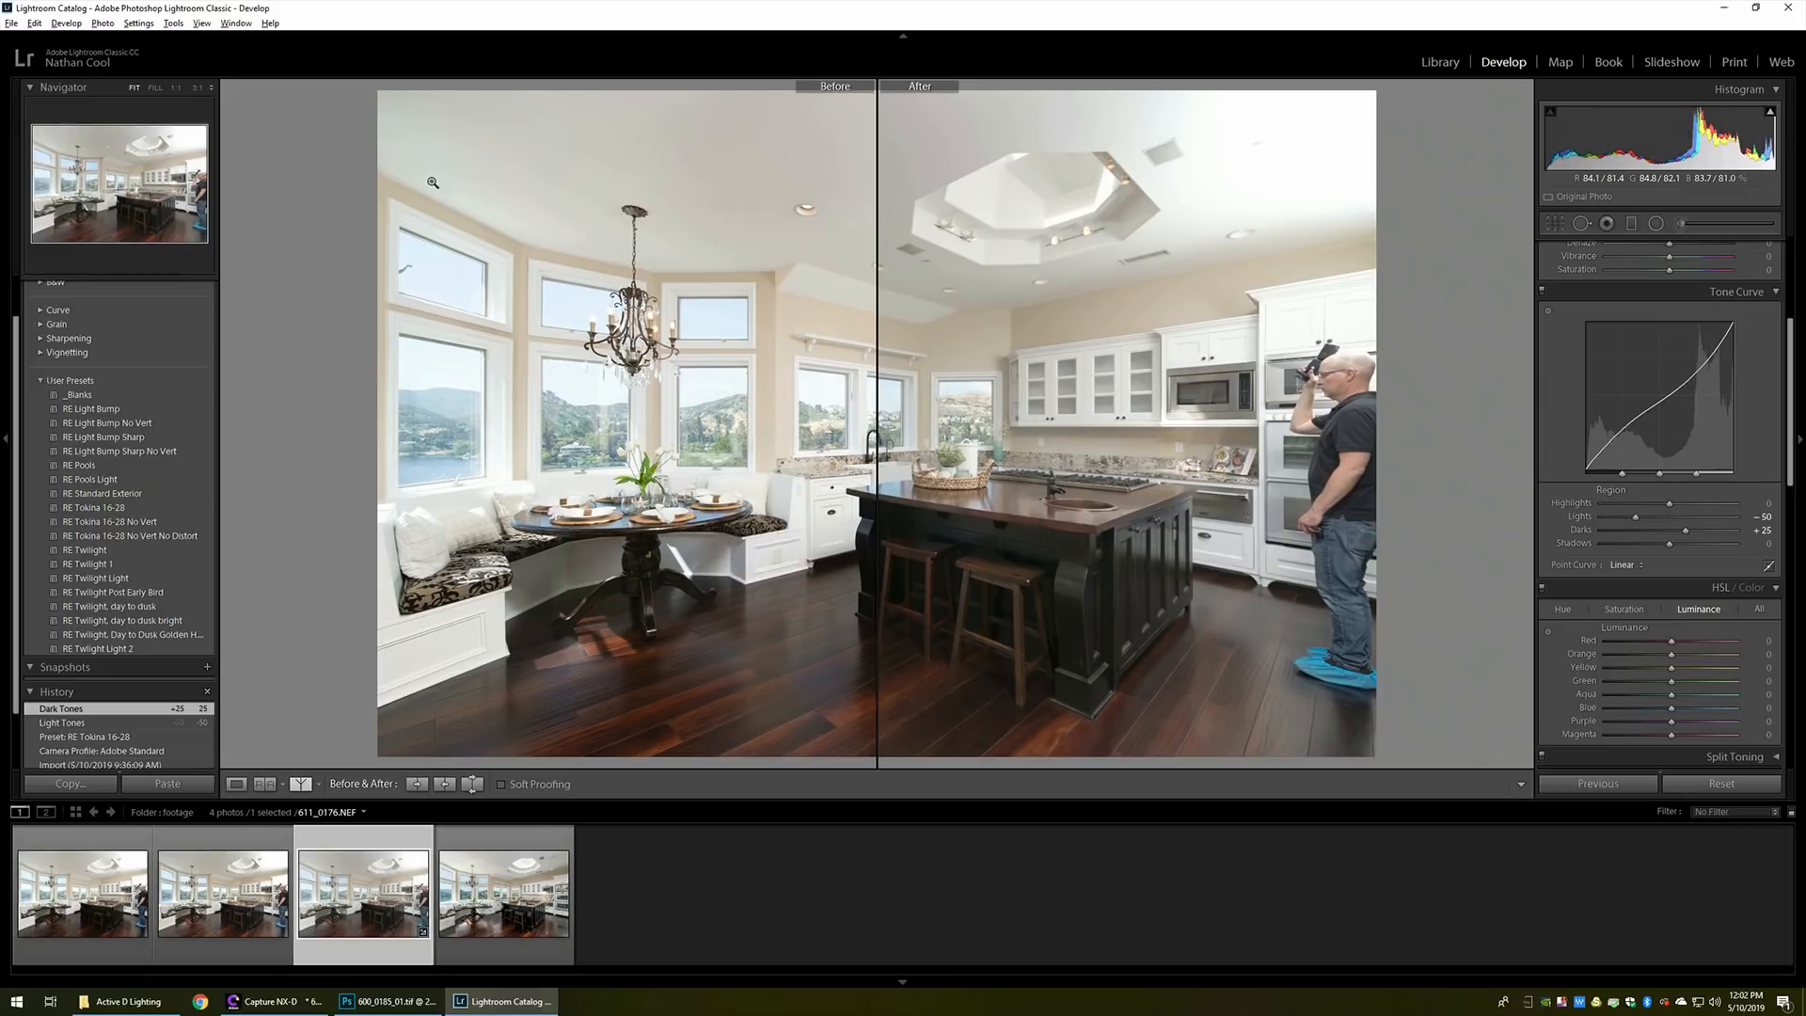
mouse_move(1091, 414)
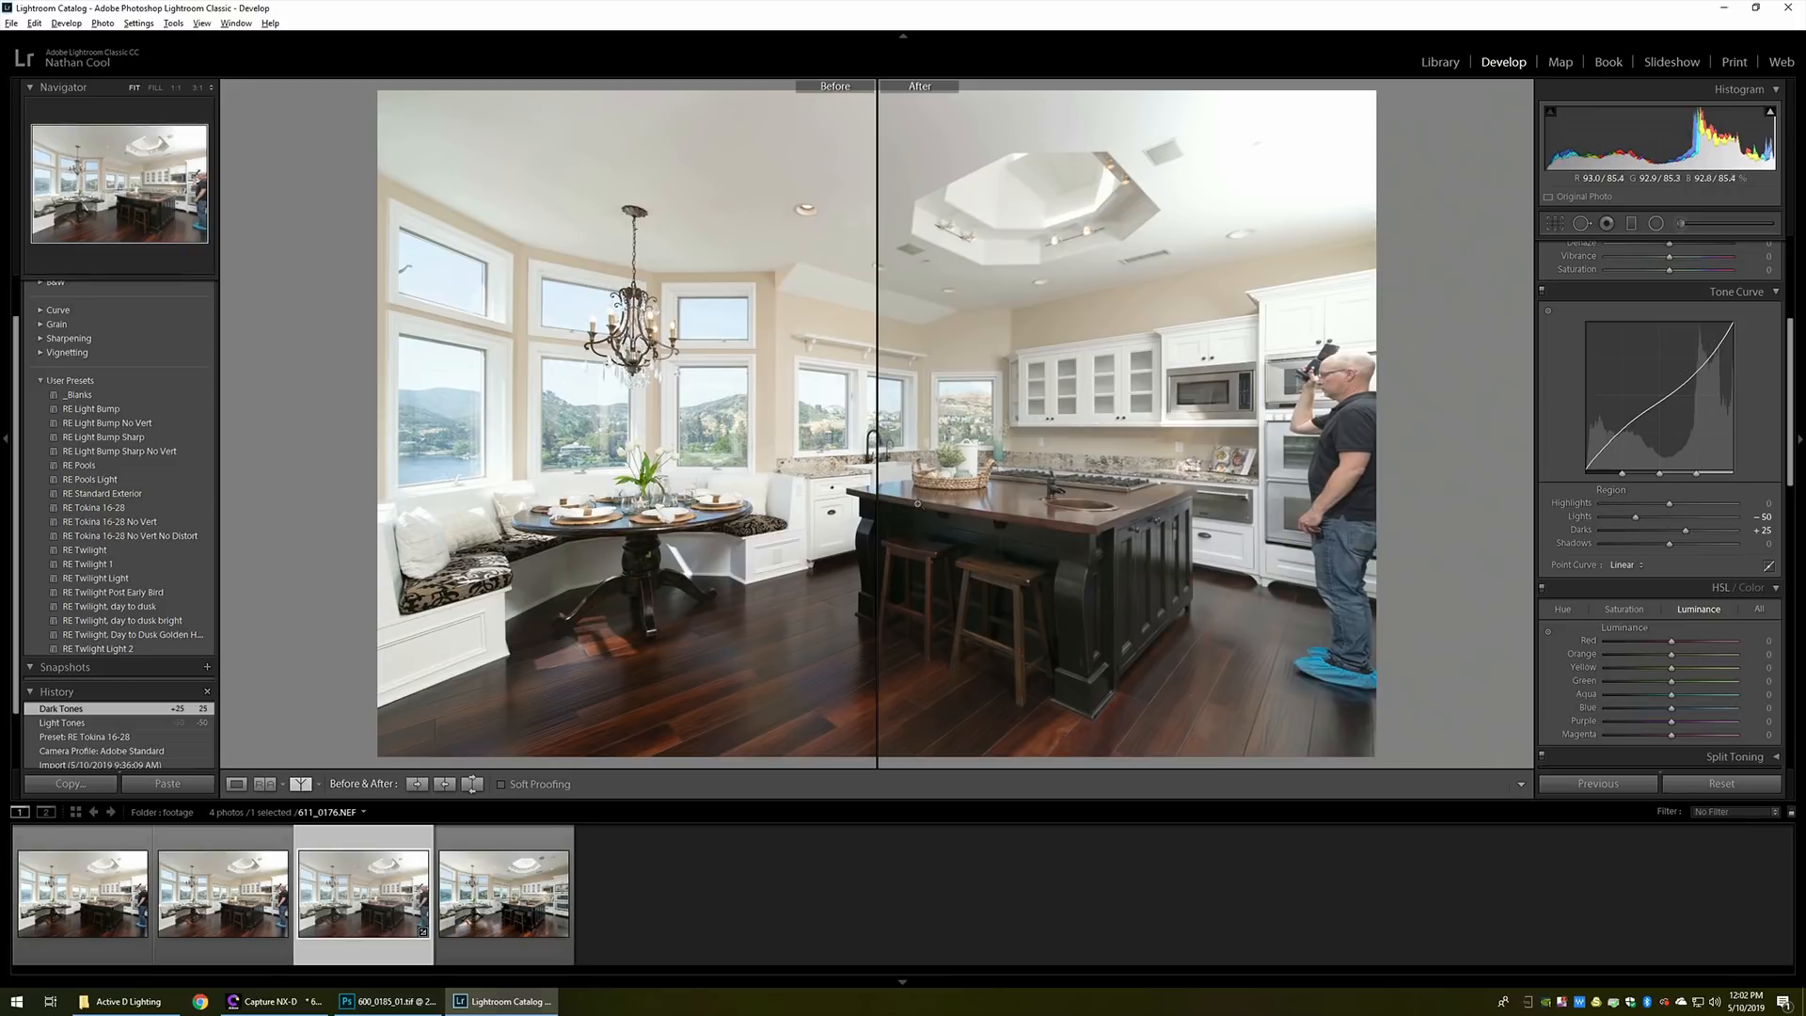
click(265, 785)
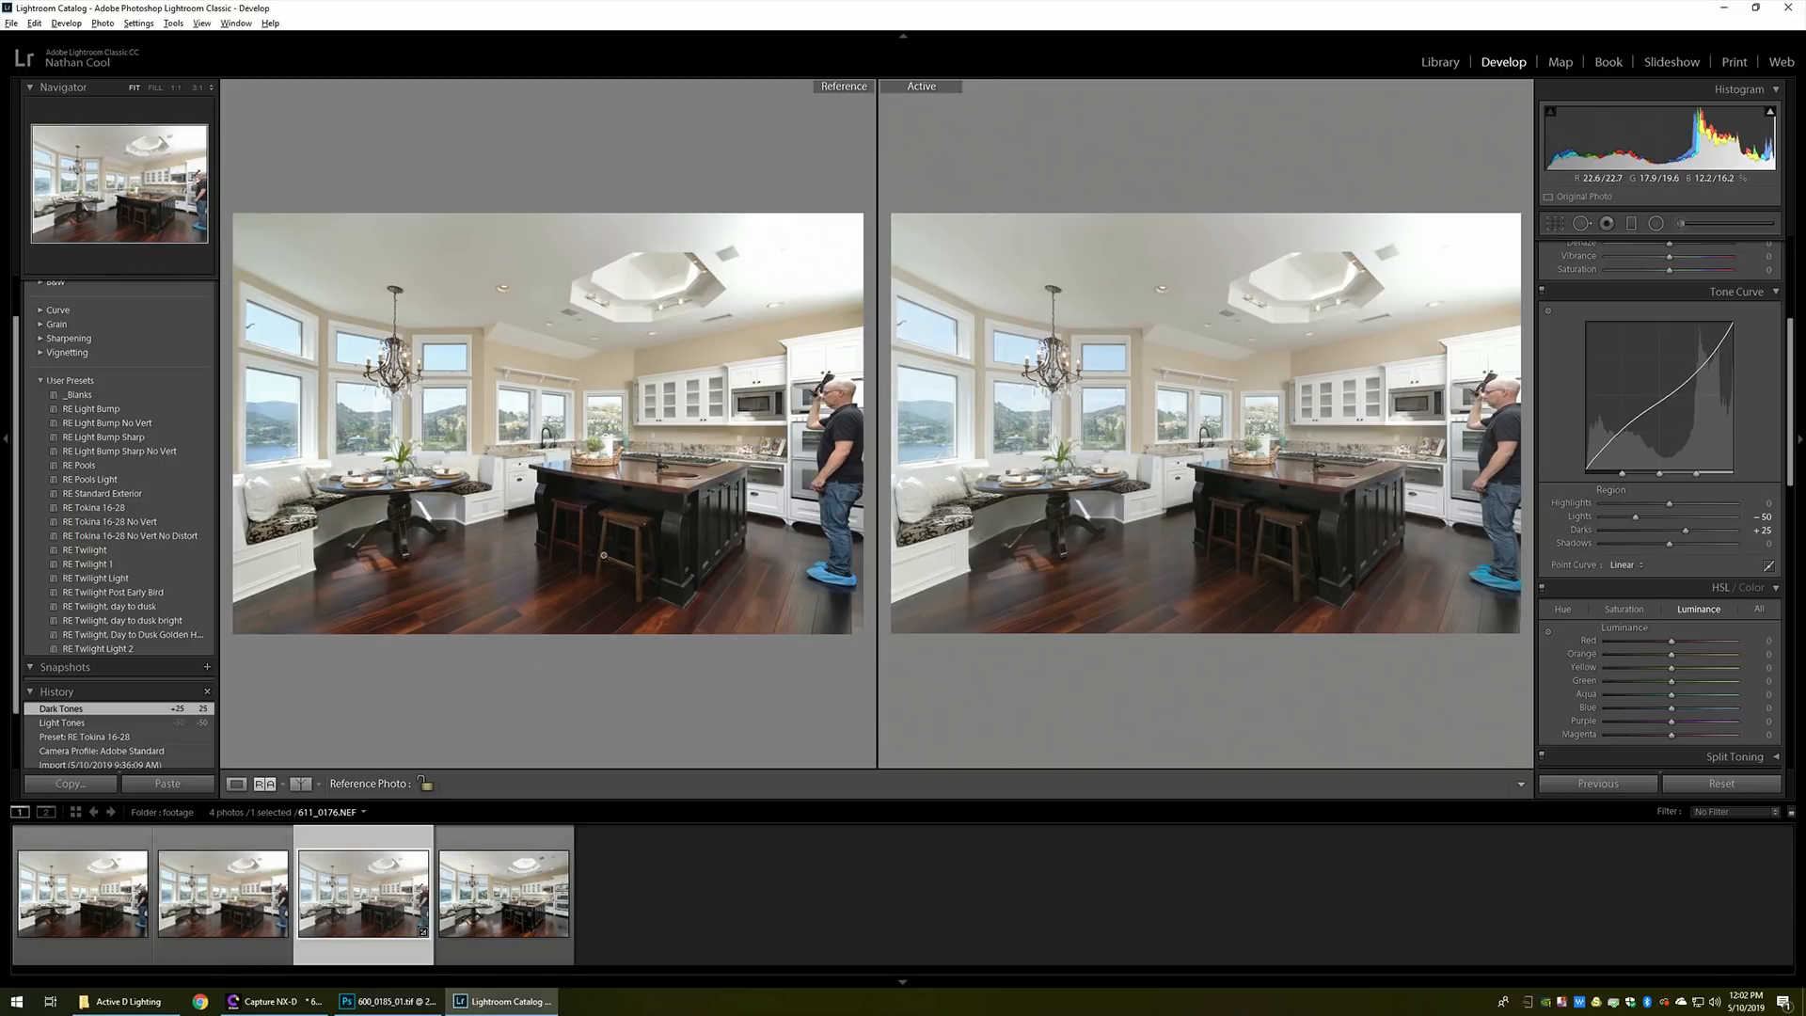
mouse_move(760, 494)
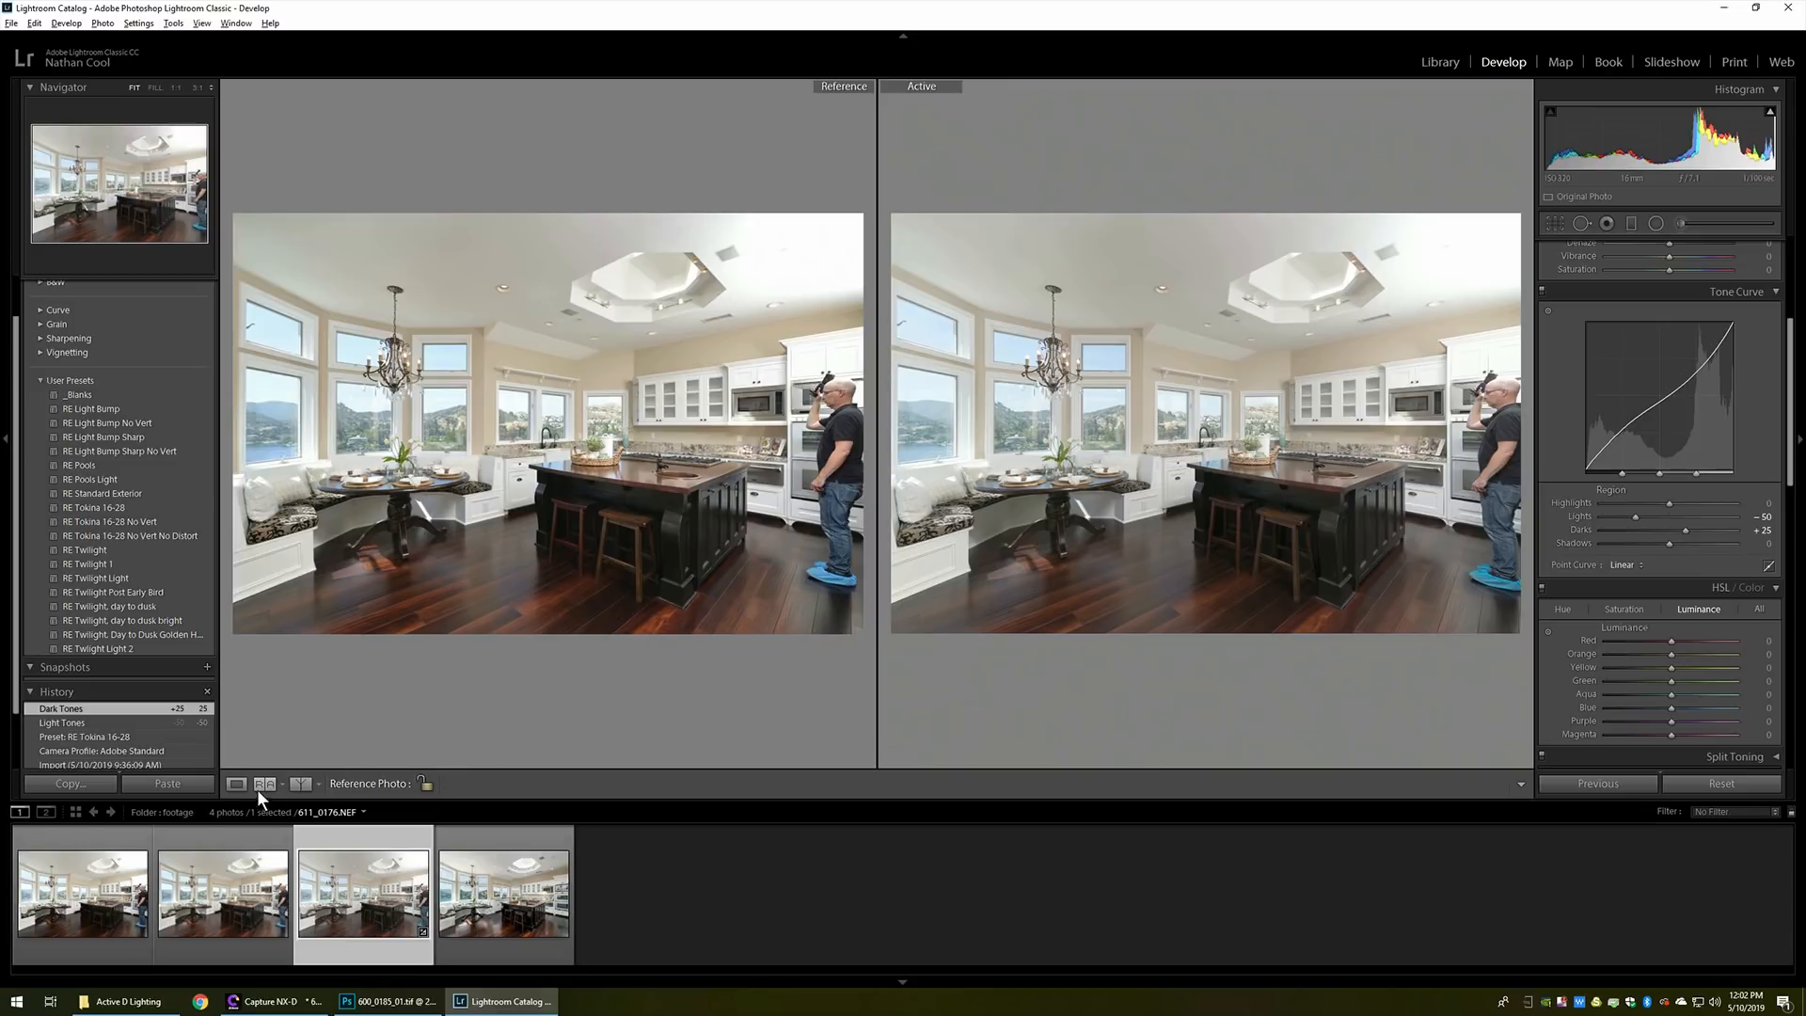
Compare the edited raw photo in Reference View, then return to the before-and-after split
click(222, 892)
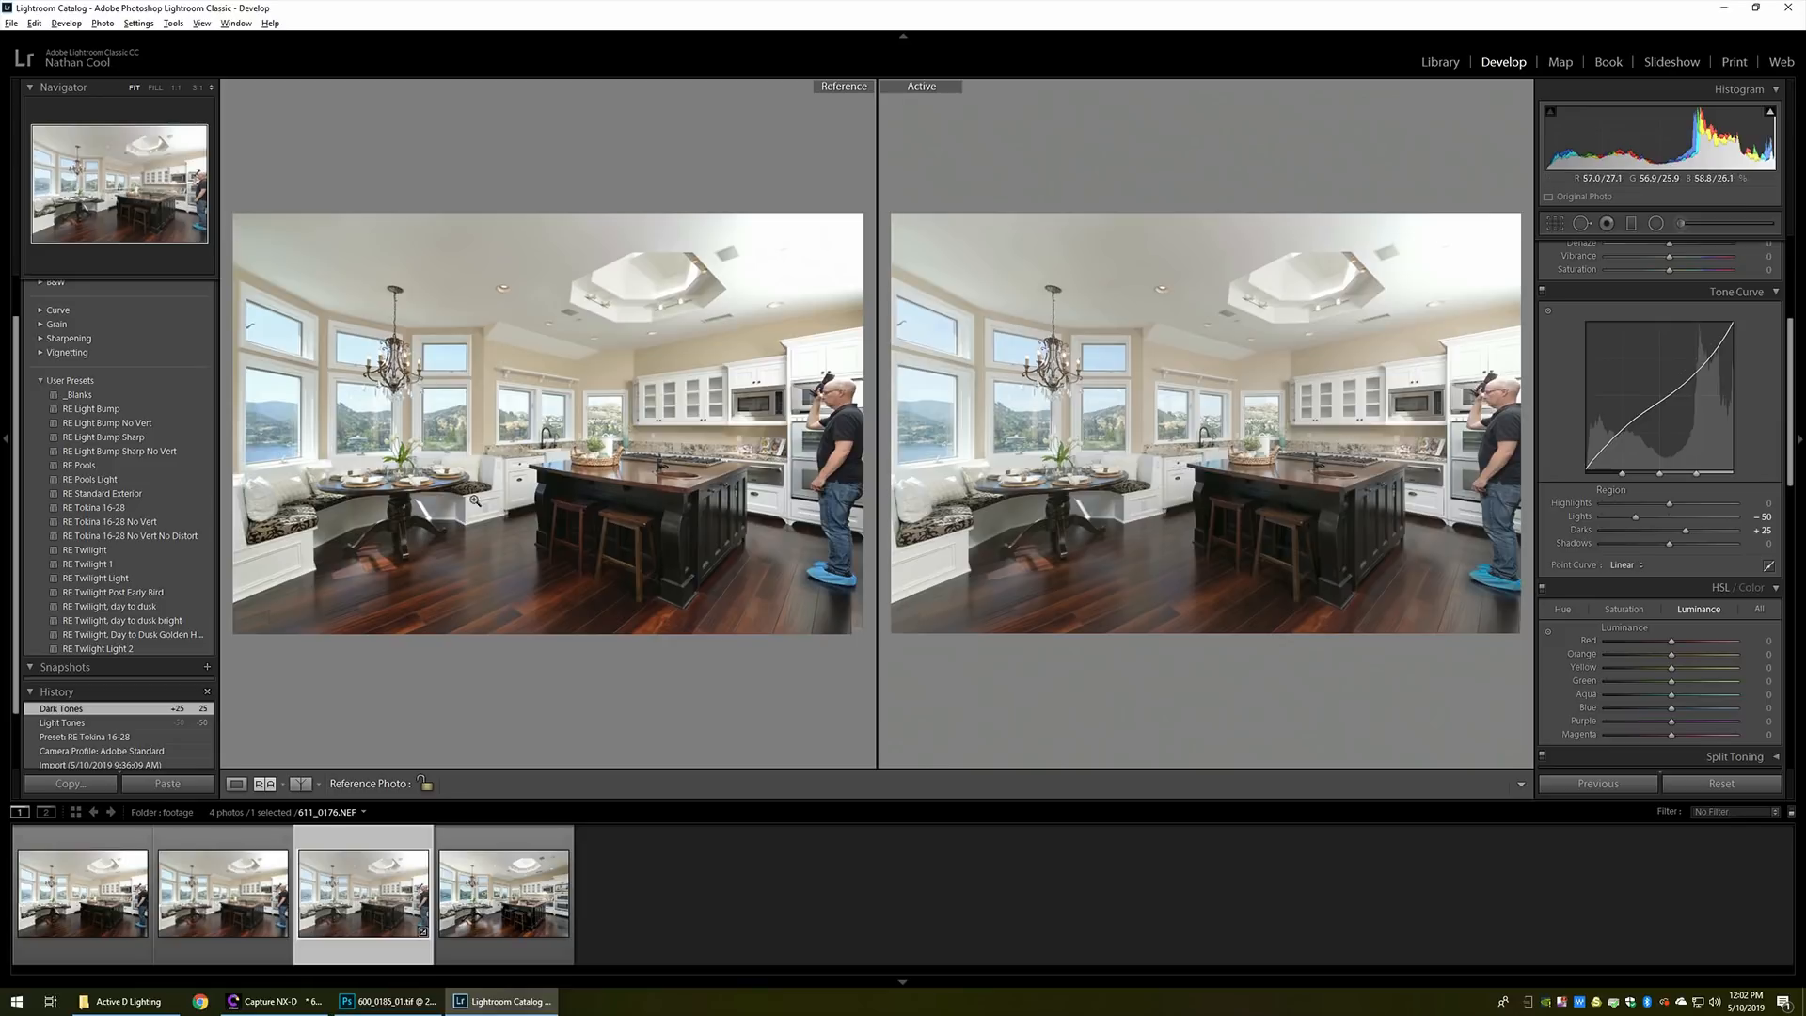
mouse_move(845, 295)
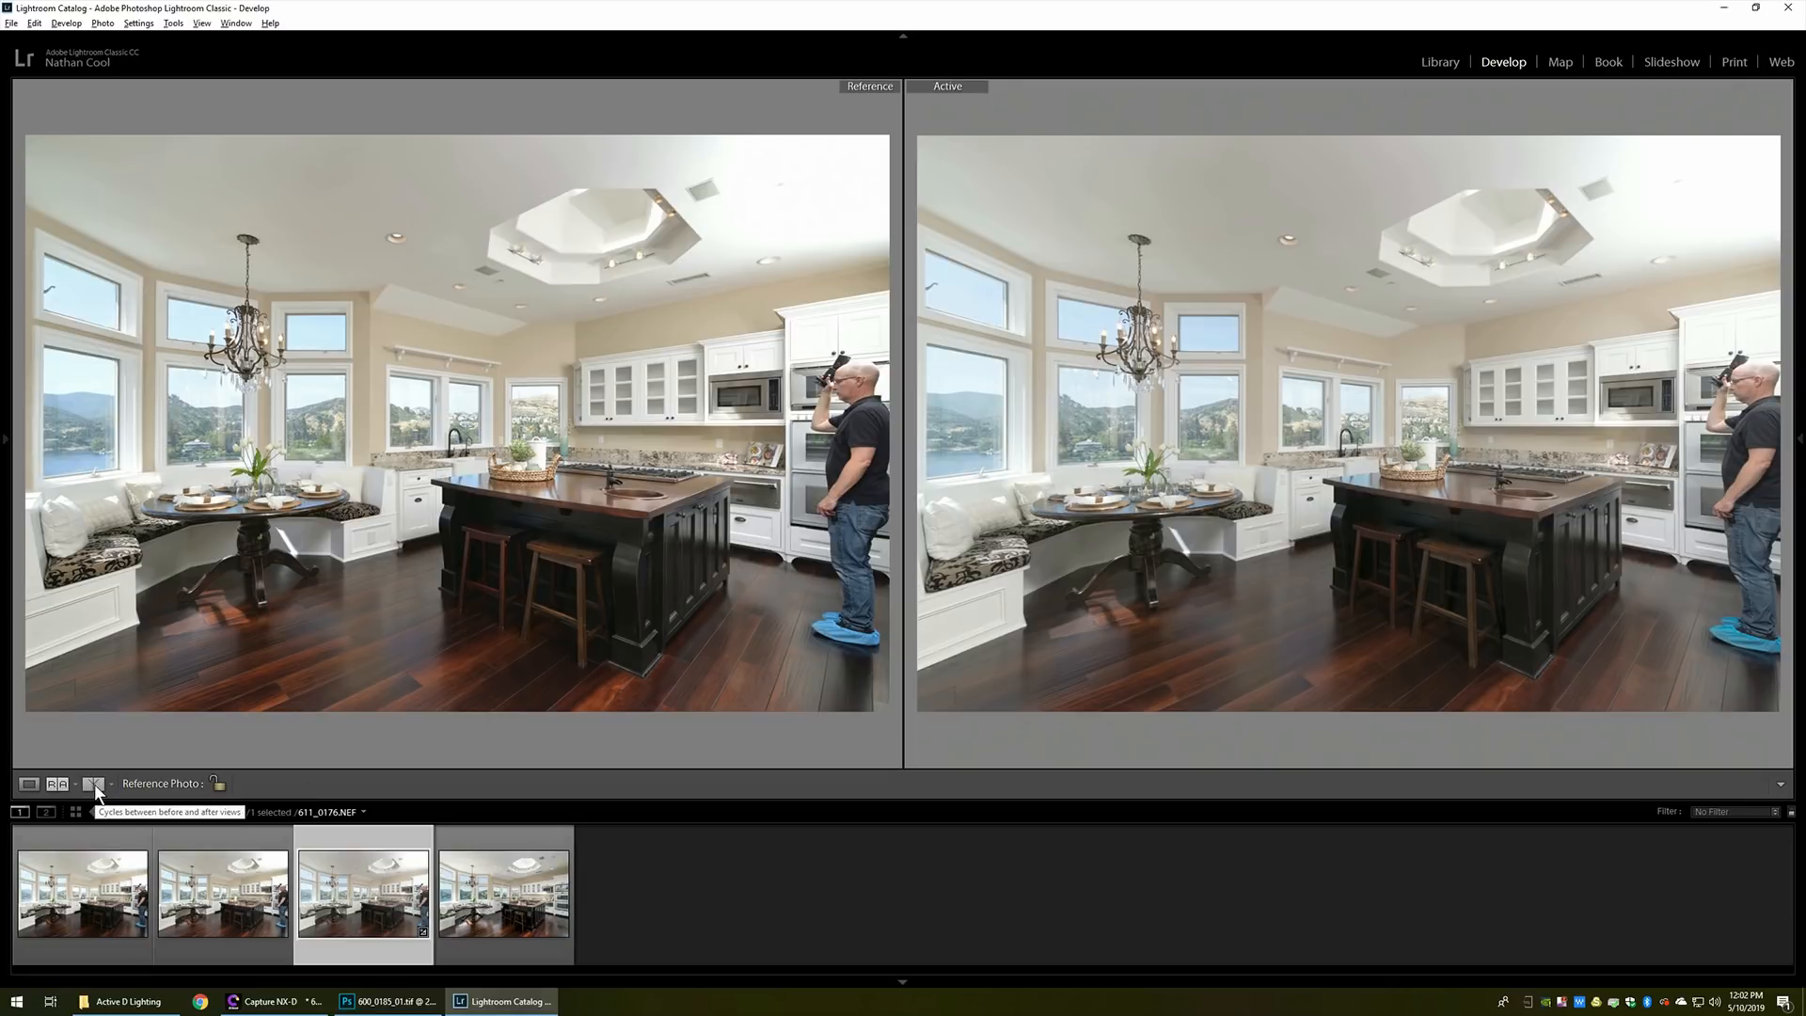
click(94, 784)
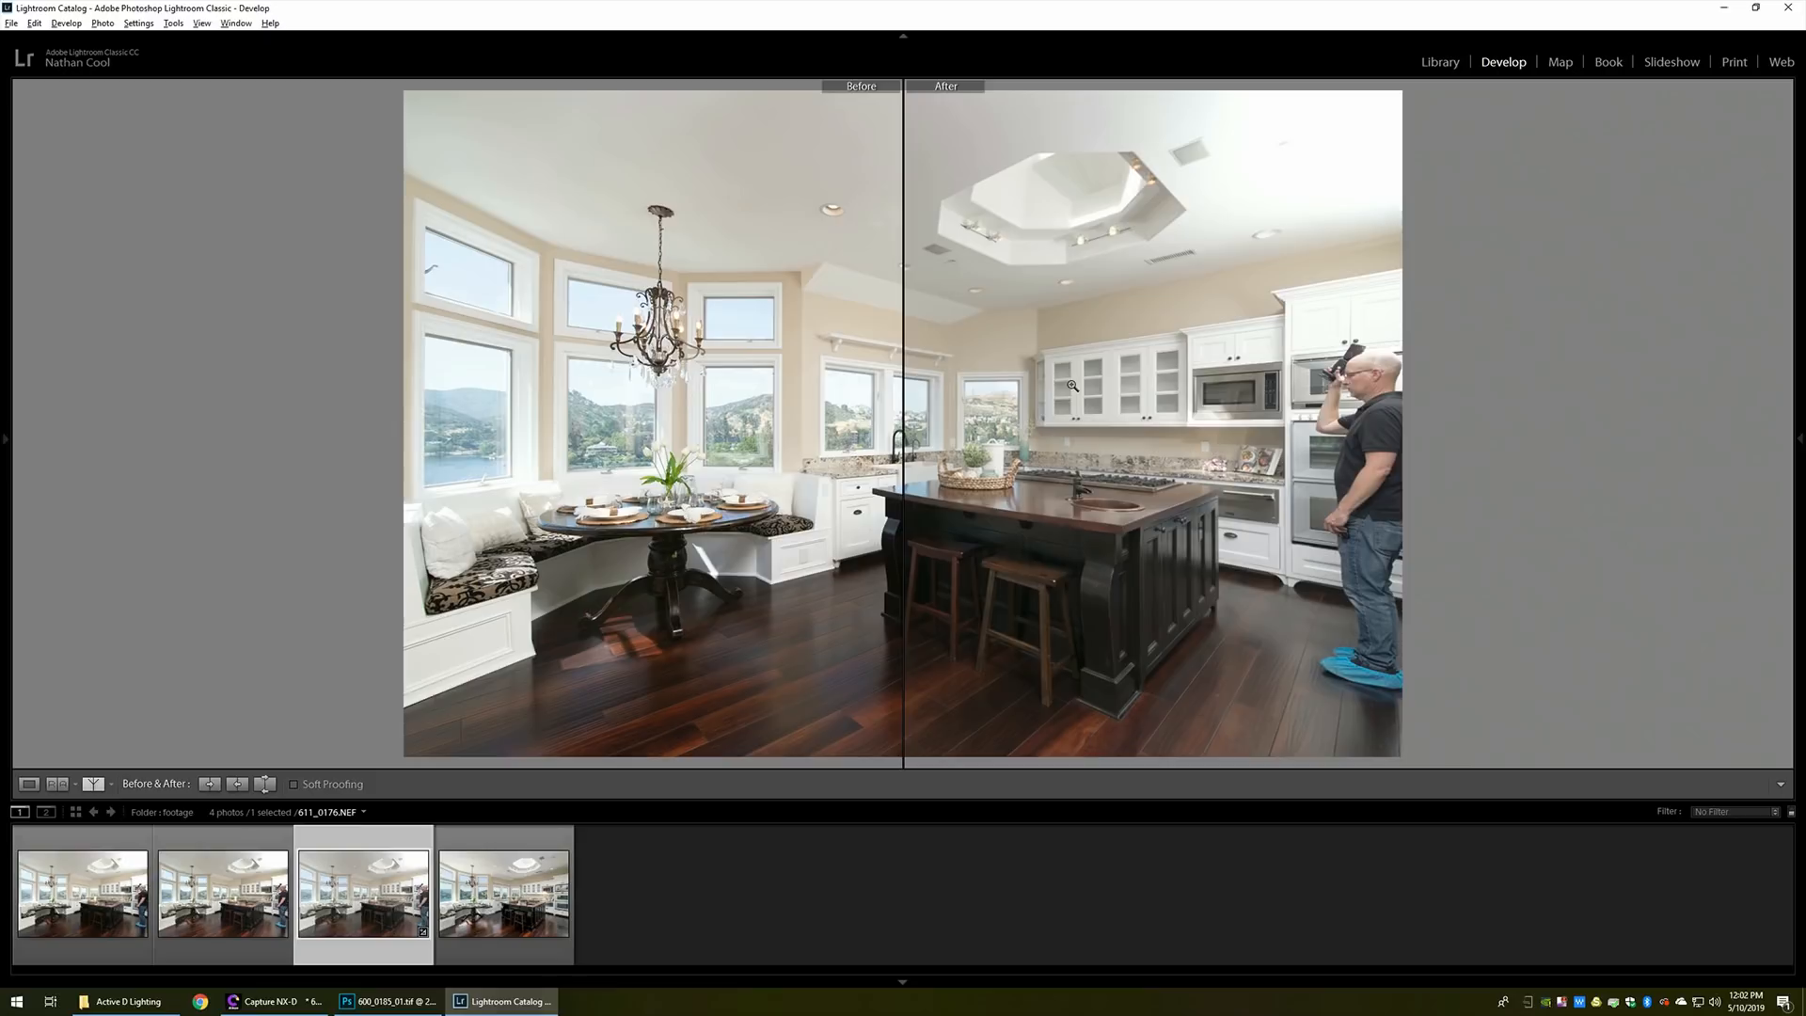
mouse_move(323, 531)
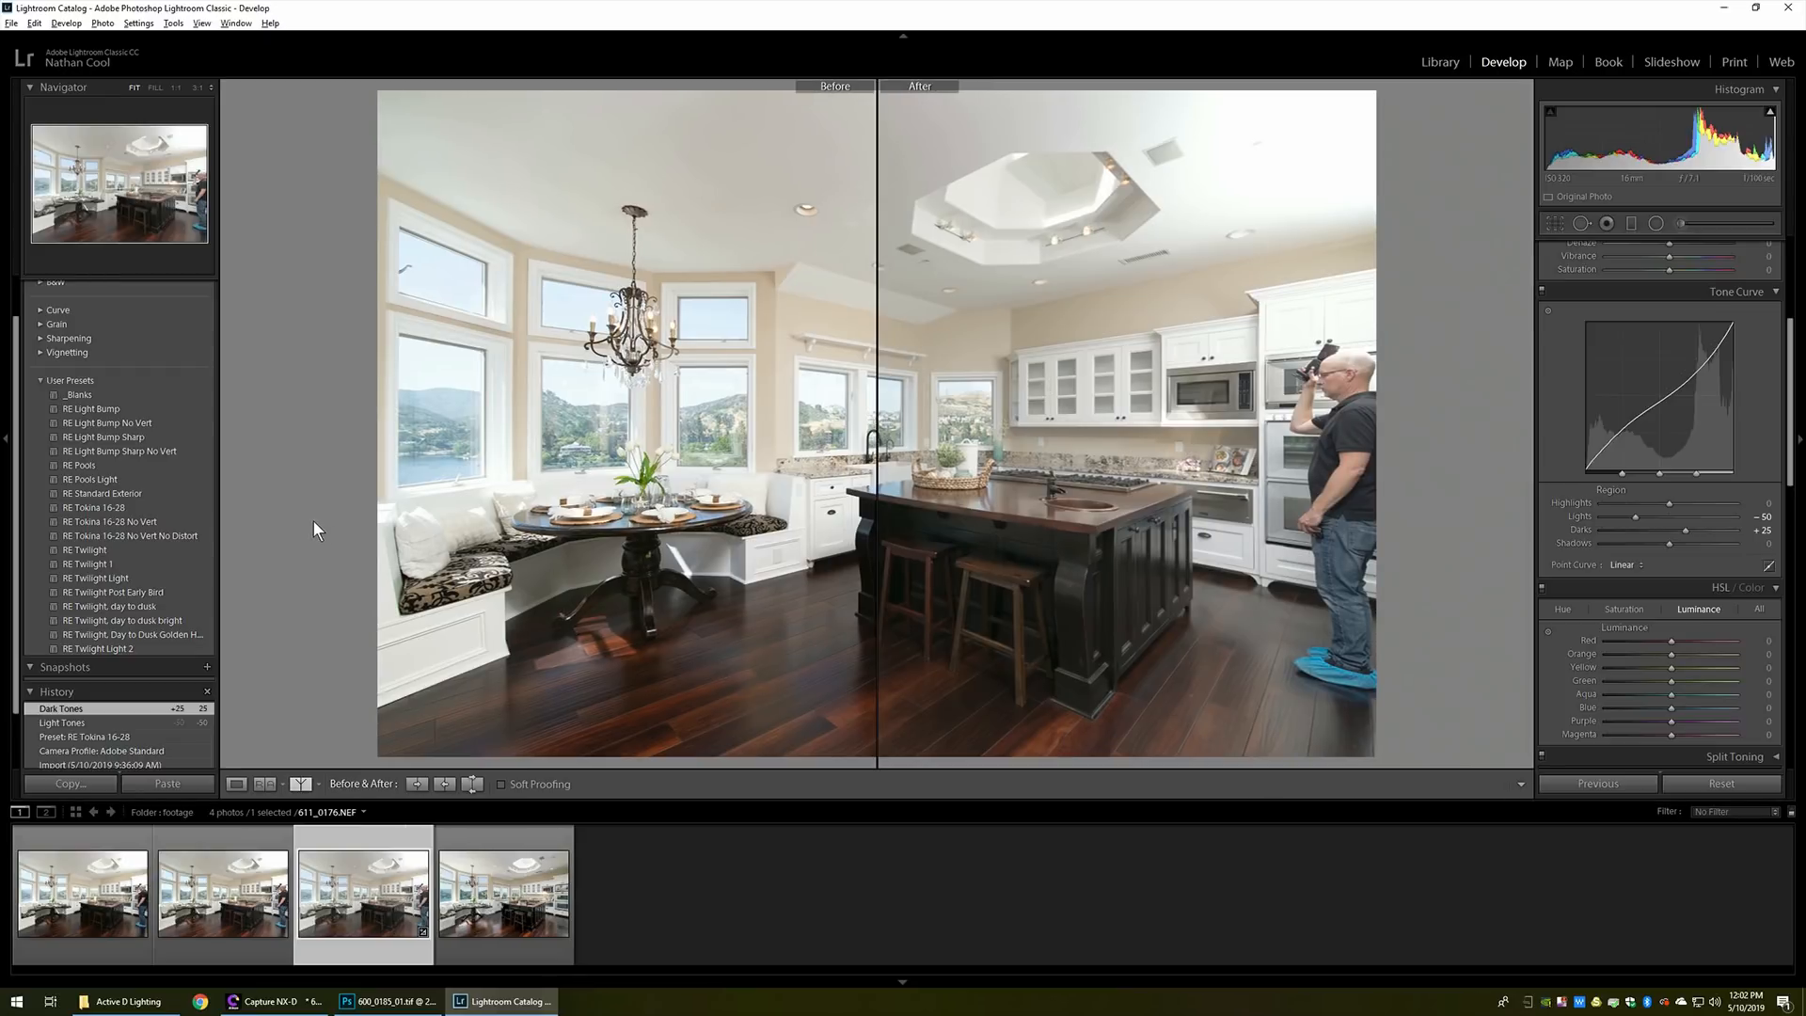
mouse_move(286, 760)
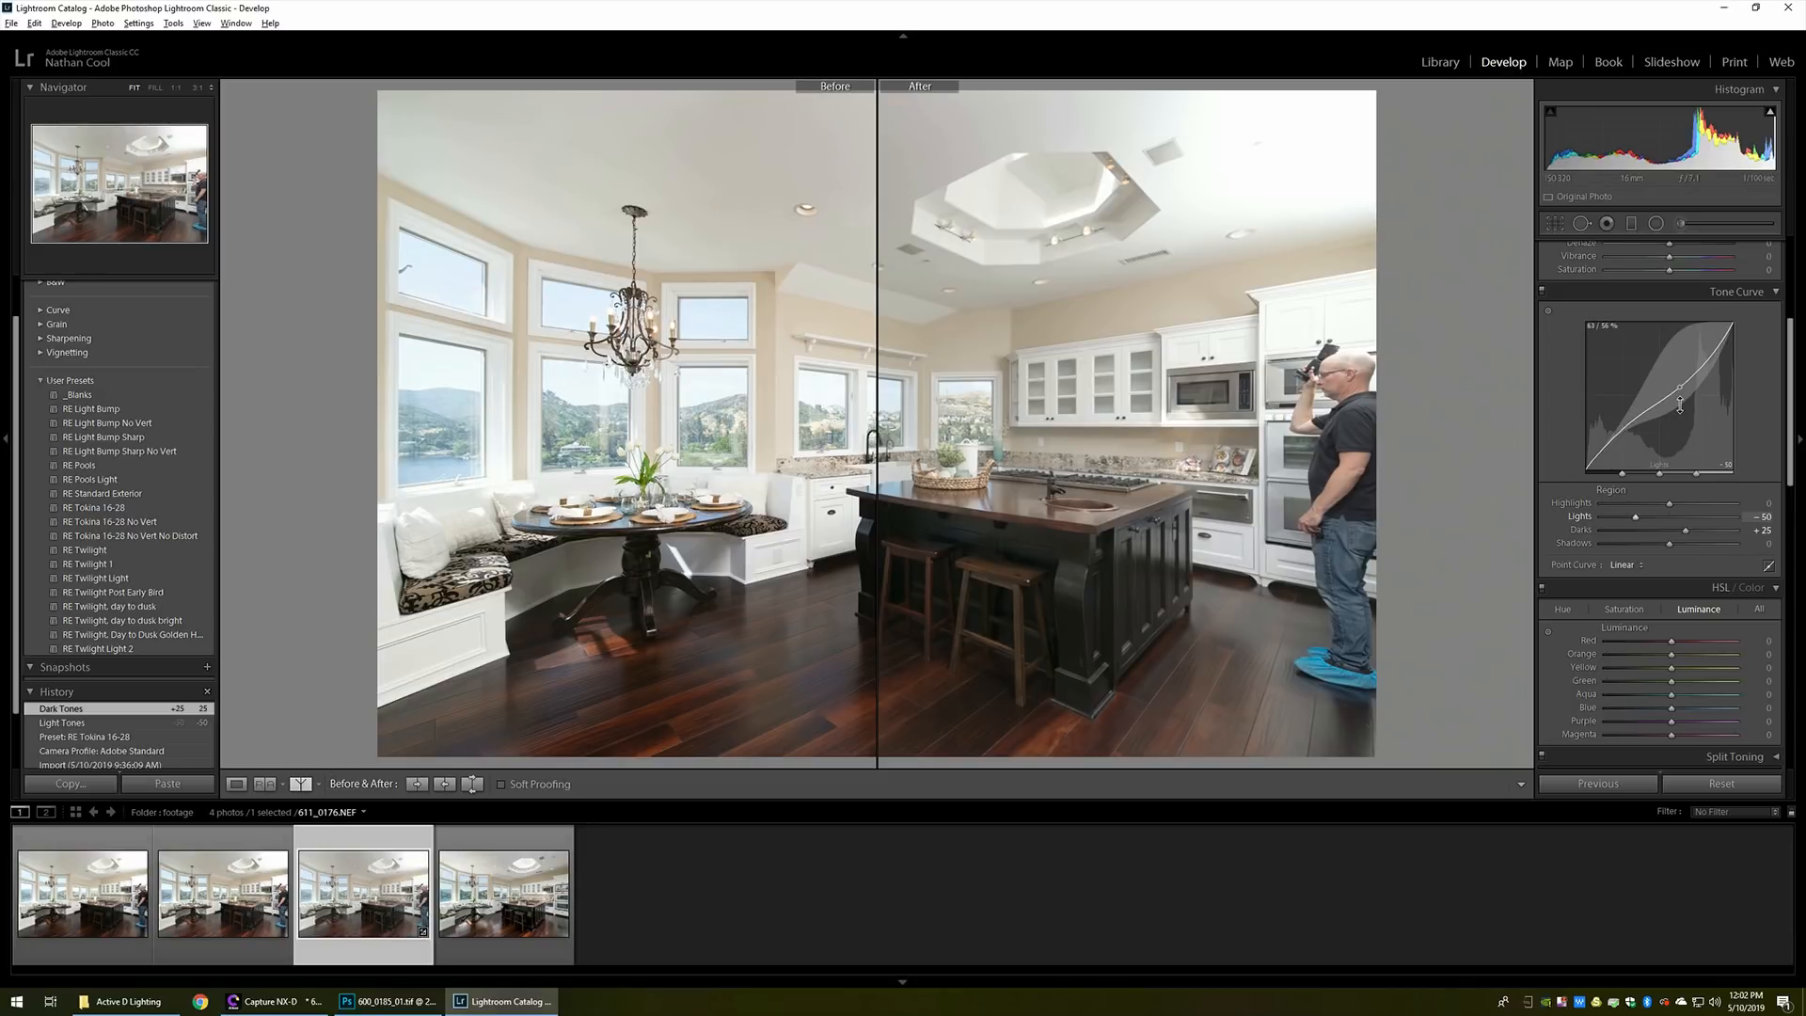
scroll(up, 3)
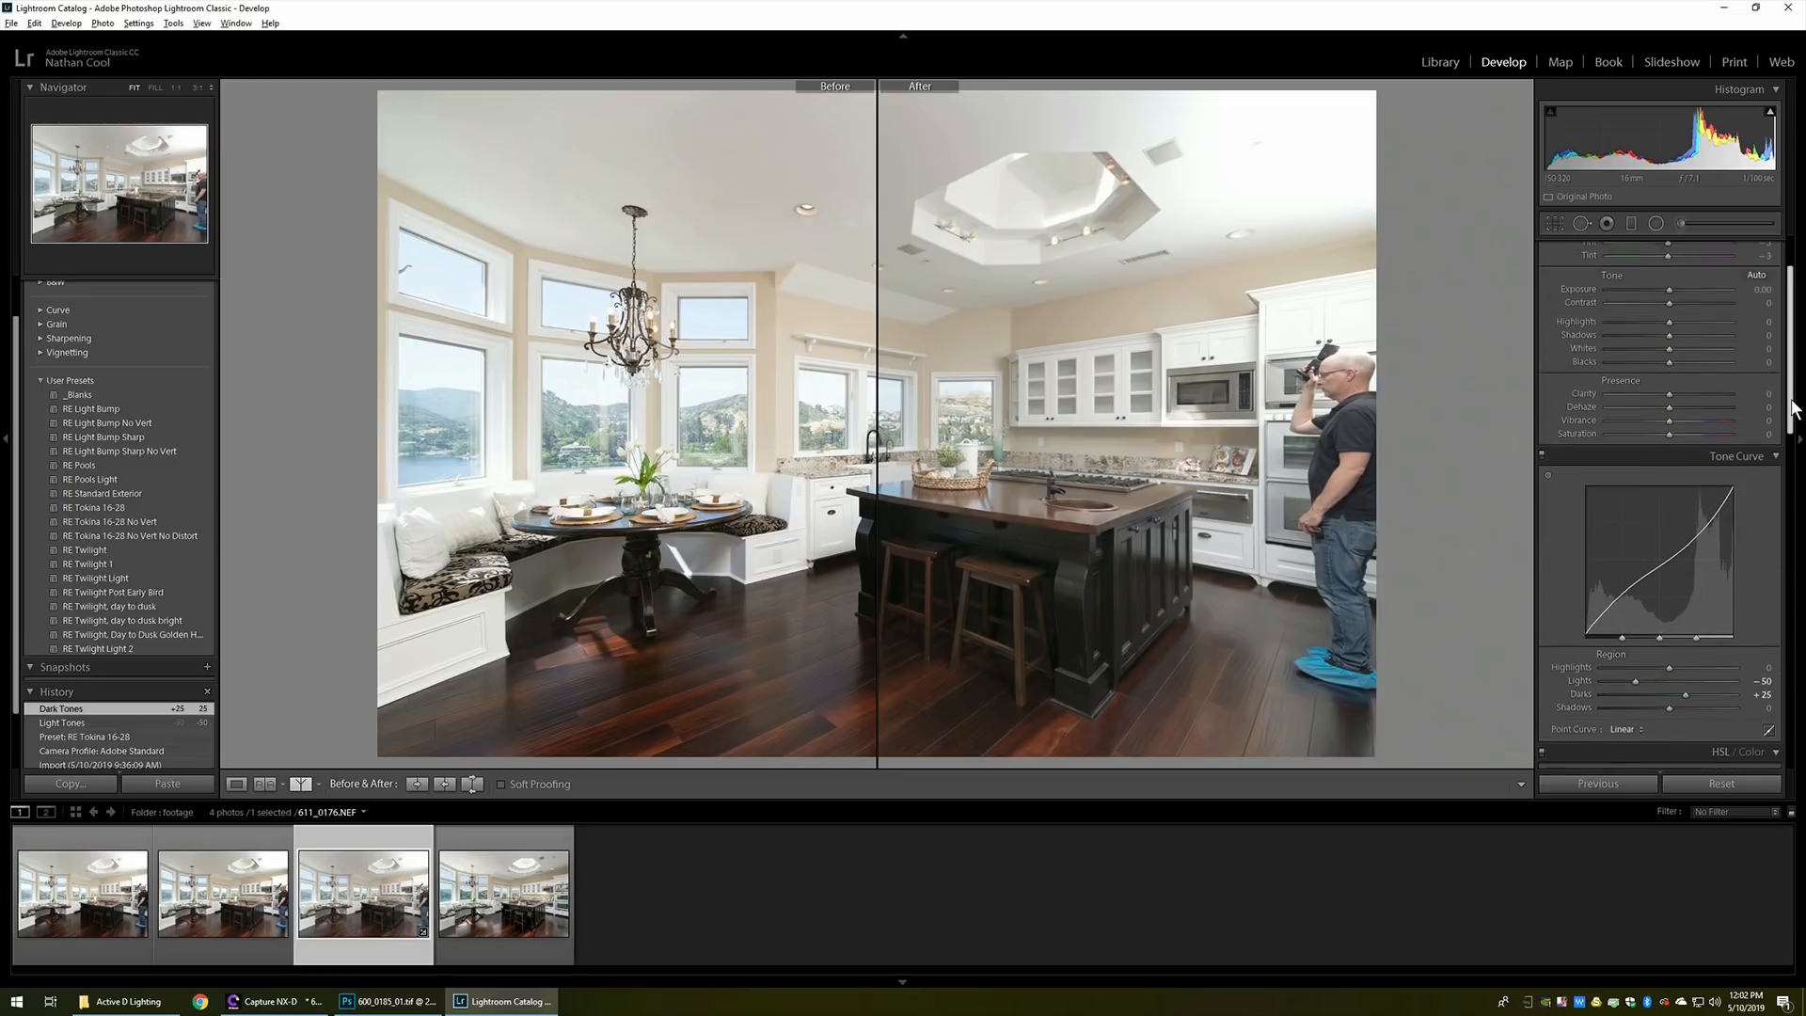
scroll(up, 3)
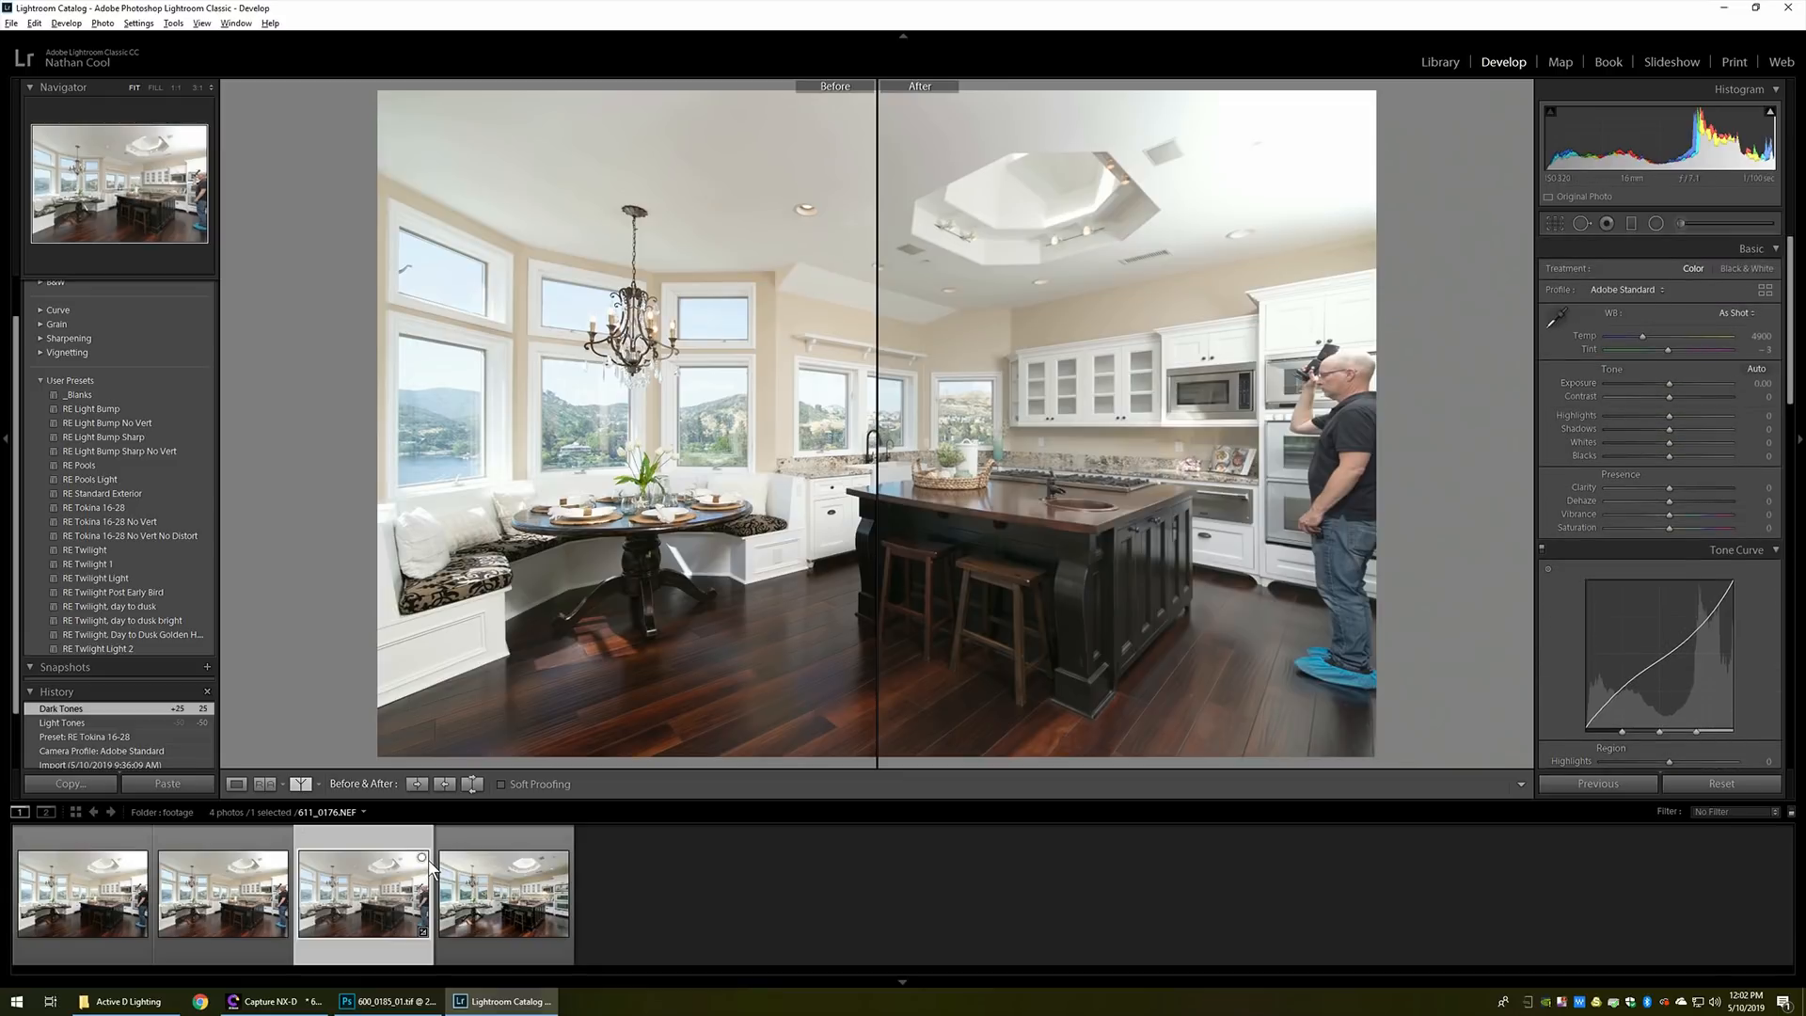
mouse_move(288, 811)
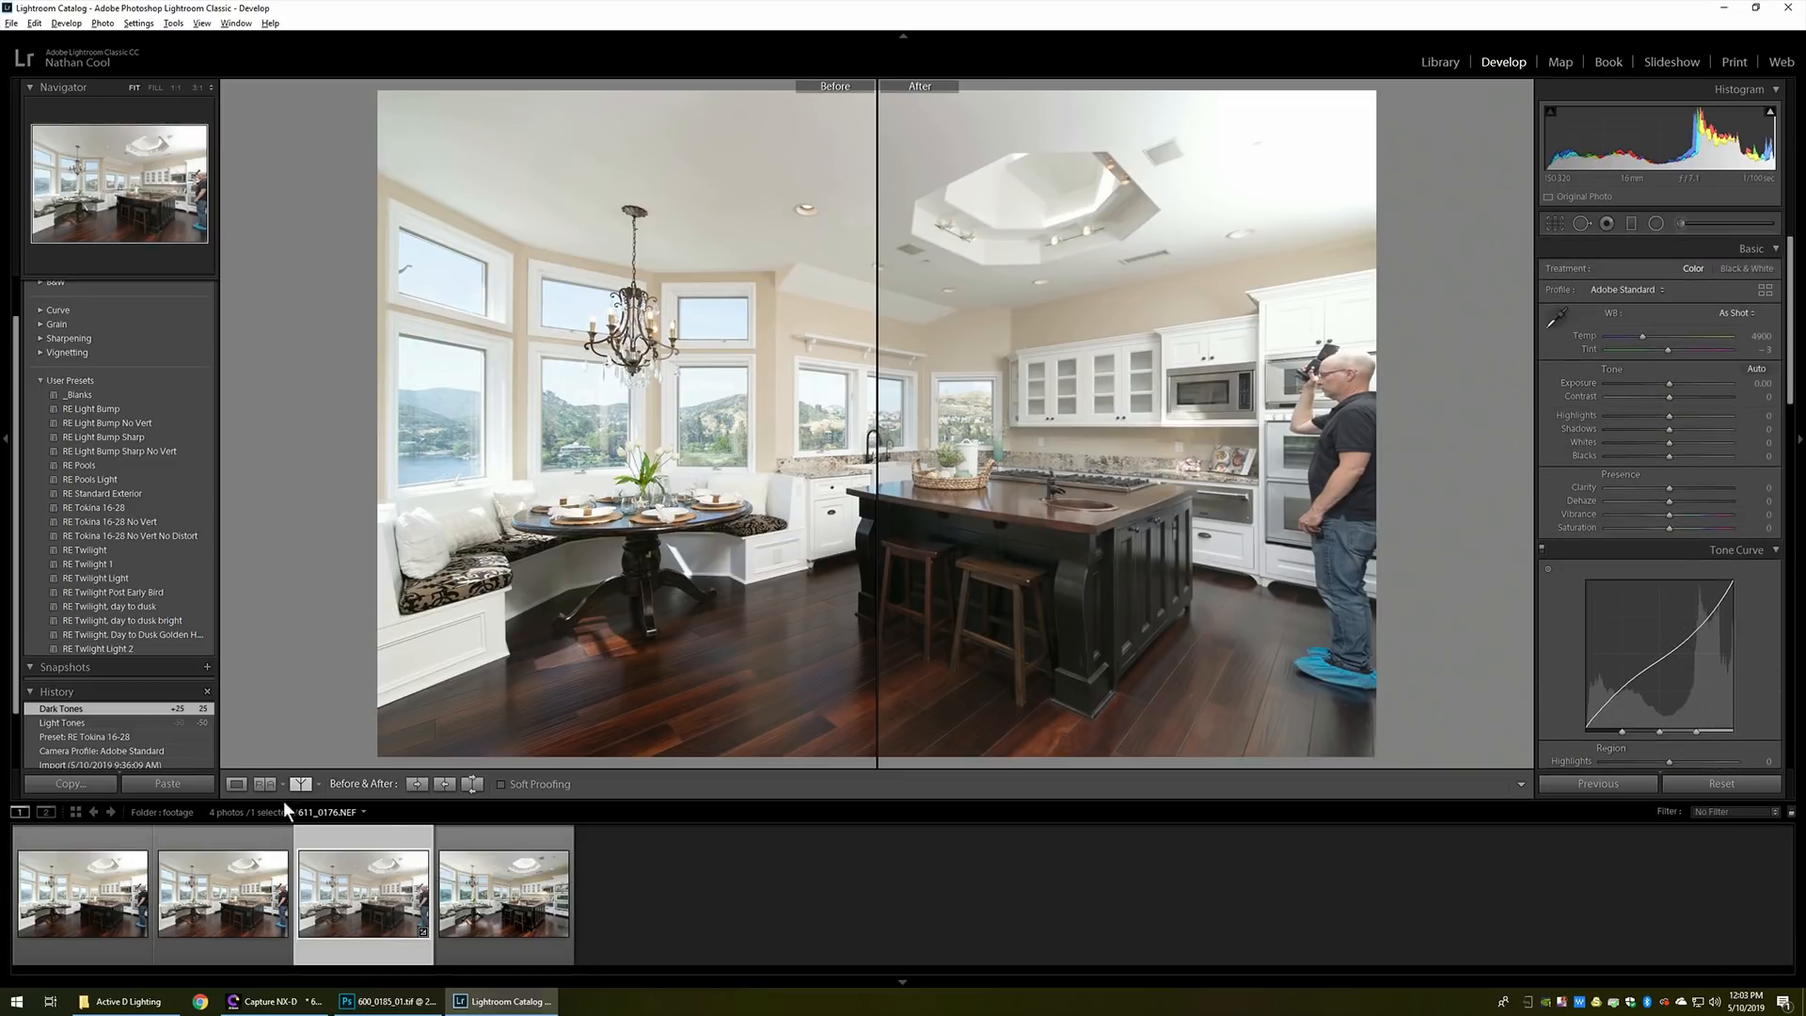
Step back in History to after the lens preset and apply the RE Light Bump preset
click(502, 892)
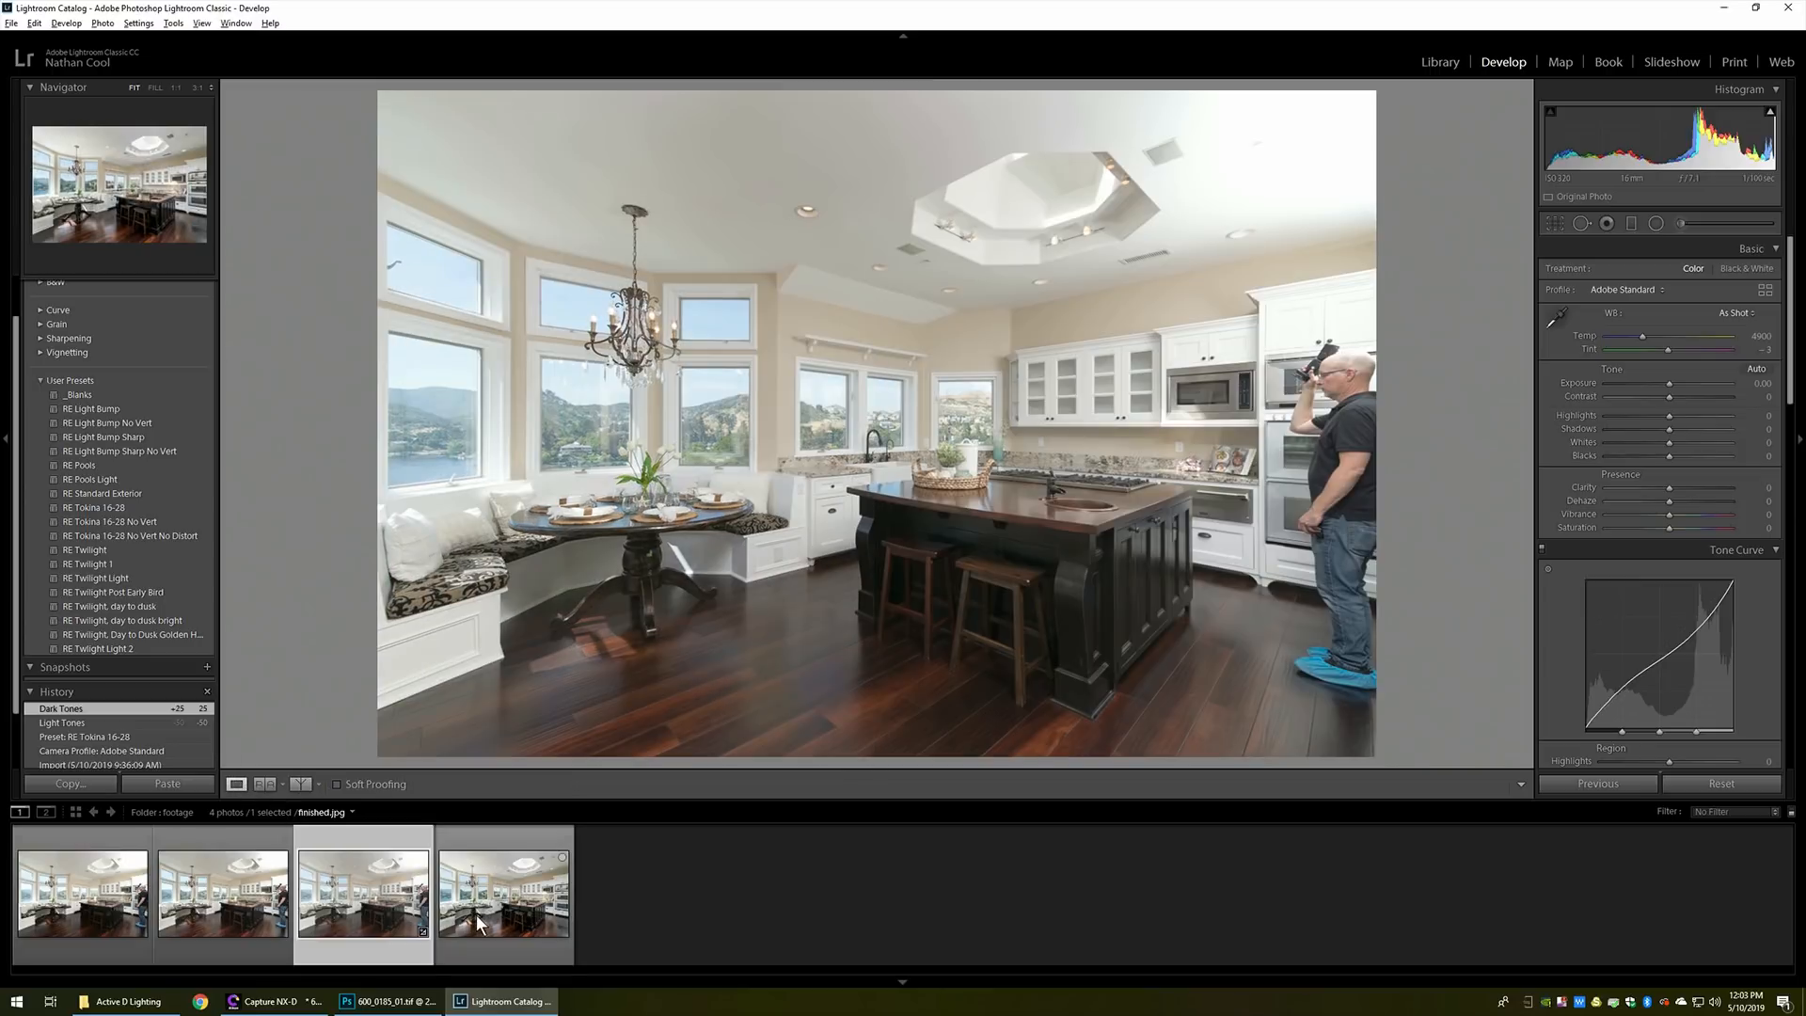
click(364, 900)
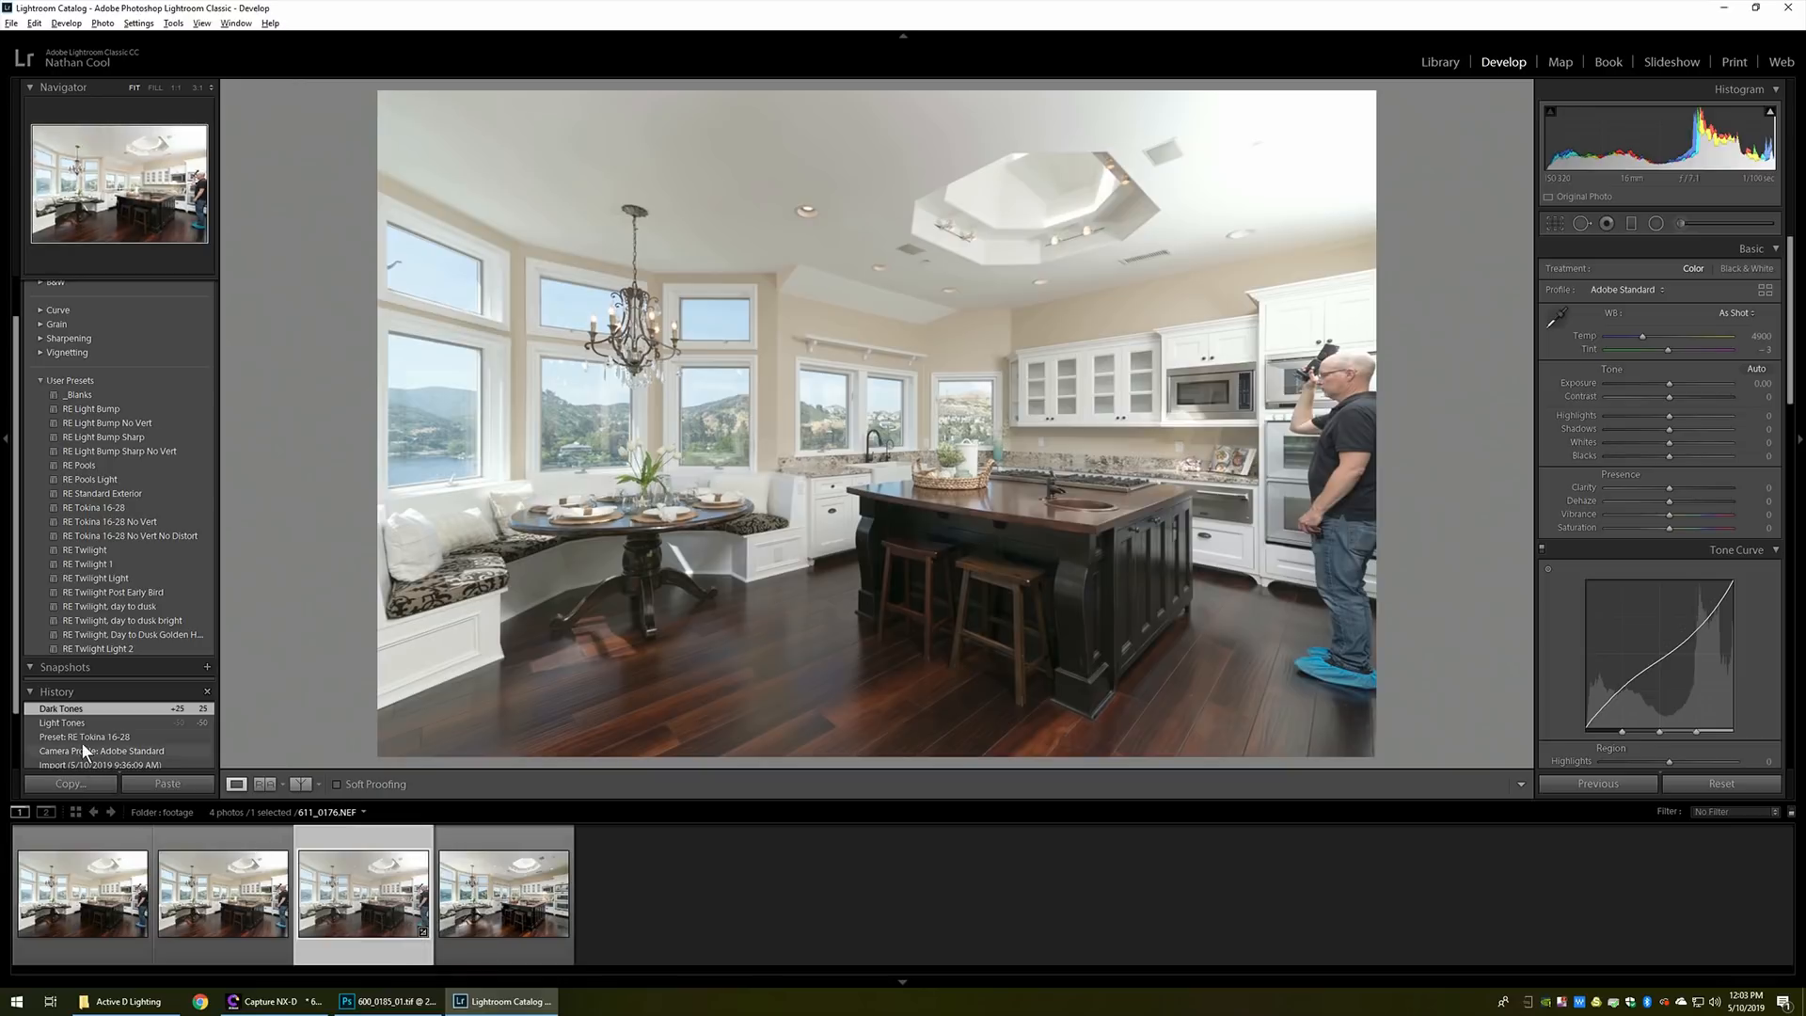
click(87, 736)
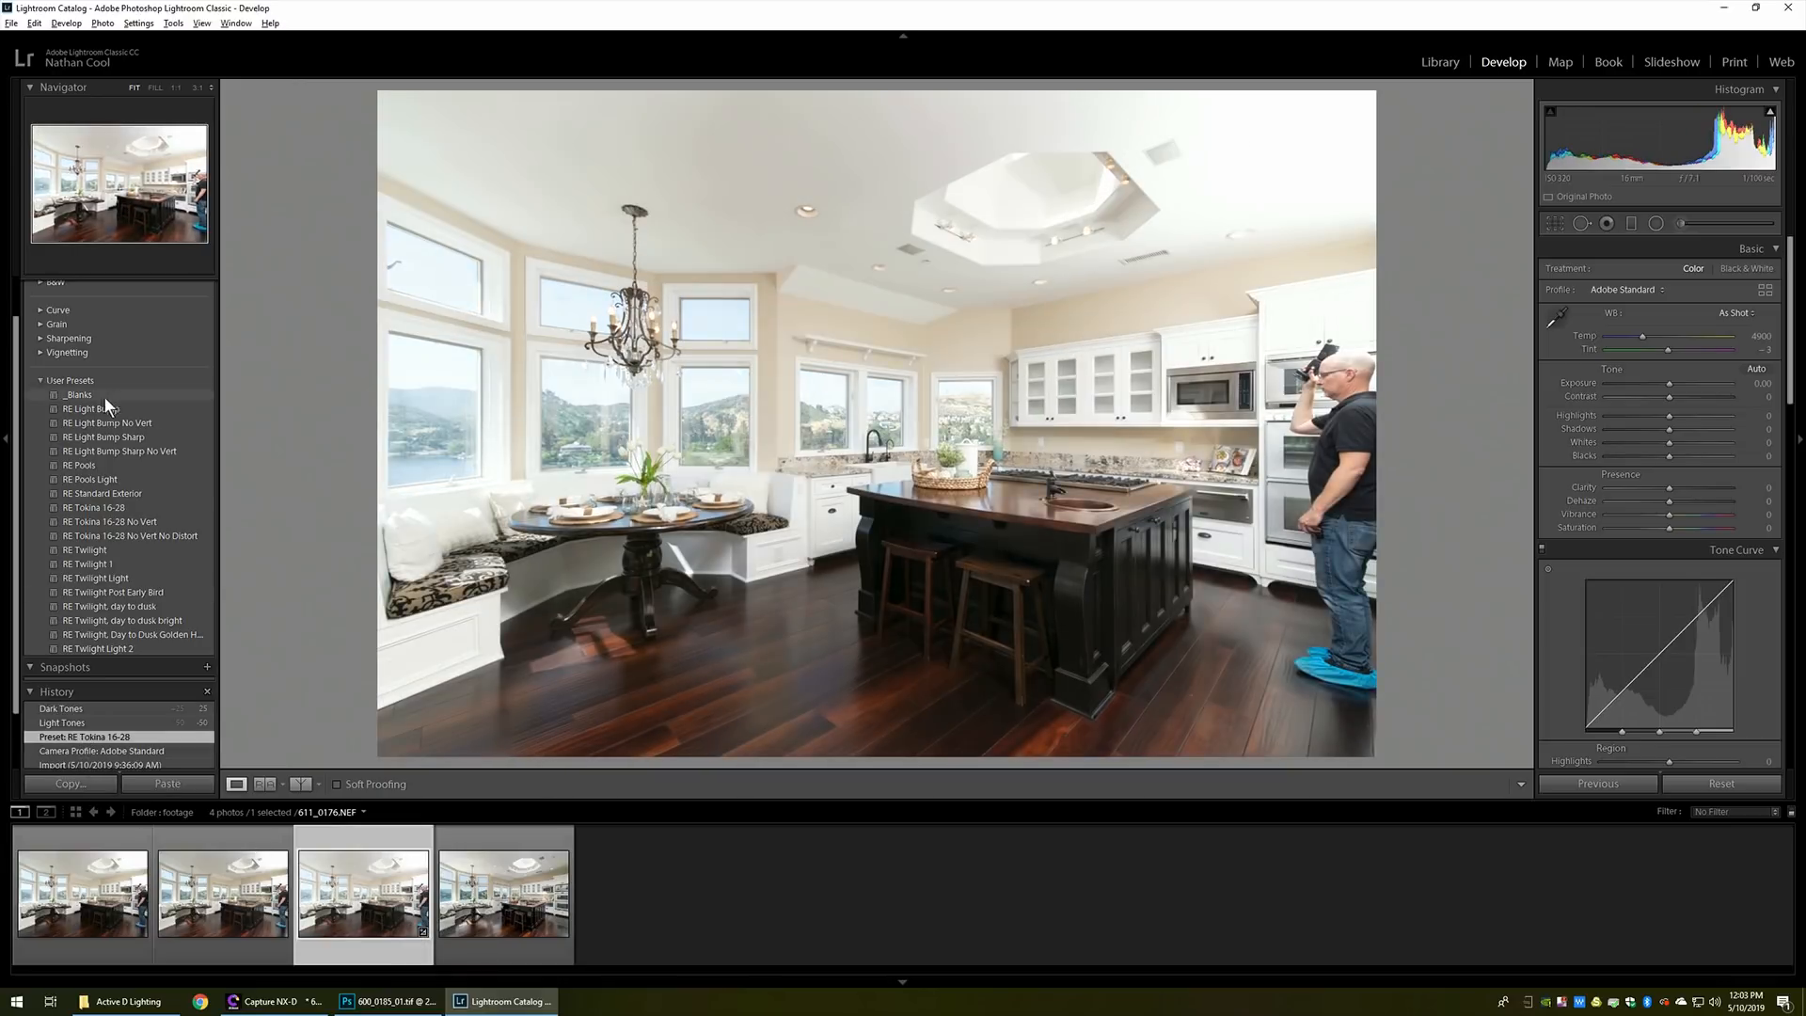
click(90, 410)
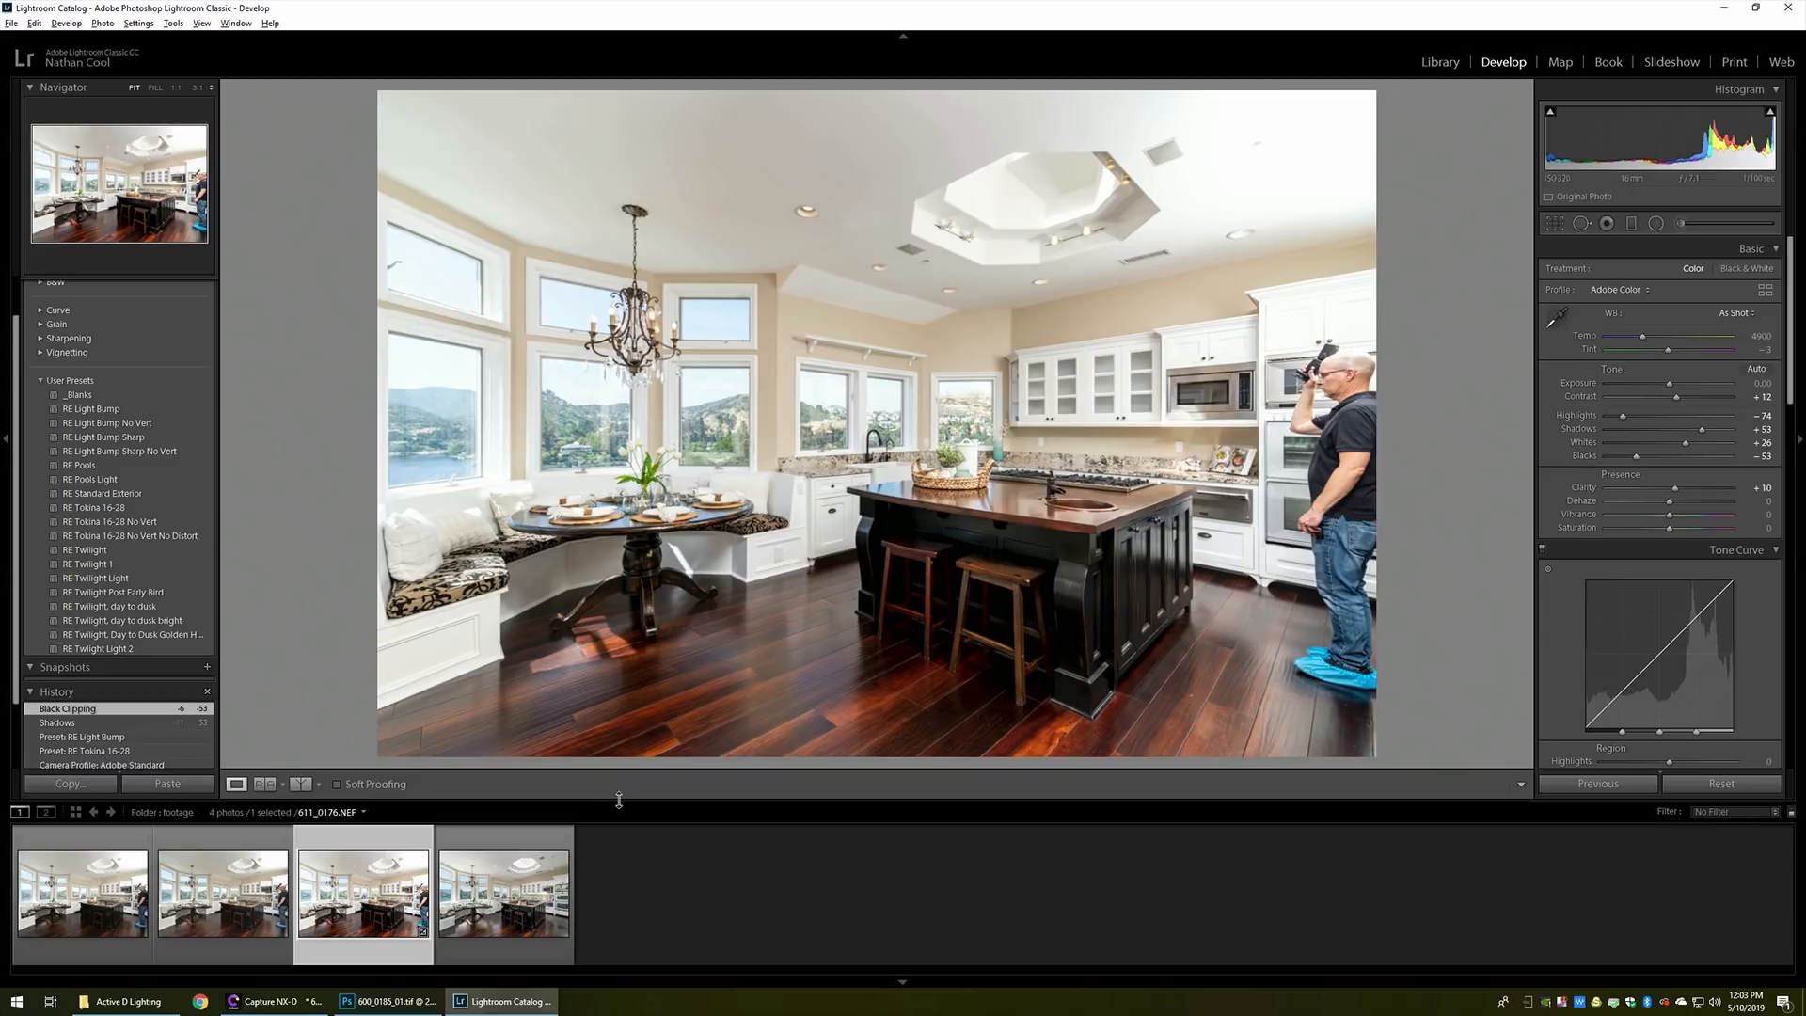
Compare the preset result against the other versions, then revert the photo to its Import state
click(81, 891)
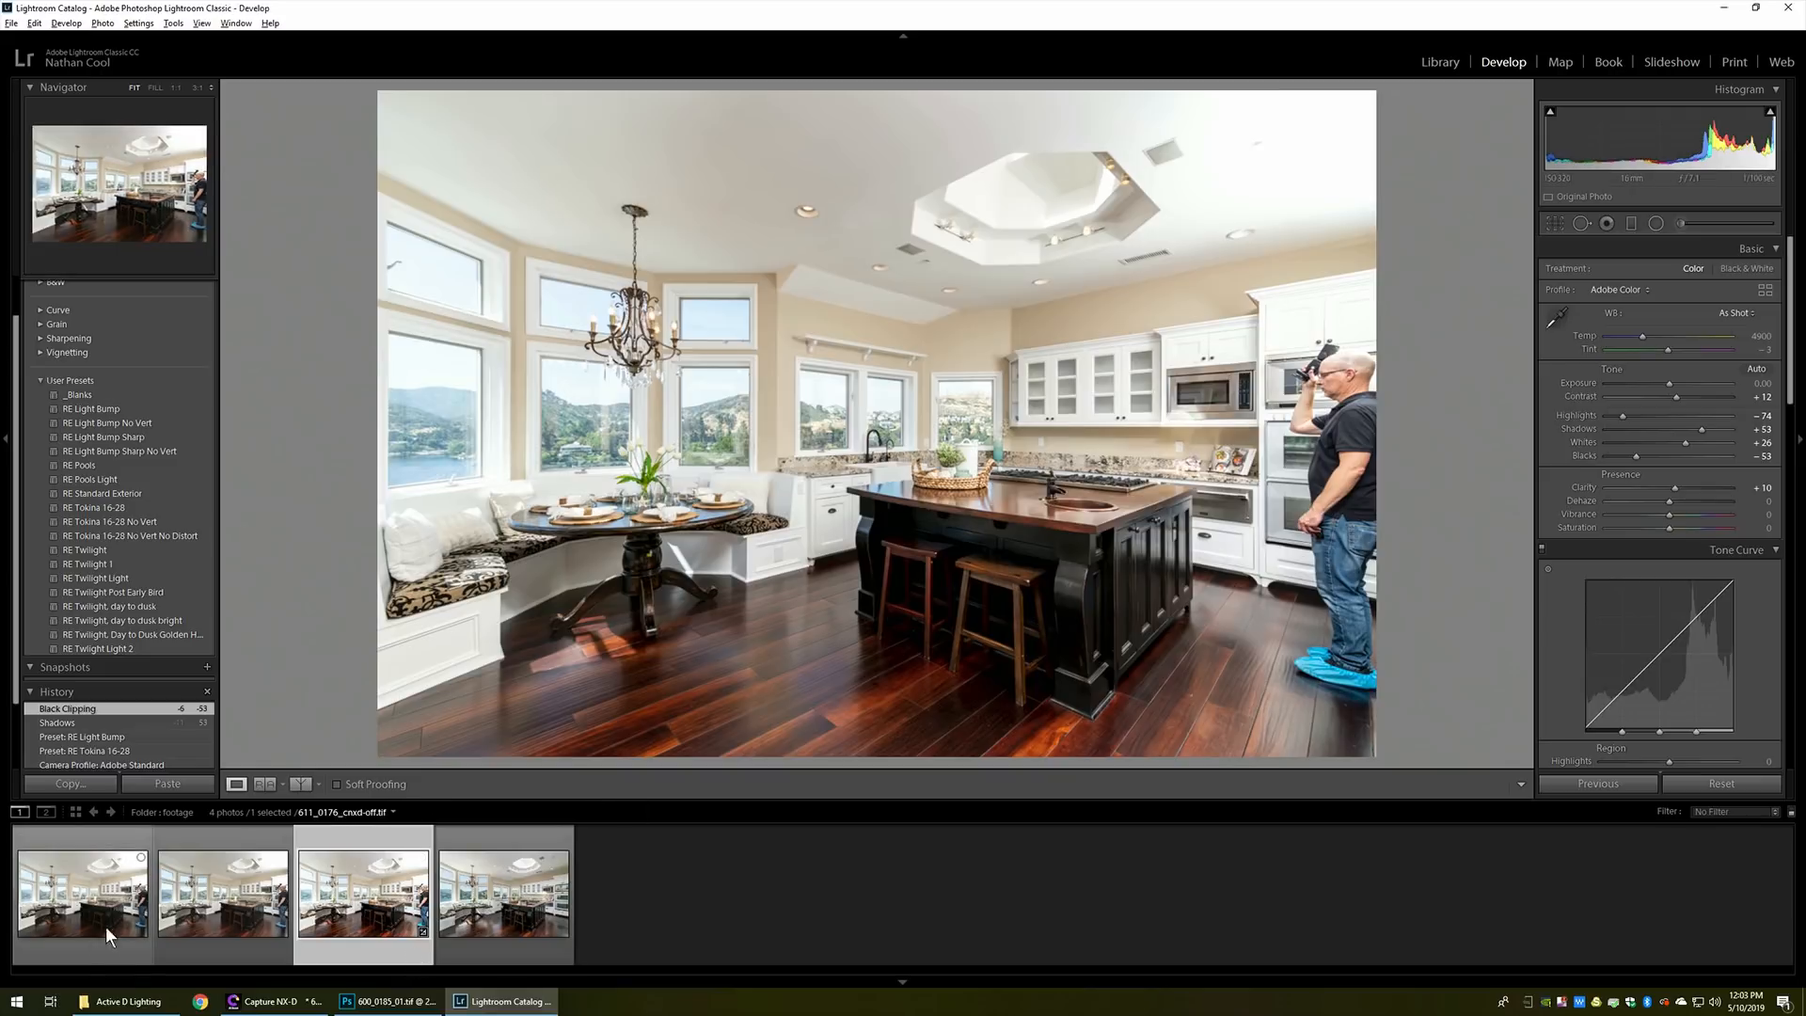
click(222, 892)
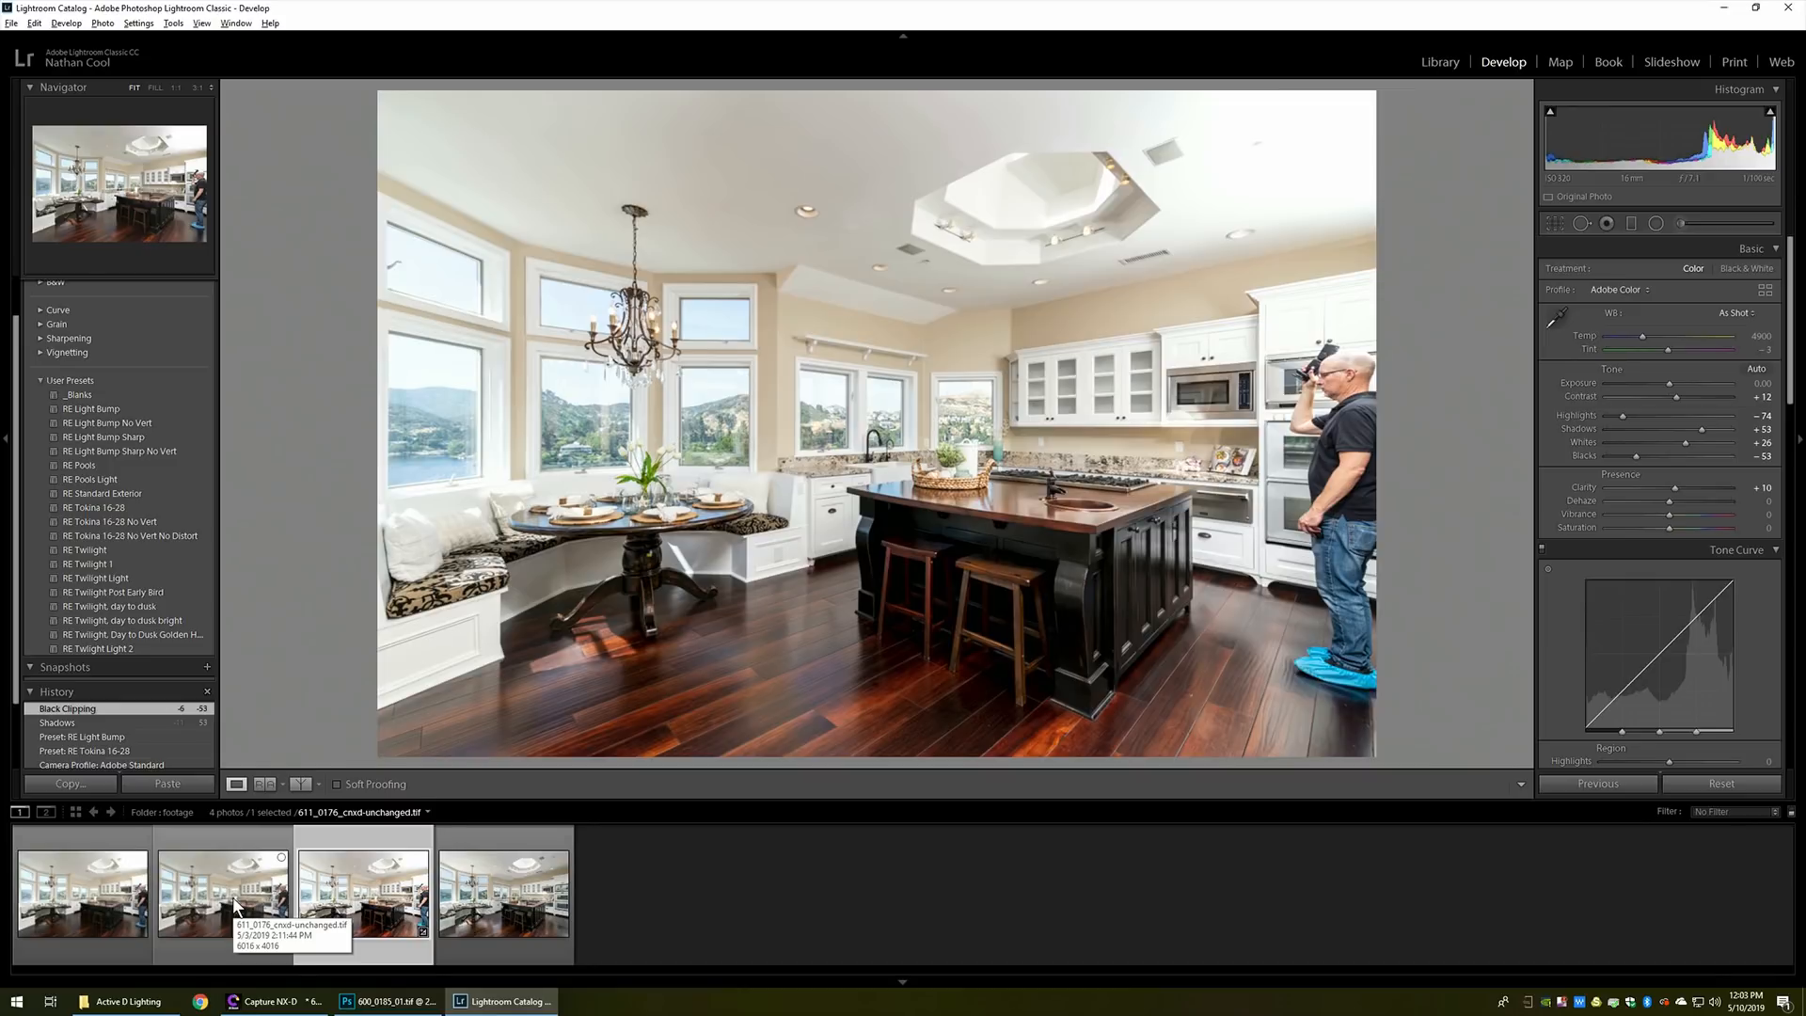
click(1719, 783)
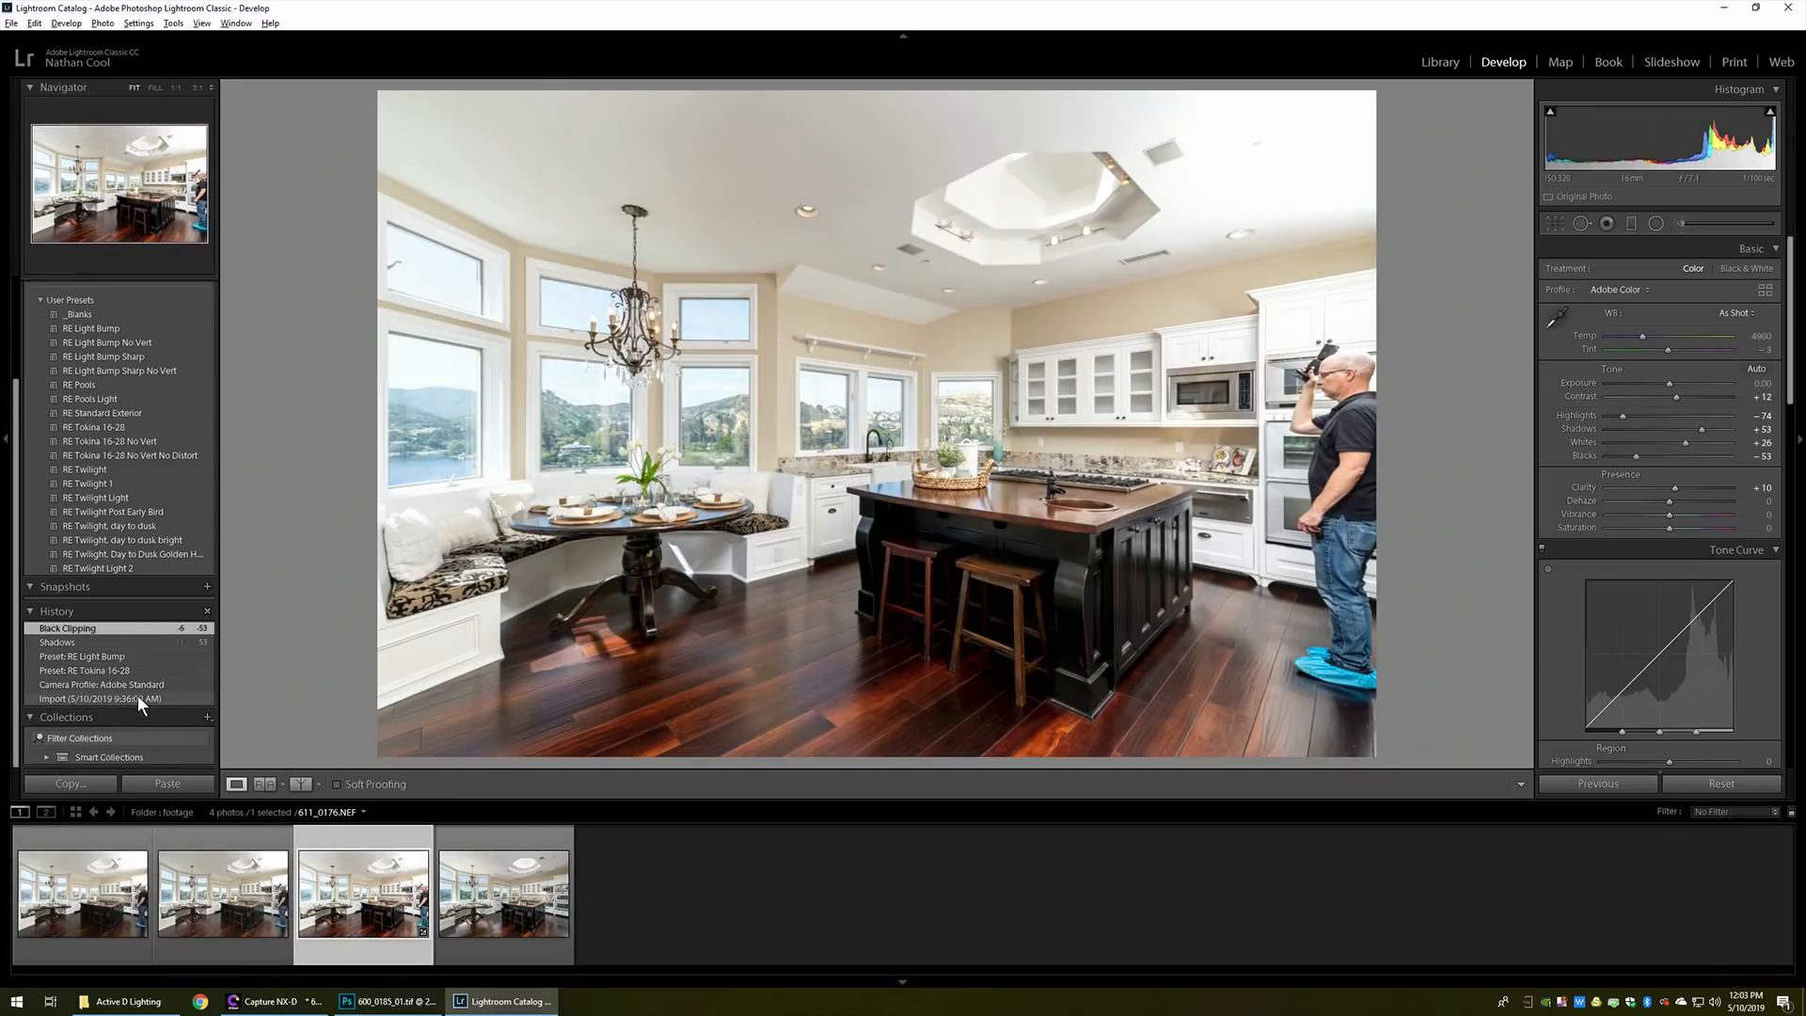
click(100, 698)
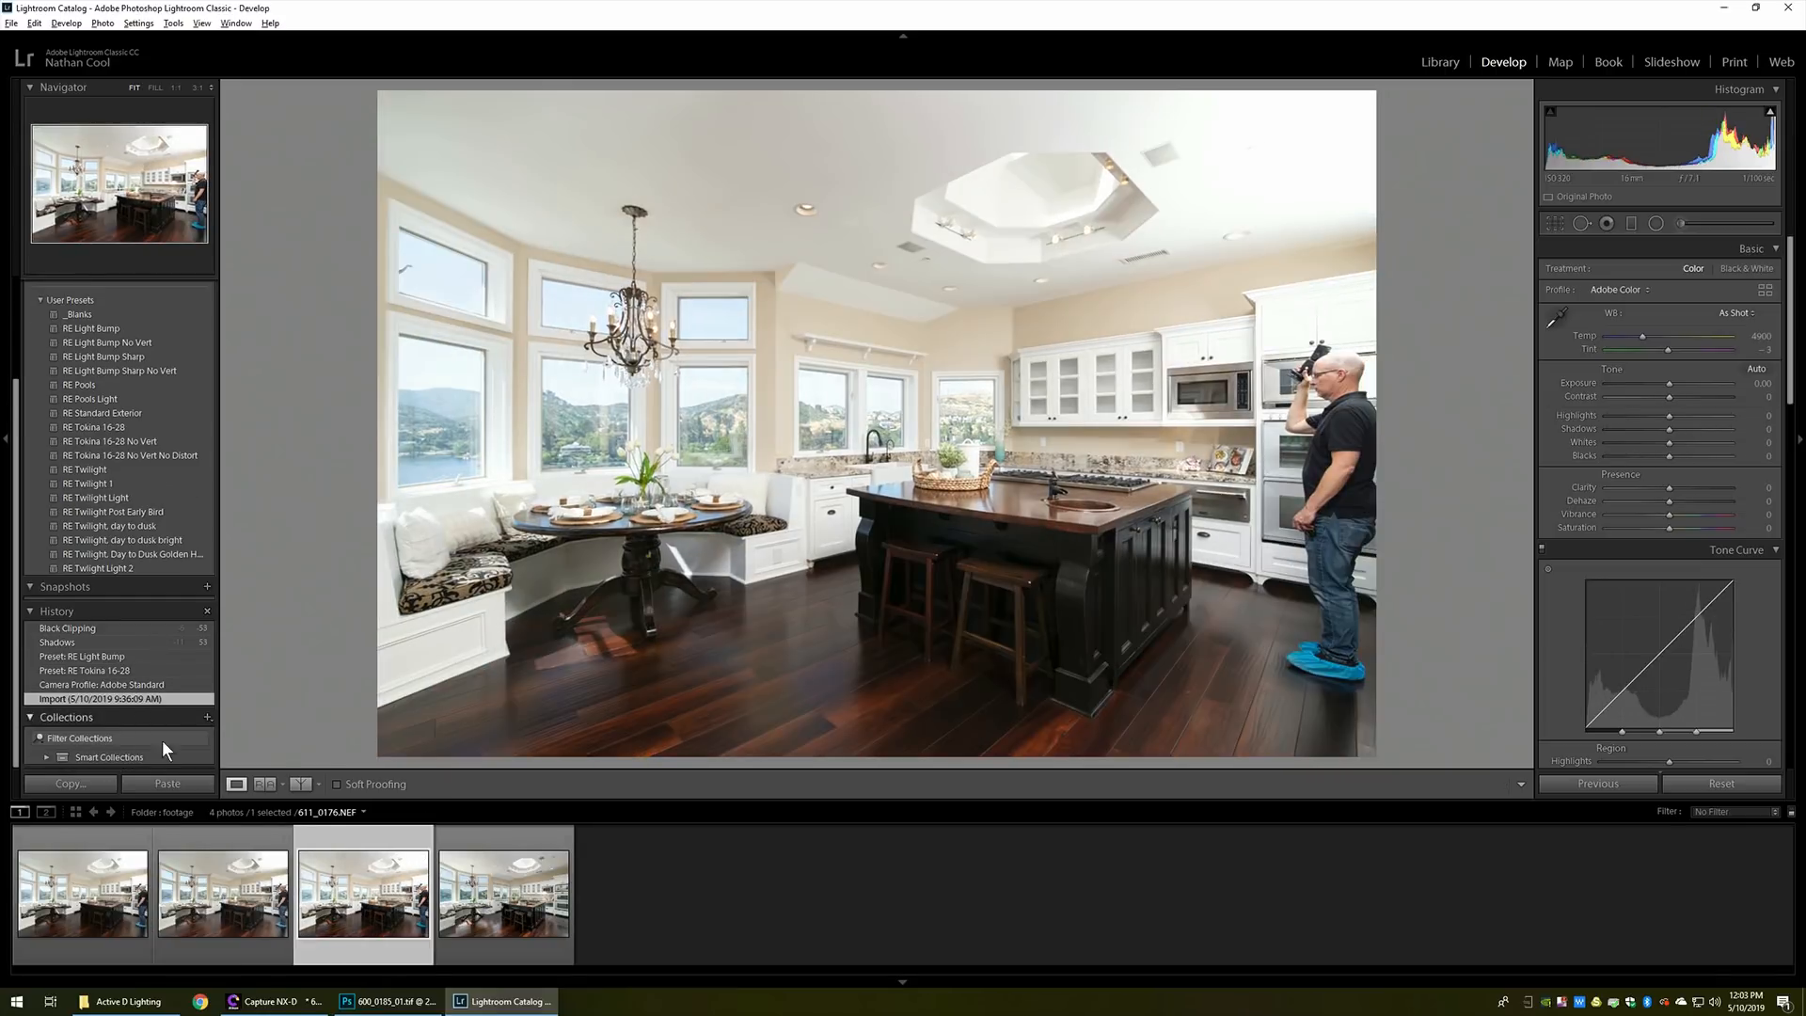
Check the unchanged TIFF, reselect the NEF and set its profile to Adobe Standard
click(222, 896)
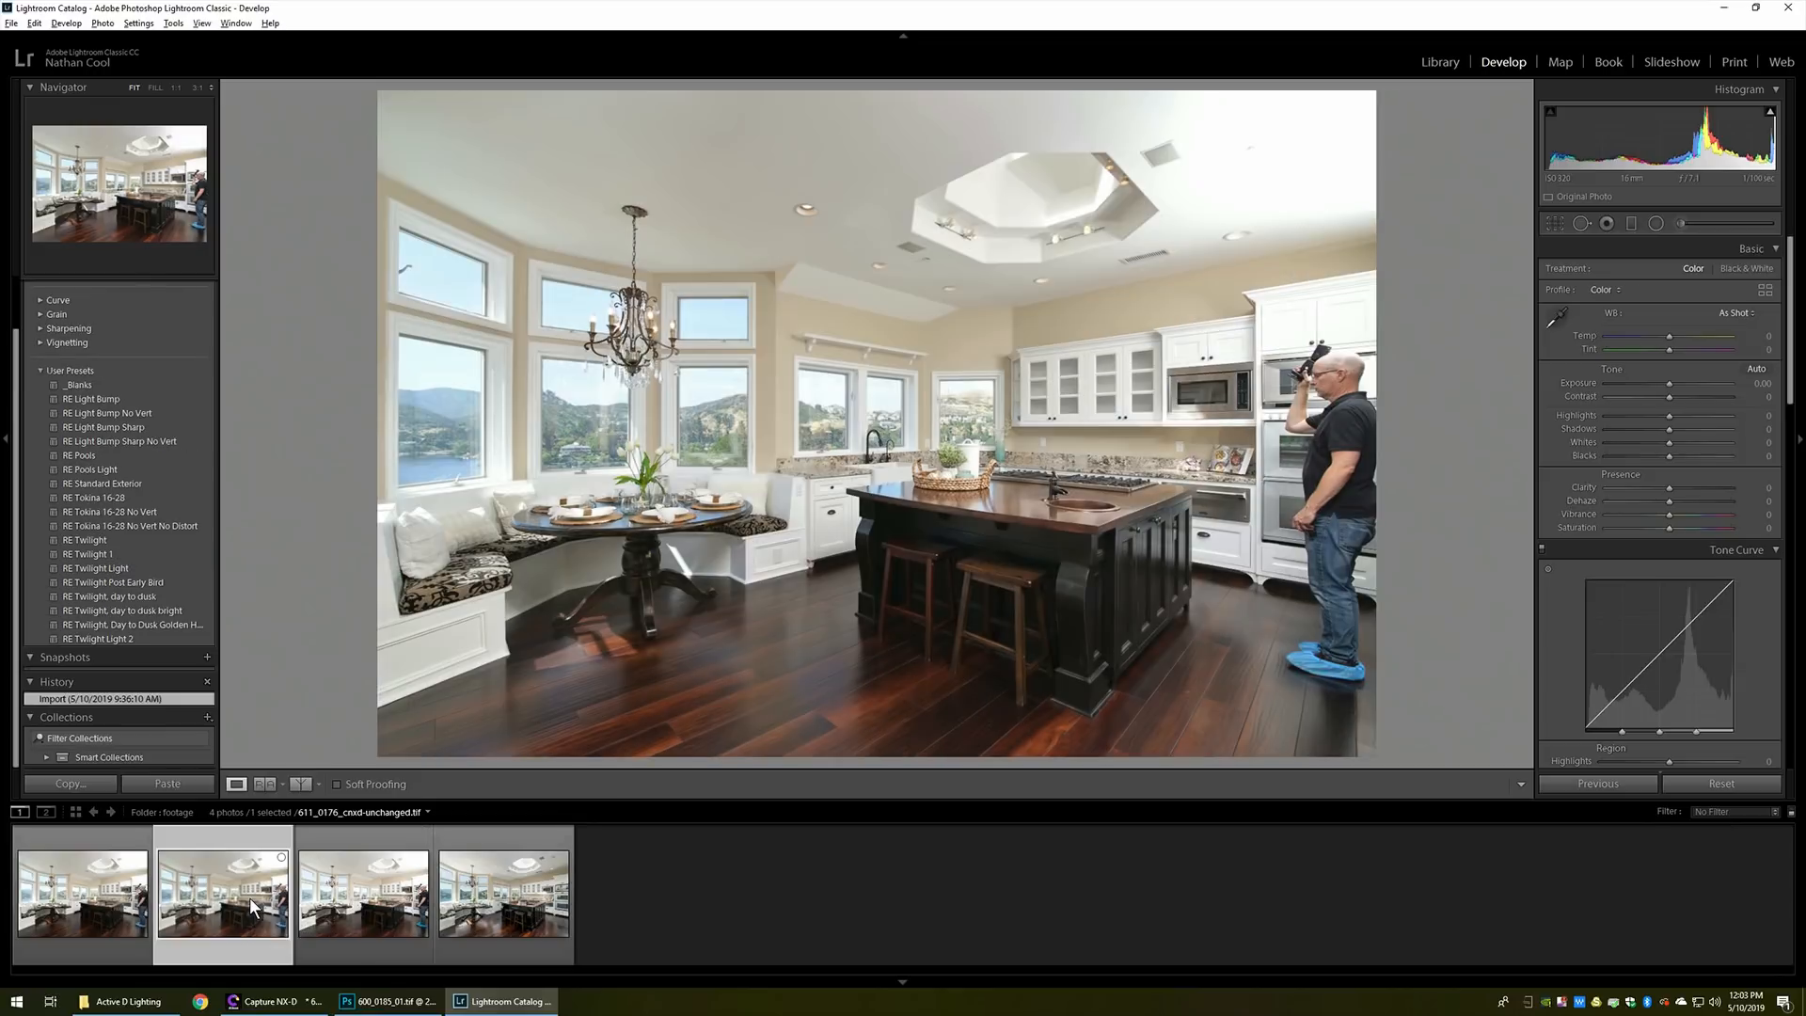
click(363, 896)
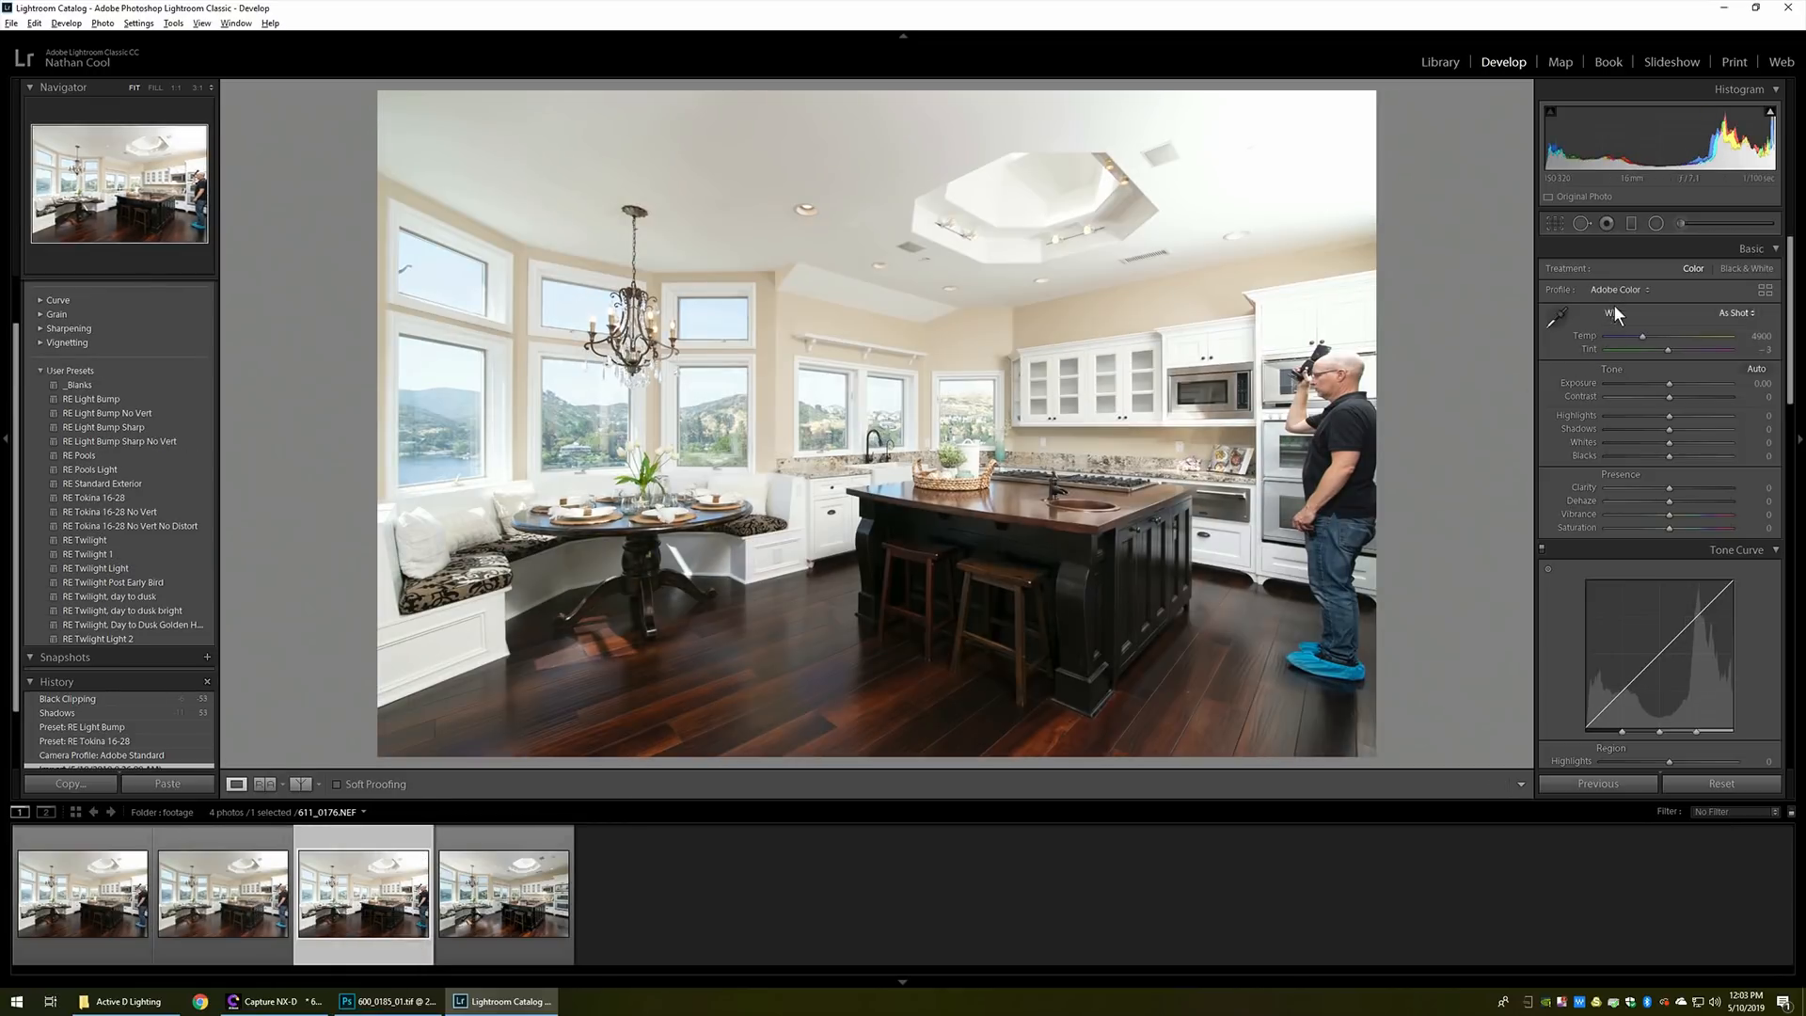
click(1644, 289)
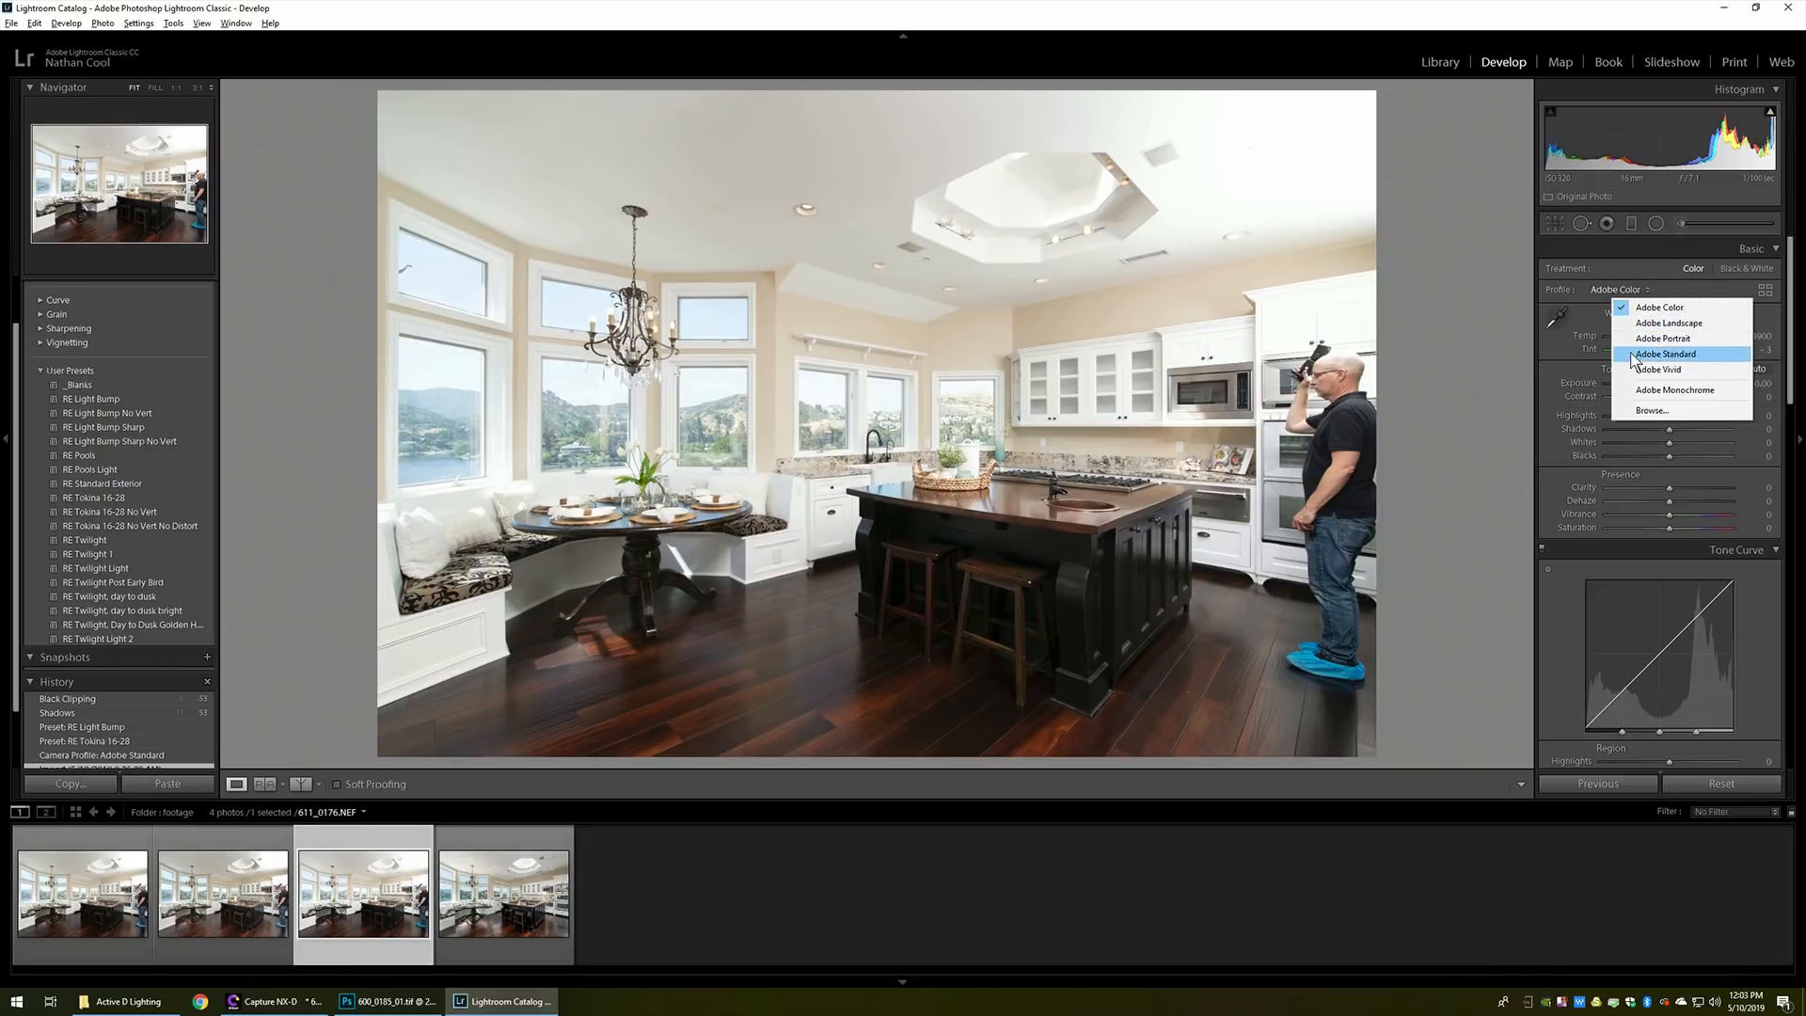
click(1667, 354)
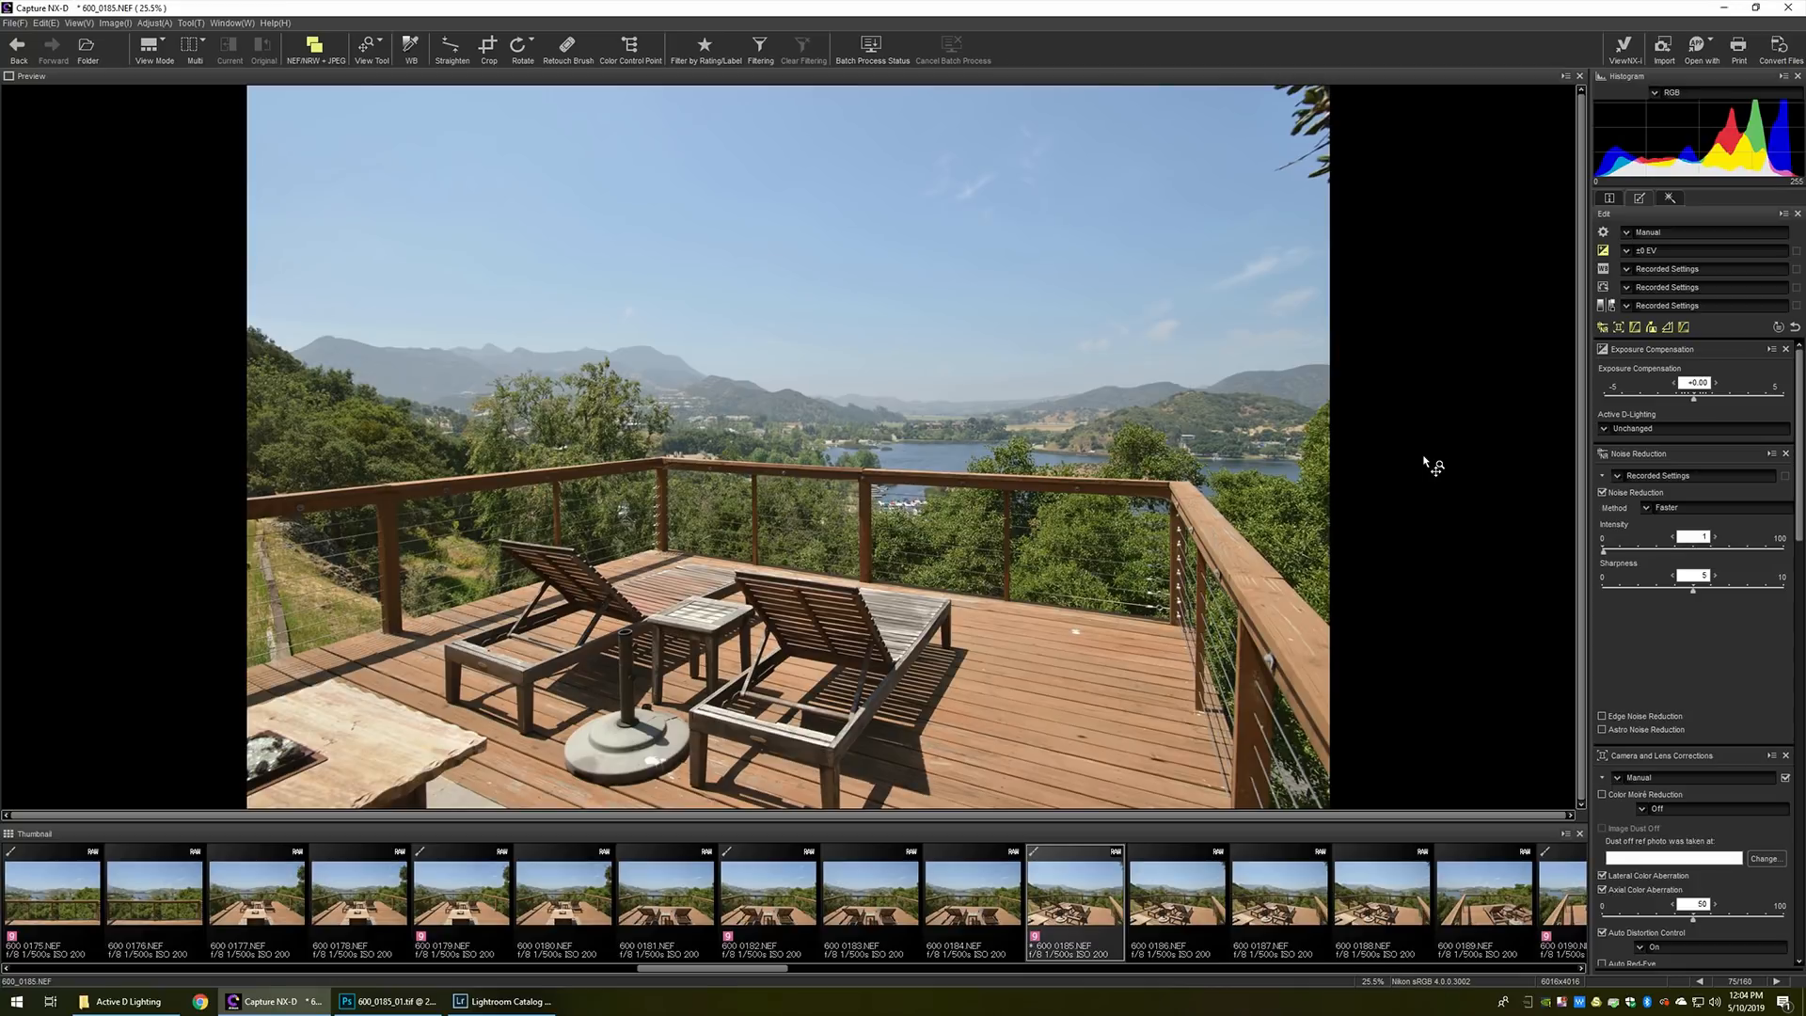
mouse_move(1665, 448)
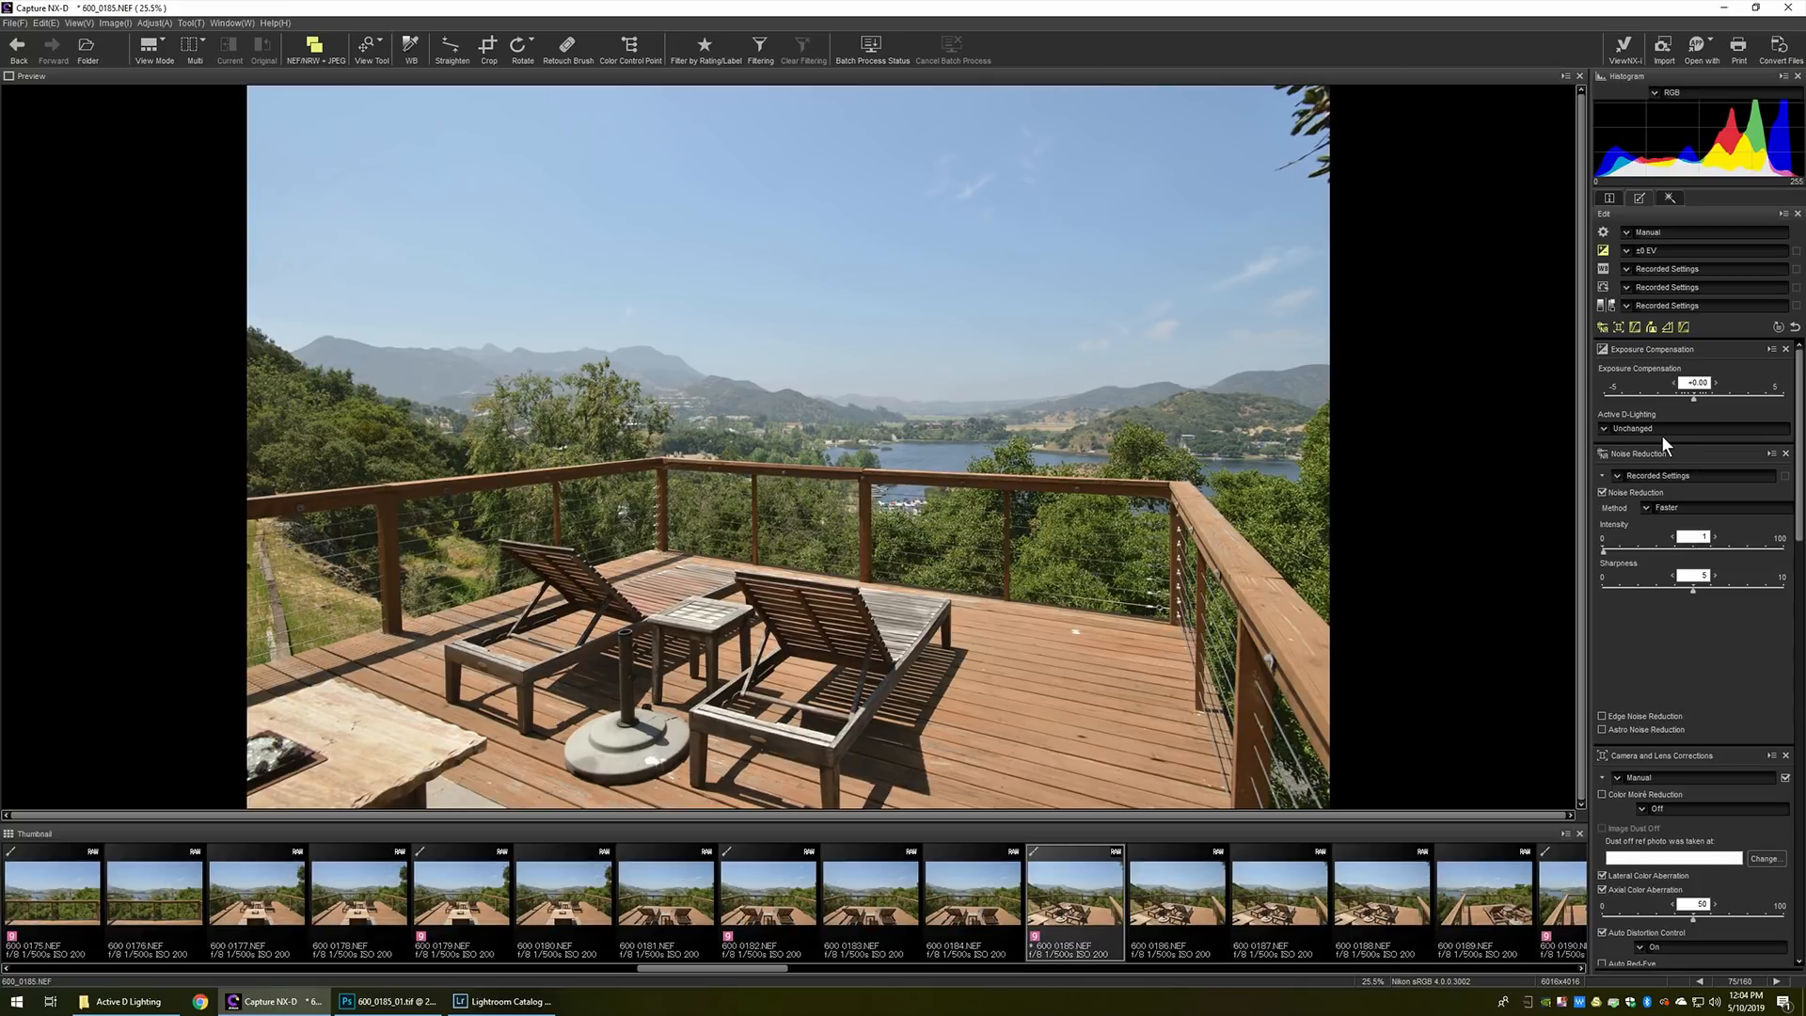